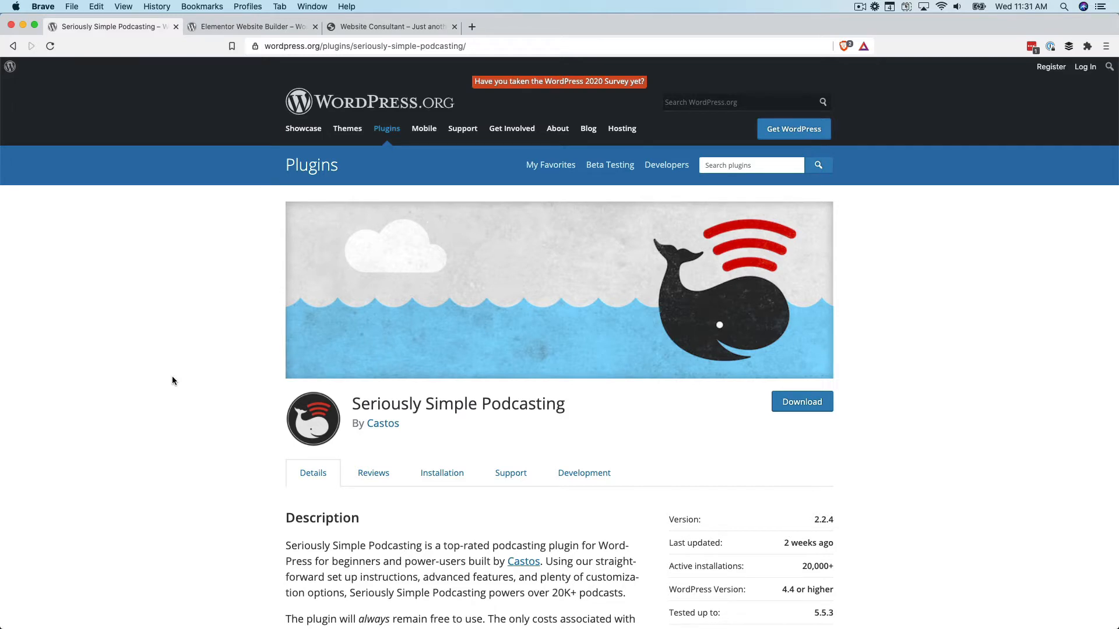
{"action": "mouse_move", "coordinate": [232, 439]}
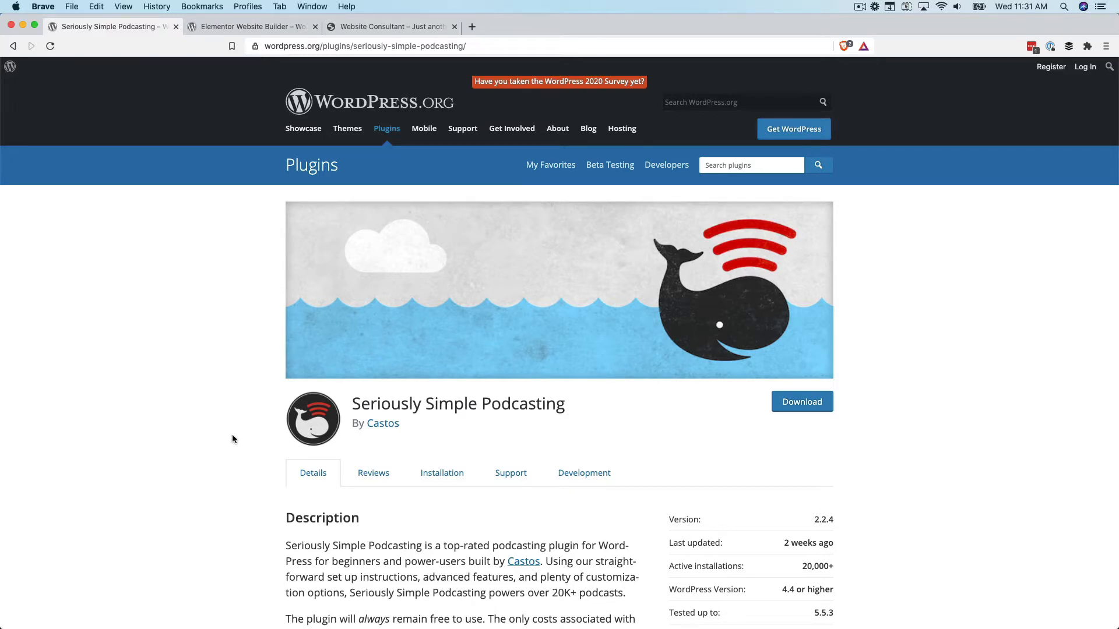
{"action": "mouse_move", "coordinate": [571, 428]}
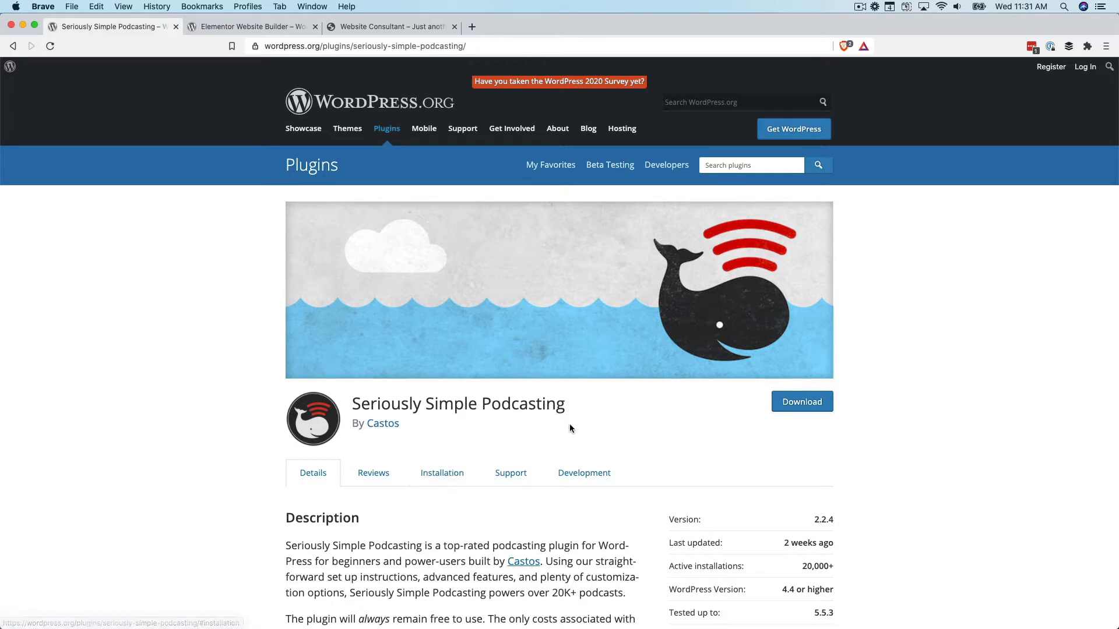
{"action": "mouse_move", "coordinate": [641, 420]}
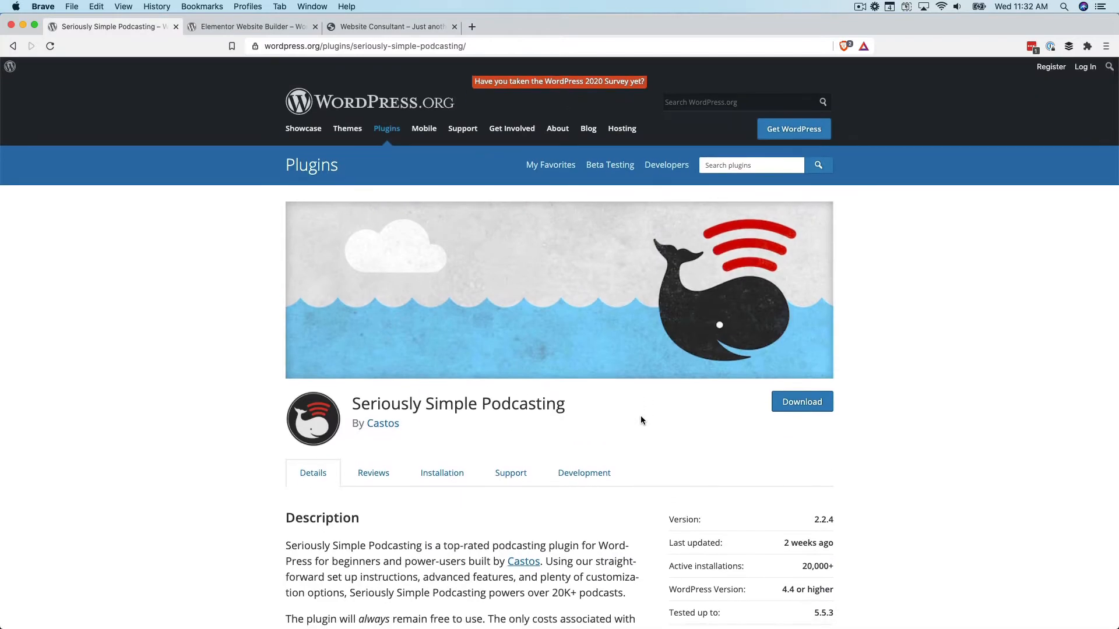
{"action": "mouse_move", "coordinate": [279, 283]}
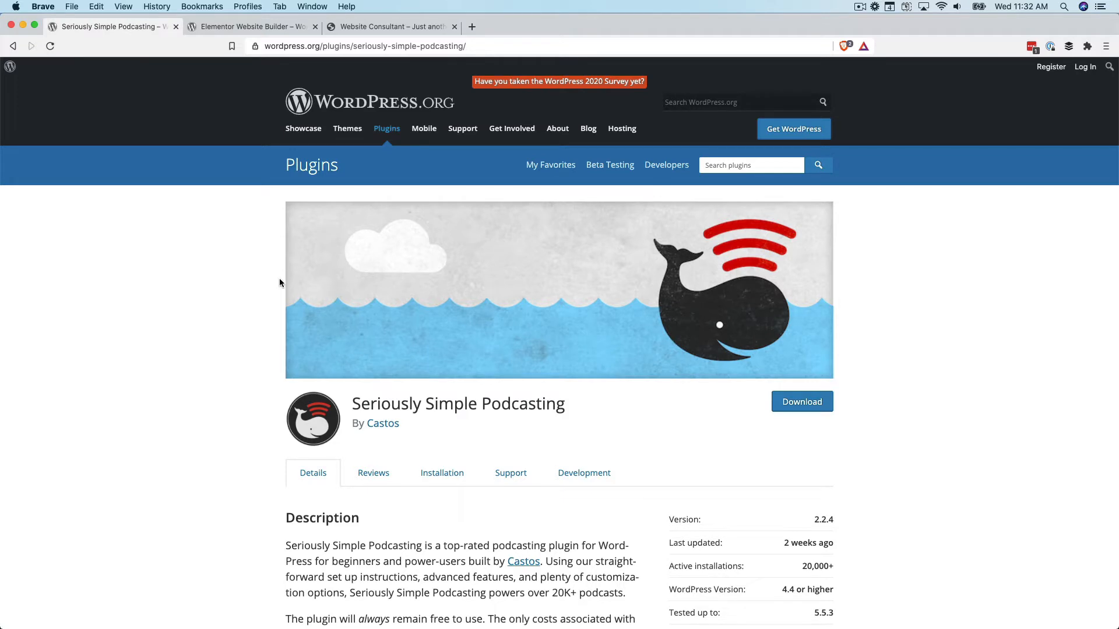
Switch to the Elementor Website Builder plugin page on WordPress.org and scroll down
{"action": "left_click", "coordinate": [250, 26]}
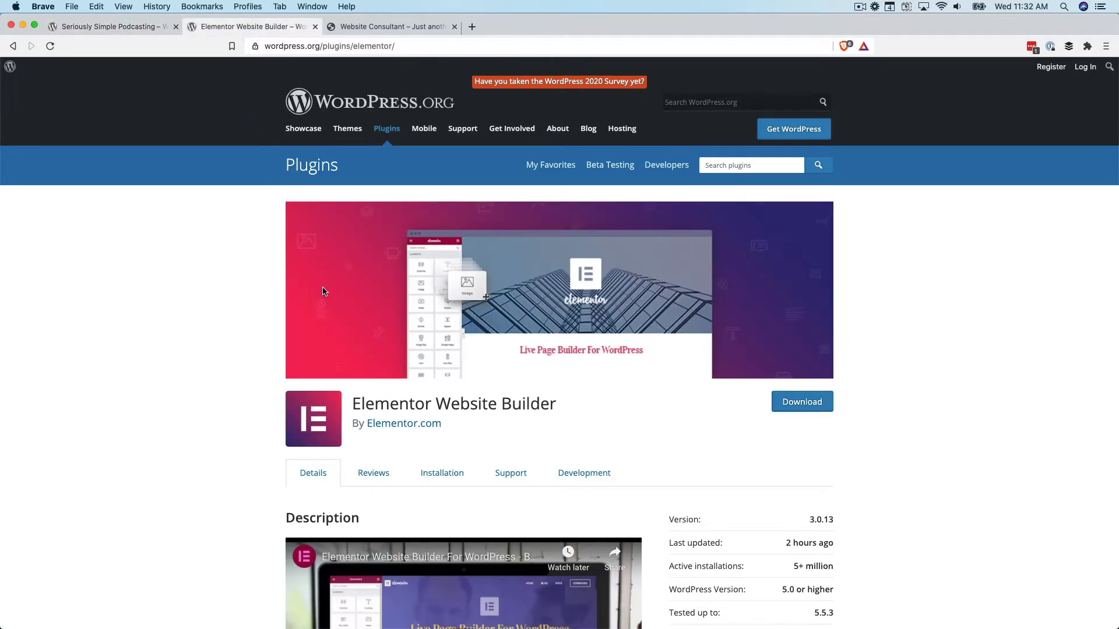
{"action": "mouse_move", "coordinate": [184, 419]}
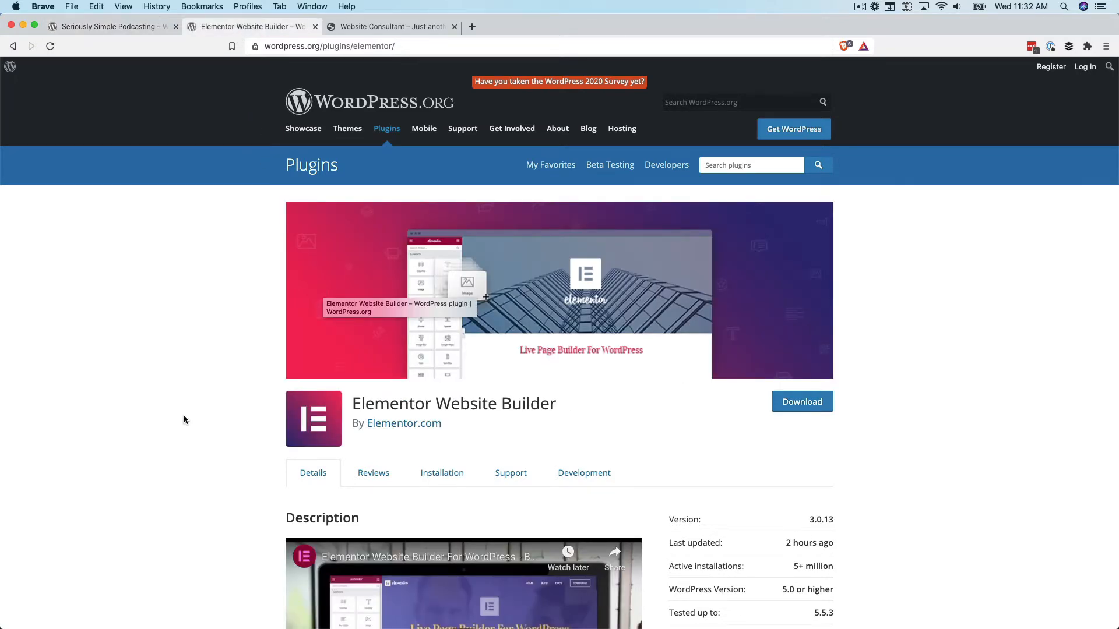
{"action": "scroll", "scroll_direction": "down", "scroll_amount": 3}
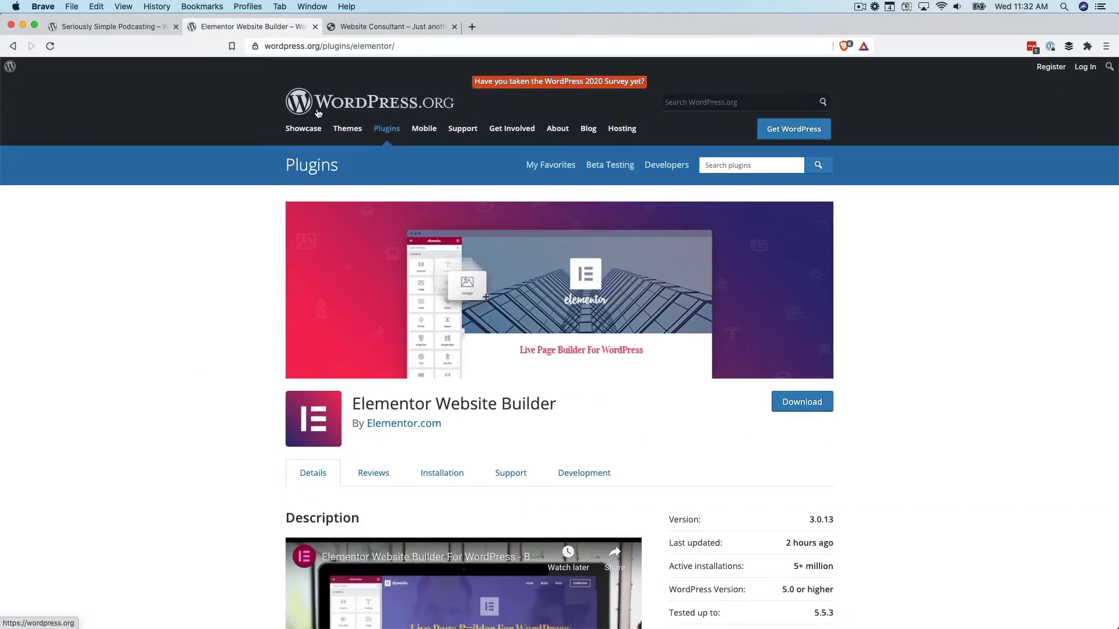
Switch to the Website Consultant site and load its admin Dashboard
{"action": "left_click", "coordinate": [391, 26]}
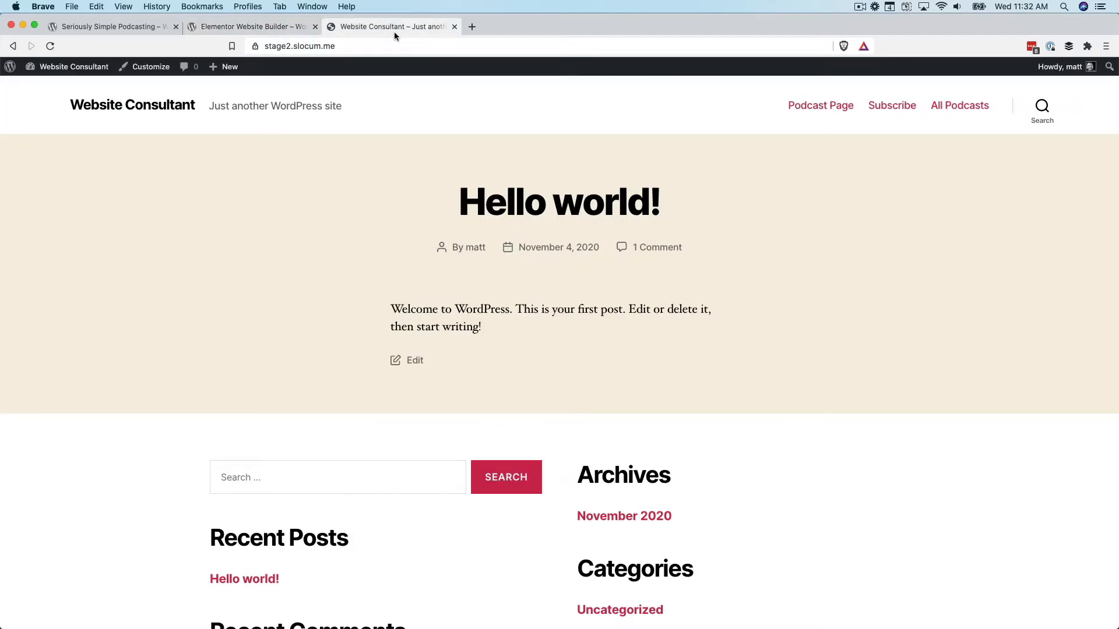
{"action": "mouse_move", "coordinate": [391, 26]}
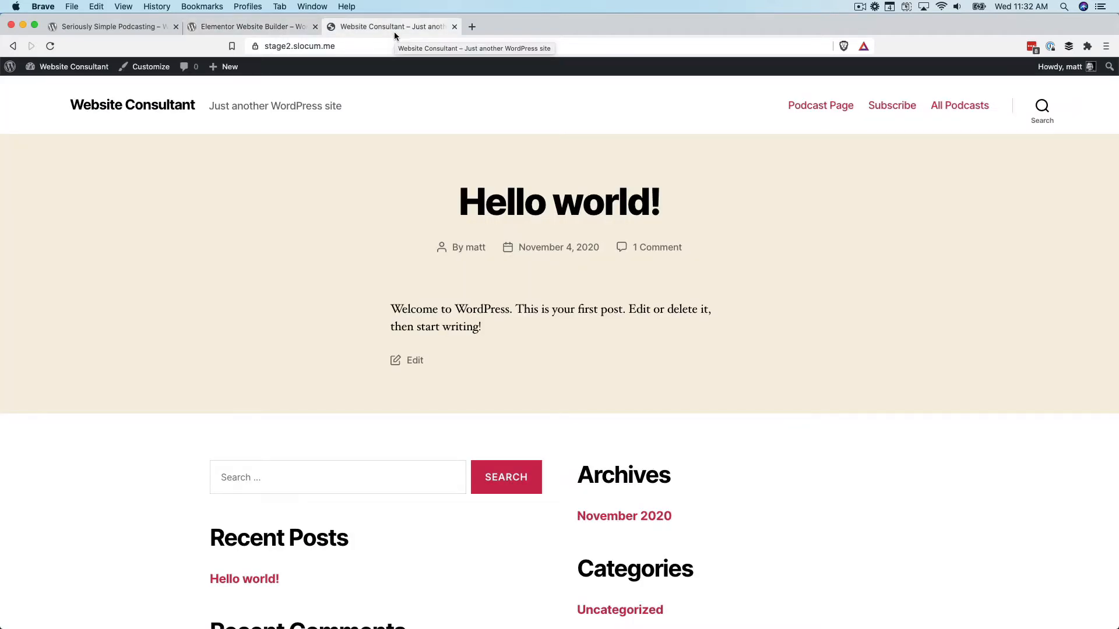
{"action": "mouse_move", "coordinate": [854, 152]}
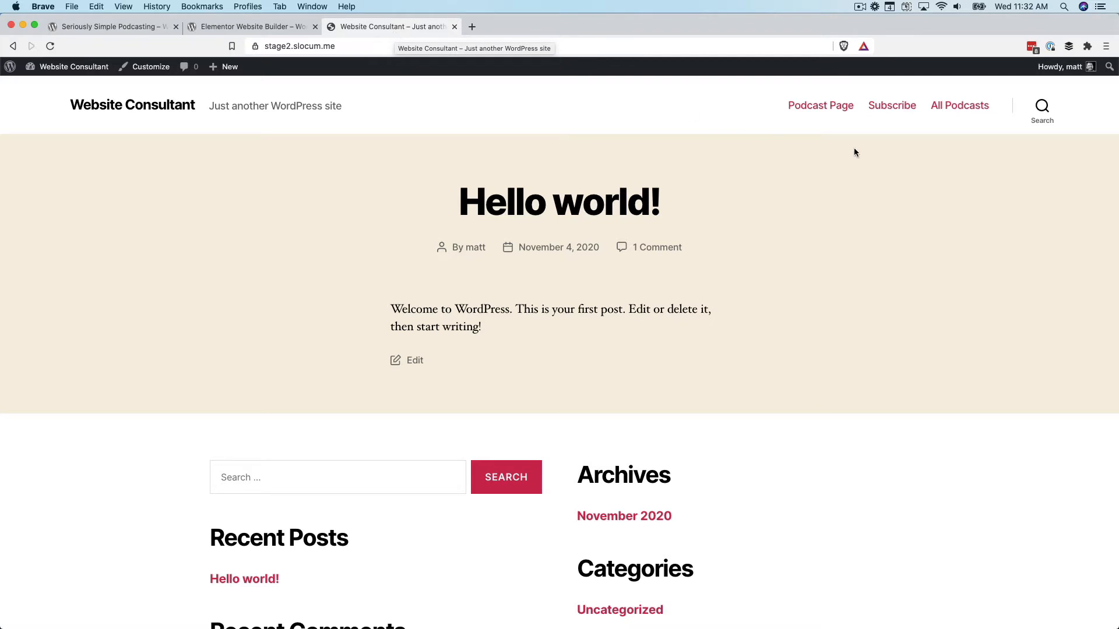
{"action": "mouse_move", "coordinate": [905, 153]}
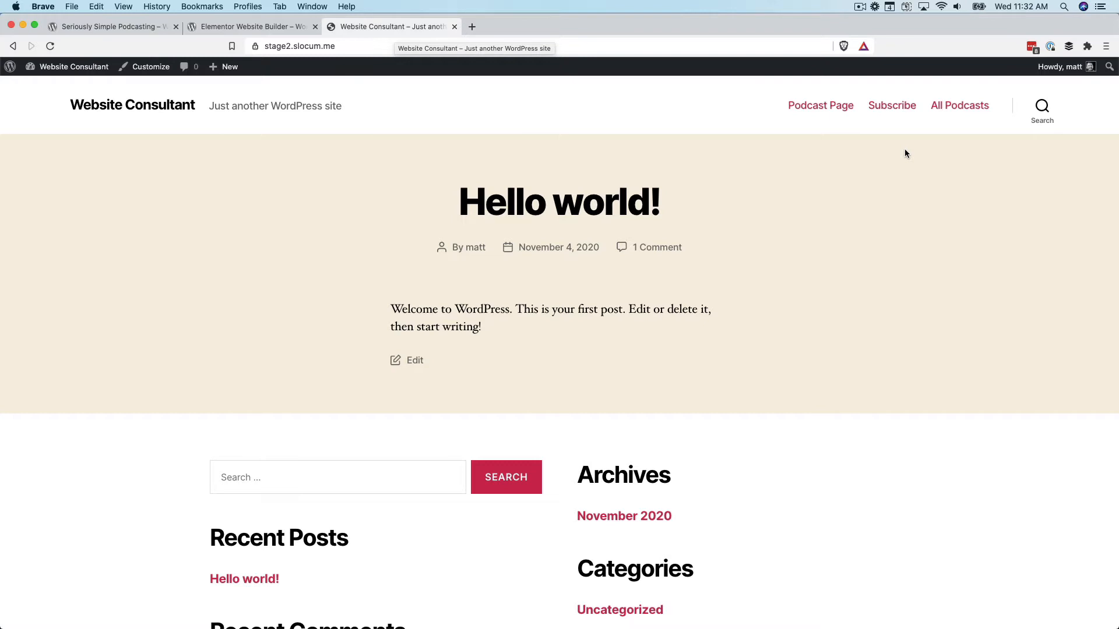
{"action": "mouse_move", "coordinate": [350, 139]}
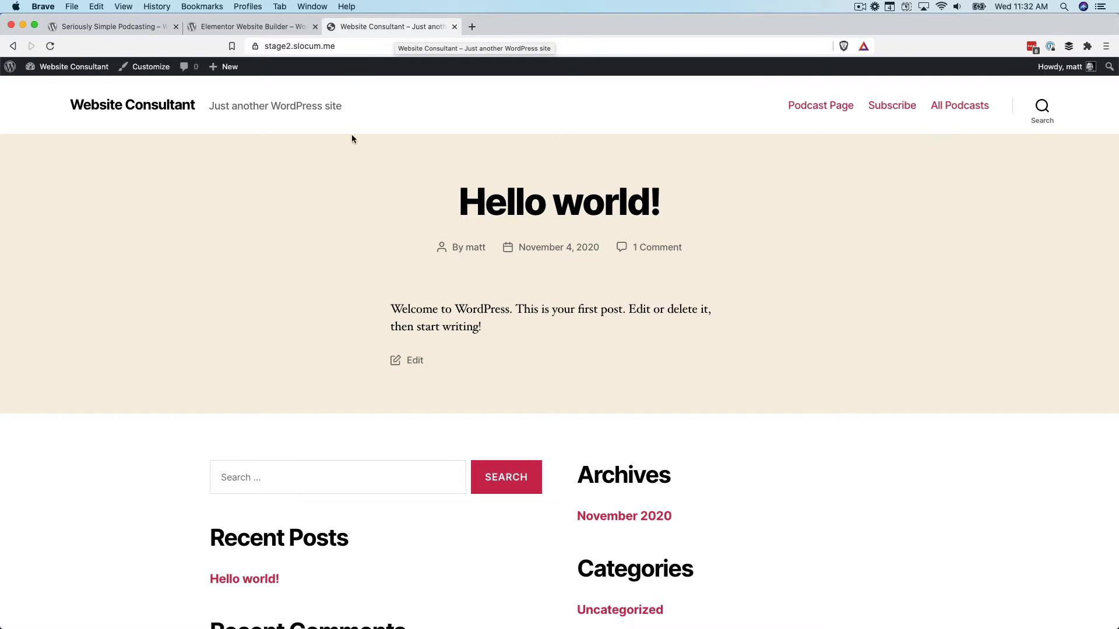
{"action": "left_click", "coordinate": [73, 66]}
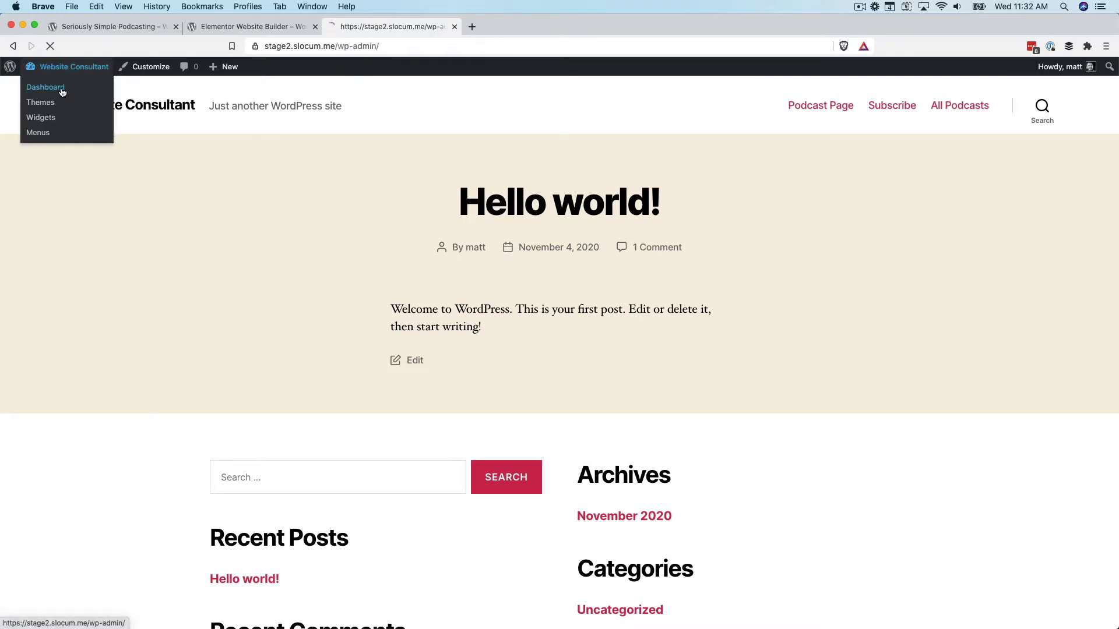
Browse the 26 podcast episodes under Podcast > All Episodes, then visit the site
{"action": "left_click", "coordinate": [45, 87]}
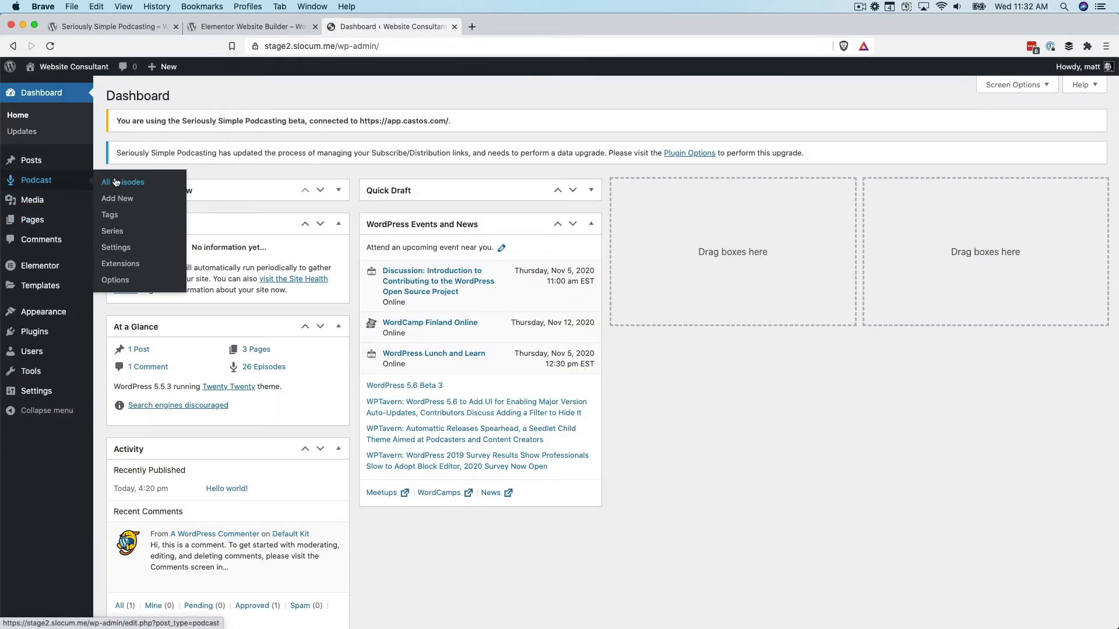
{"action": "left_click", "coordinate": [122, 182]}
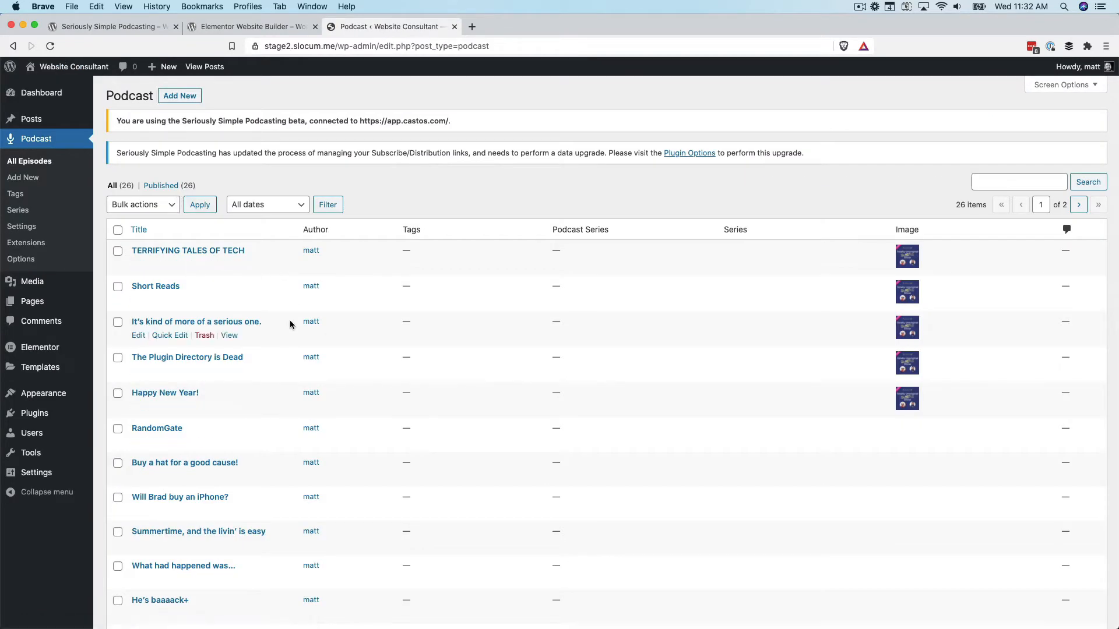
{"action": "mouse_move", "coordinate": [243, 267]}
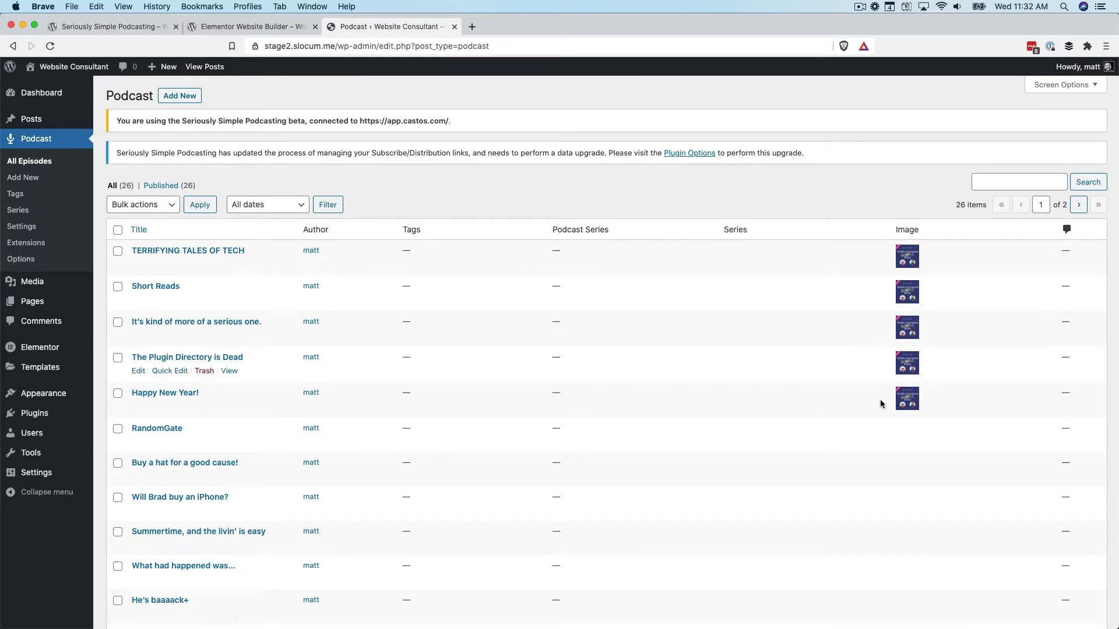
{"action": "mouse_move", "coordinate": [823, 279]}
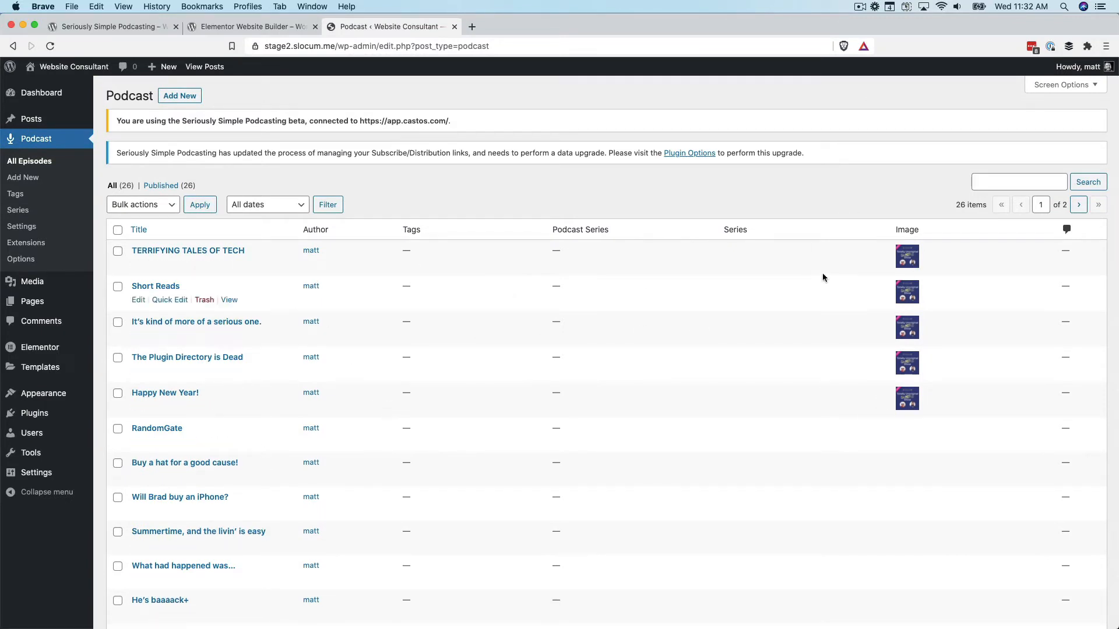
{"action": "mouse_move", "coordinate": [213, 395]}
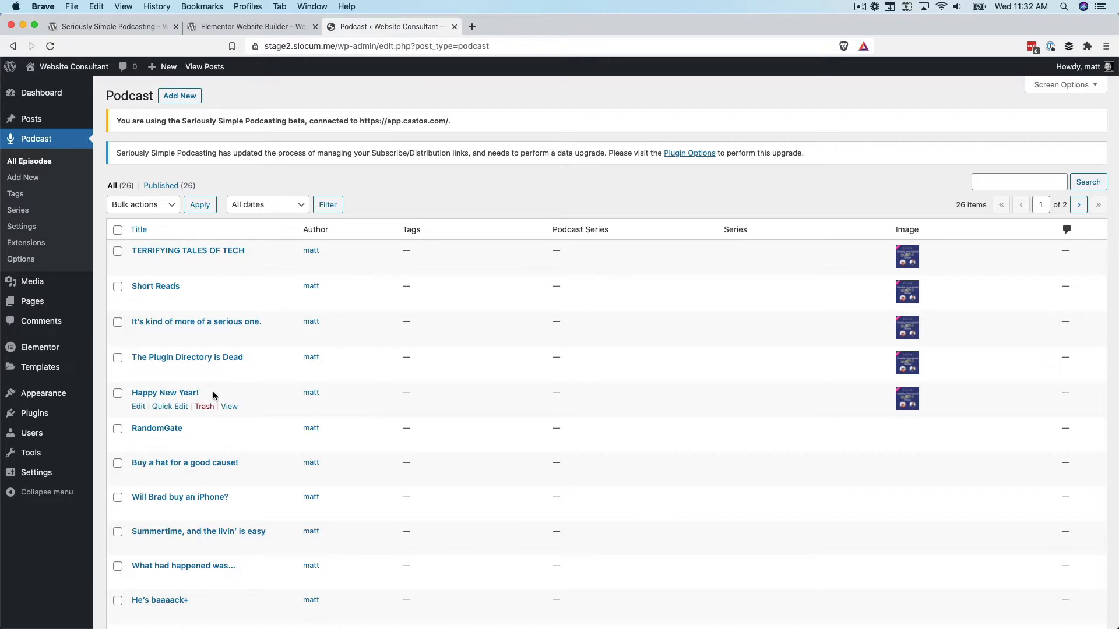
{"action": "mouse_move", "coordinate": [117, 257]}
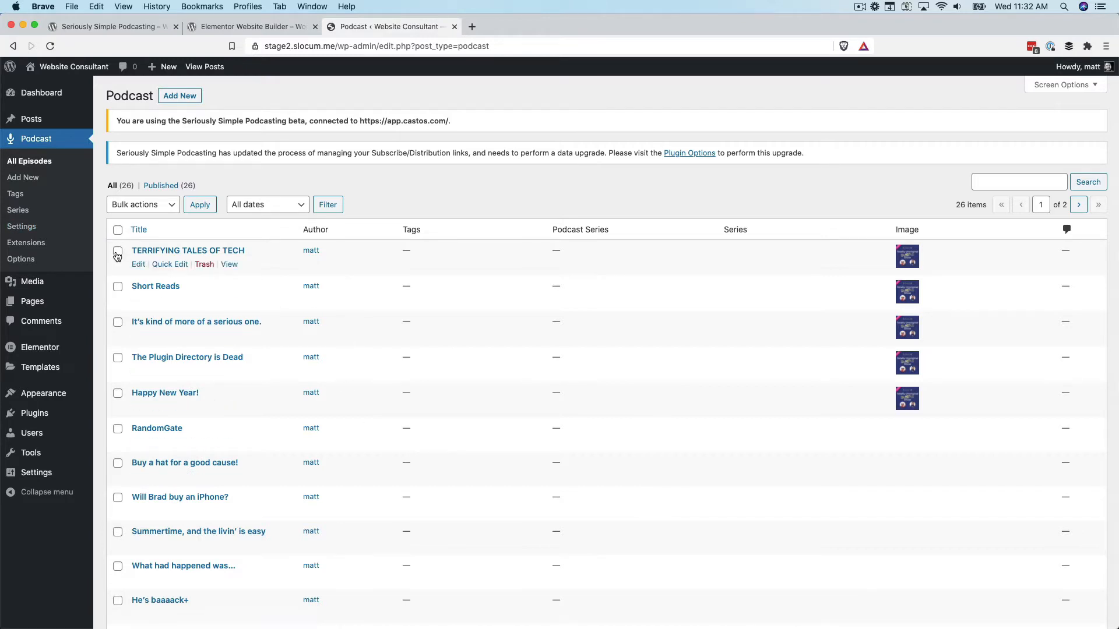
{"action": "mouse_move", "coordinate": [165, 392]}
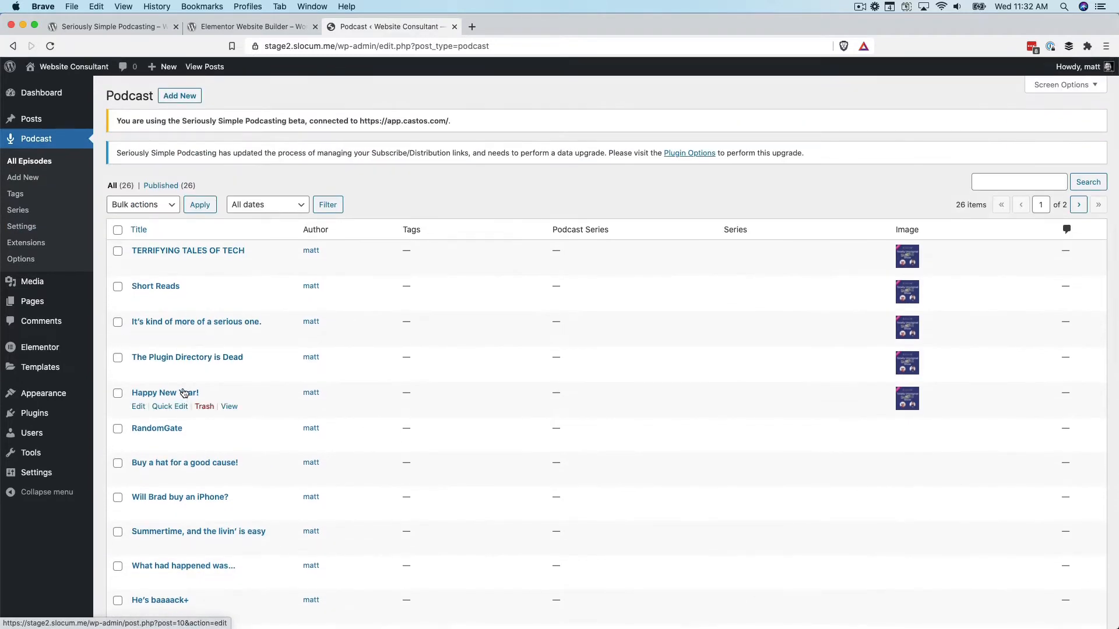
{"action": "mouse_move", "coordinate": [105, 230]}
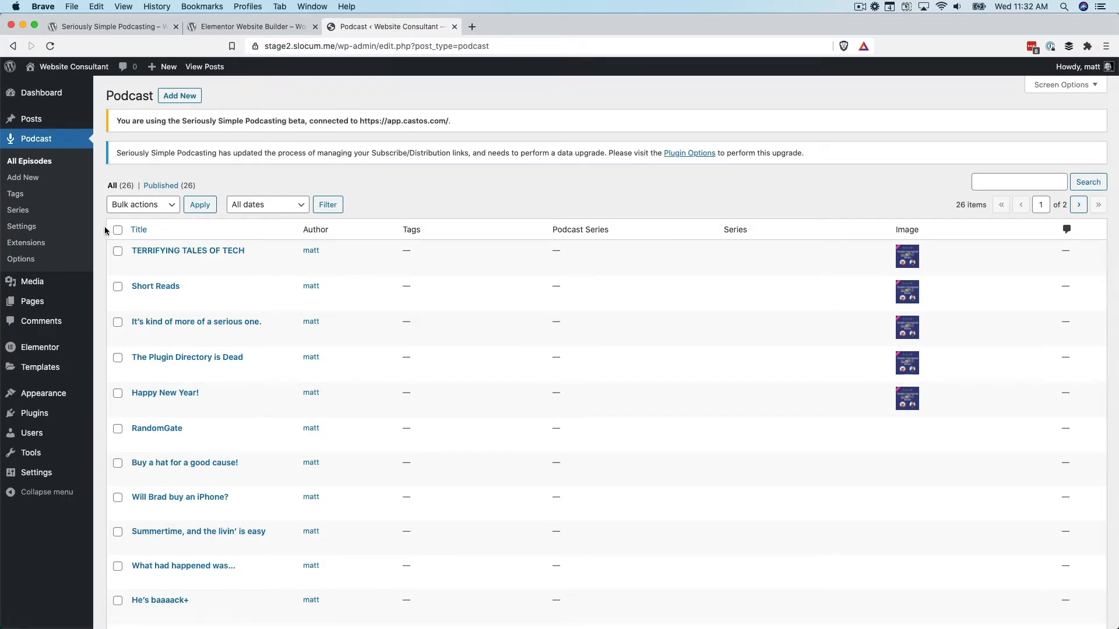
{"action": "mouse_move", "coordinate": [31, 300]}
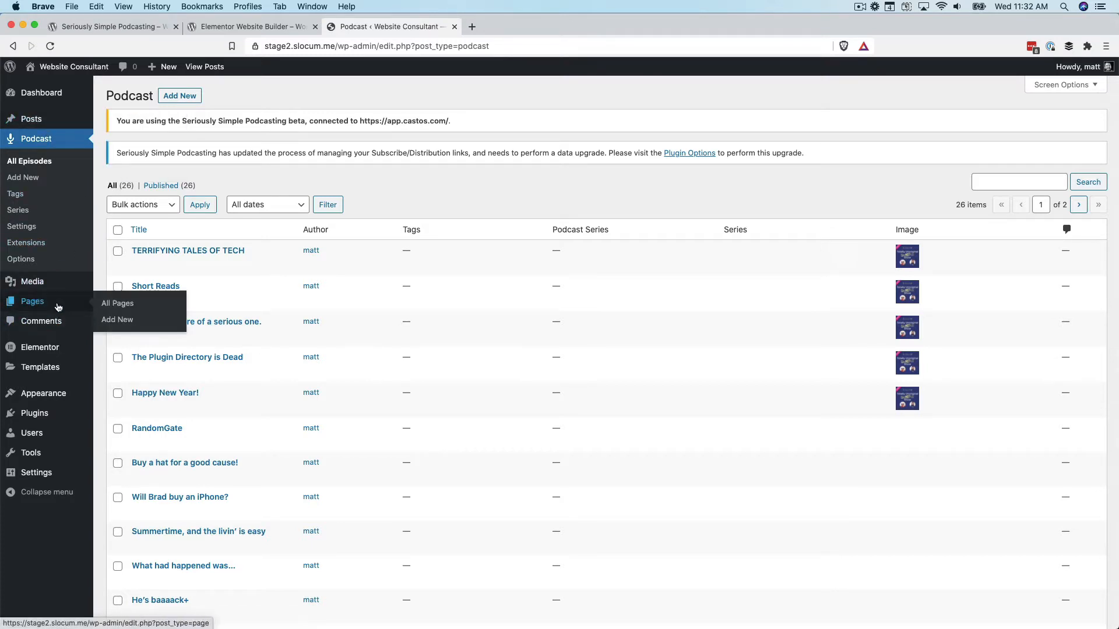
{"action": "left_click", "coordinate": [73, 66]}
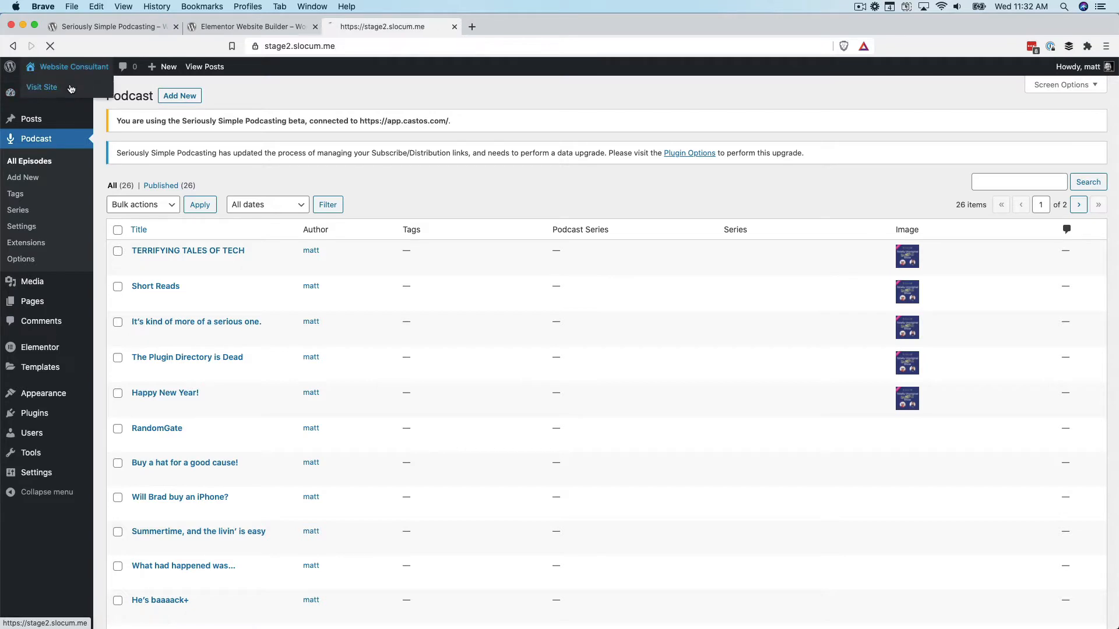
{"action": "left_click", "coordinate": [41, 86]}
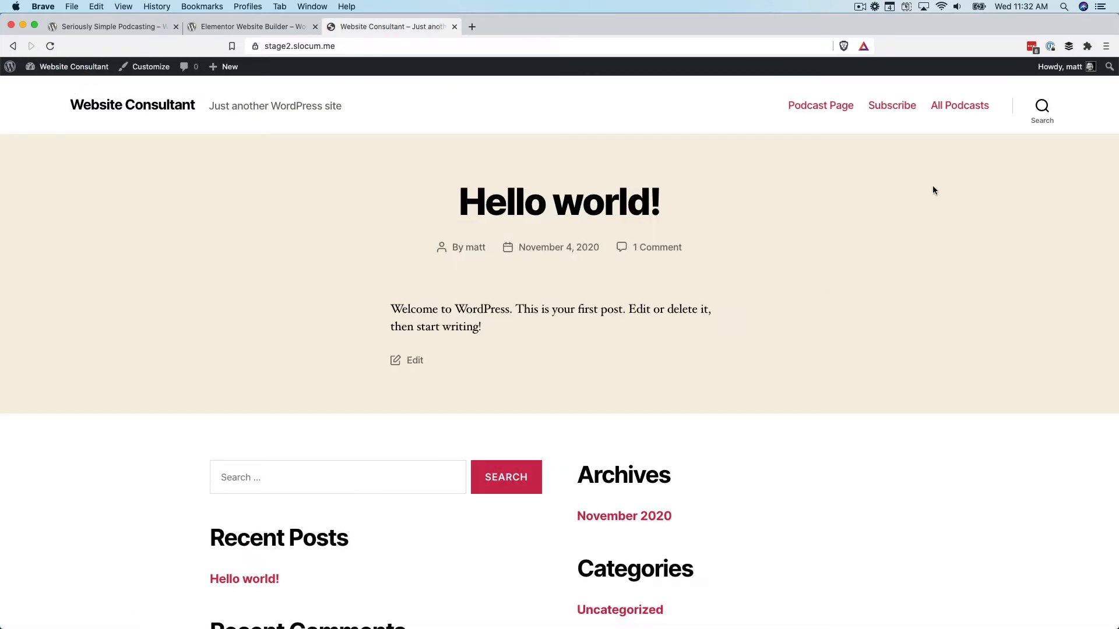
{"action": "mouse_move", "coordinate": [954, 127]}
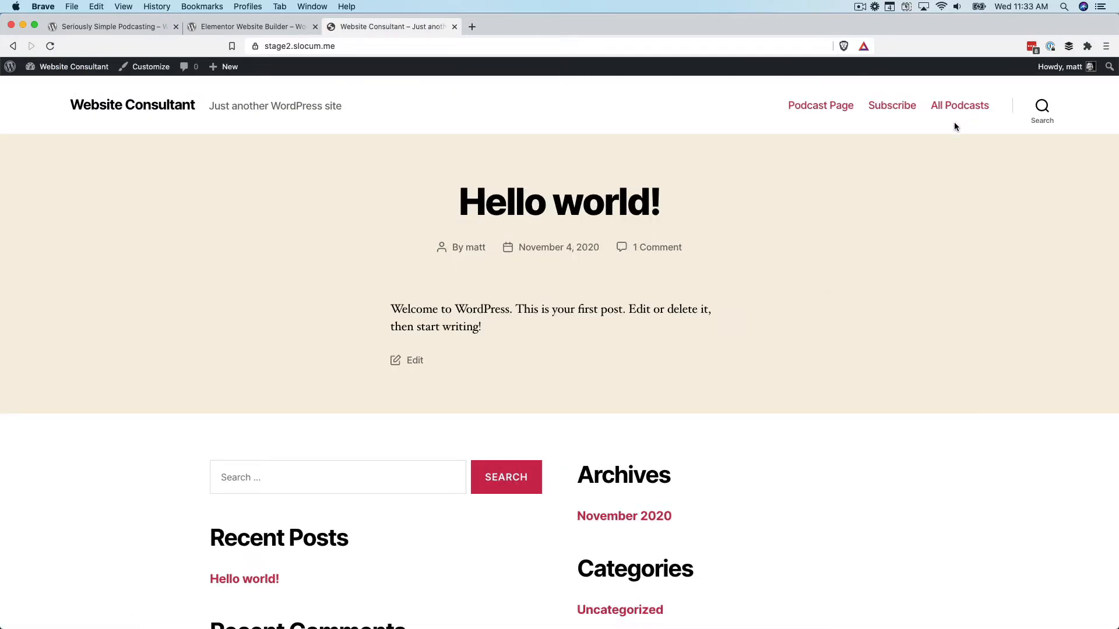
{"action": "mouse_move", "coordinate": [959, 105]}
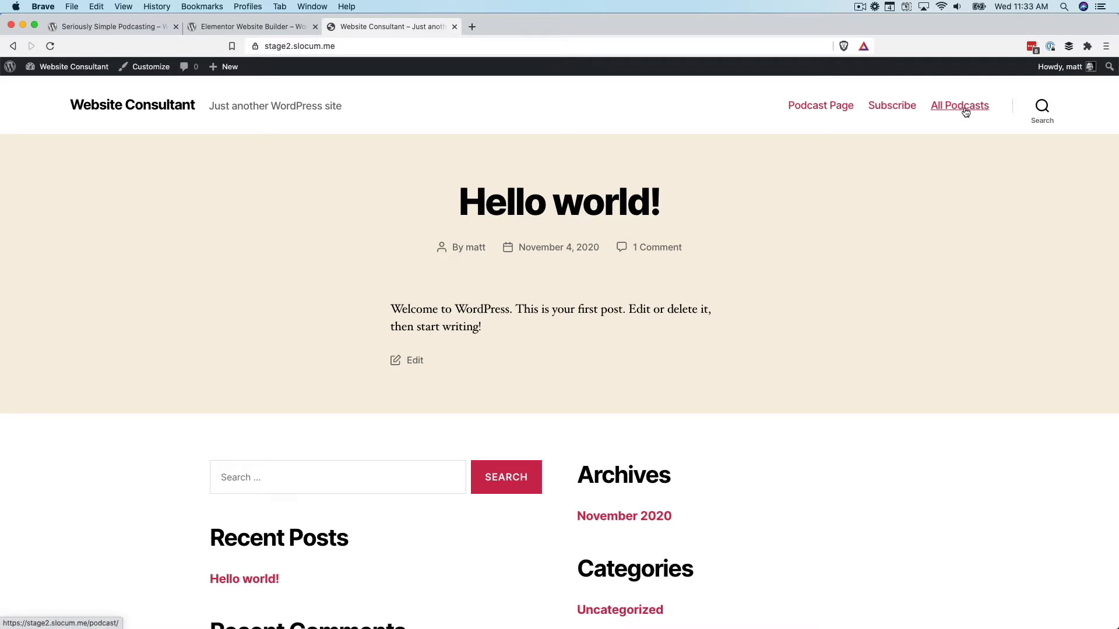
Open the All Podcasts archive page and scroll through it
{"action": "left_click", "coordinate": [959, 105]}
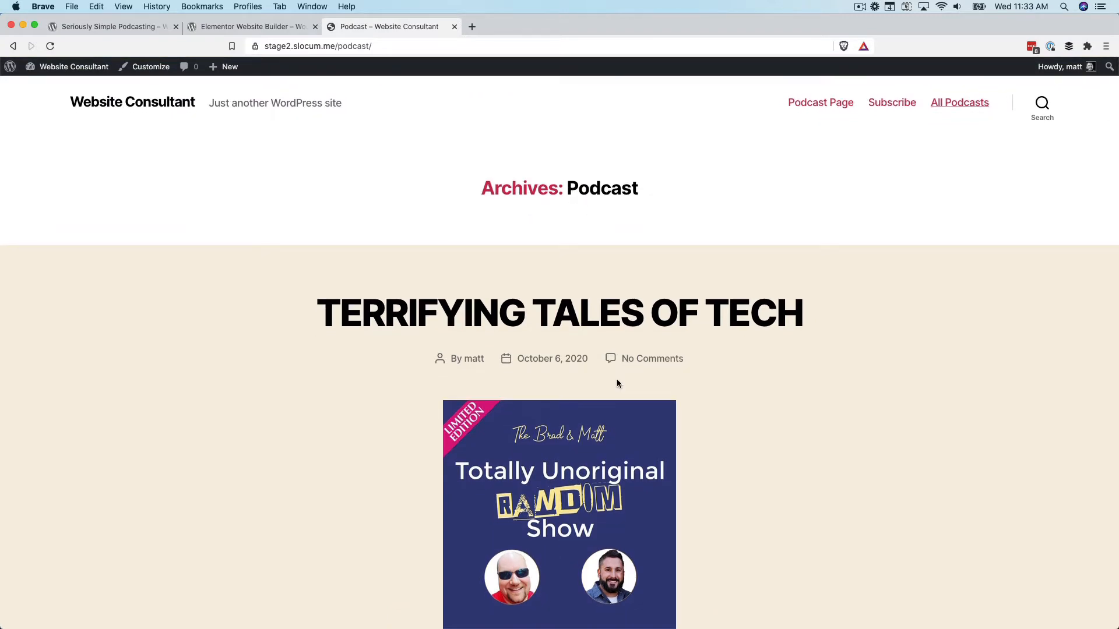
{"action": "scroll", "scroll_direction": "down", "scroll_amount": 3}
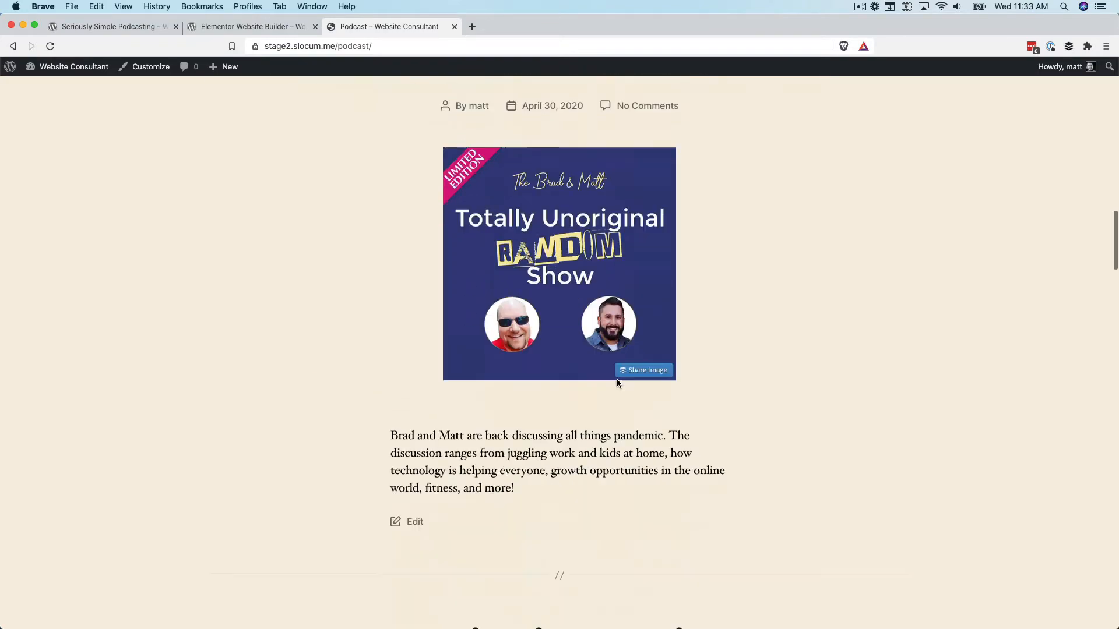
{"action": "scroll", "scroll_direction": "down", "scroll_amount": 3}
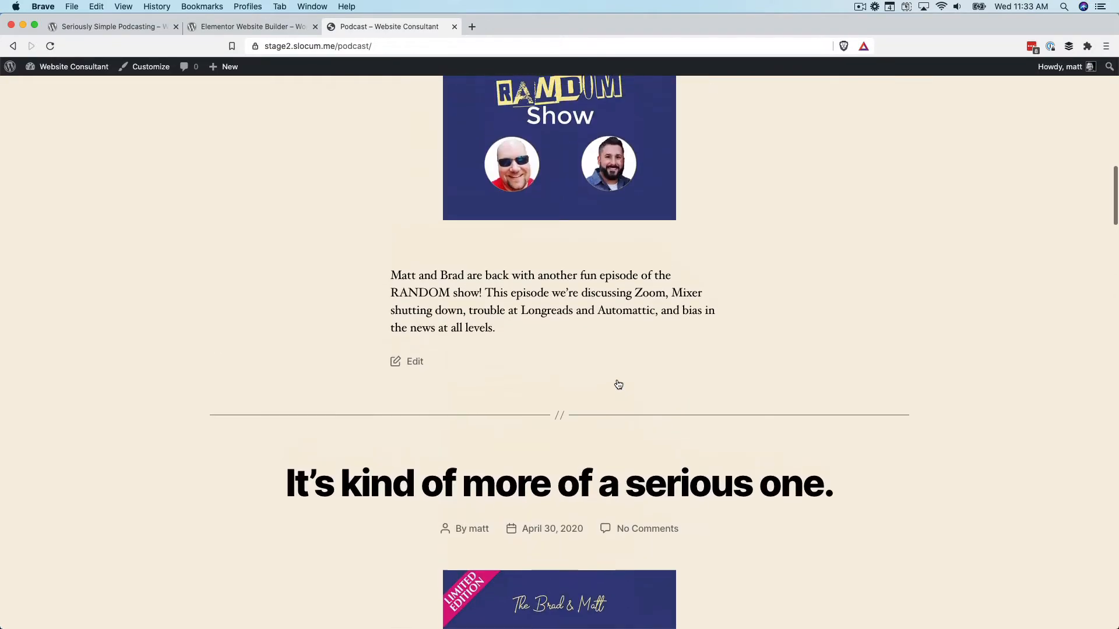
{"action": "scroll", "scroll_direction": "down", "scroll_amount": 3}
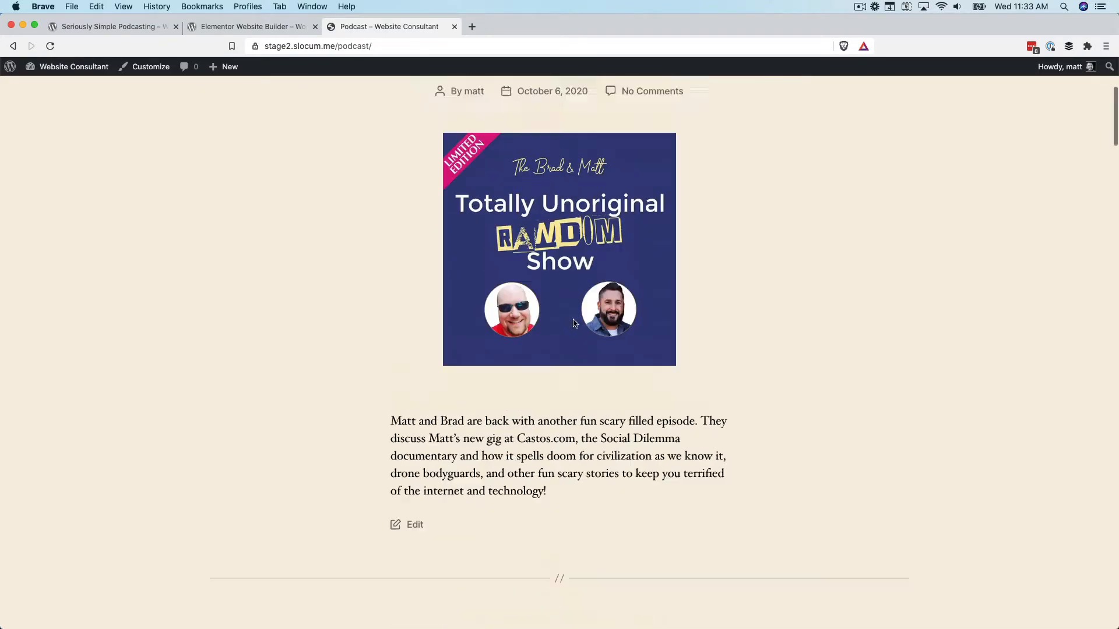
{"action": "scroll", "scroll_direction": "up", "scroll_amount": 3}
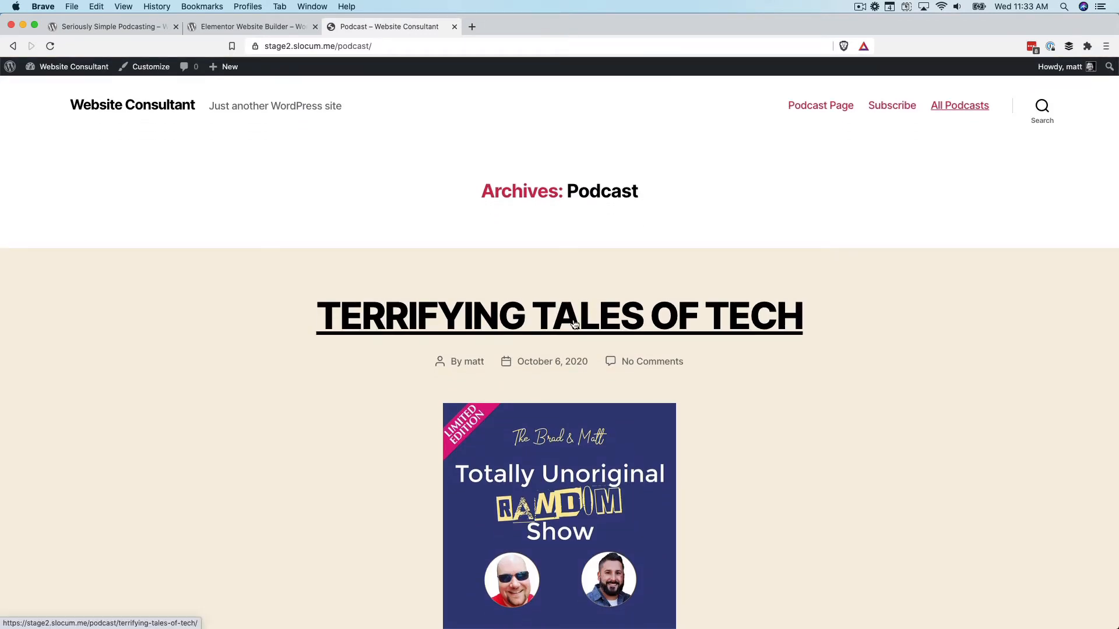
{"action": "scroll", "scroll_direction": "down", "scroll_amount": 3}
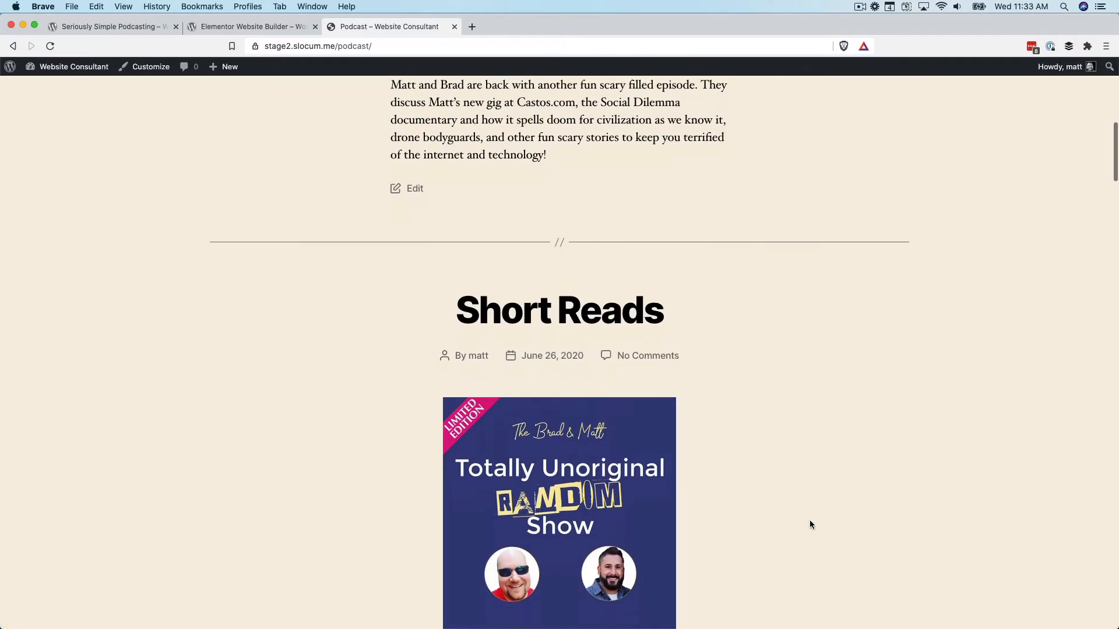
{"action": "scroll", "scroll_direction": "down", "scroll_amount": 3}
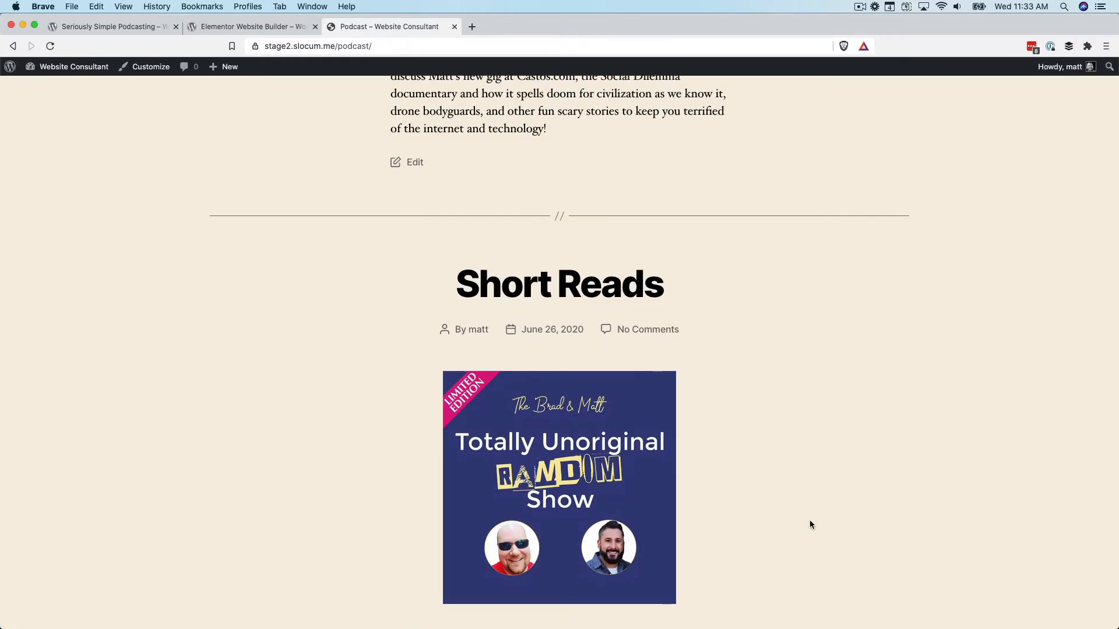
{"action": "scroll", "scroll_direction": "up", "scroll_amount": 3}
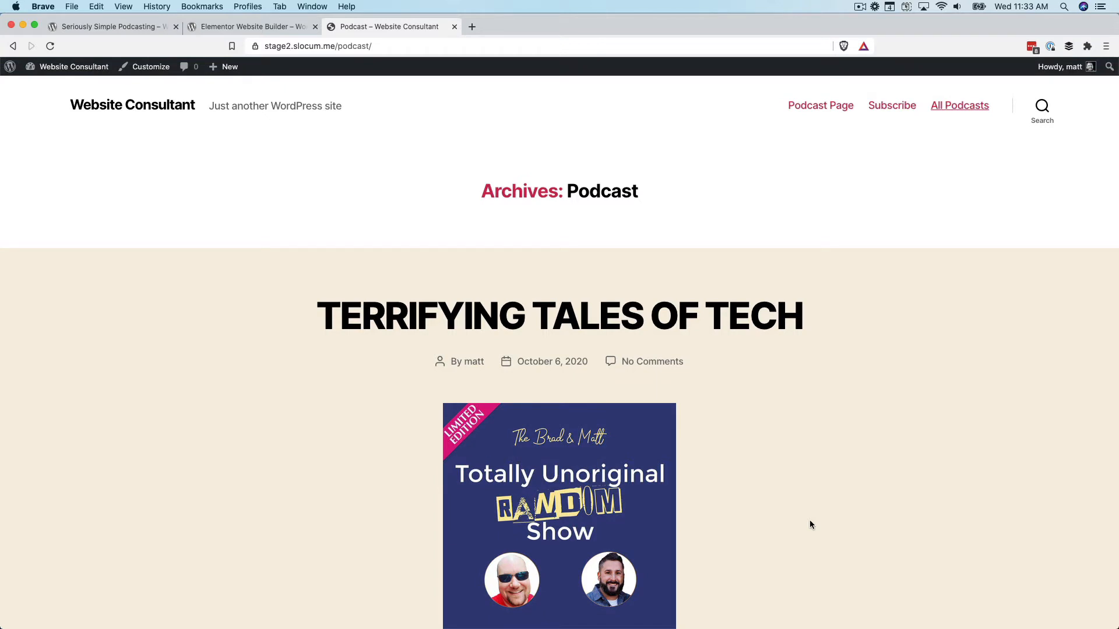
{"action": "mouse_move", "coordinate": [796, 525]}
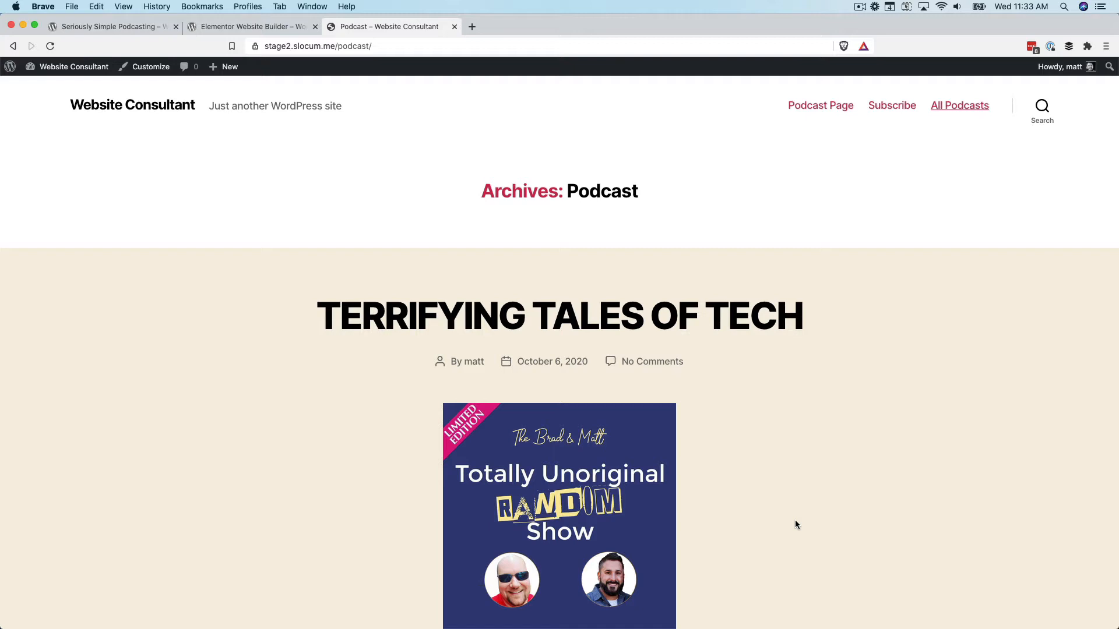
Finish browsing the archive and open the podcast Settings Extensions tab
{"action": "scroll", "scroll_direction": "down", "scroll_amount": 3}
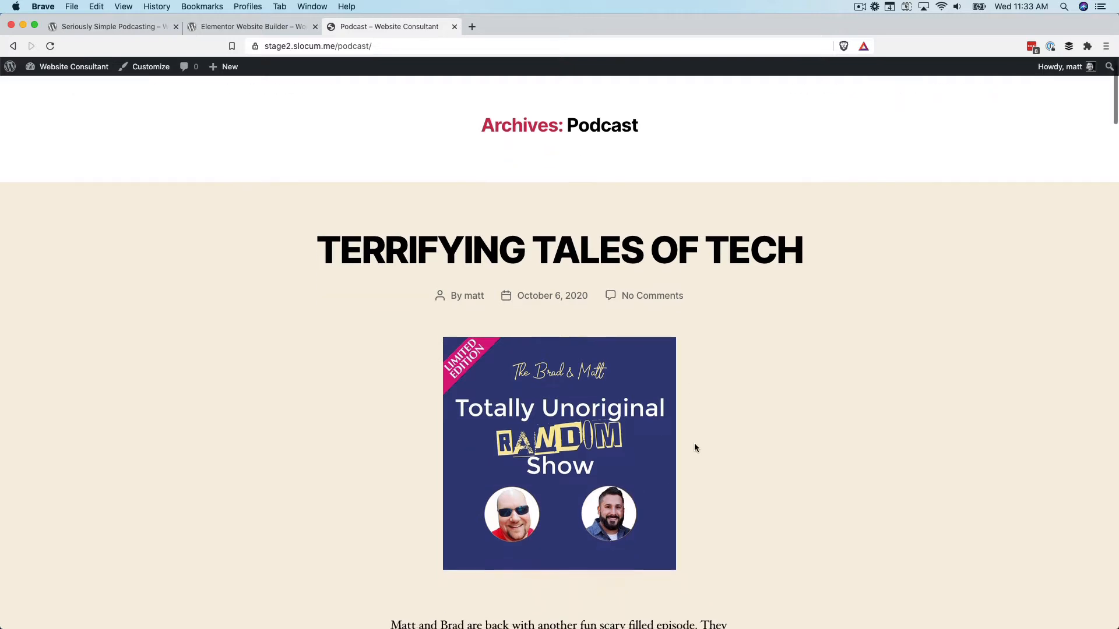
{"action": "scroll", "scroll_direction": "down", "scroll_amount": 3}
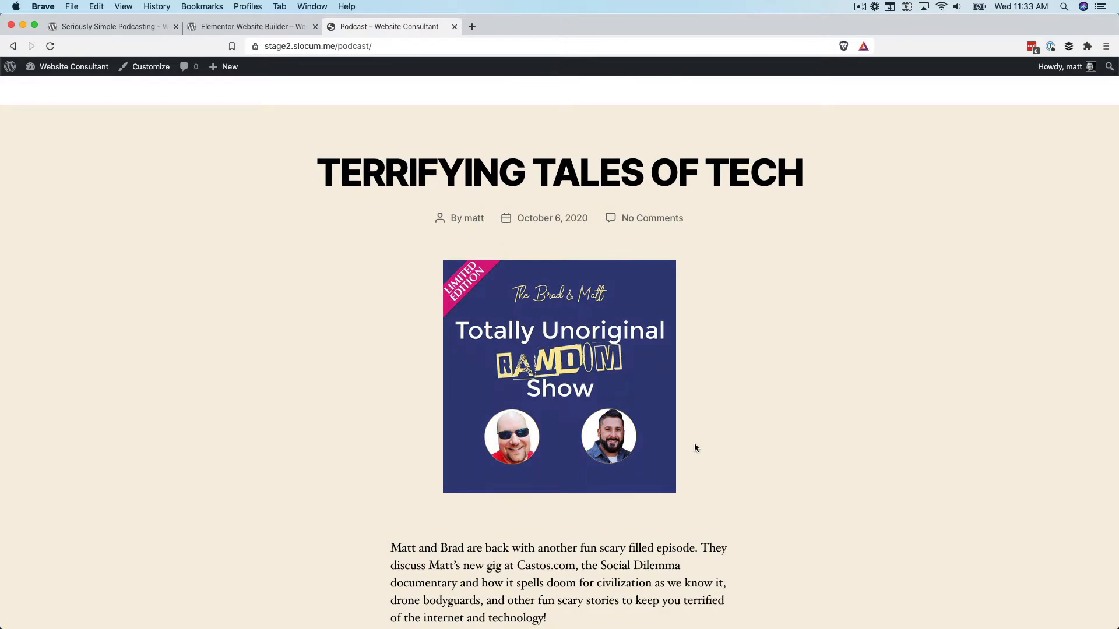
{"action": "scroll", "scroll_direction": "up", "scroll_amount": 3}
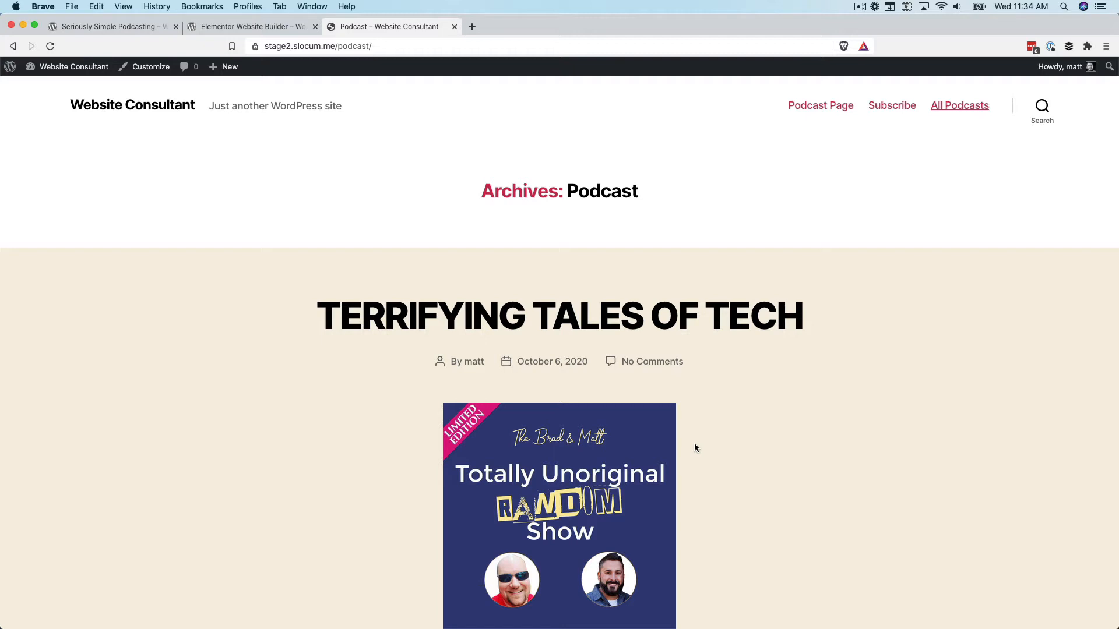
{"action": "mouse_move", "coordinate": [839, 255]}
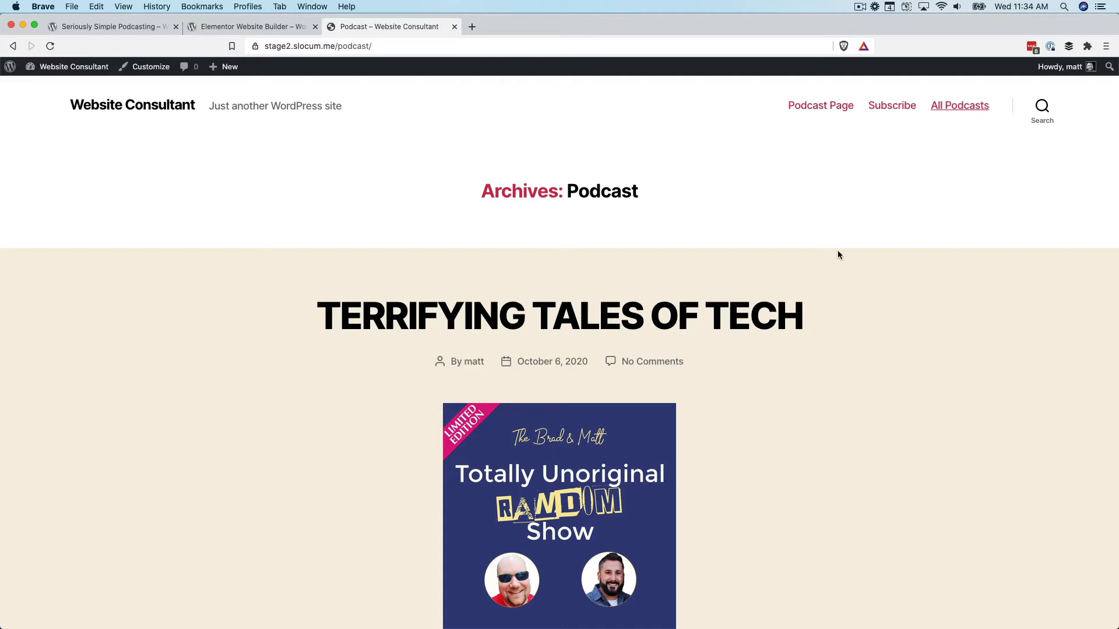
{"action": "mouse_move", "coordinate": [863, 180]}
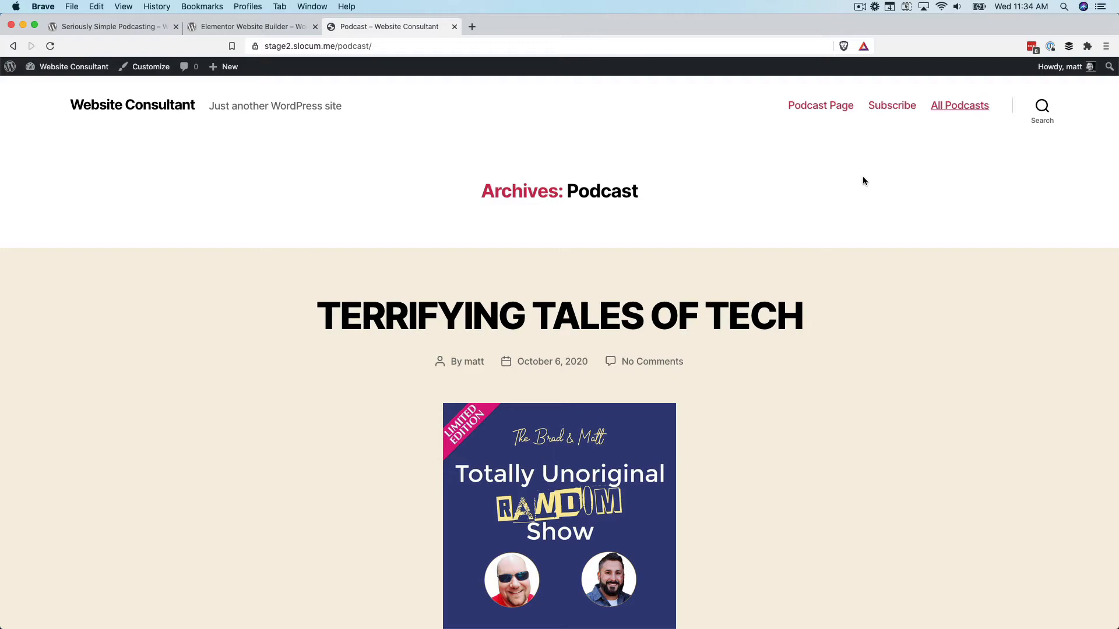
{"action": "scroll", "scroll_direction": "down", "scroll_amount": 3}
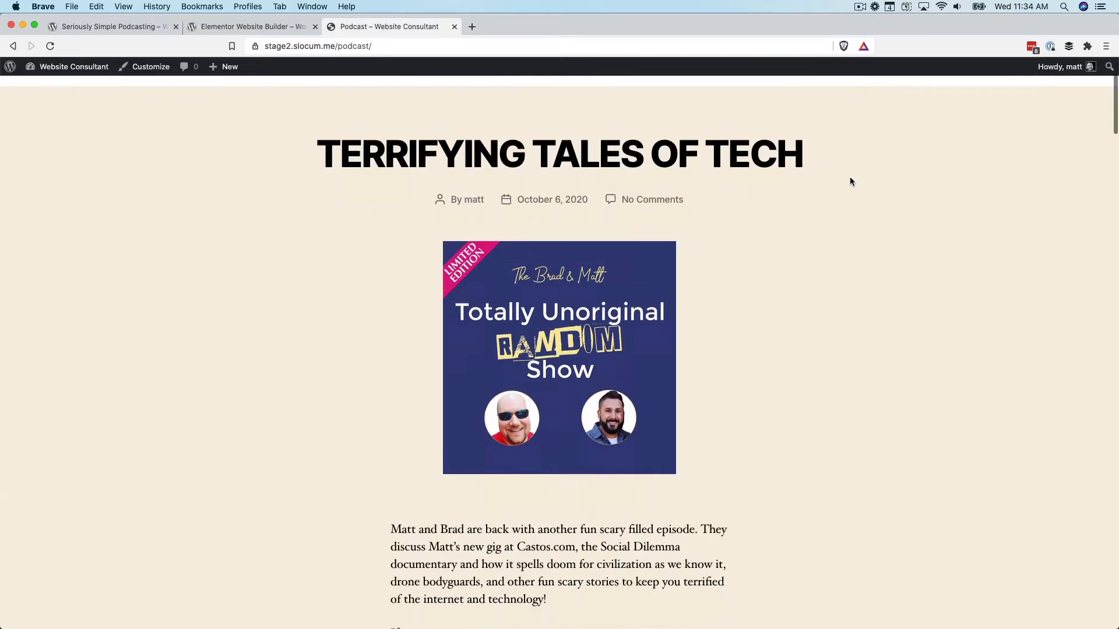
{"action": "scroll", "scroll_direction": "down", "scroll_amount": 3}
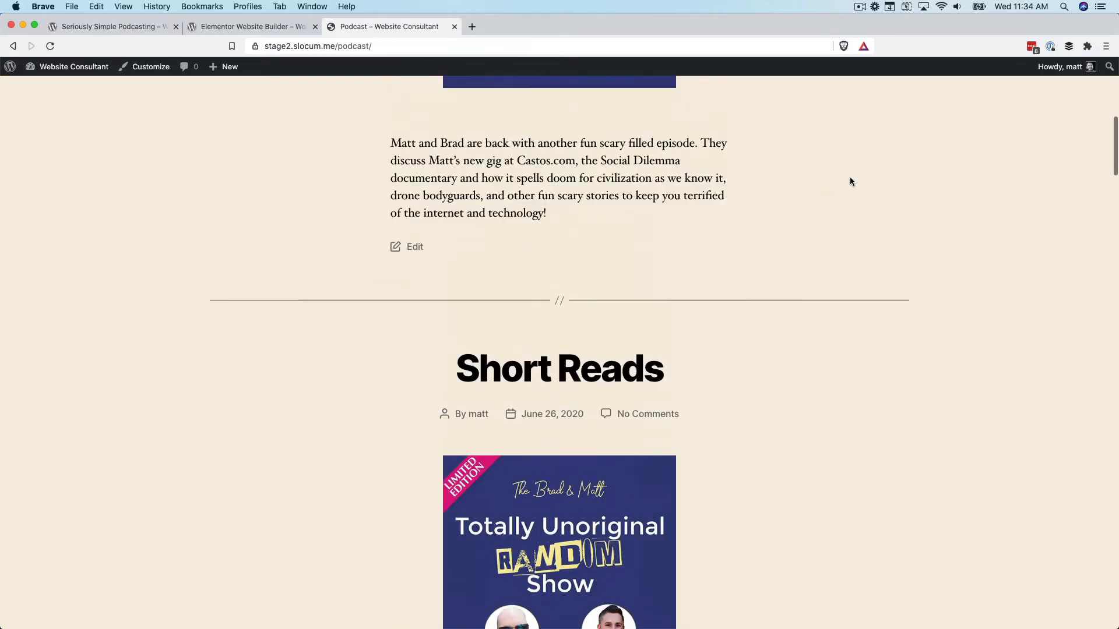
{"action": "scroll", "scroll_direction": "up", "scroll_amount": 3}
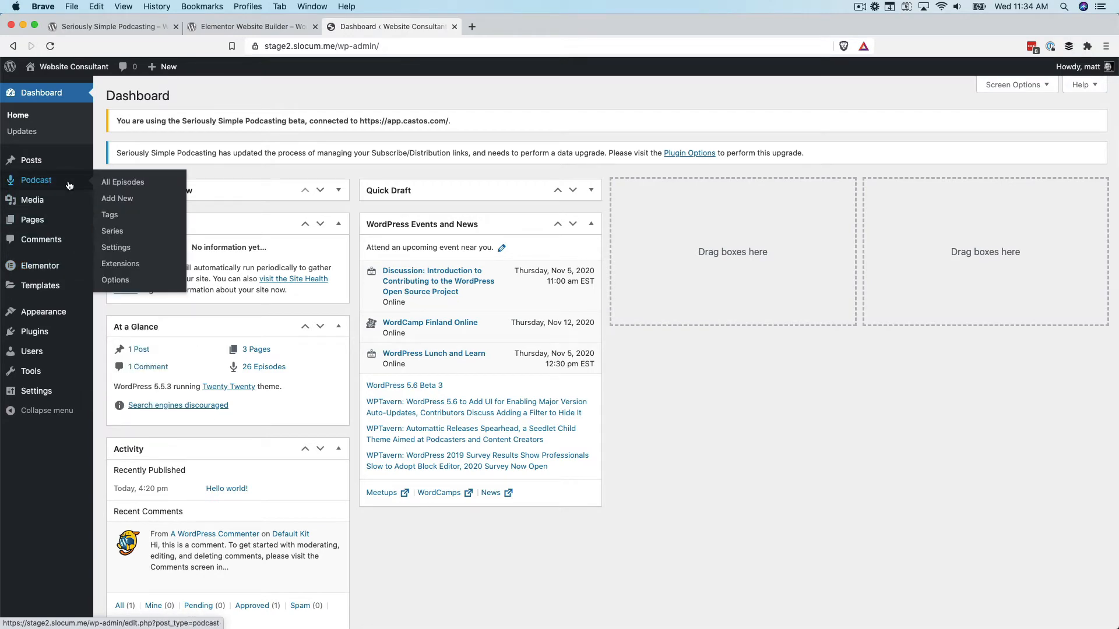
{"action": "mouse_move", "coordinate": [116, 247]}
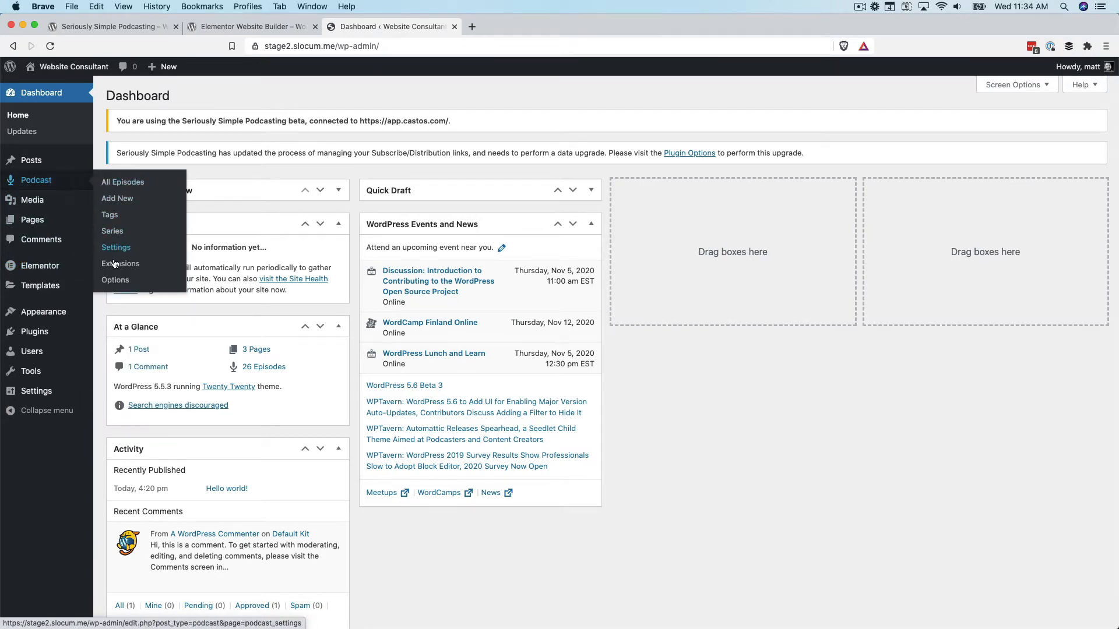
{"action": "left_click", "coordinate": [121, 263]}
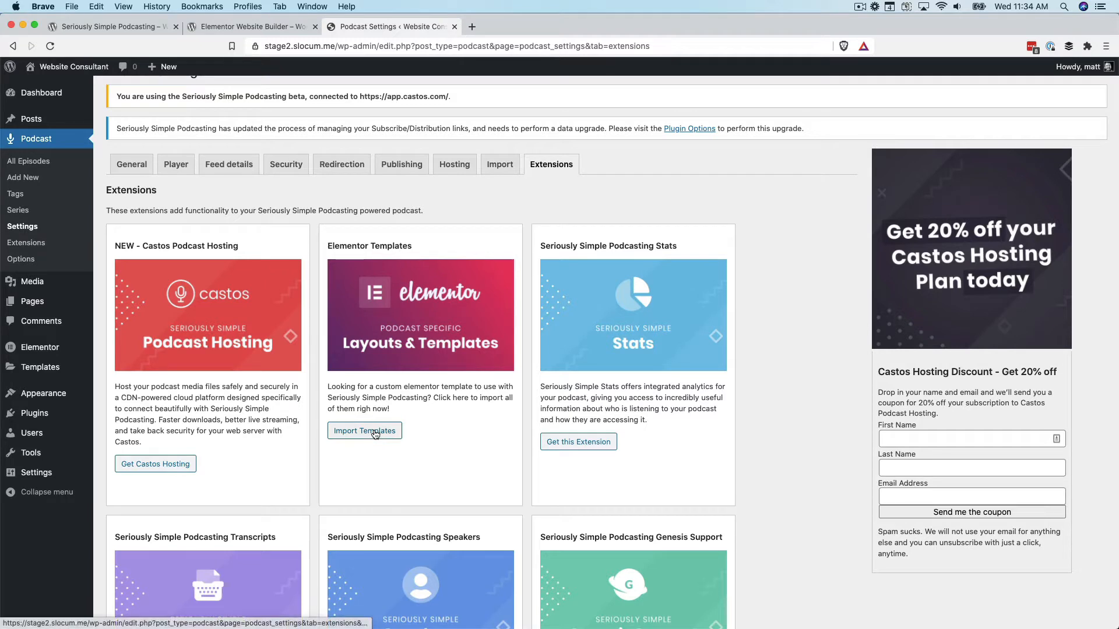
Import the podcast Elementor templates from the Extensions tab
{"action": "left_click", "coordinate": [365, 430]}
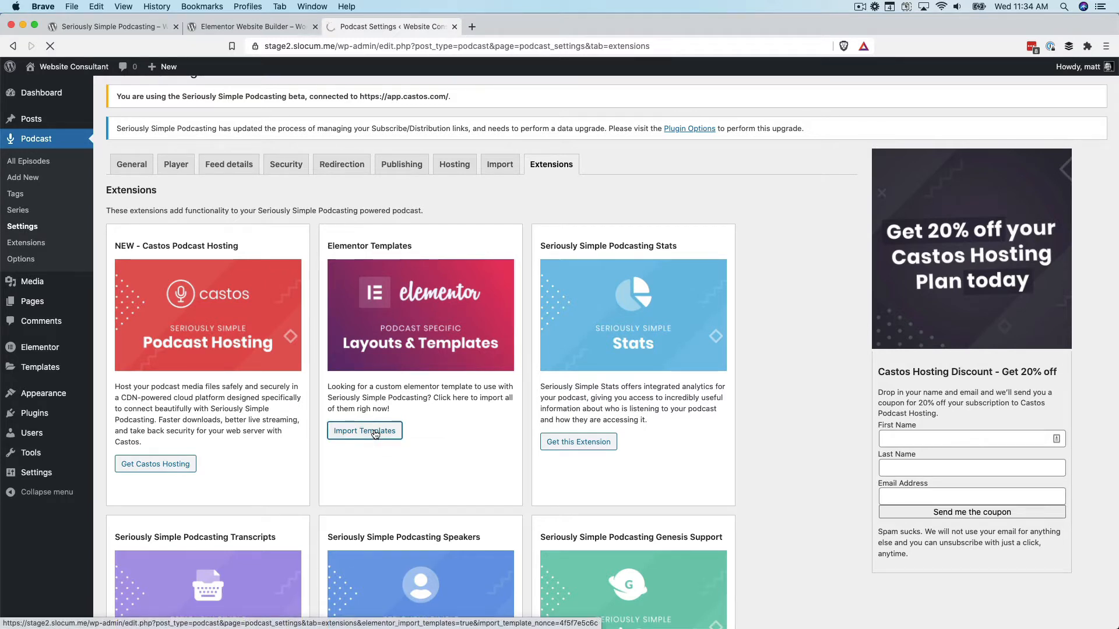
{"action": "left_click", "coordinate": [363, 430]}
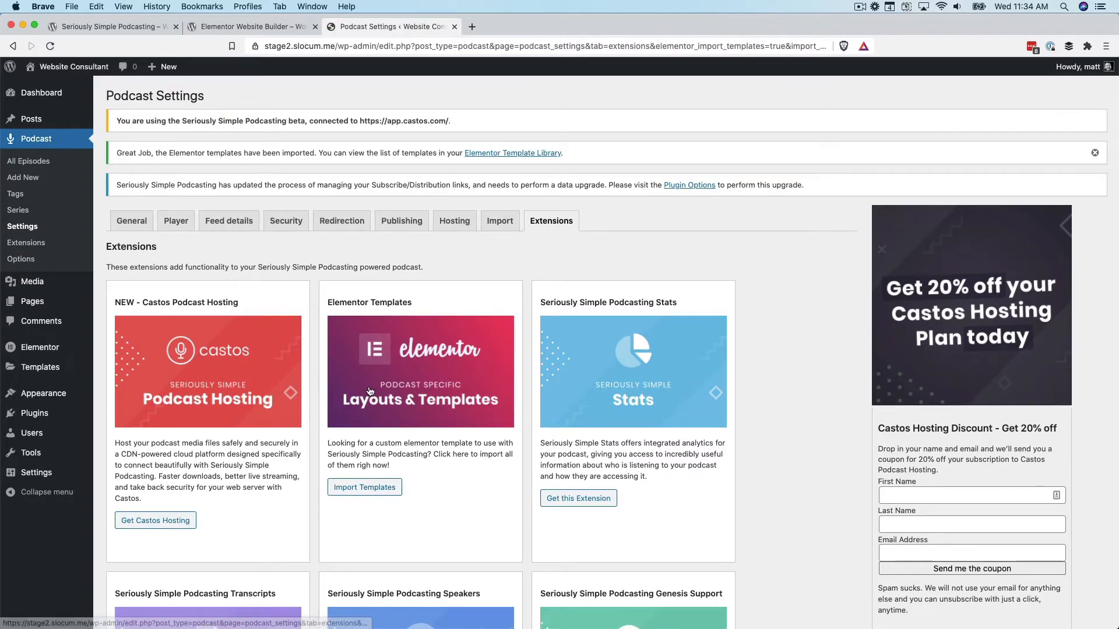
{"action": "mouse_move", "coordinate": [113, 287]}
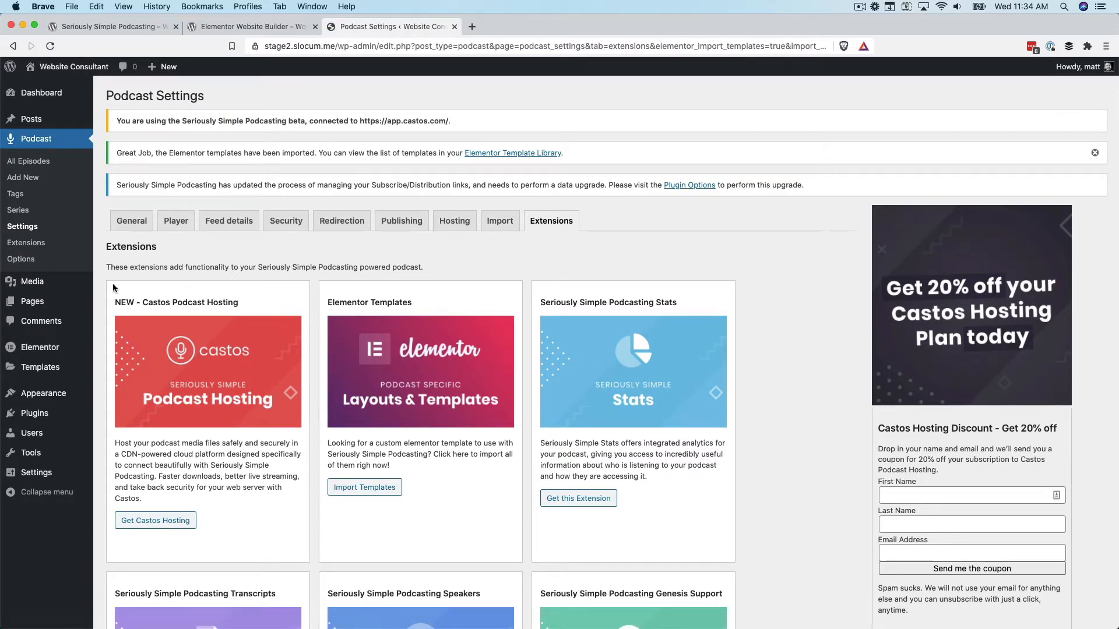
Open Templates > Saved Templates to see the Landing Page and Subscribe Page templates
{"action": "left_click", "coordinate": [41, 366]}
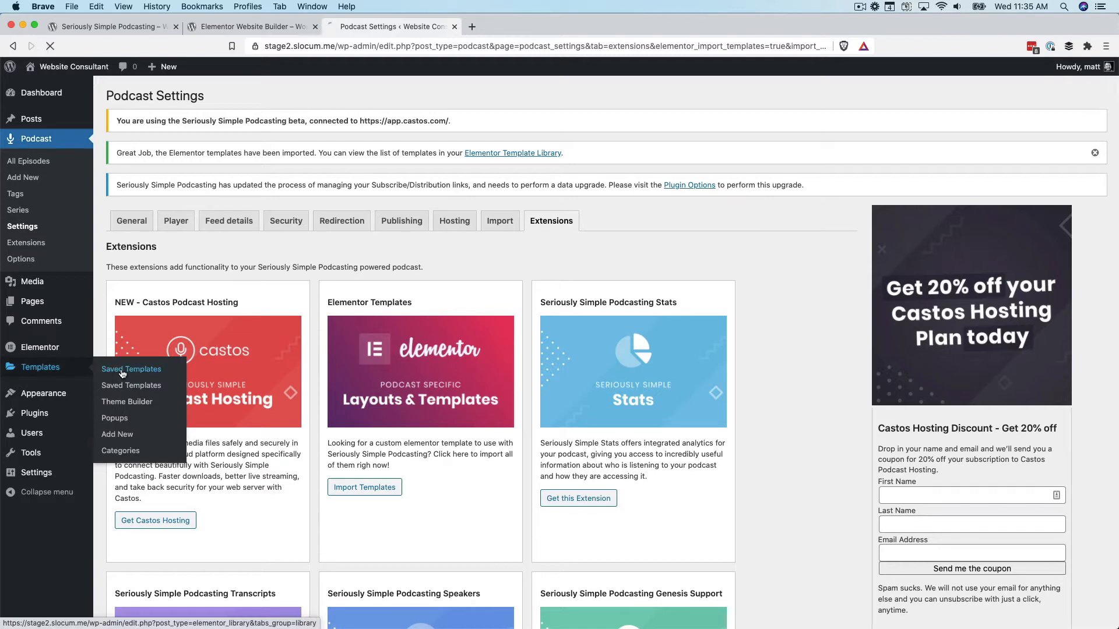
{"action": "left_click", "coordinate": [132, 369]}
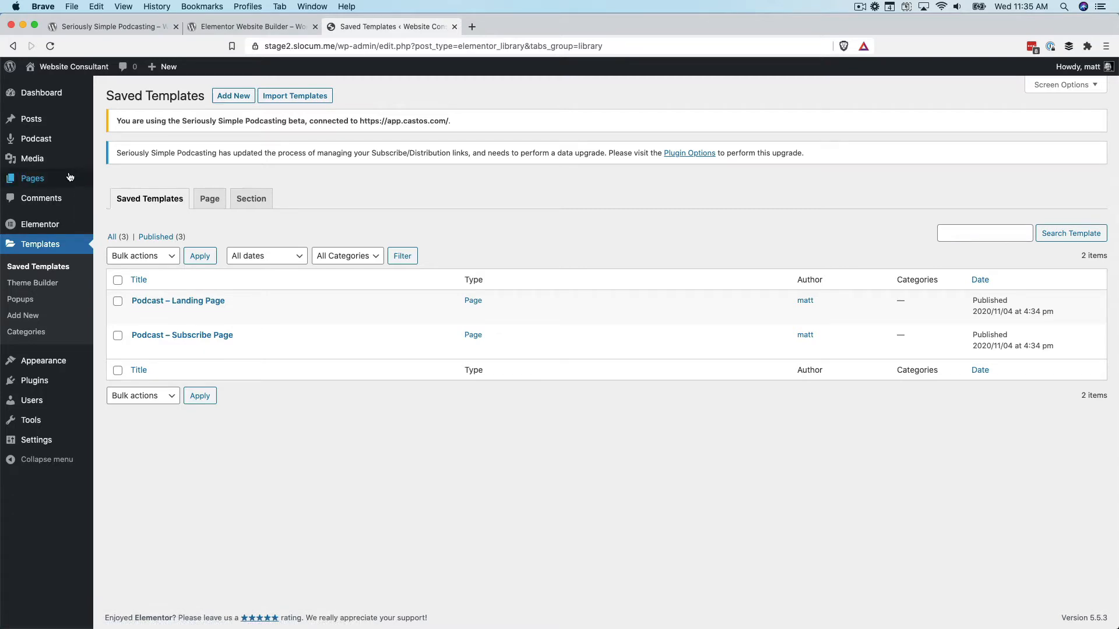
Open the Subscribe page in the block editor from the Pages list
{"action": "left_click", "coordinate": [32, 178]}
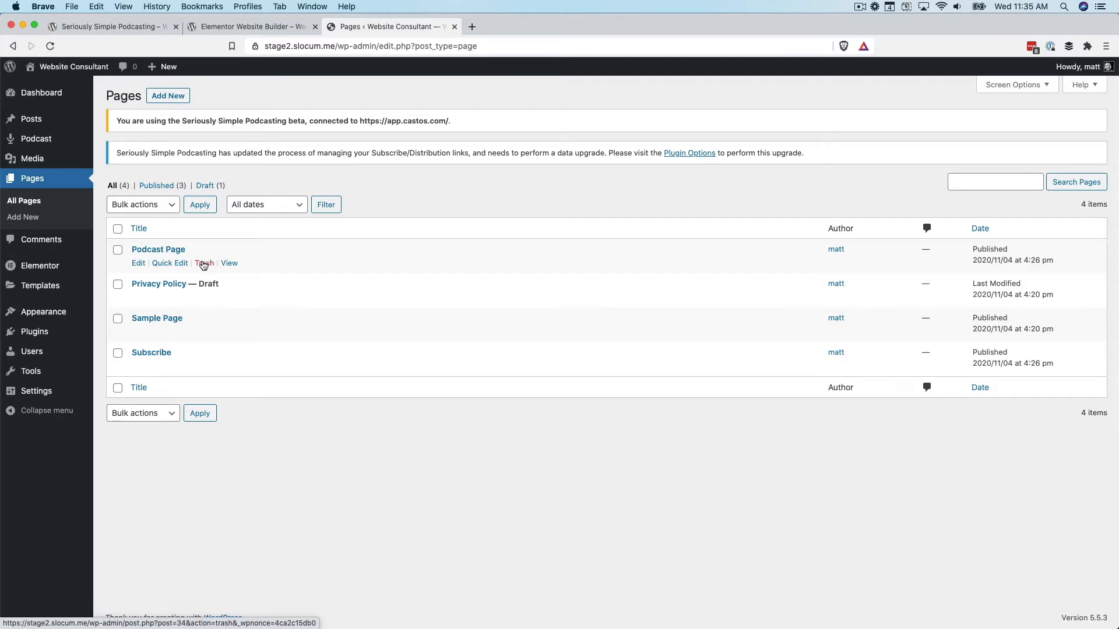
{"action": "mouse_move", "coordinate": [155, 366]}
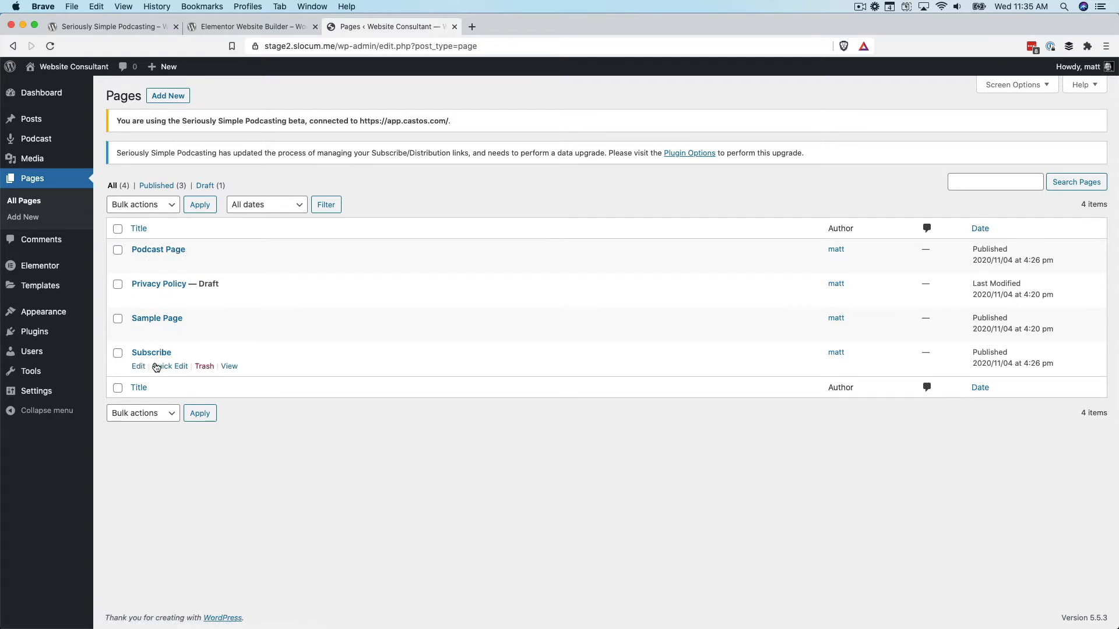
{"action": "left_click", "coordinate": [137, 366]}
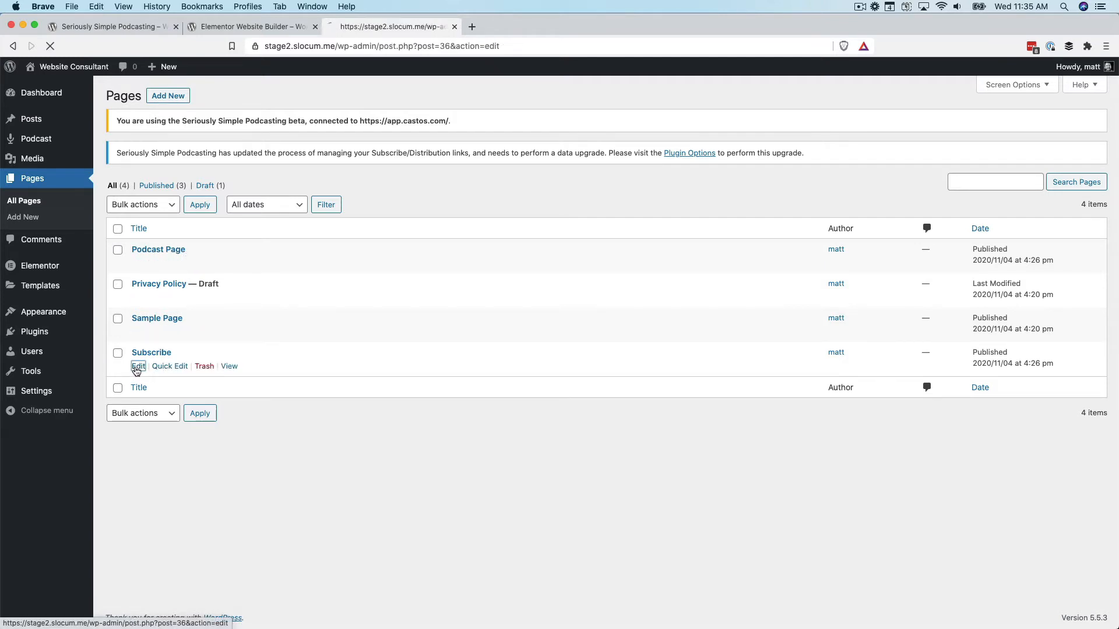
{"action": "left_click", "coordinate": [138, 366]}
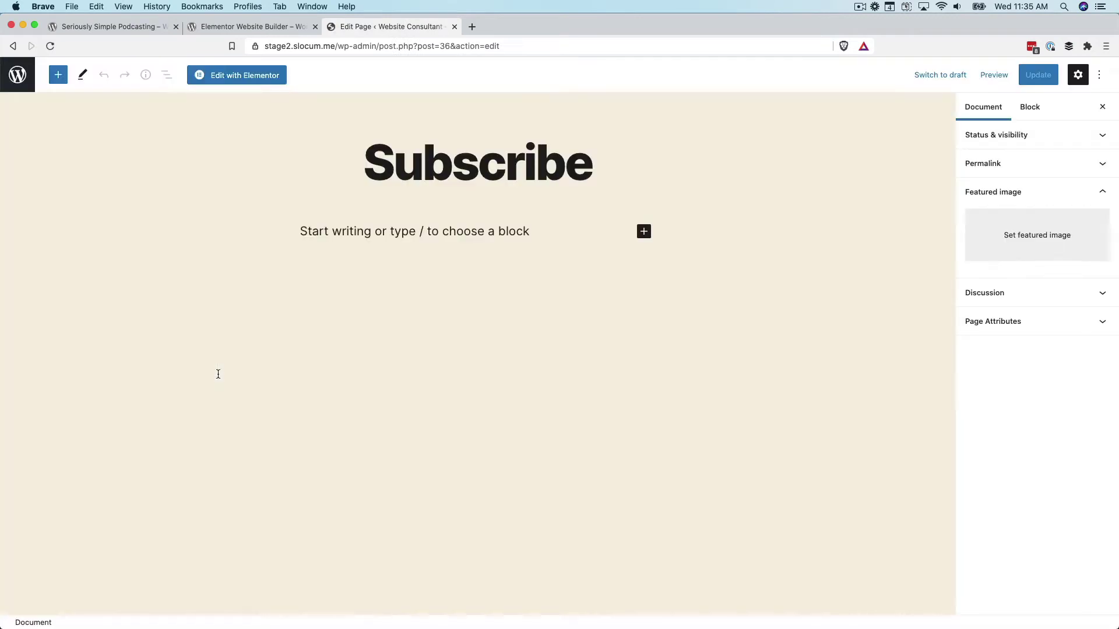
{"action": "mouse_move", "coordinate": [236, 75]}
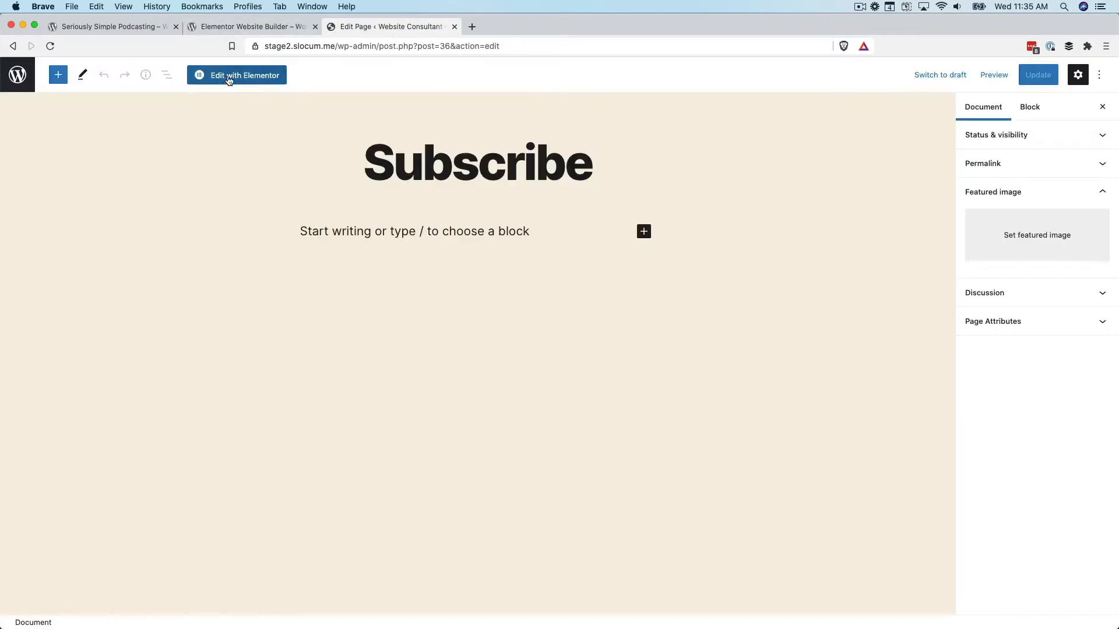
Edit the Subscribe page with Elementor and inspect its empty section
{"action": "left_click", "coordinate": [236, 76]}
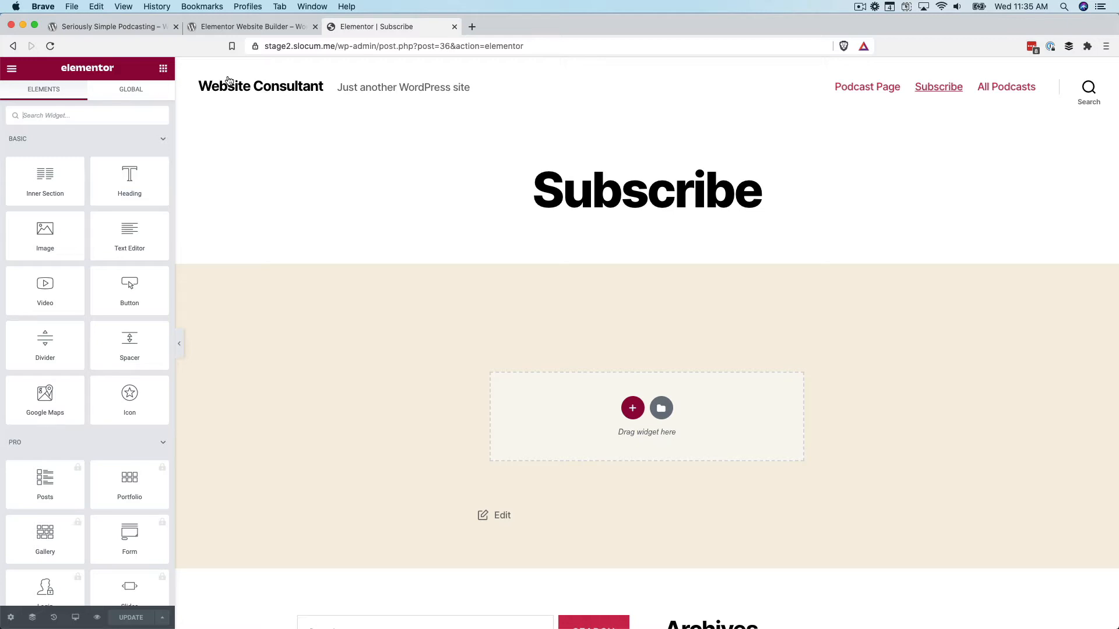
{"action": "mouse_move", "coordinate": [245, 83]}
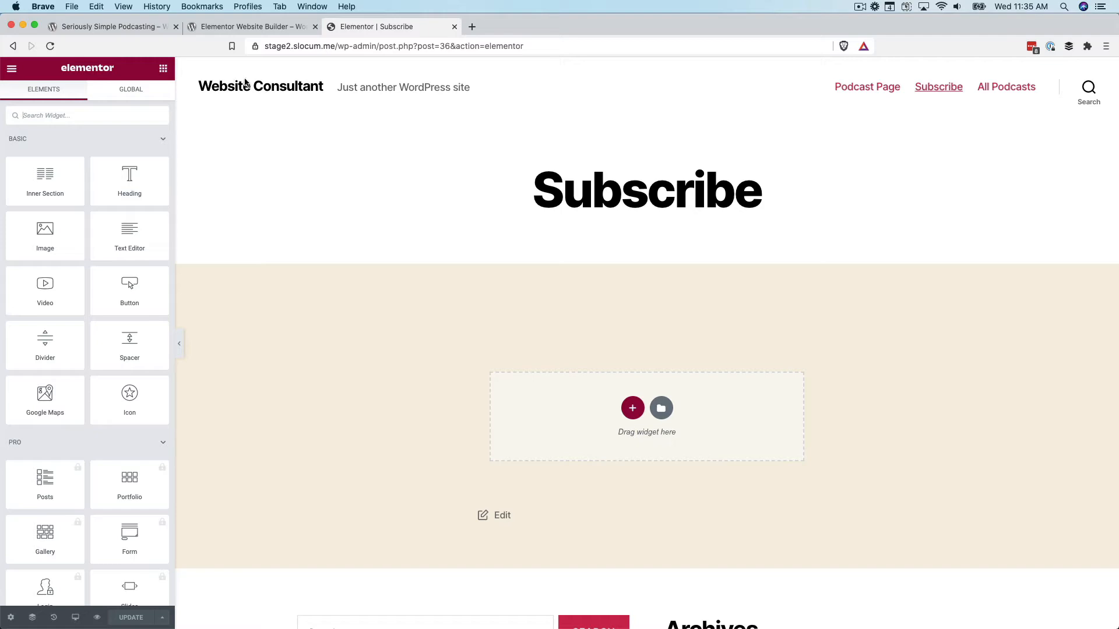
{"action": "mouse_move", "coordinate": [389, 435]}
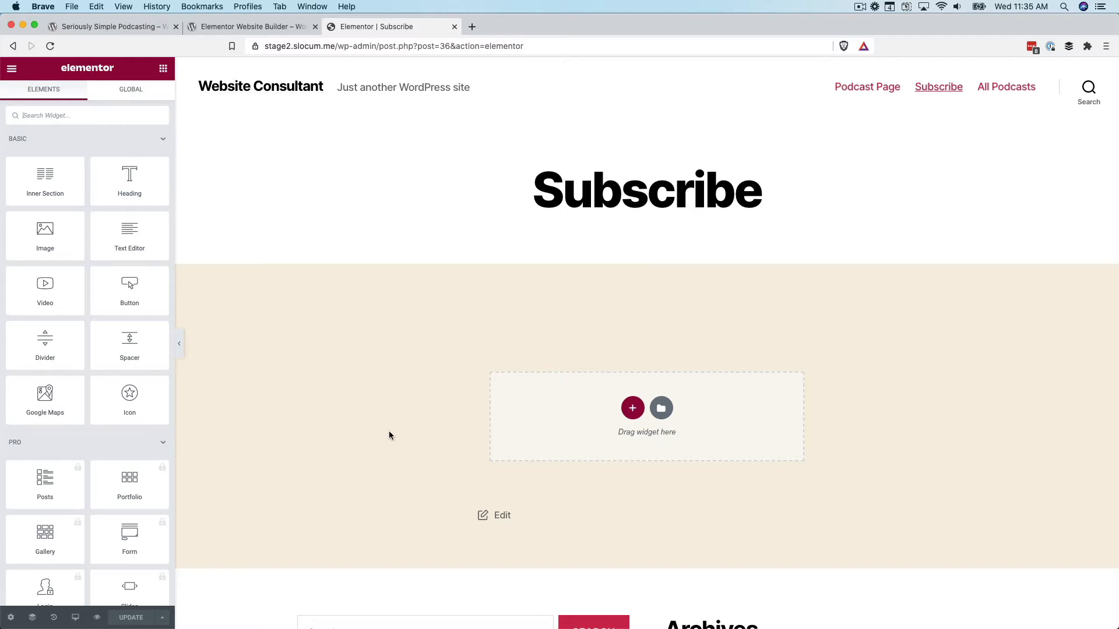
{"action": "scroll", "scroll_direction": "down", "scroll_amount": 3}
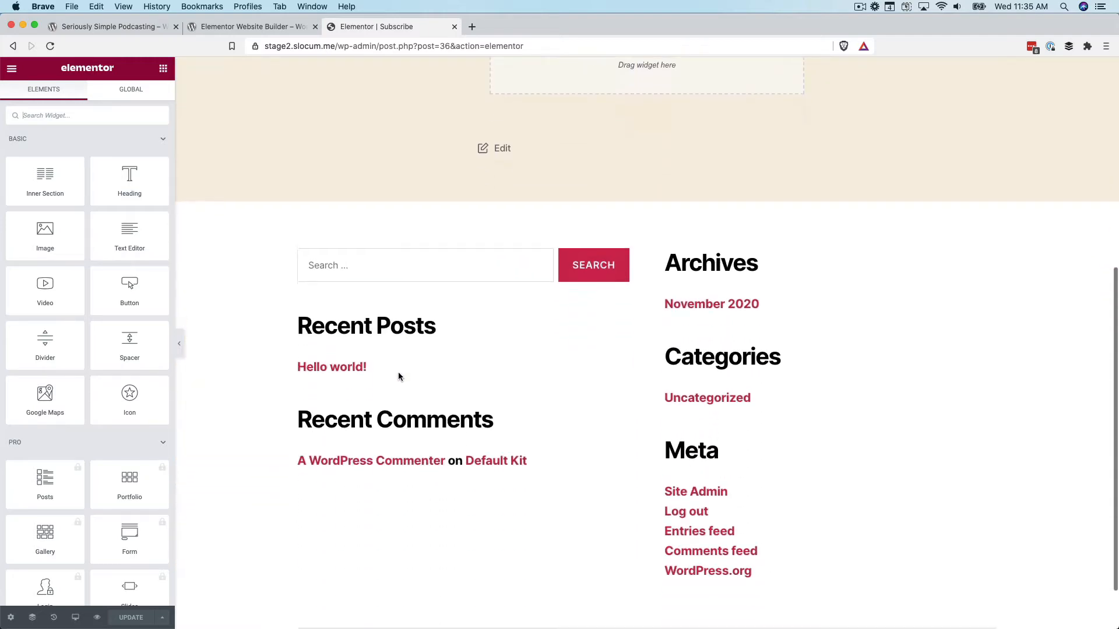
{"action": "scroll", "scroll_direction": "down", "scroll_amount": 3}
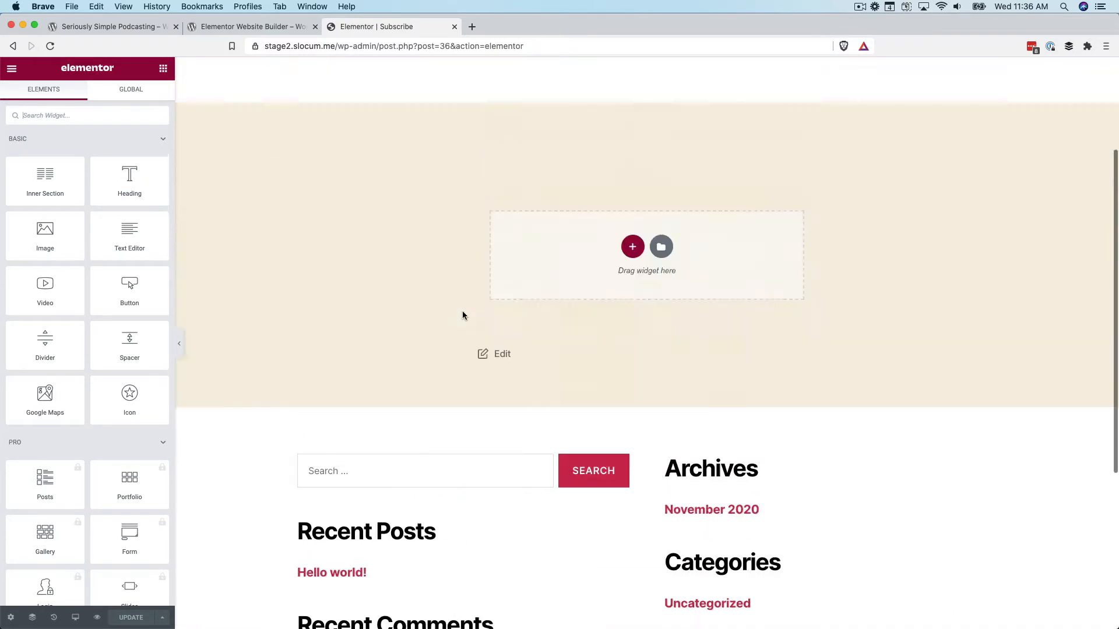
{"action": "scroll", "scroll_direction": "up", "scroll_amount": 3}
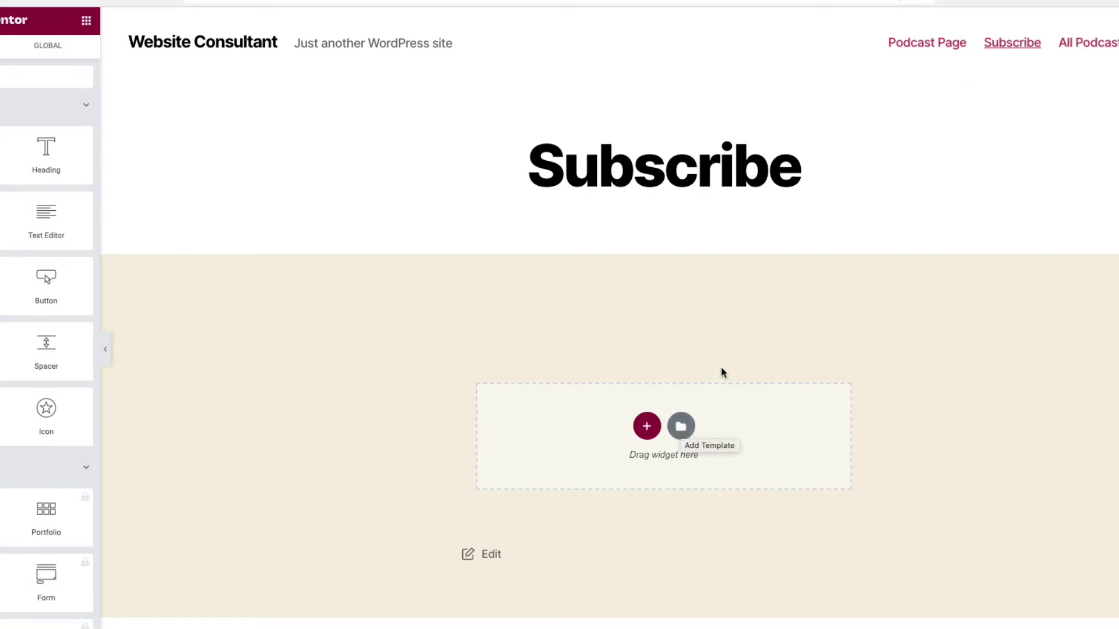
{"action": "mouse_move", "coordinate": [756, 392]}
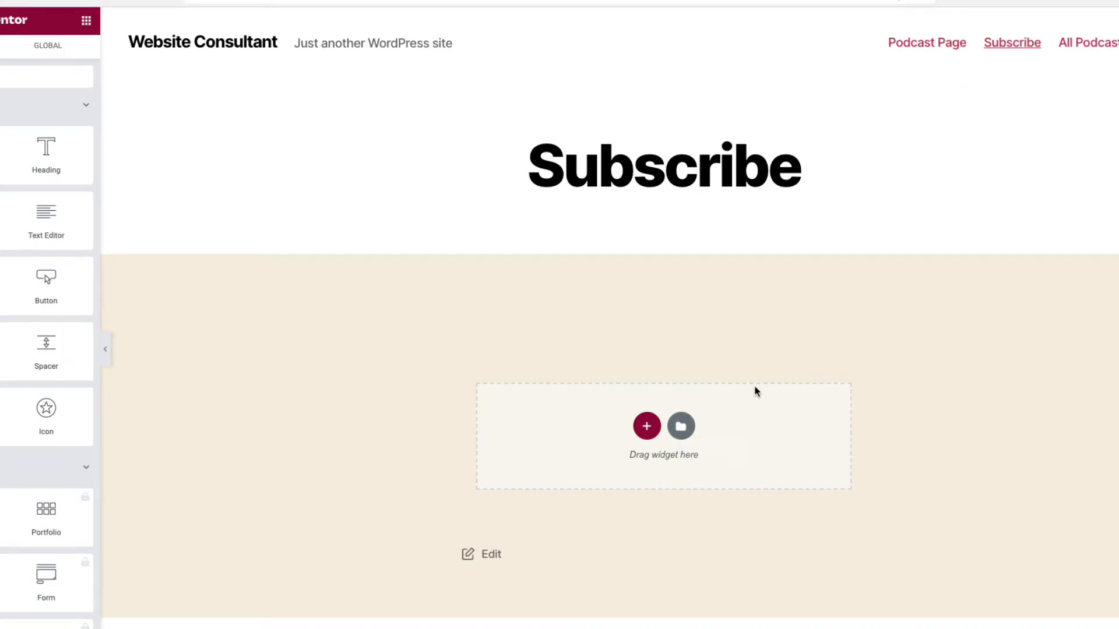
Insert the Podcast – Subscribe Page template from My Templates and confirm the import
{"action": "left_click", "coordinate": [680, 426]}
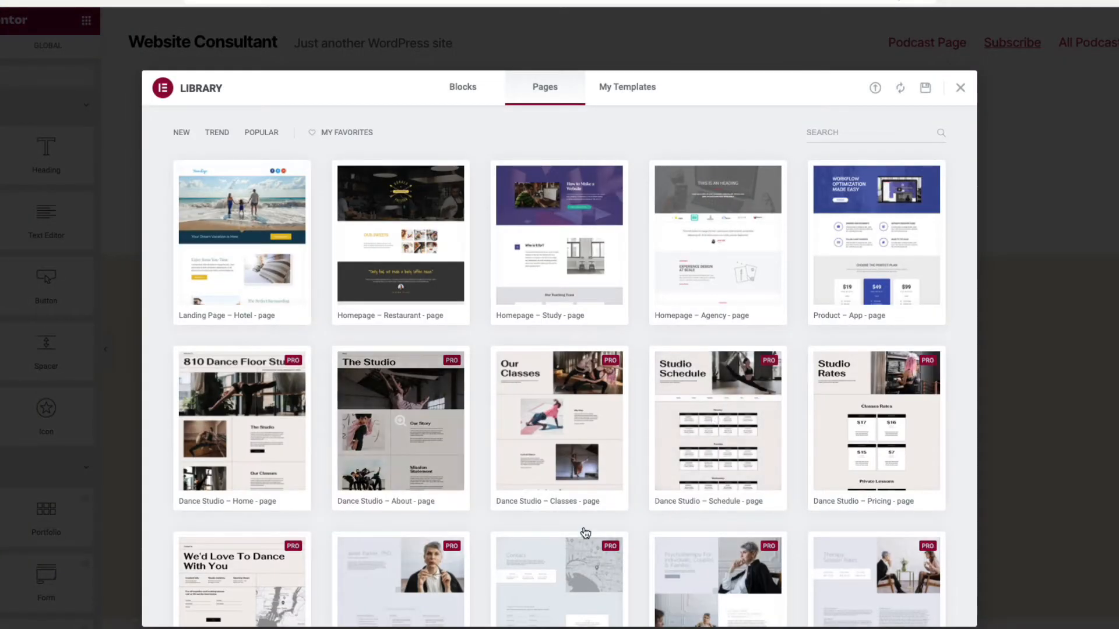
{"action": "left_click", "coordinate": [626, 86]}
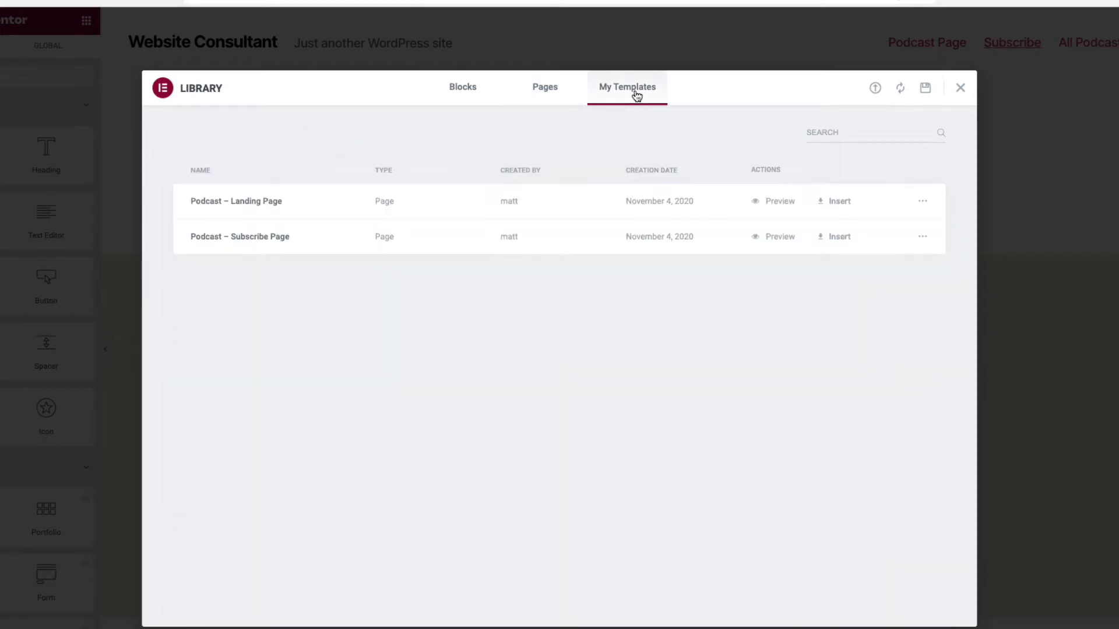
{"action": "mouse_move", "coordinate": [457, 120]}
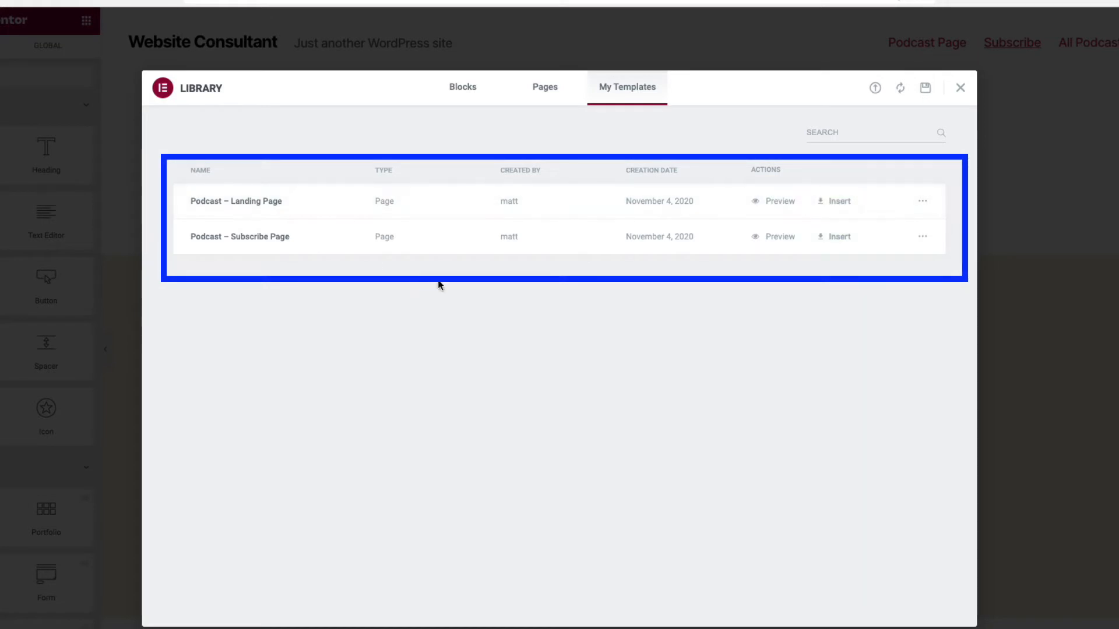
{"action": "mouse_move", "coordinate": [760, 245]}
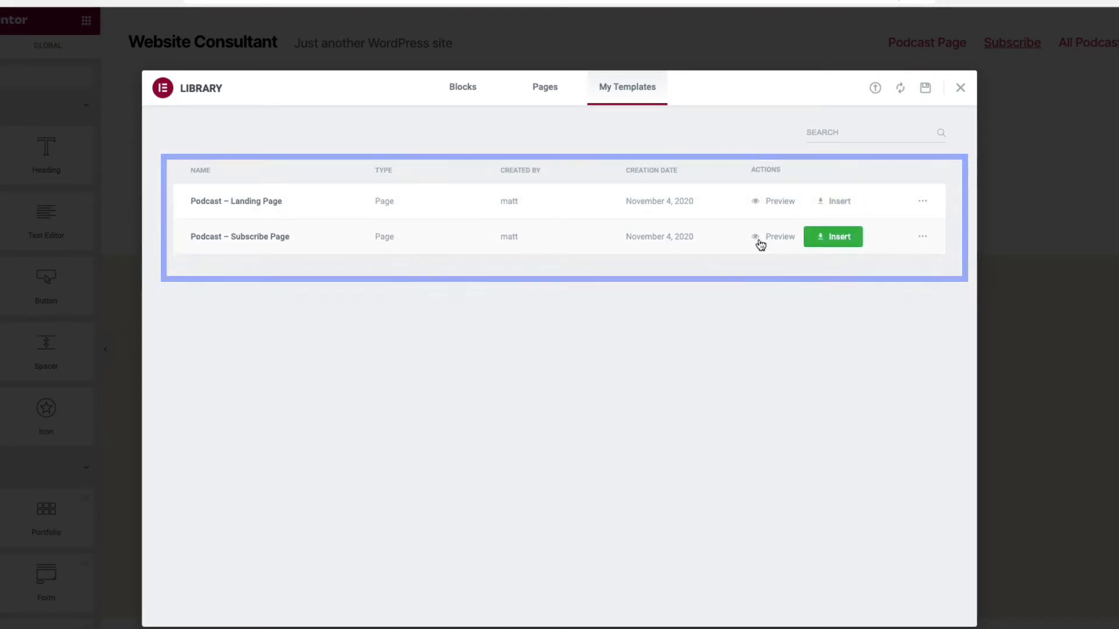
{"action": "left_click", "coordinate": [832, 236]}
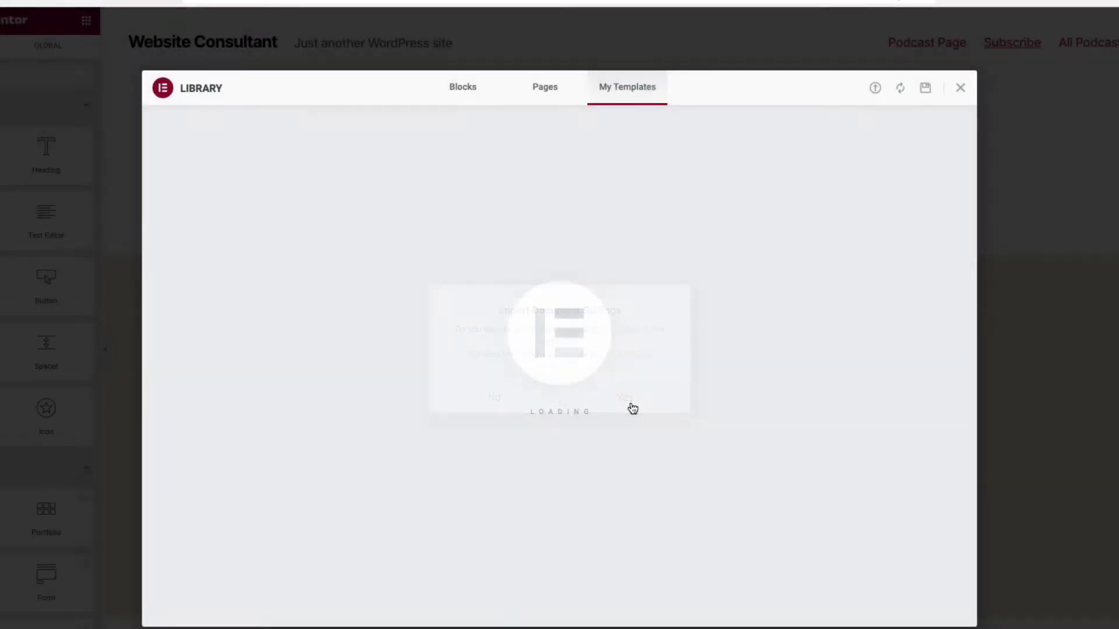
{"action": "left_click", "coordinate": [960, 88]}
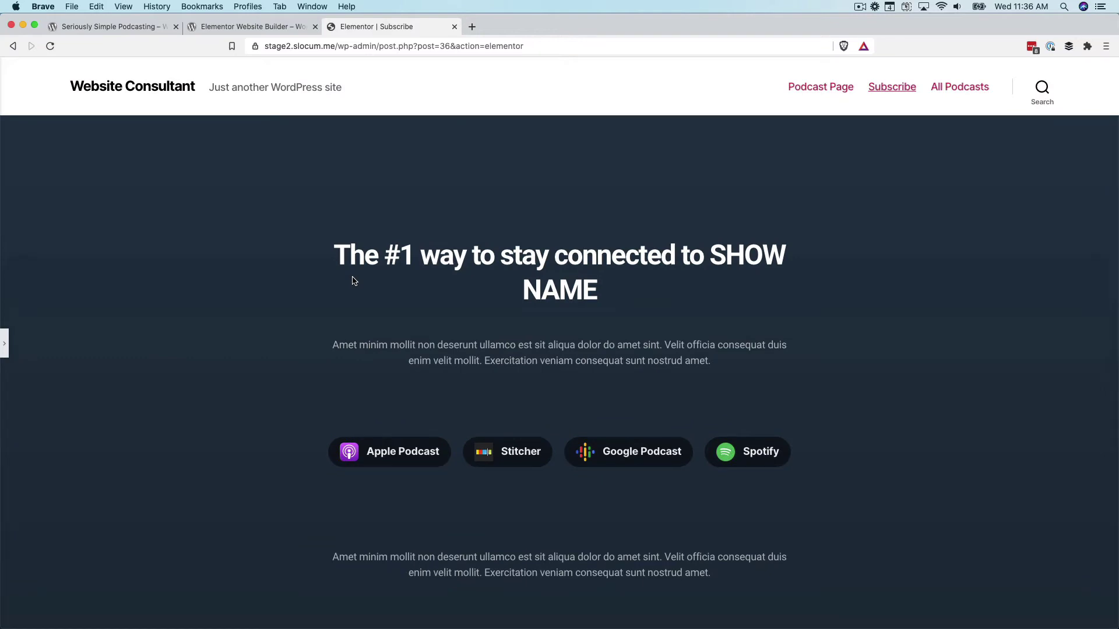
{"action": "mouse_move", "coordinate": [353, 298]}
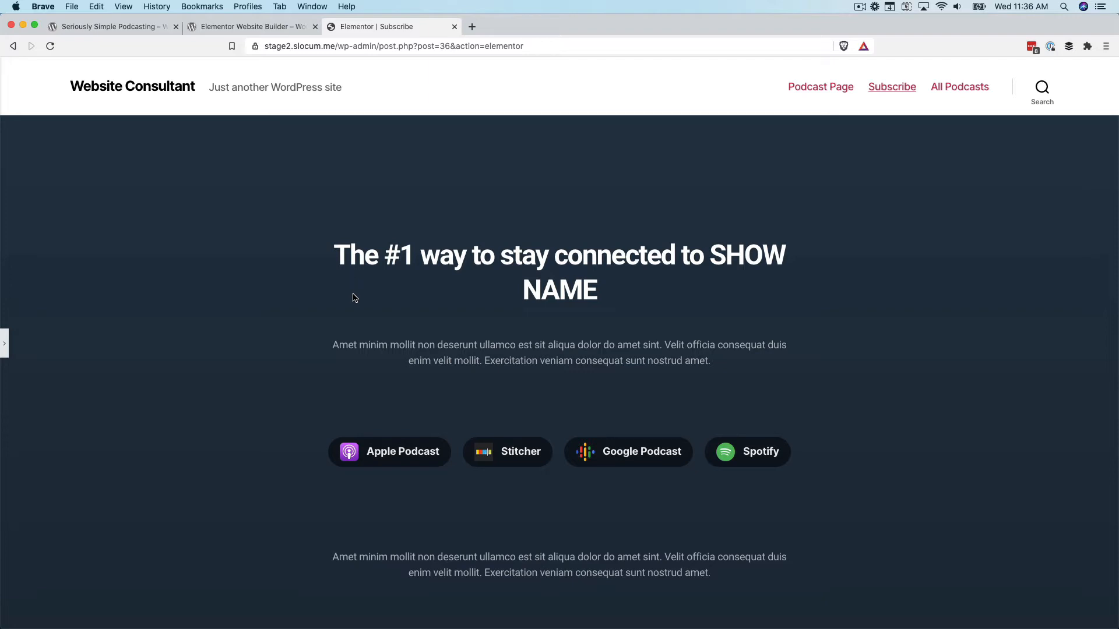
{"action": "scroll", "scroll_direction": "down", "scroll_amount": 3}
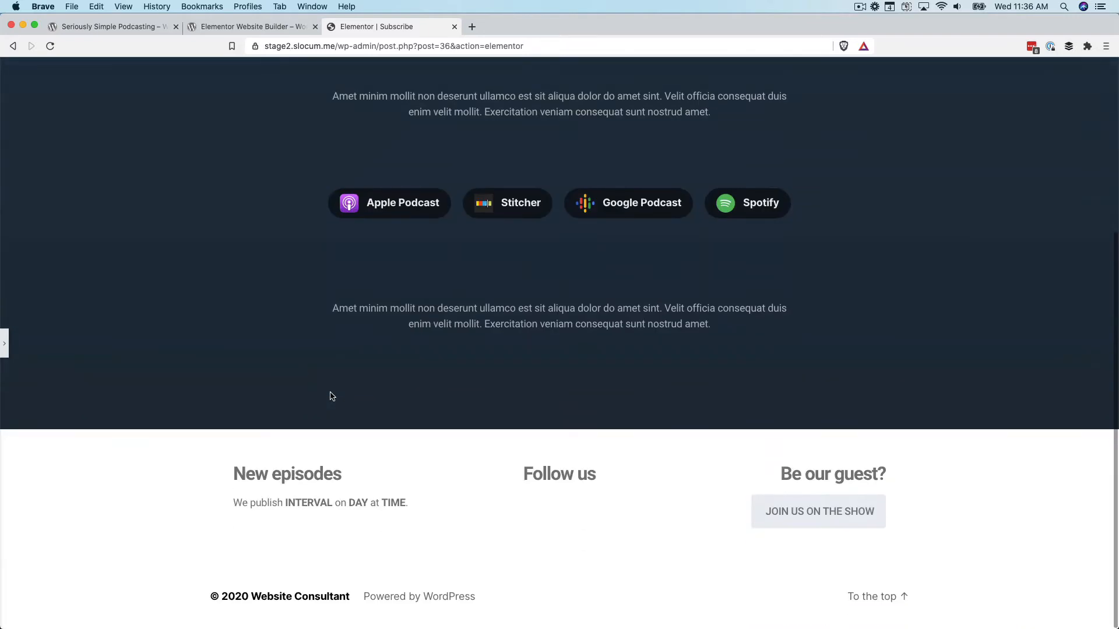
{"action": "scroll", "scroll_direction": "up", "scroll_amount": 3}
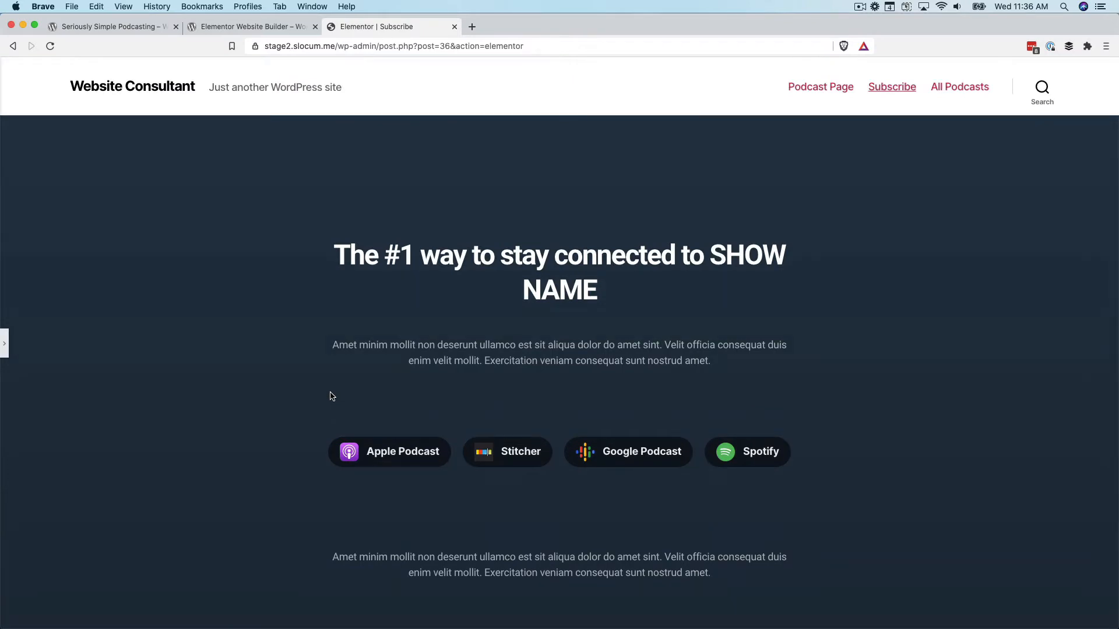
{"action": "scroll", "scroll_direction": "down", "scroll_amount": 3}
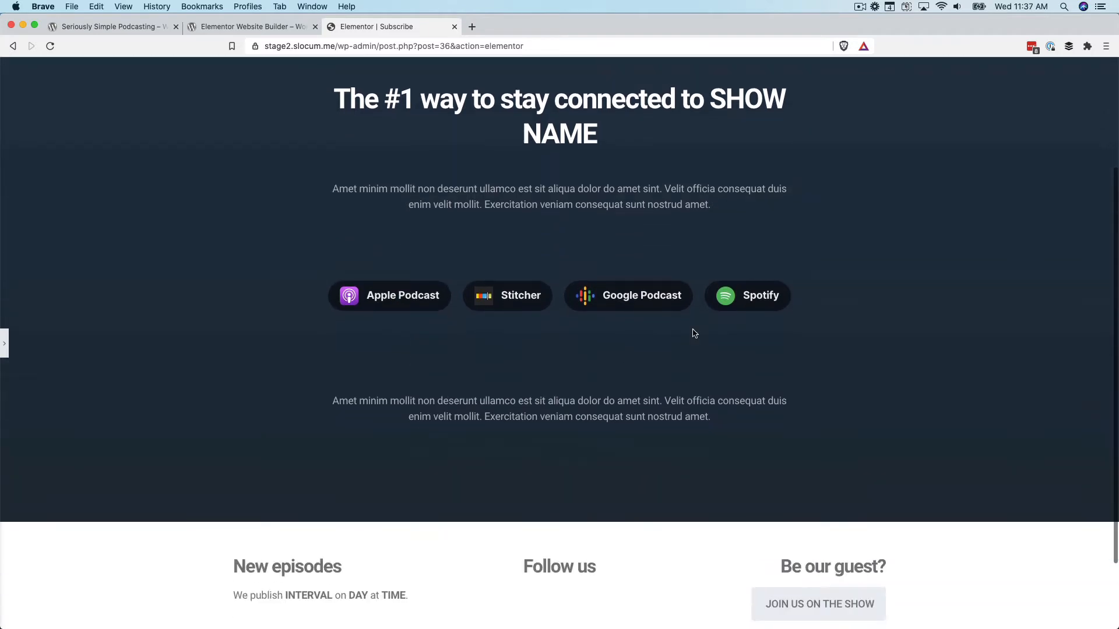
{"action": "scroll", "scroll_direction": "down", "scroll_amount": 3}
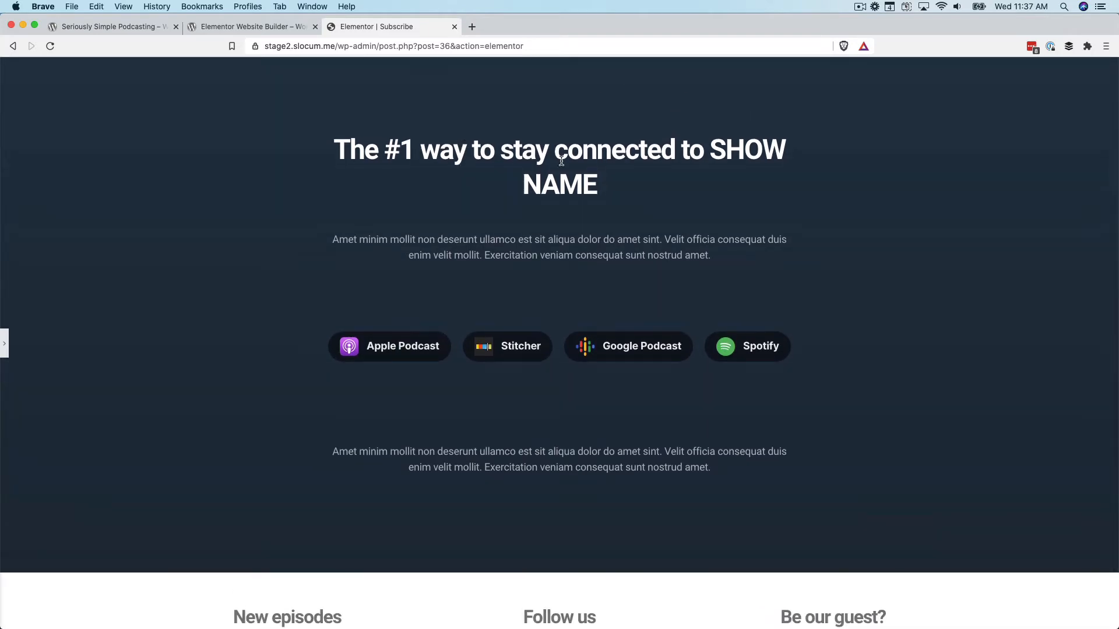
{"action": "mouse_move", "coordinate": [717, 143]}
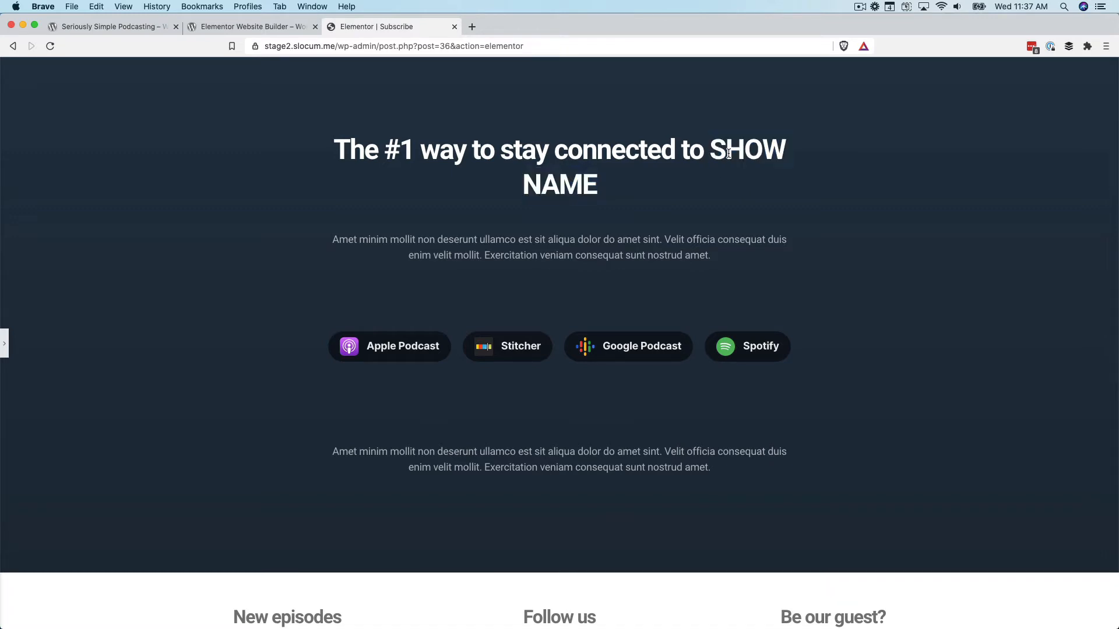
Replace SHOW NAME in the headline with 'Audience Podcast'
{"action": "left_click", "coordinate": [4, 343]}
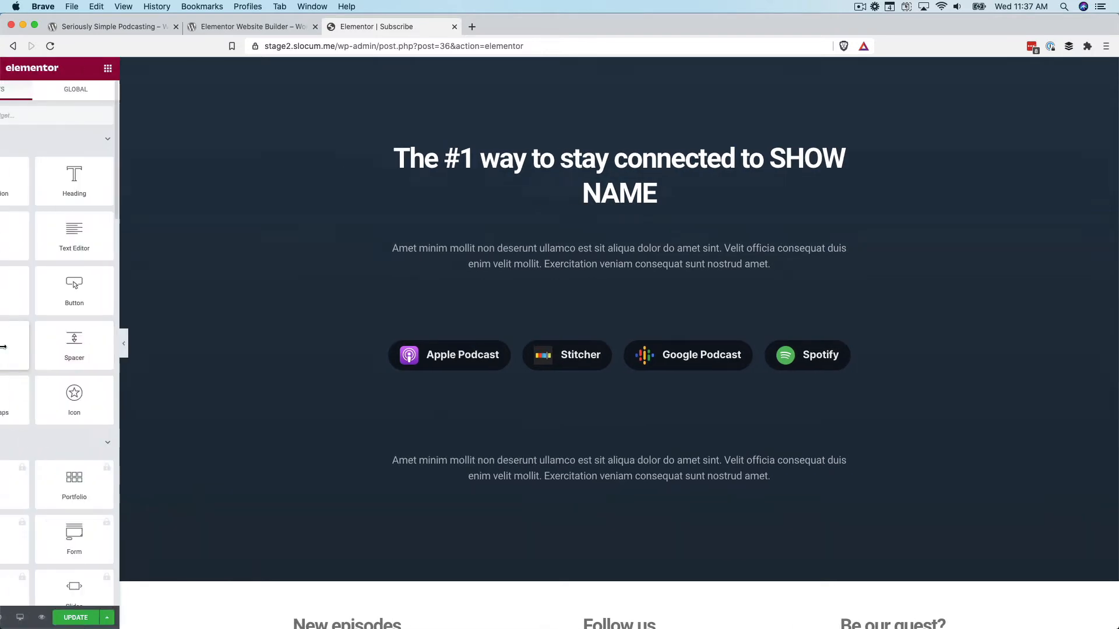
{"action": "left_click", "coordinate": [642, 175]}
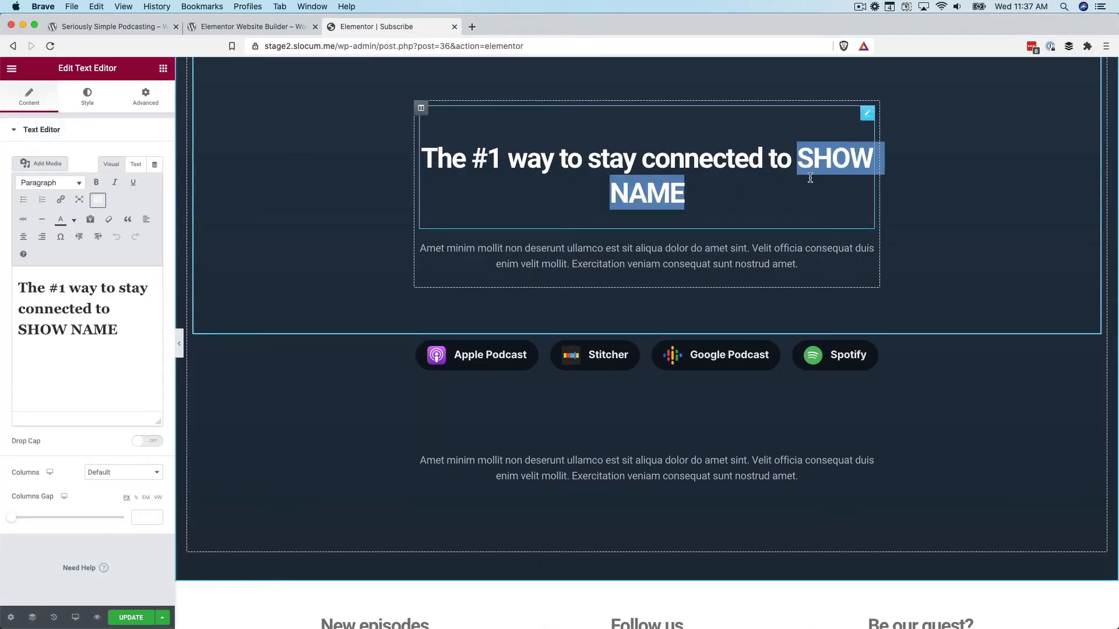
{"action": "type", "text": "Audience P"}
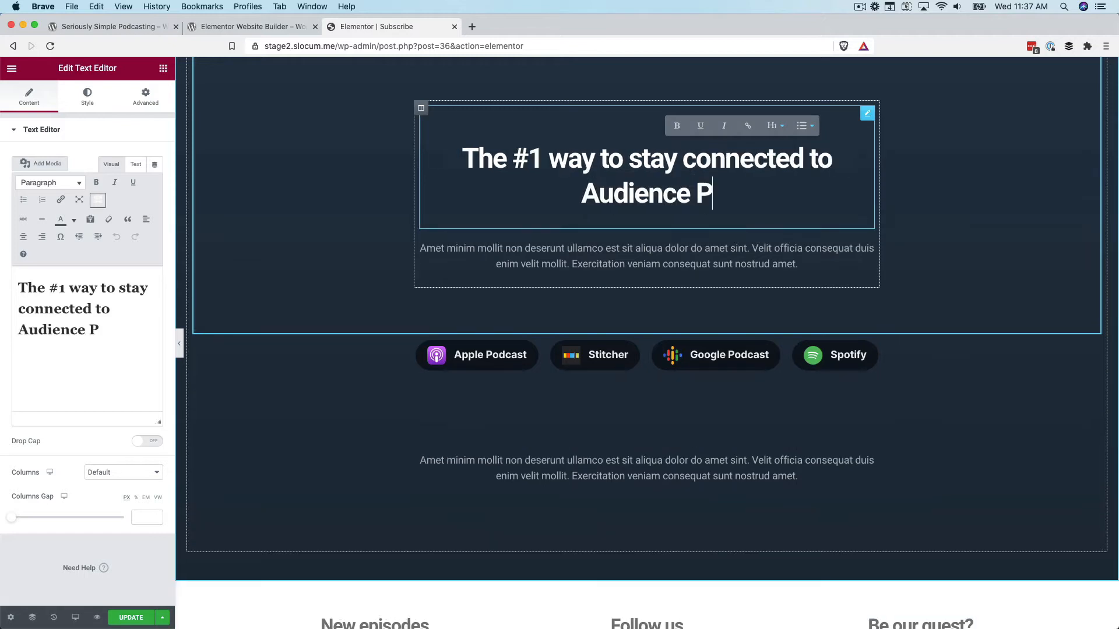
{"action": "type", "text": "odcast"}
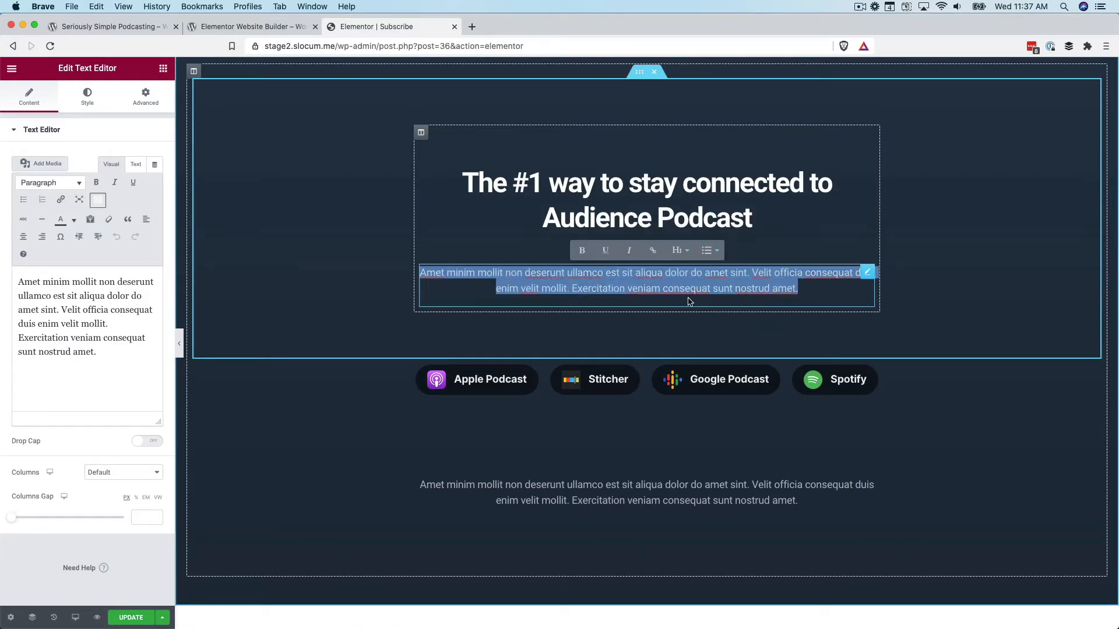
Rewrite the paragraph as 'Join Matt & Craig as they explore the exciting world of podcasting…'
{"action": "type", "text": "Join Matt & C"}
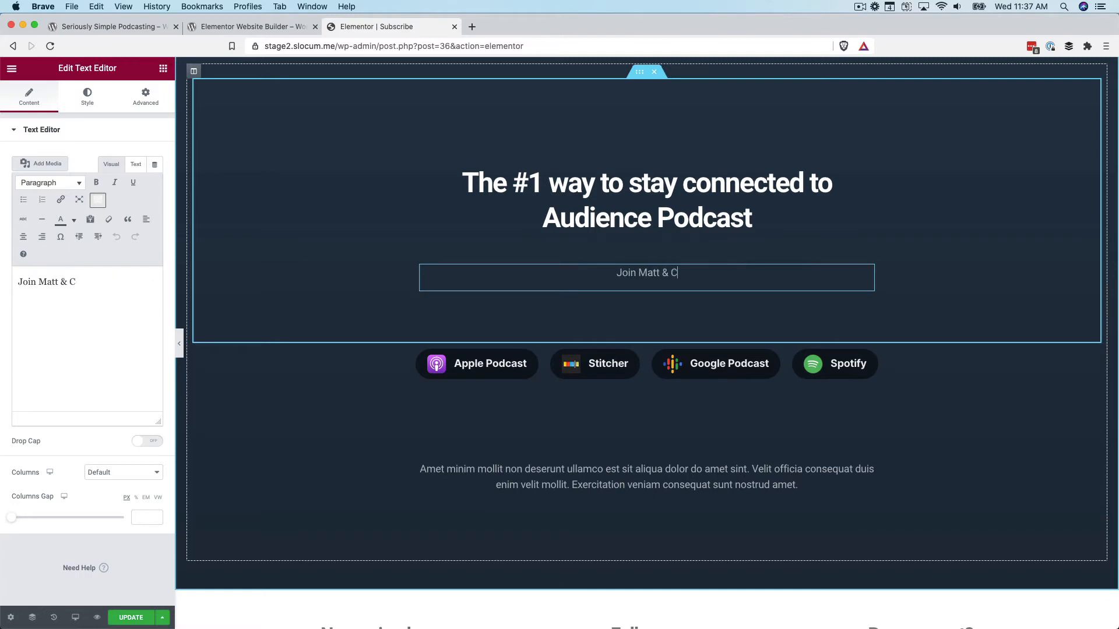
{"action": "type", "text": "raig as they expl"}
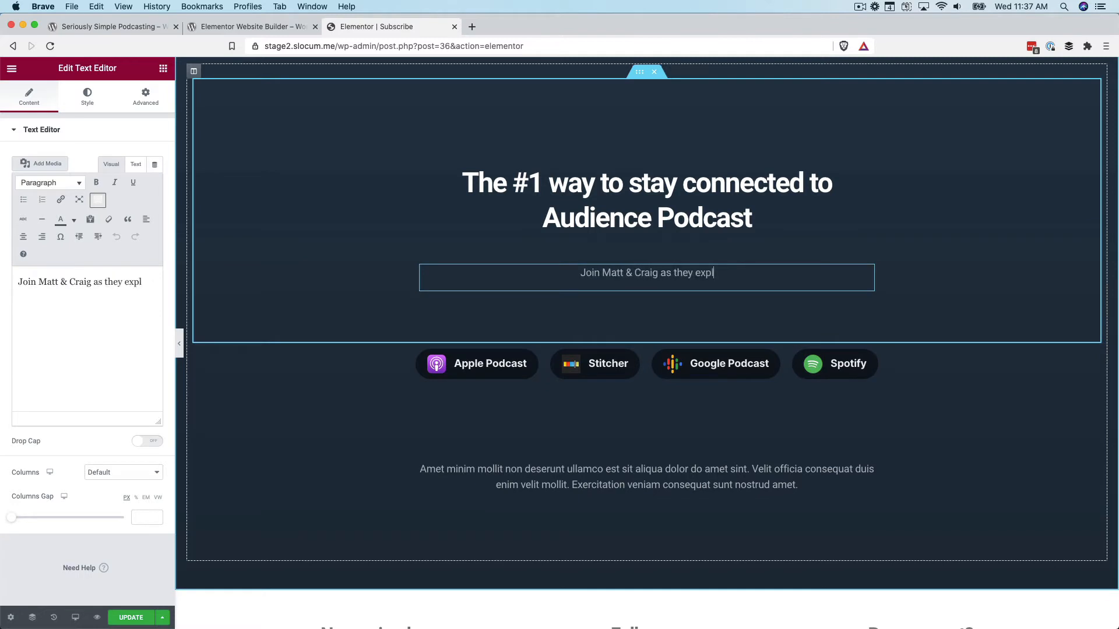
{"action": "type", "text": "ore the exciting worl"}
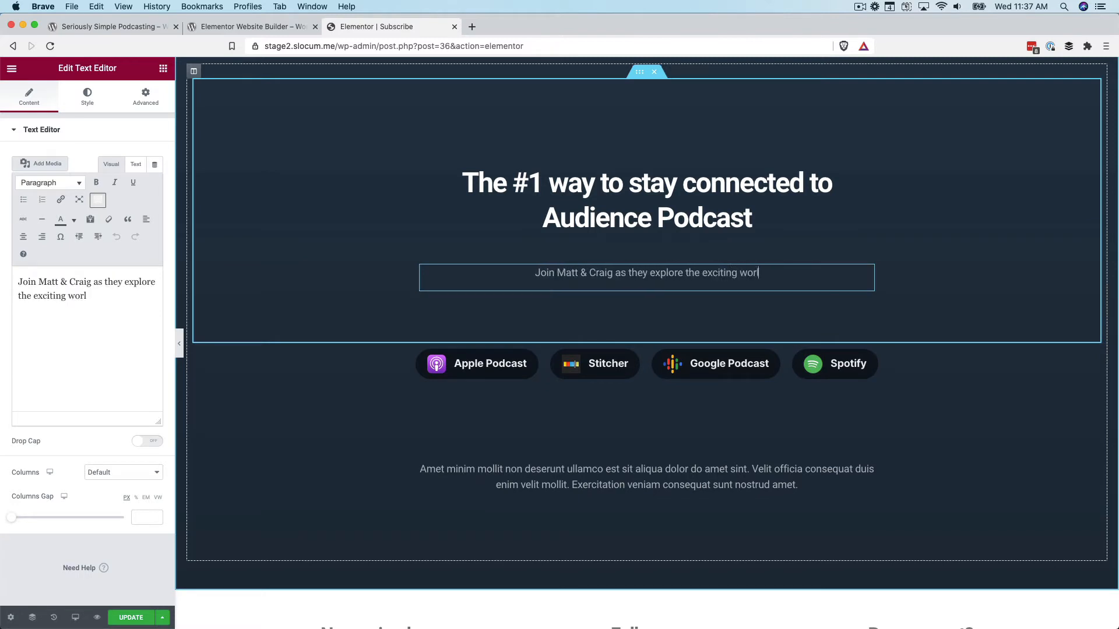
{"action": "type", "text": "d of podcasting"}
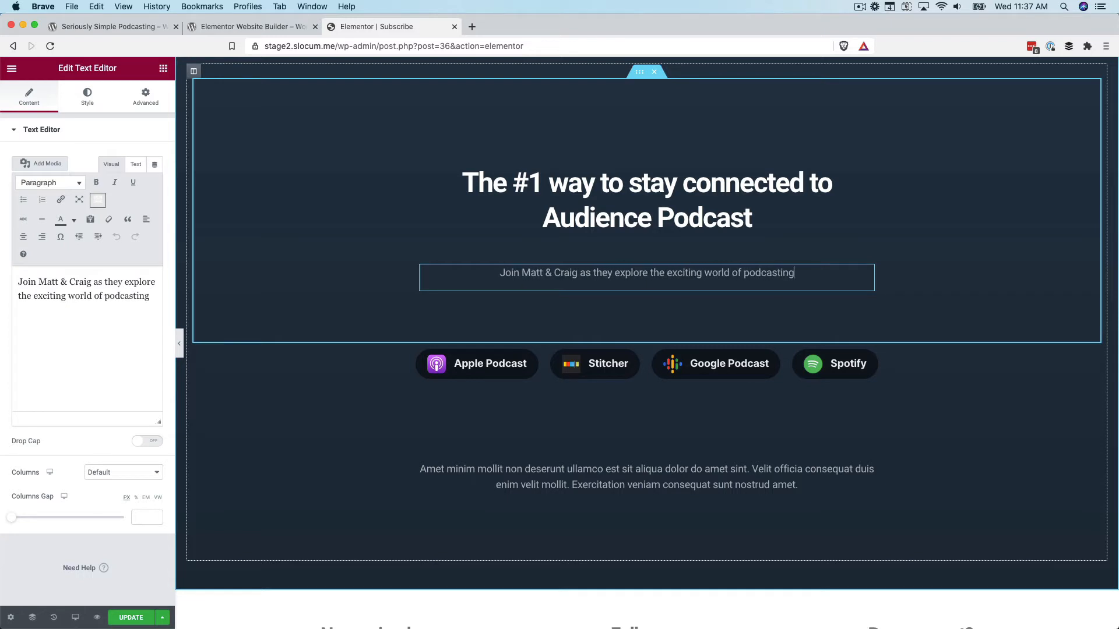
{"action": "type", "text": ". It's the best"}
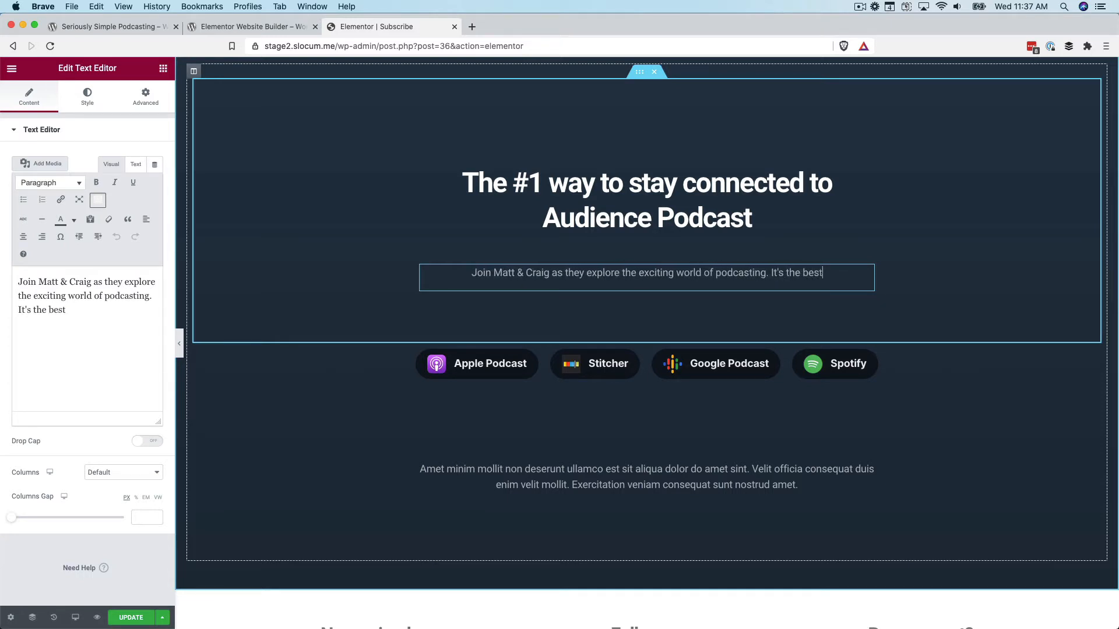
{"action": "type", "text": "podcast for"}
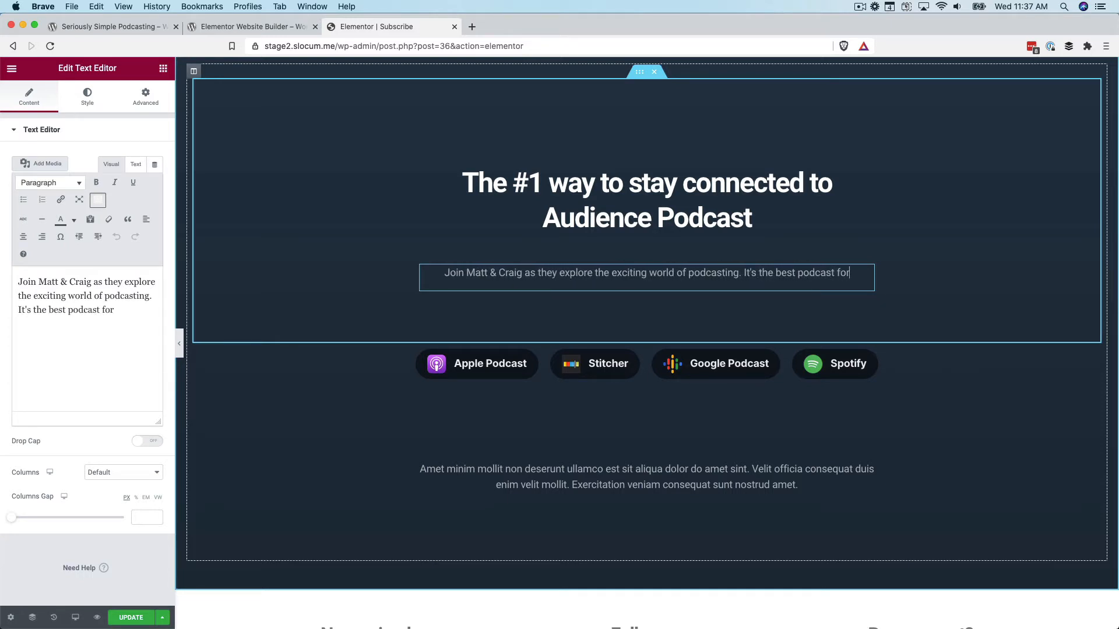
{"action": "type", "text": "podcasters!"}
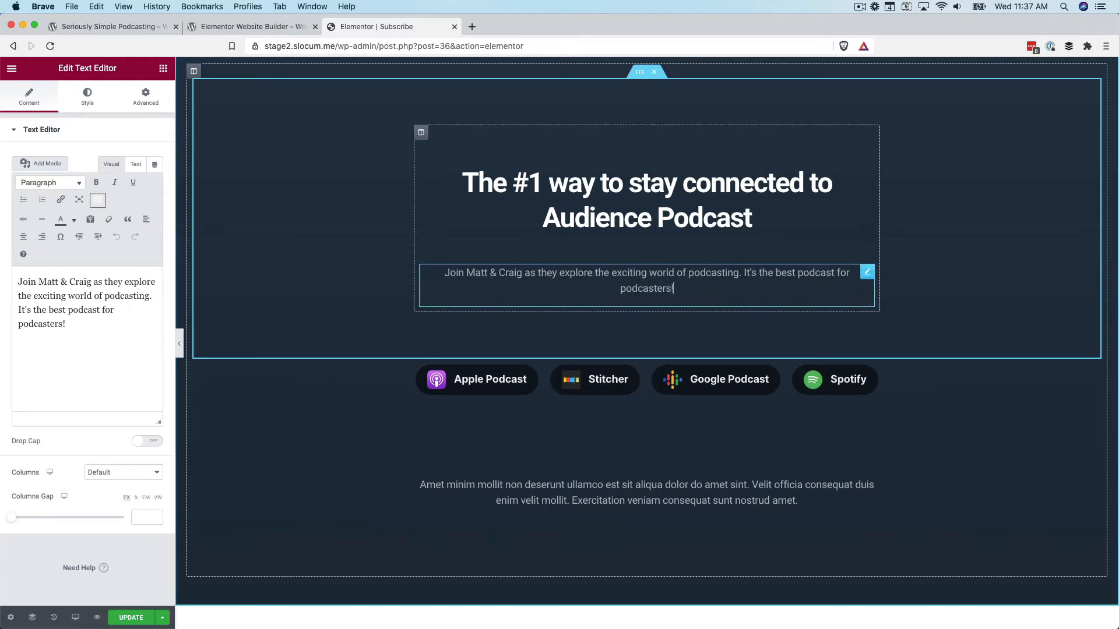
{"action": "scroll", "scroll_direction": "up", "scroll_amount": 3}
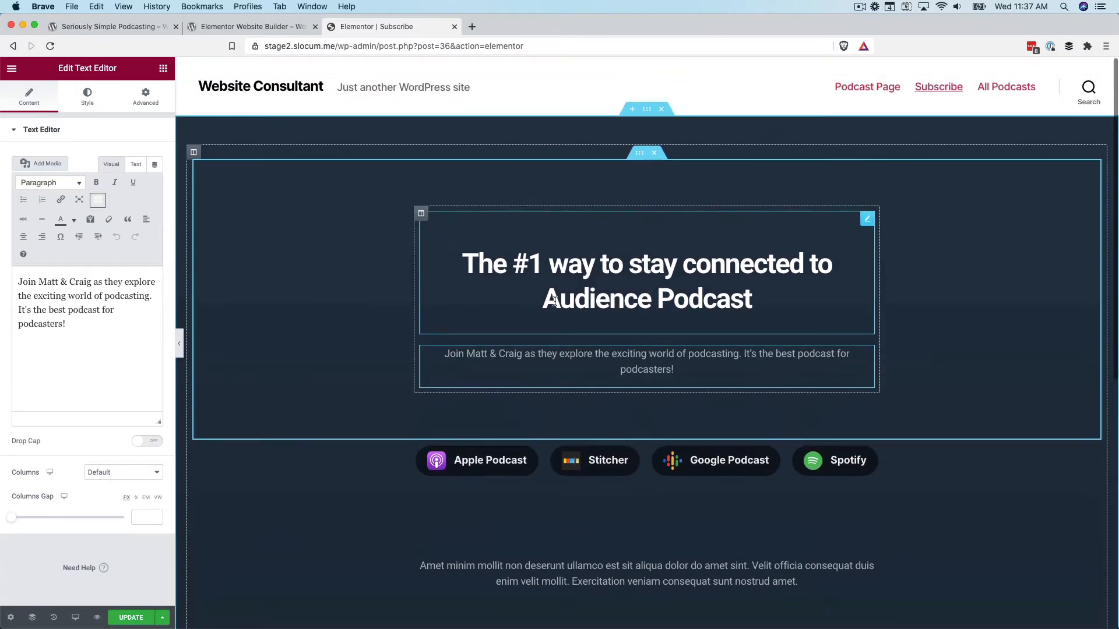
{"action": "scroll", "scroll_direction": "down", "scroll_amount": 3}
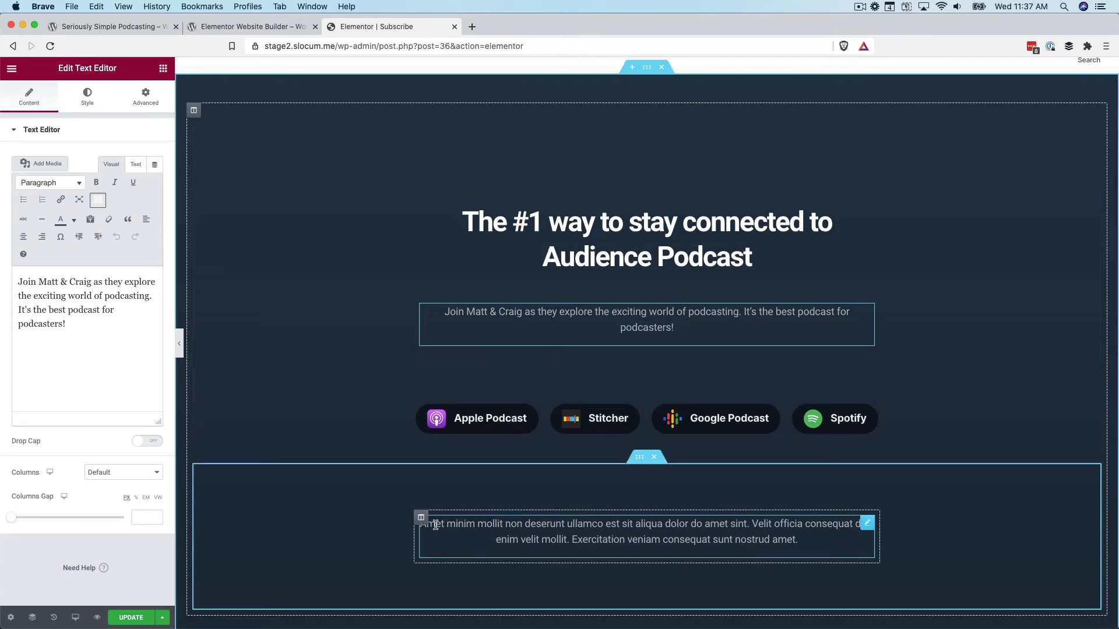
Replace the bottom placeholder paragraph with 'Leave us a review on iTunes -- over 500 five-star reviews'
{"action": "triple_click", "coordinate": [642, 523]}
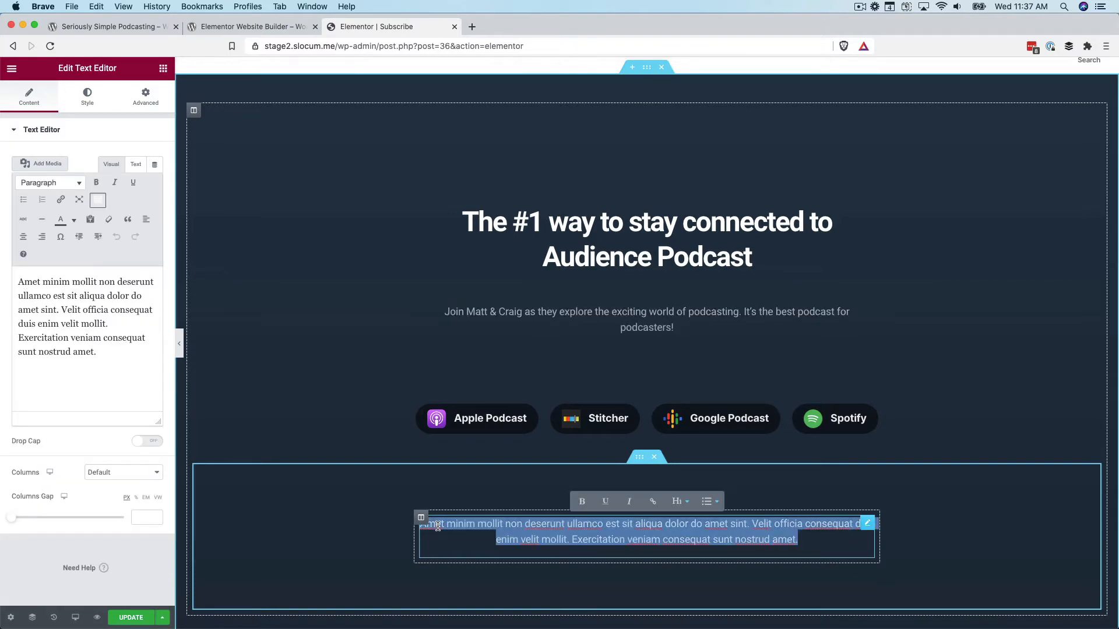
{"action": "type", "text": "LE"}
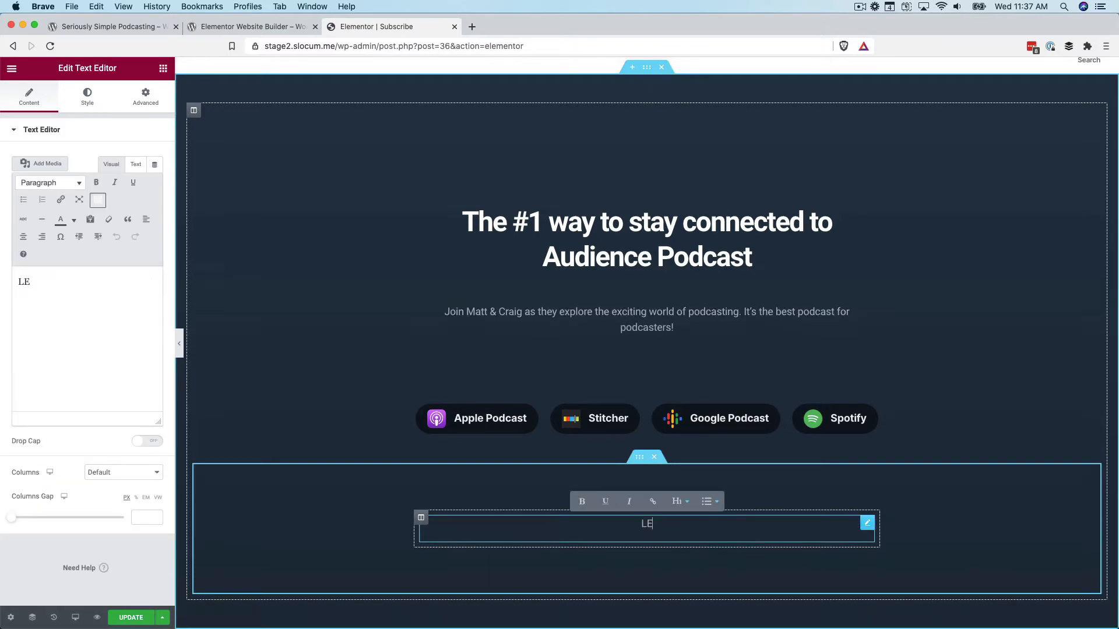
{"action": "type", "text": "ea"}
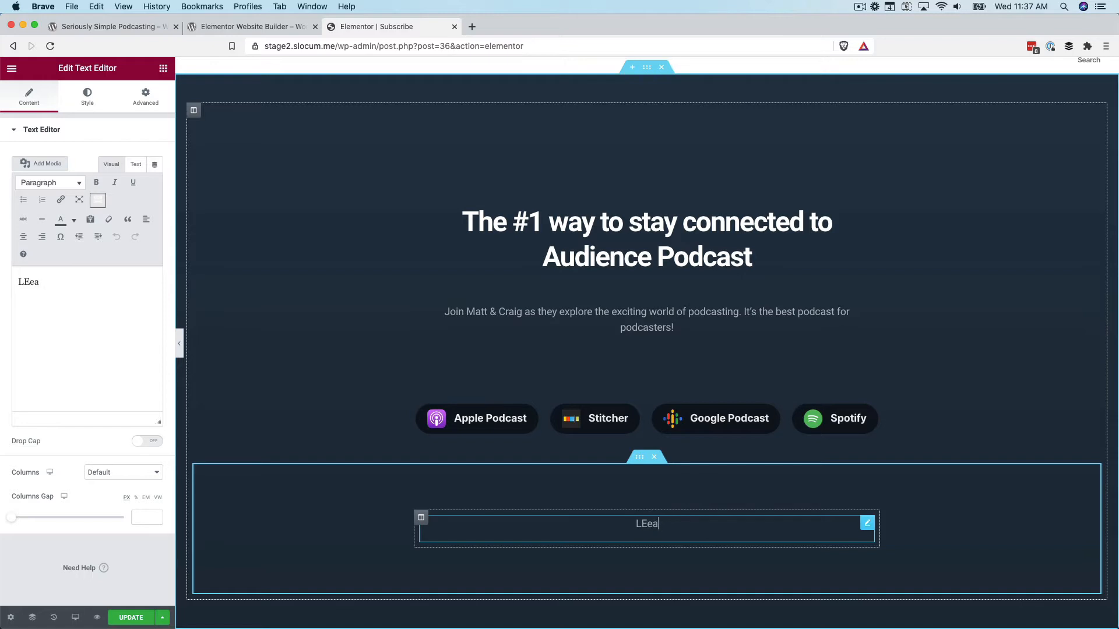
{"action": "type", "text": "Leave us"}
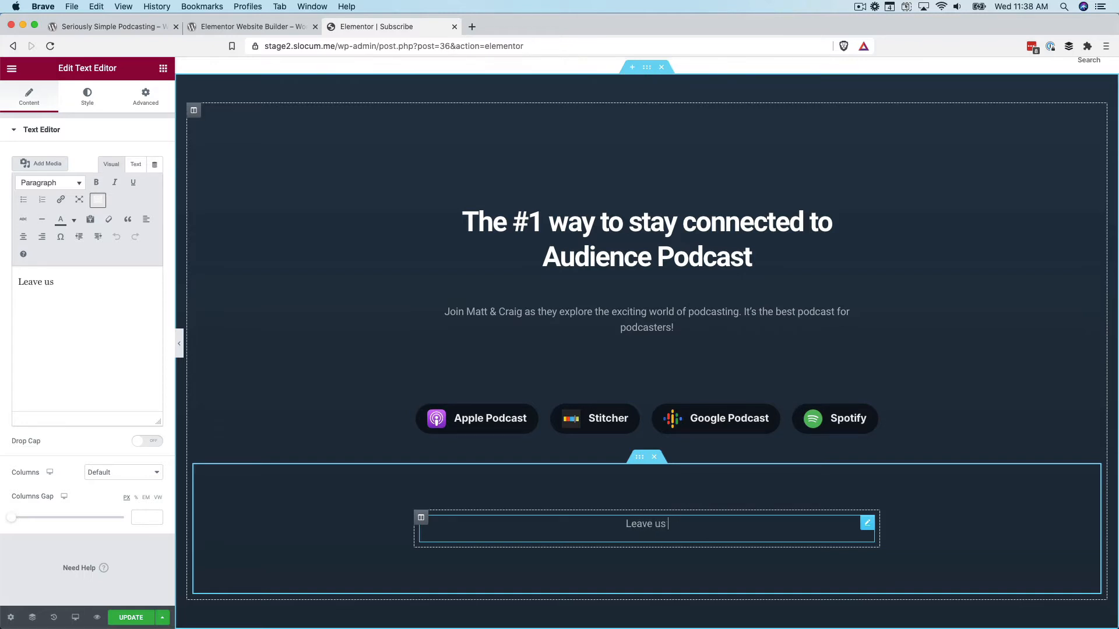
{"action": "type", "text": "a review on iTunes"}
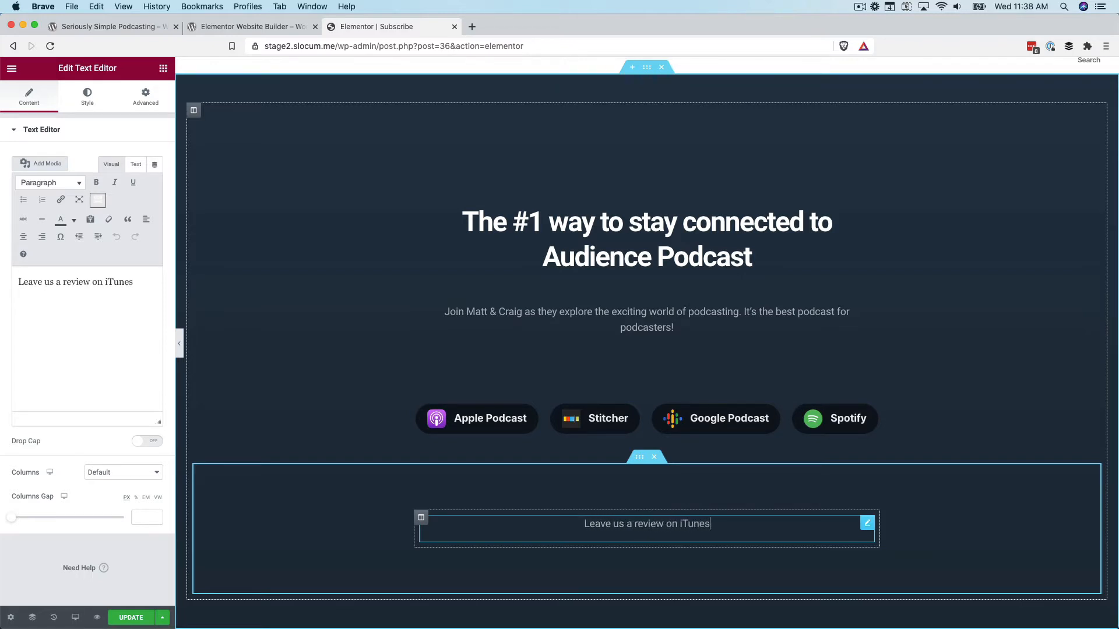
{"action": "type", "text": "-- over"}
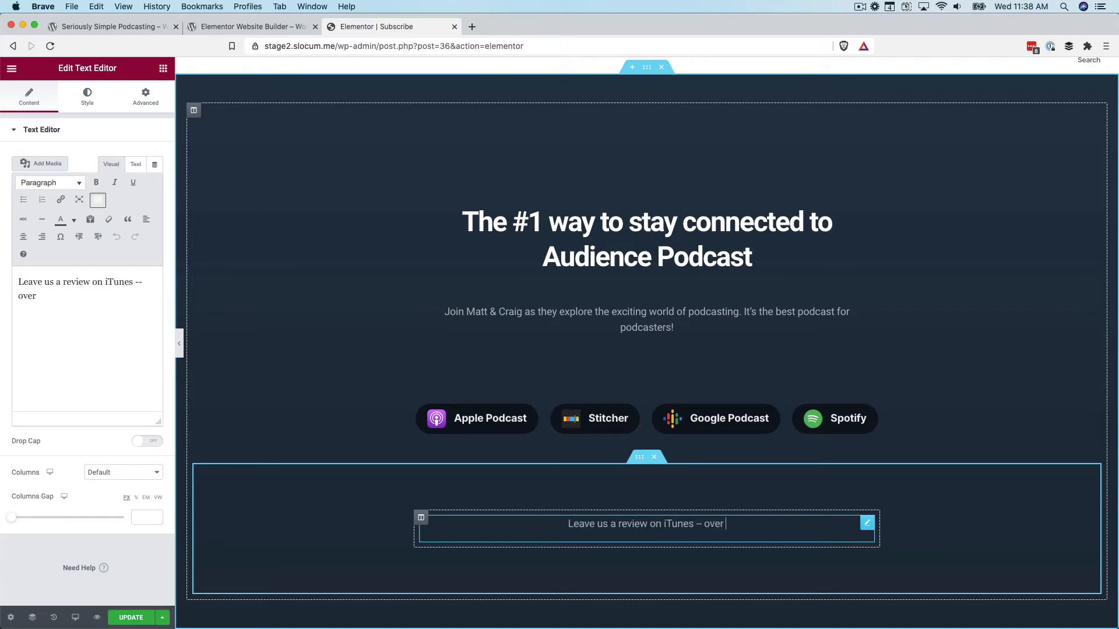
{"action": "type", "text": "500"}
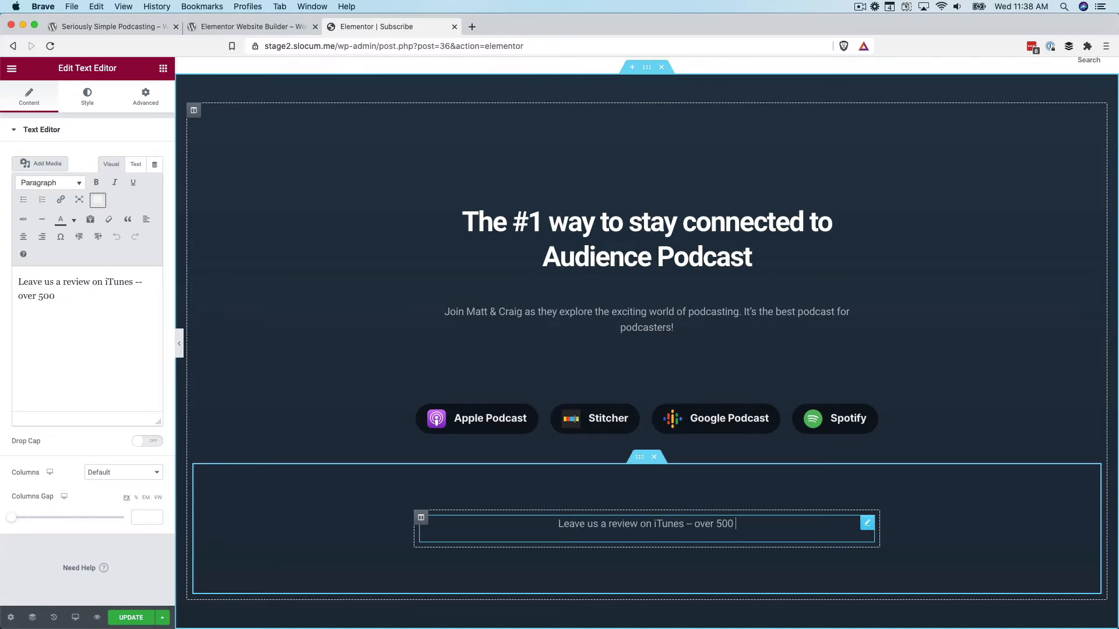
{"action": "type", "text": "five-stra"}
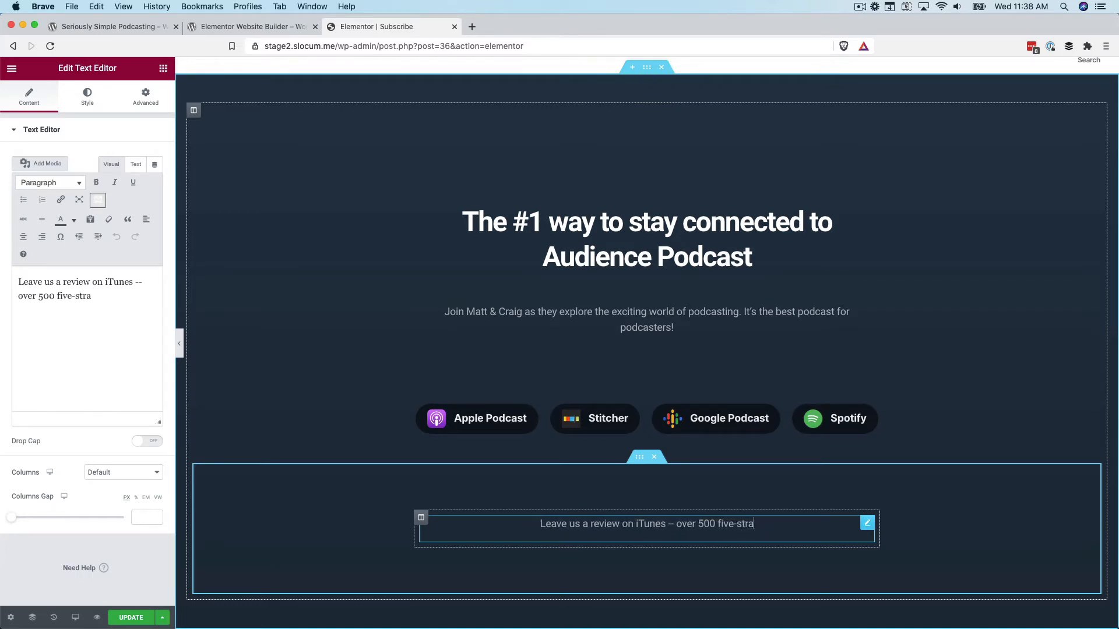
{"action": "type", "text": "r reviews!"}
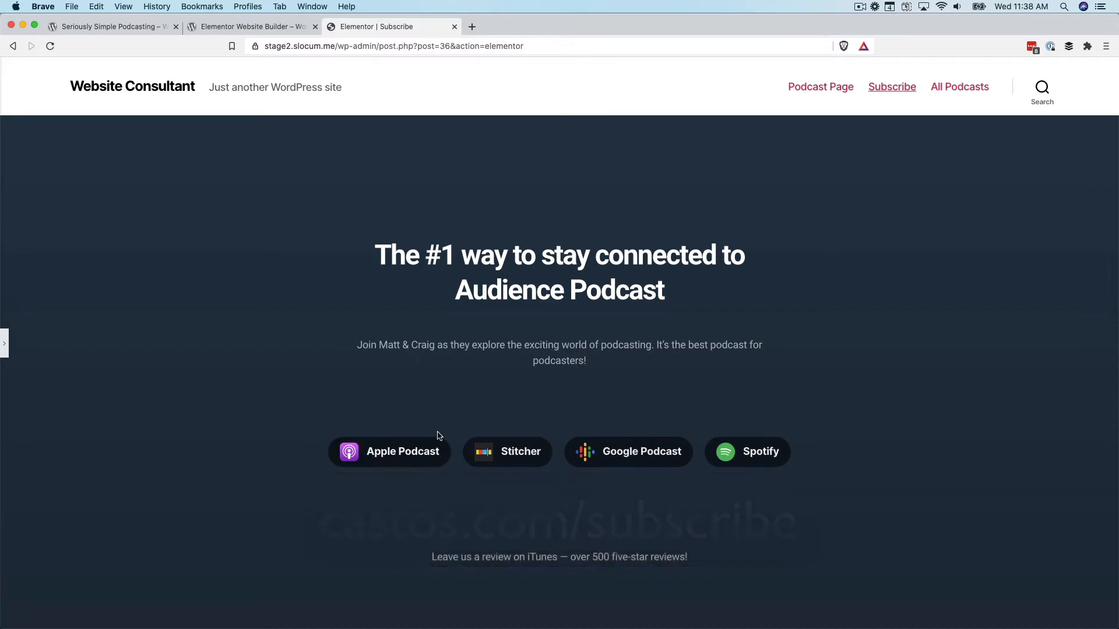
Scroll down the Subscribe page preview past the iTunes review line
{"action": "scroll", "scroll_direction": "down", "scroll_amount": 3}
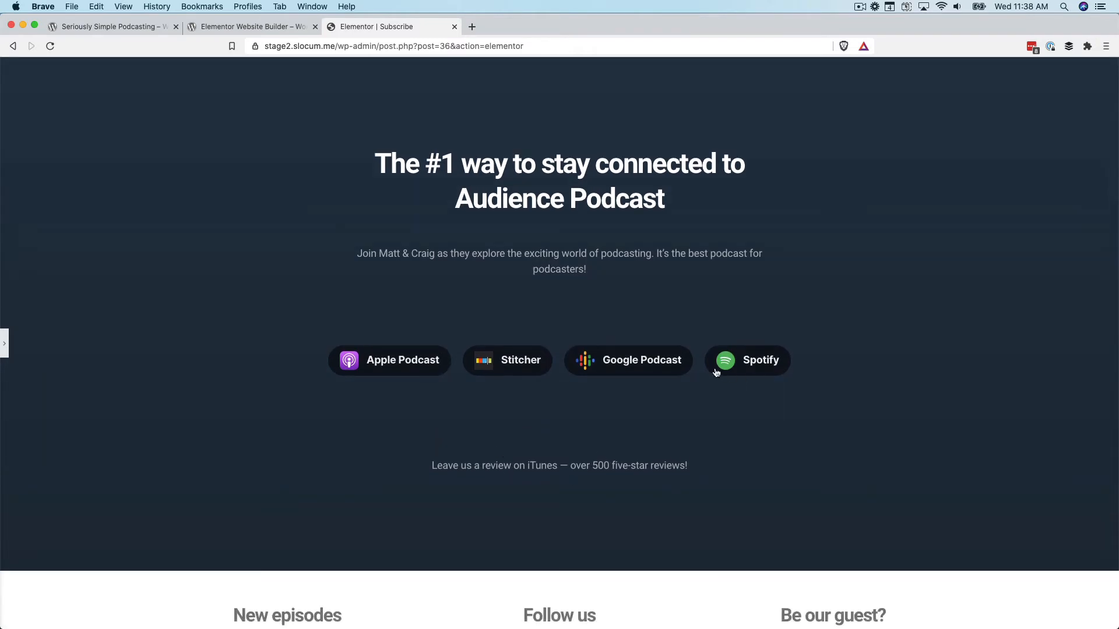
{"action": "mouse_move", "coordinate": [675, 366]}
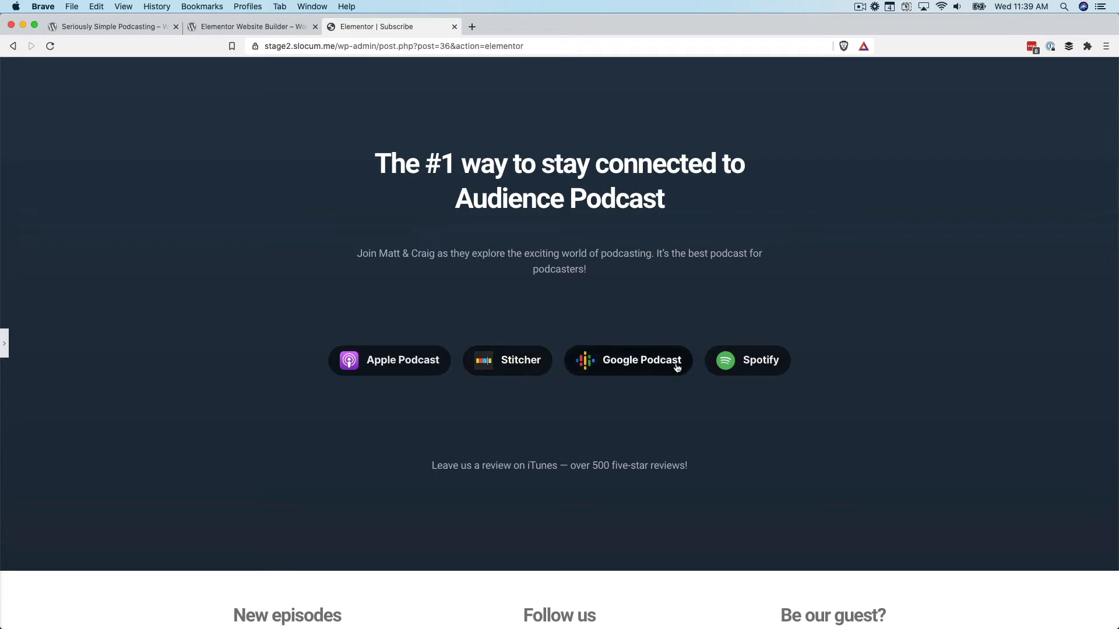
{"action": "mouse_move", "coordinate": [482, 362]}
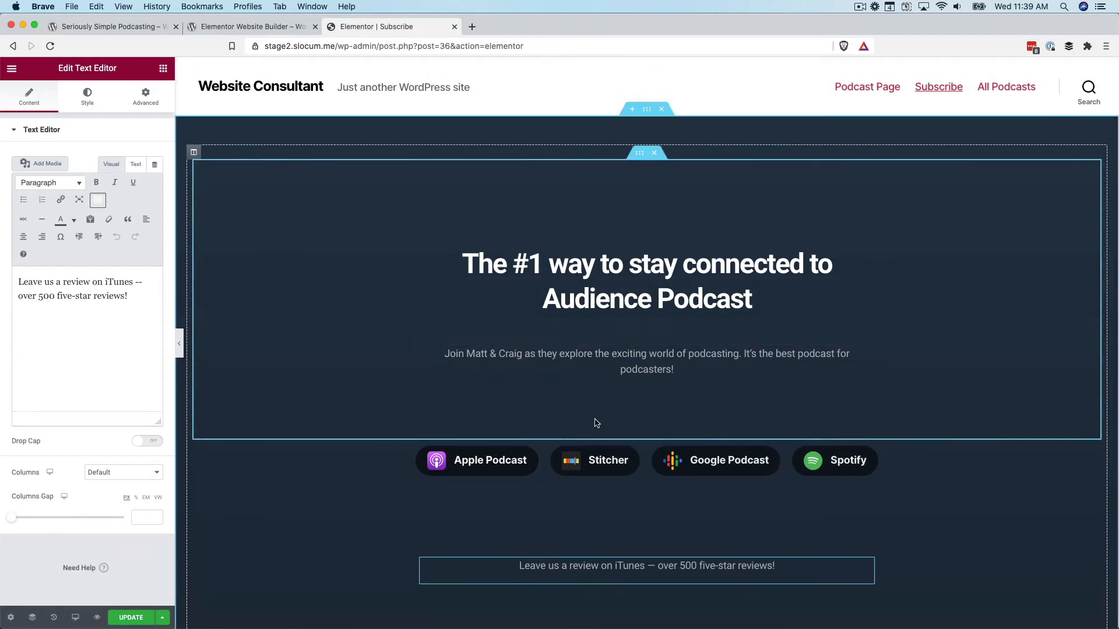
Select the Subscribe Buttons widget and check that Select Podcast only offers Default
{"action": "left_click", "coordinate": [610, 460]}
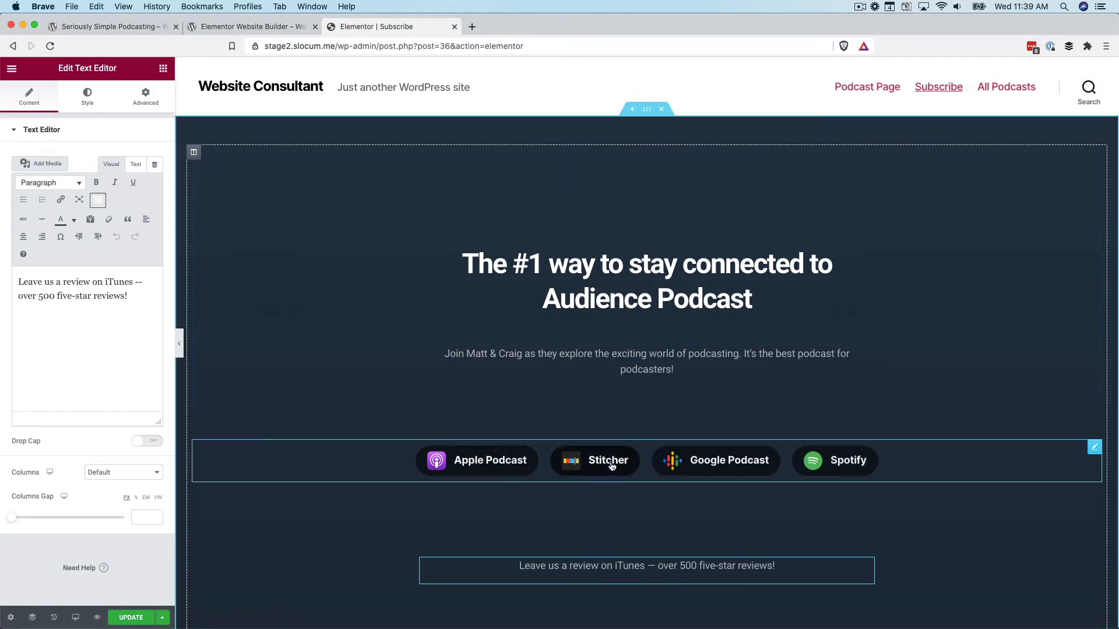
{"action": "mouse_move", "coordinate": [427, 466]}
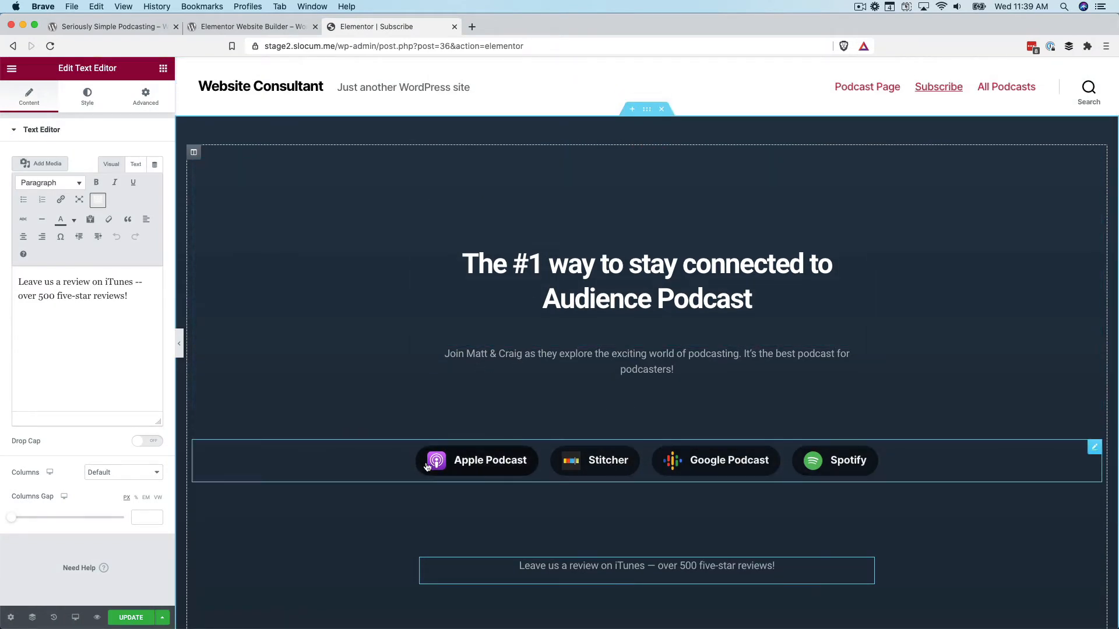
{"action": "left_click", "coordinate": [476, 460]}
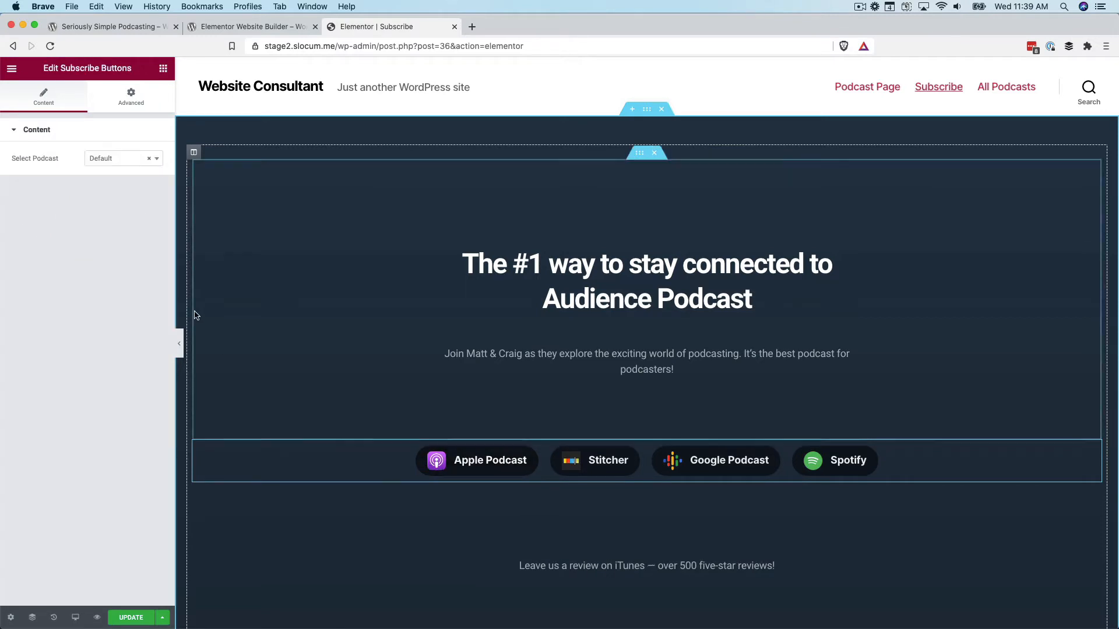
{"action": "left_click", "coordinate": [121, 157]}
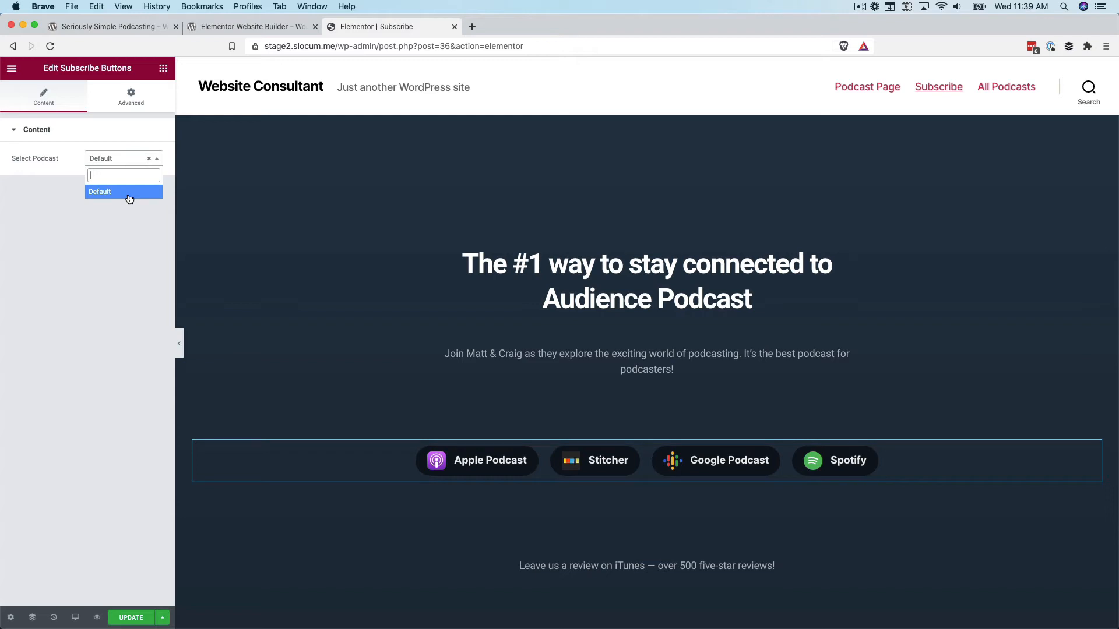
{"action": "mouse_move", "coordinate": [117, 228]}
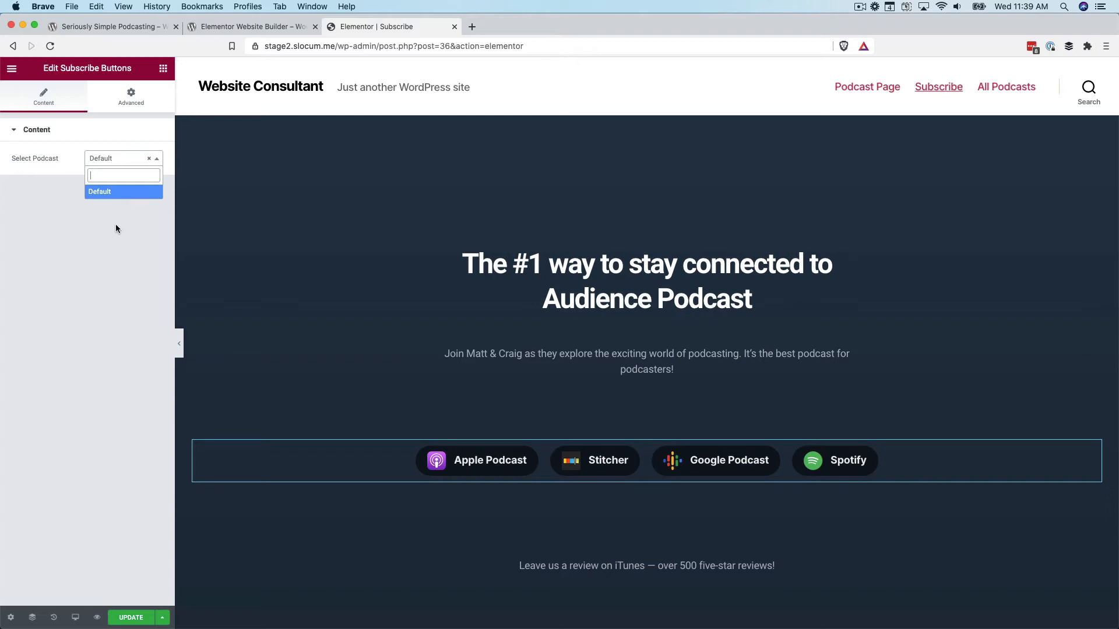
{"action": "mouse_move", "coordinate": [102, 256]}
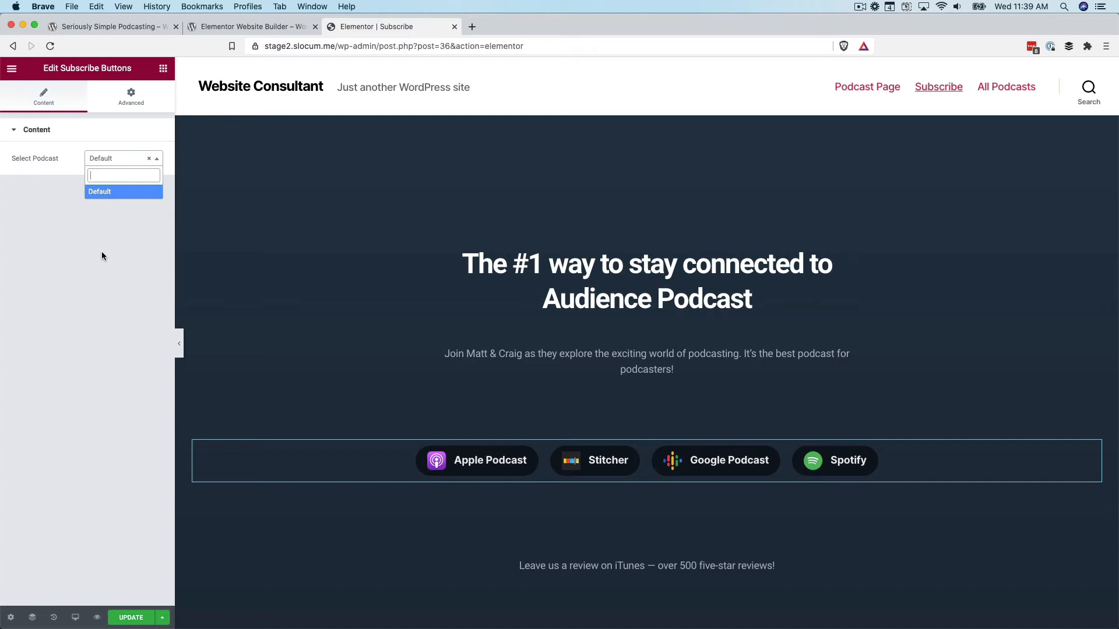
{"action": "mouse_move", "coordinate": [131, 267]}
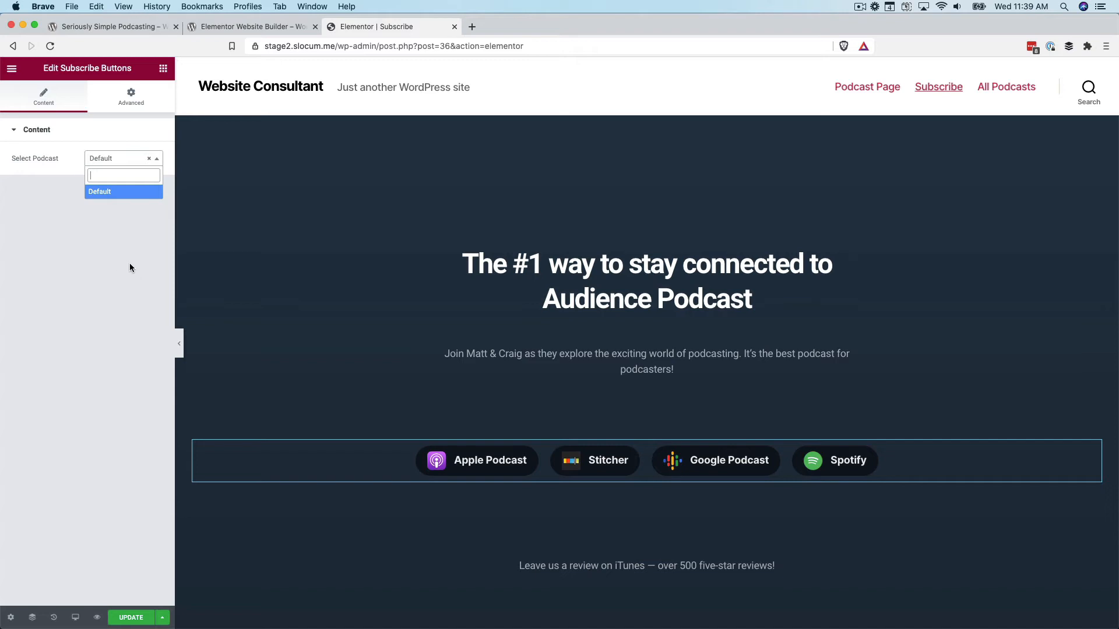
{"action": "mouse_move", "coordinate": [103, 292]}
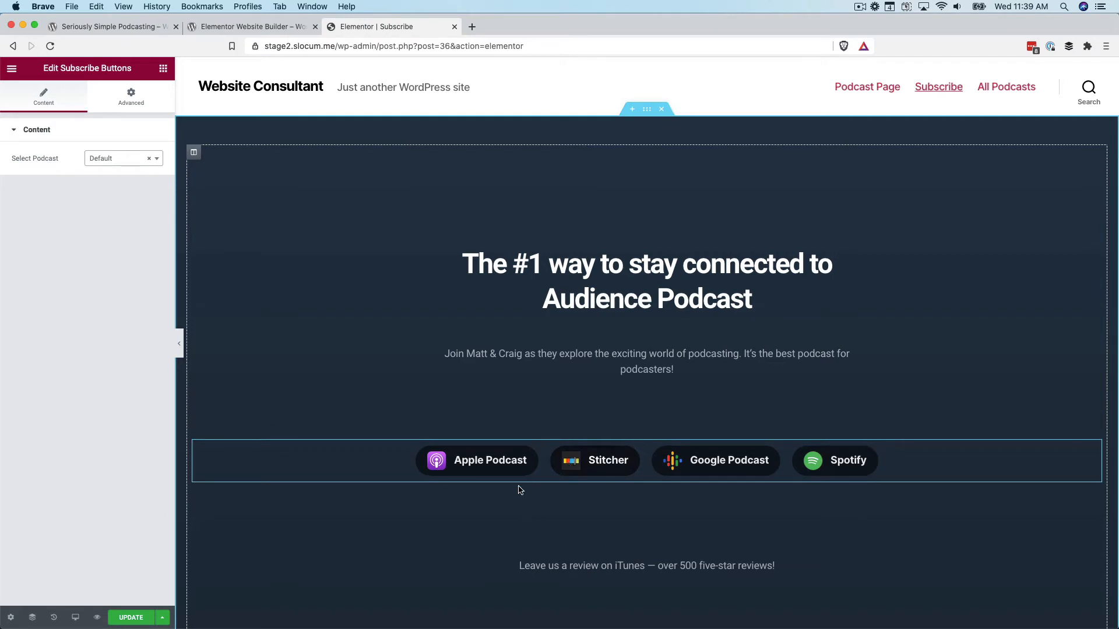
{"action": "mouse_move", "coordinate": [626, 500]}
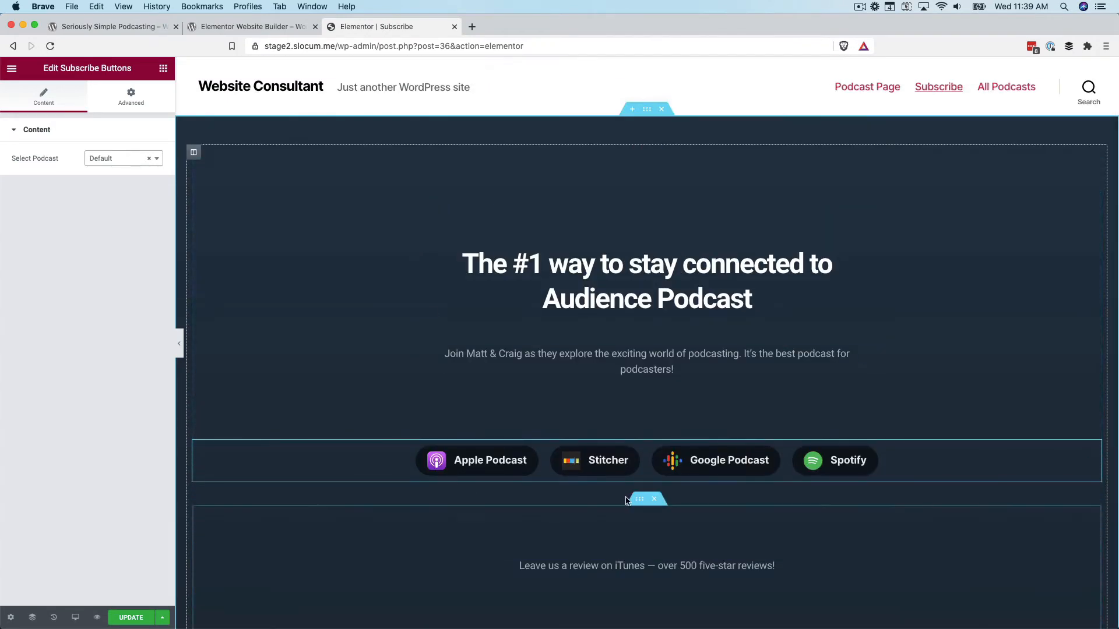
{"action": "left_click", "coordinate": [588, 320]}
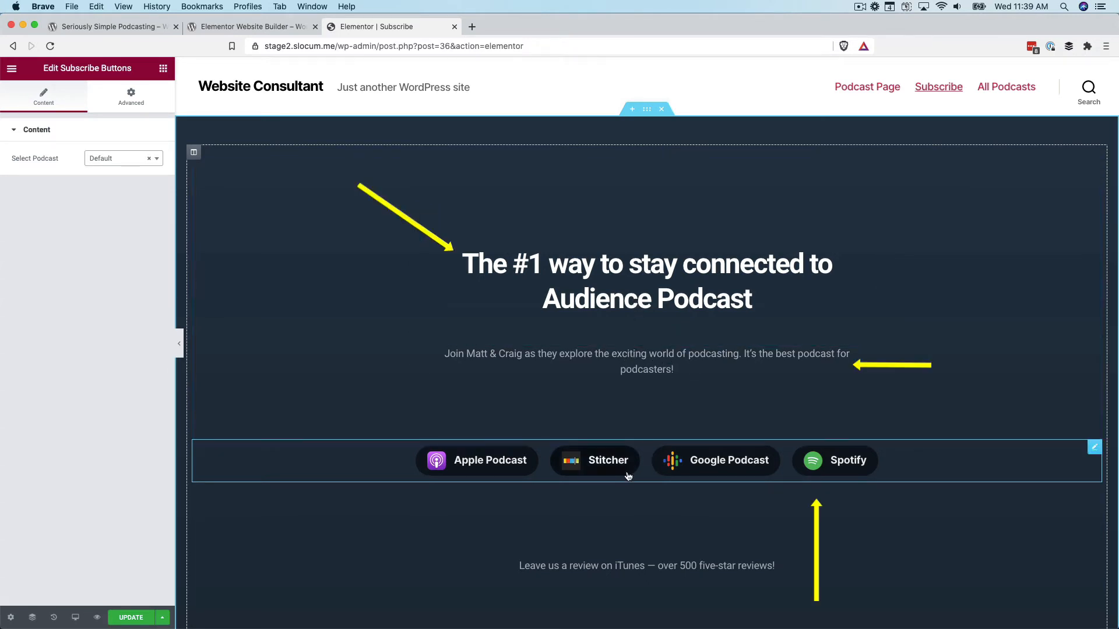
{"action": "scroll", "scroll_direction": "down", "scroll_amount": 3}
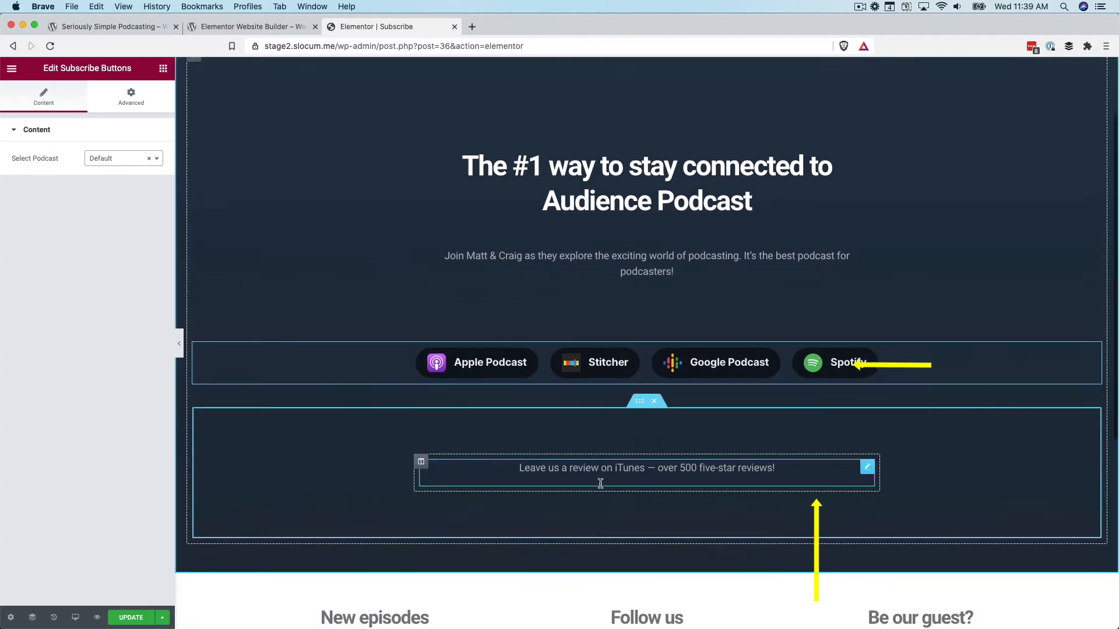
{"action": "scroll", "scroll_direction": "up", "scroll_amount": 3}
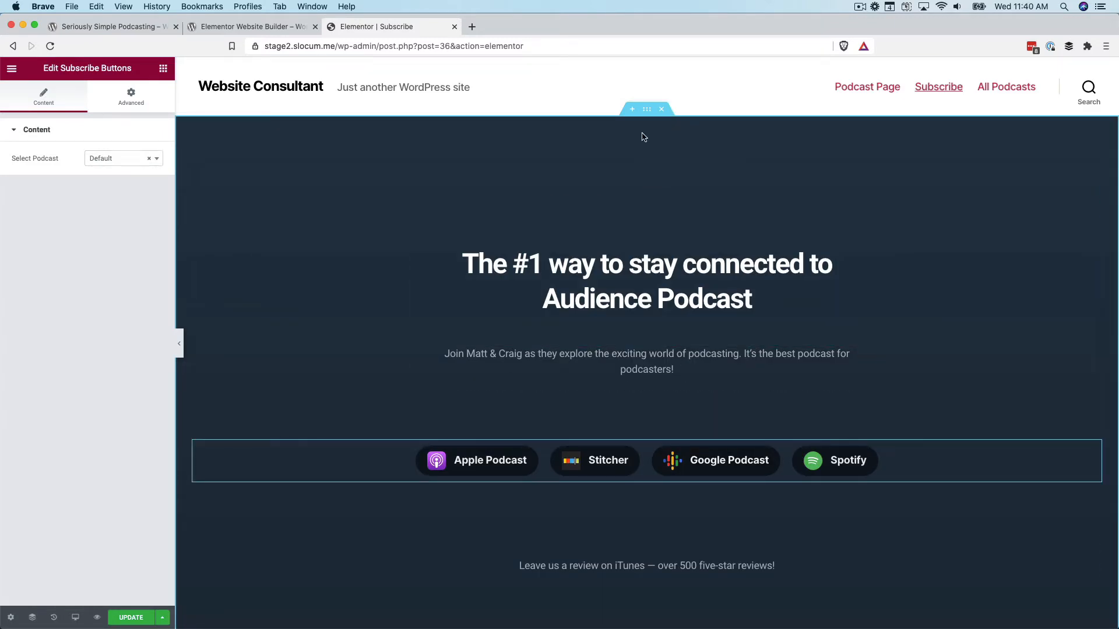
Select the whole hero section to show its full-width, stretched Layout settings
{"action": "left_click", "coordinate": [646, 108]}
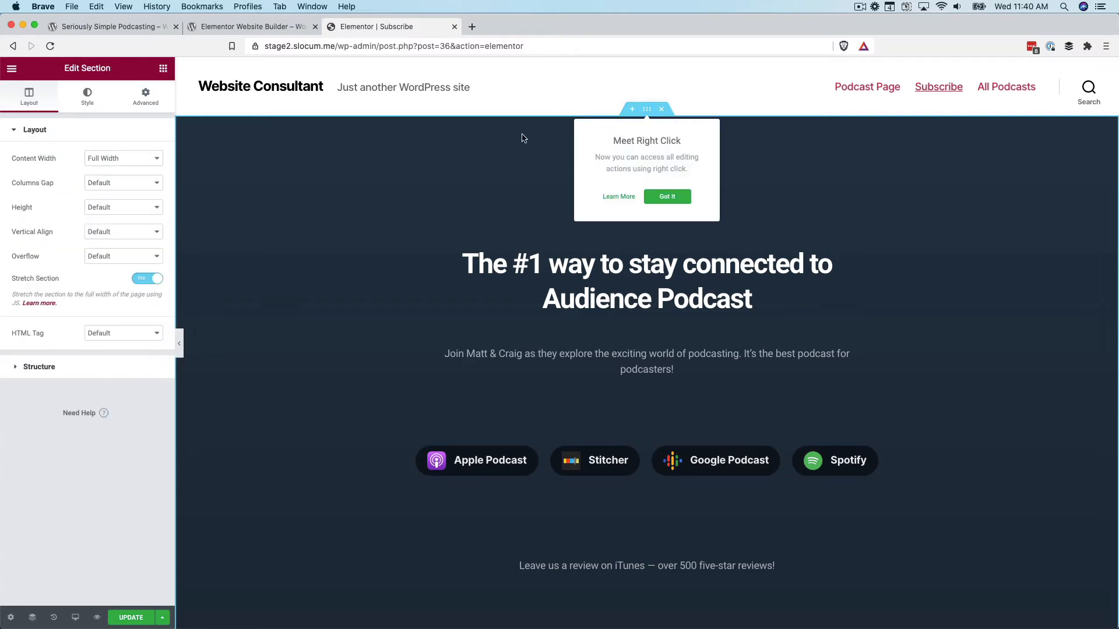
{"action": "scroll", "scroll_direction": "down", "scroll_amount": 3}
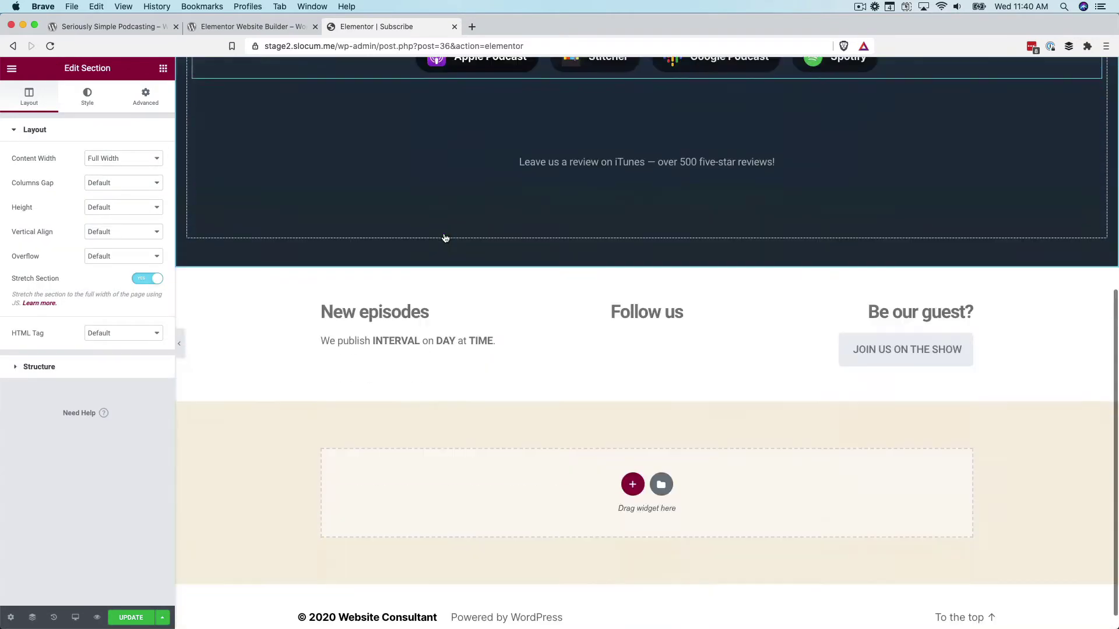
{"action": "scroll", "scroll_direction": "up", "scroll_amount": 3}
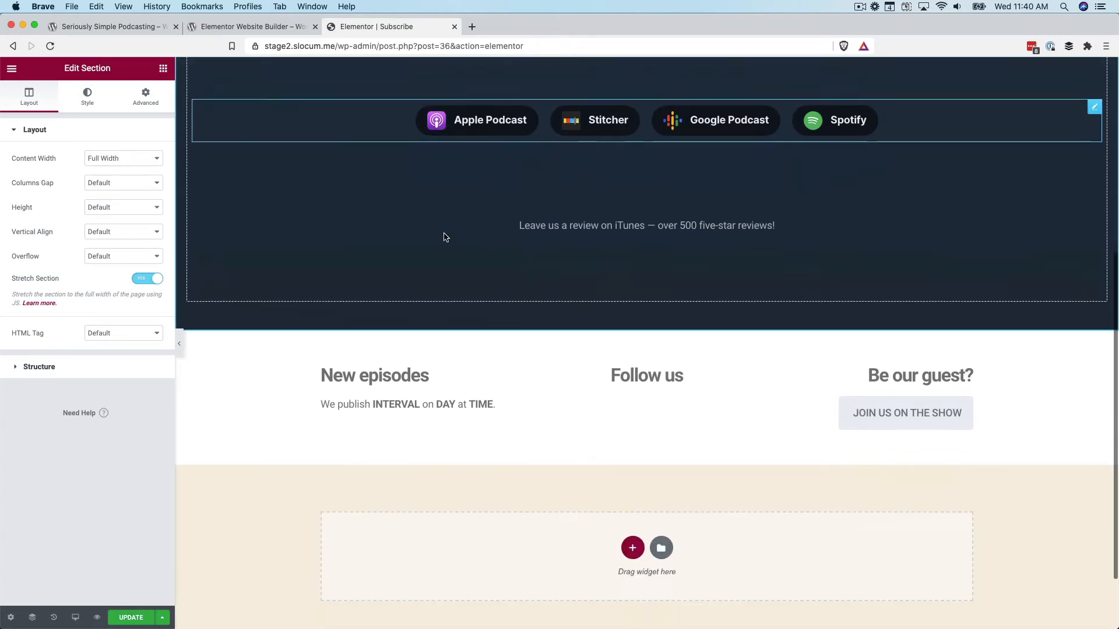
{"action": "scroll", "scroll_direction": "down", "scroll_amount": 3}
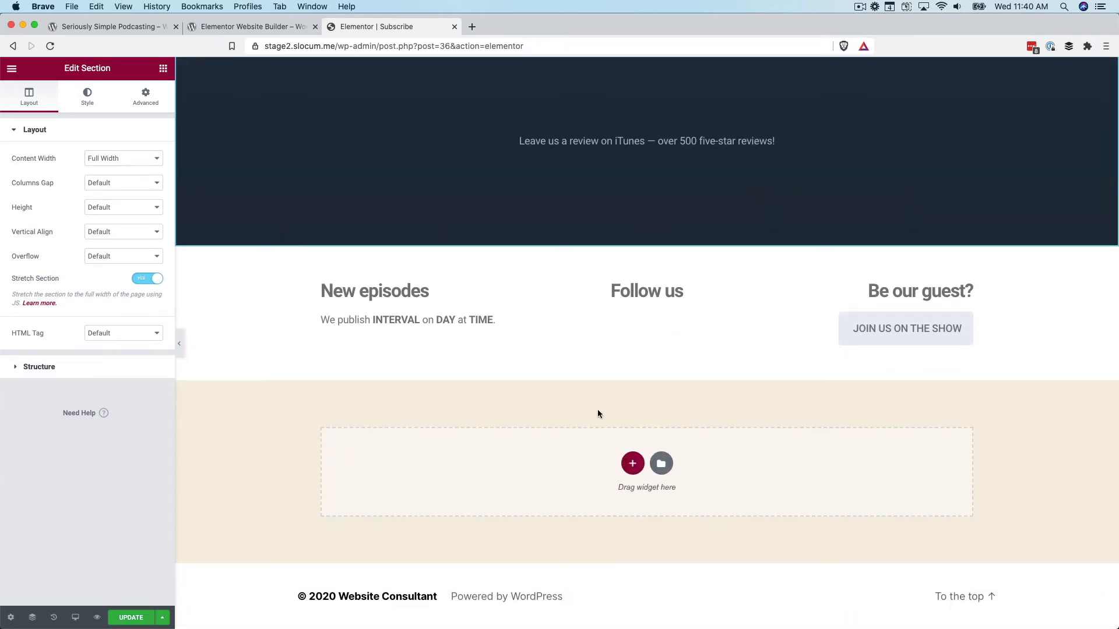
{"action": "scroll", "scroll_direction": "up", "scroll_amount": 3}
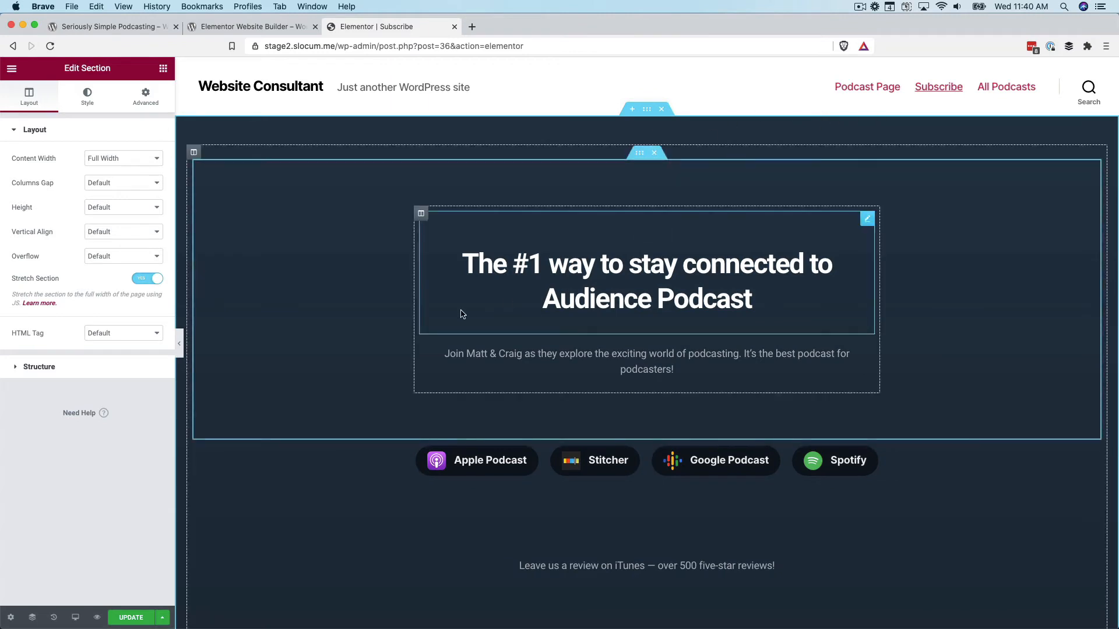
{"action": "scroll", "scroll_direction": "down", "scroll_amount": 3}
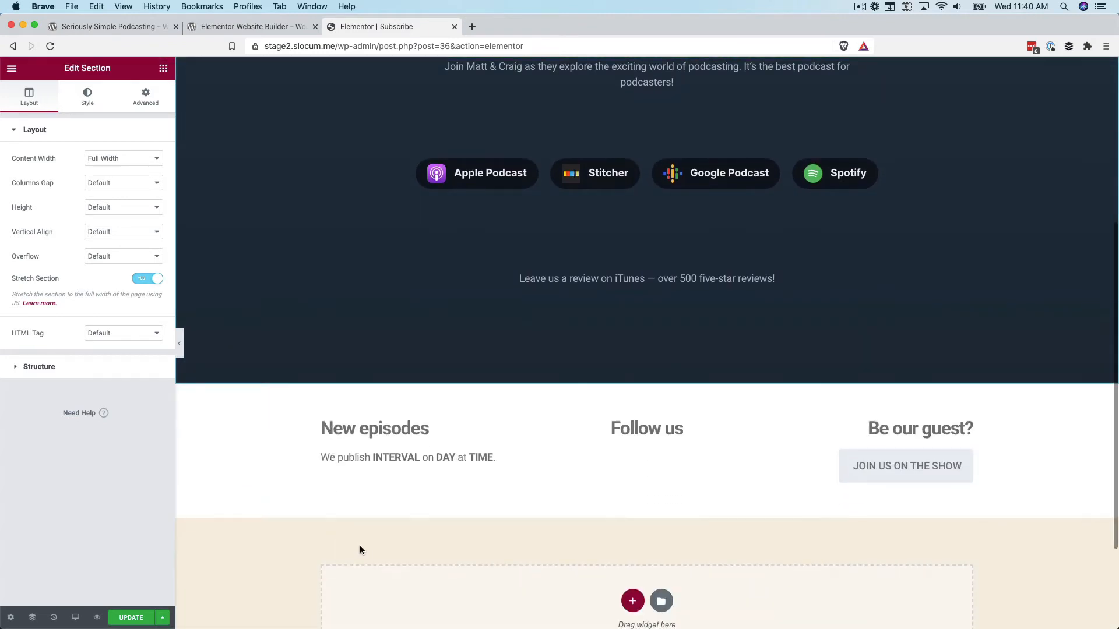
{"action": "scroll", "scroll_direction": "up", "scroll_amount": 3}
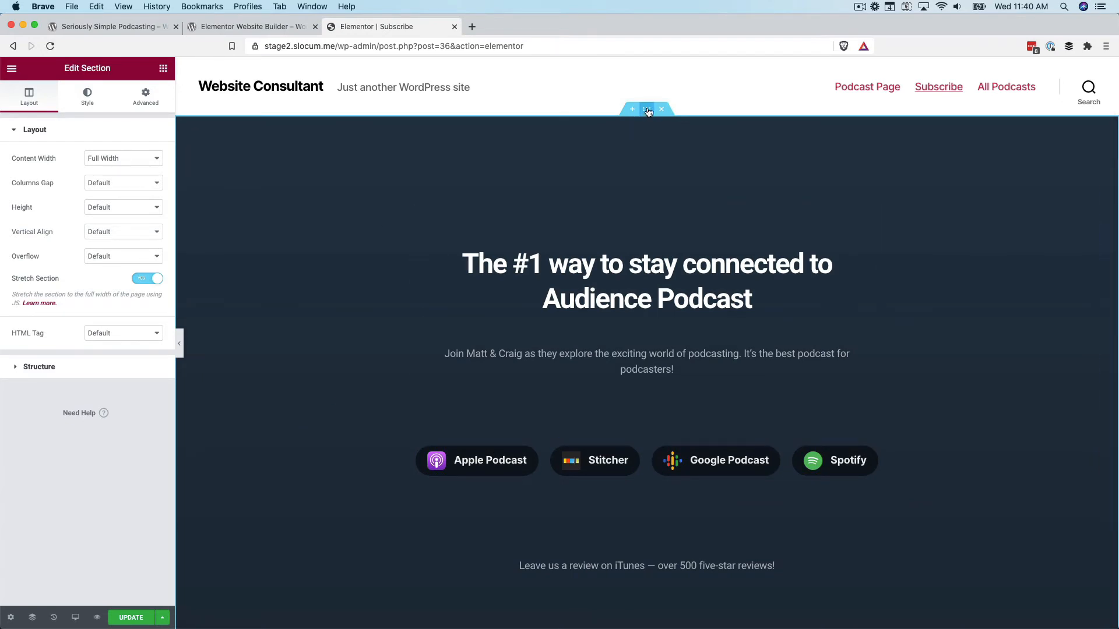
{"action": "mouse_move", "coordinate": [392, 123]}
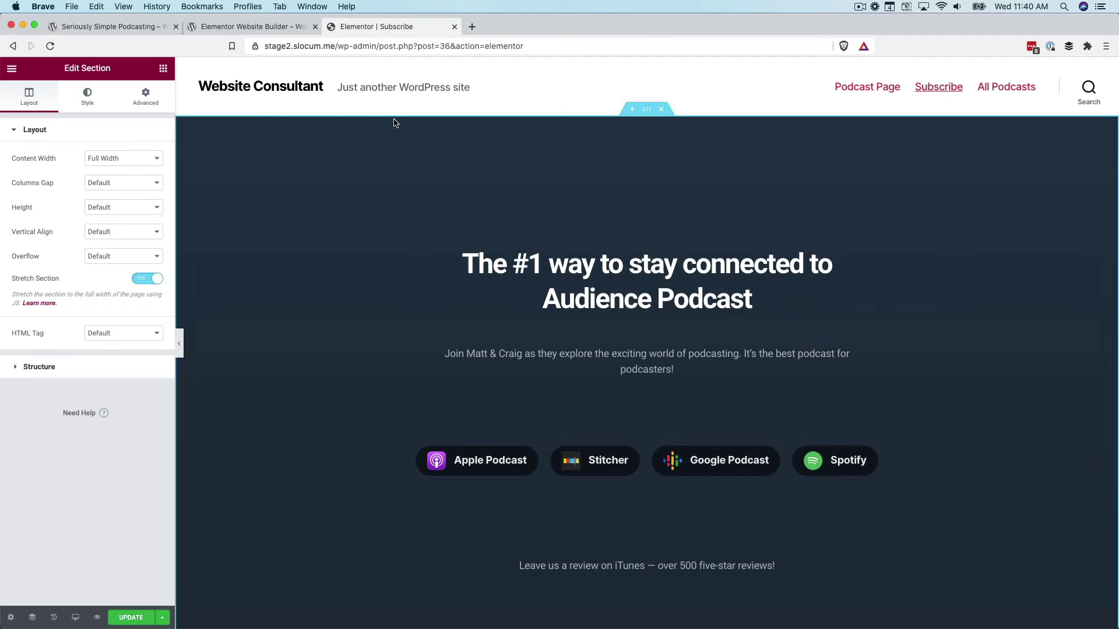
Bring up the hero section's Style background options to change the navy gradient to blue
{"action": "left_click", "coordinate": [87, 96]}
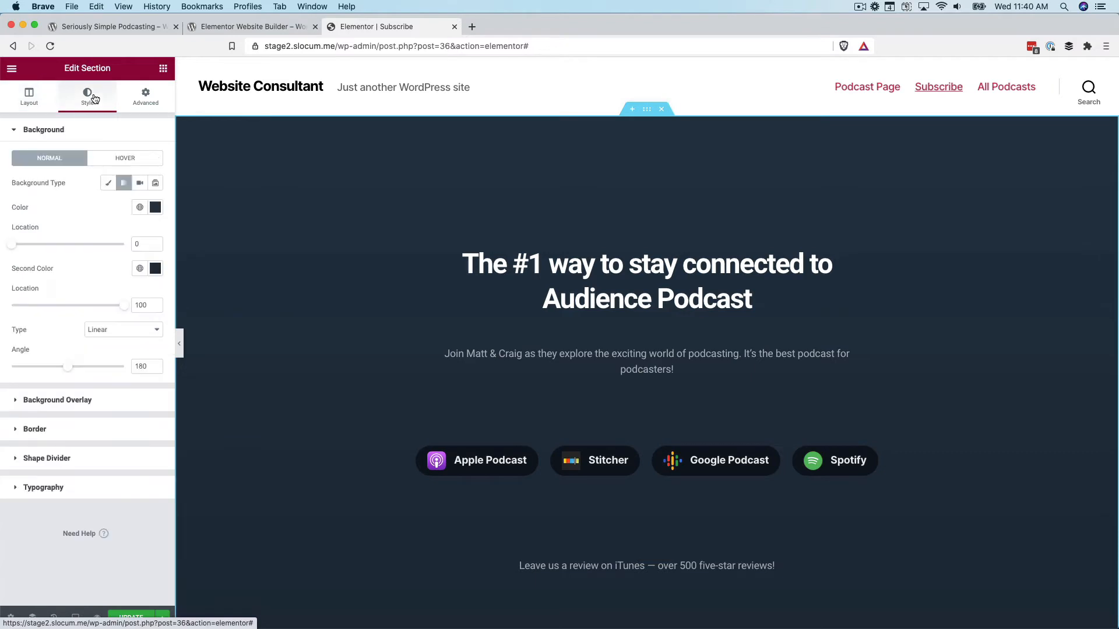
{"action": "left_click", "coordinate": [155, 207]}
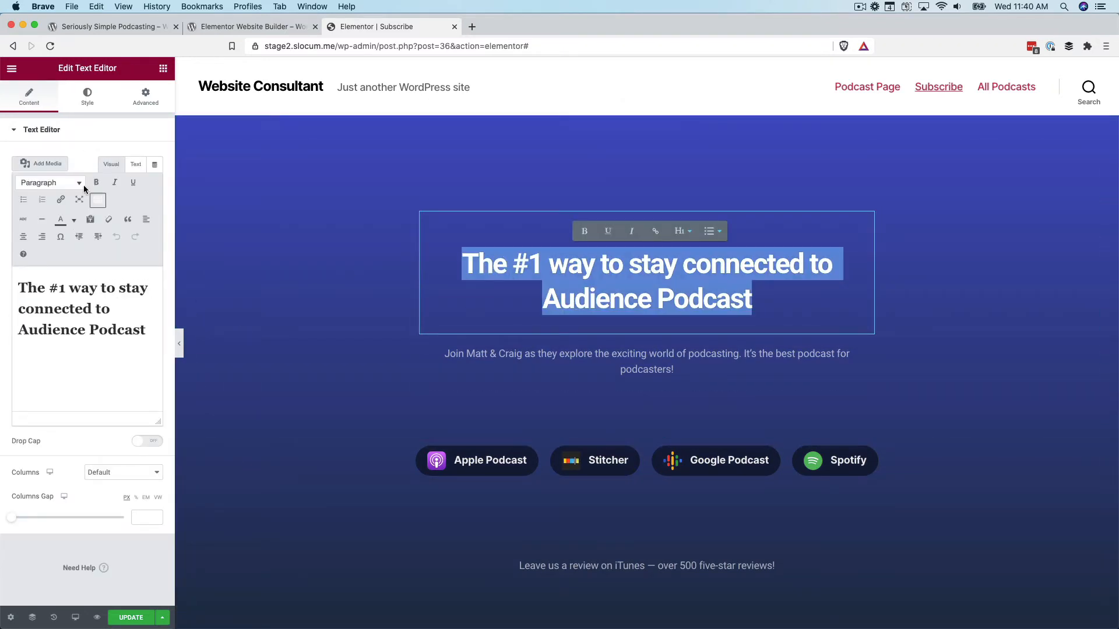
Give the hero heading a Fade In entrance animation, preview it, and return to the editor
{"action": "left_click", "coordinate": [86, 96]}
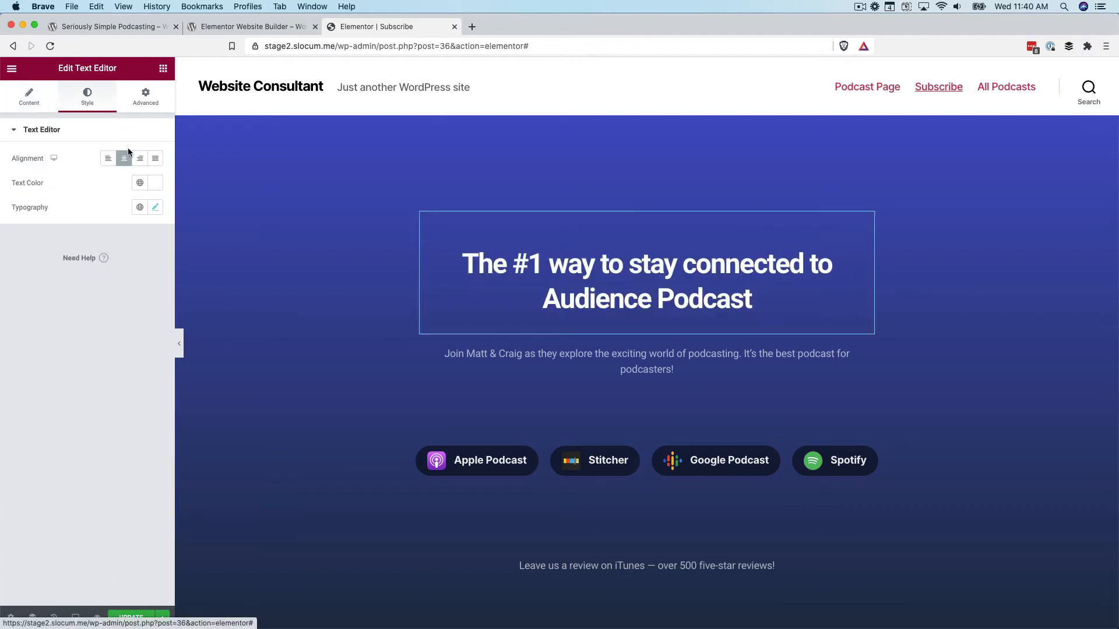
{"action": "mouse_move", "coordinate": [124, 158]}
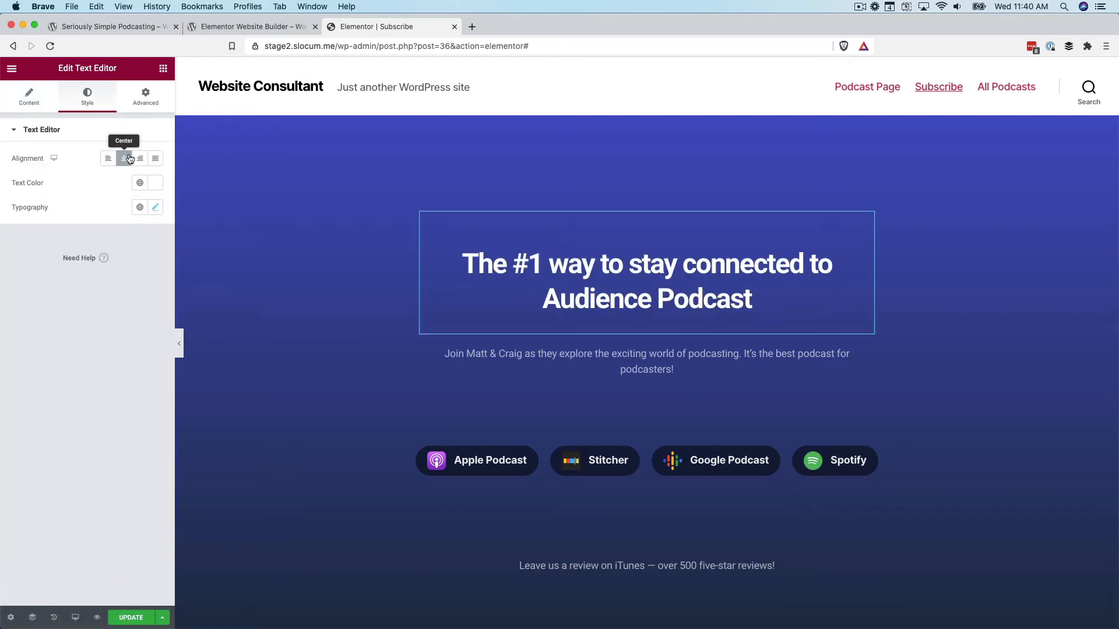
{"action": "mouse_move", "coordinate": [146, 98]}
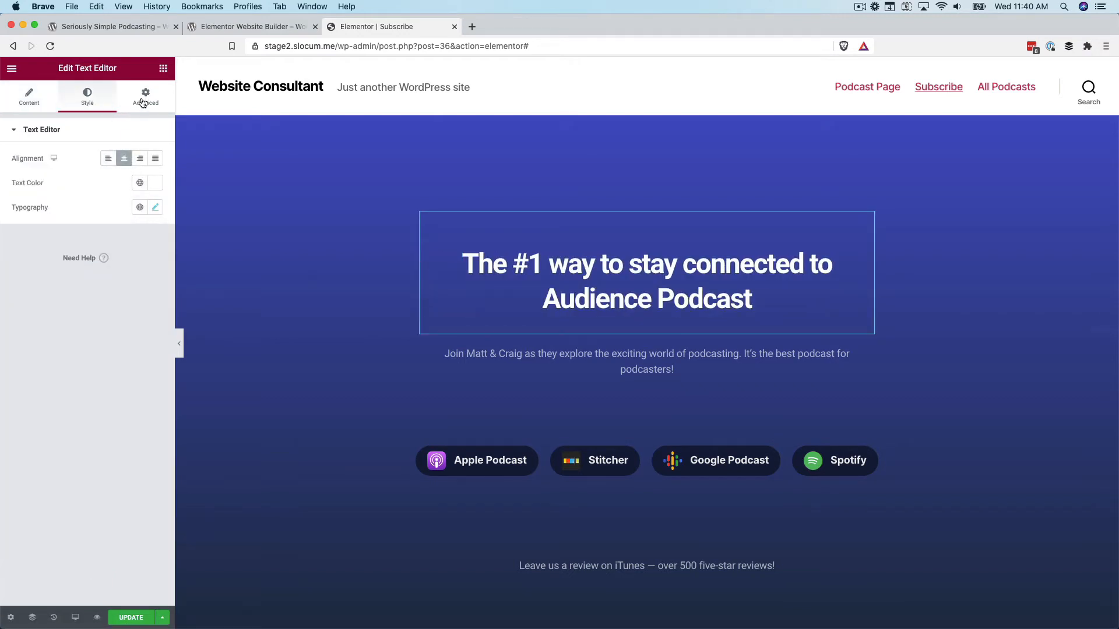
{"action": "left_click", "coordinate": [145, 96]}
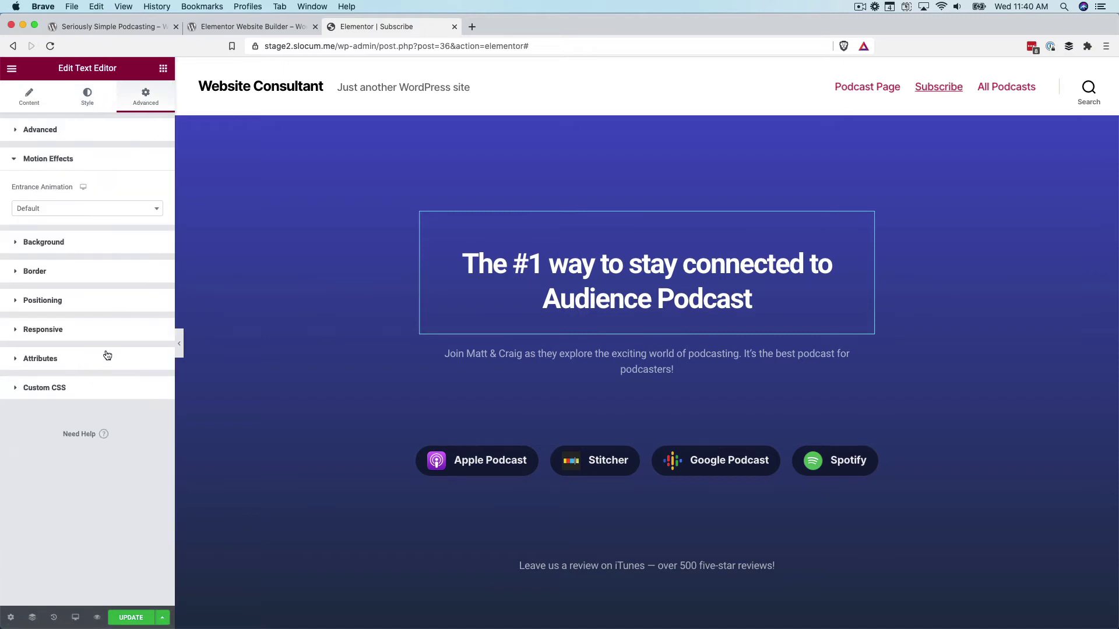
{"action": "left_click", "coordinate": [86, 207]}
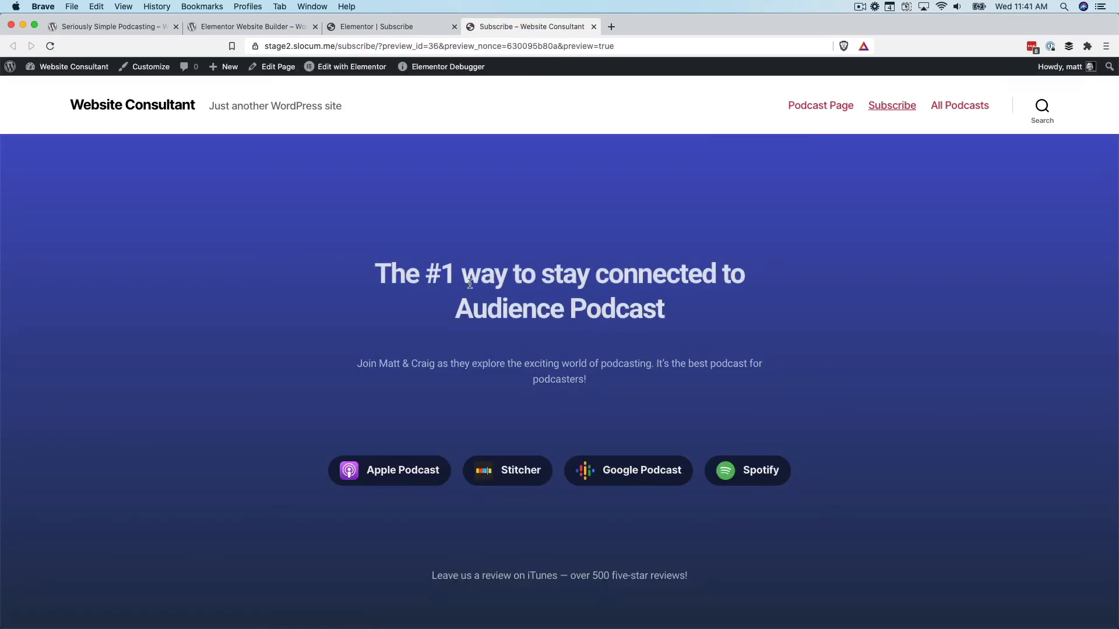
{"action": "left_click", "coordinate": [389, 27]}
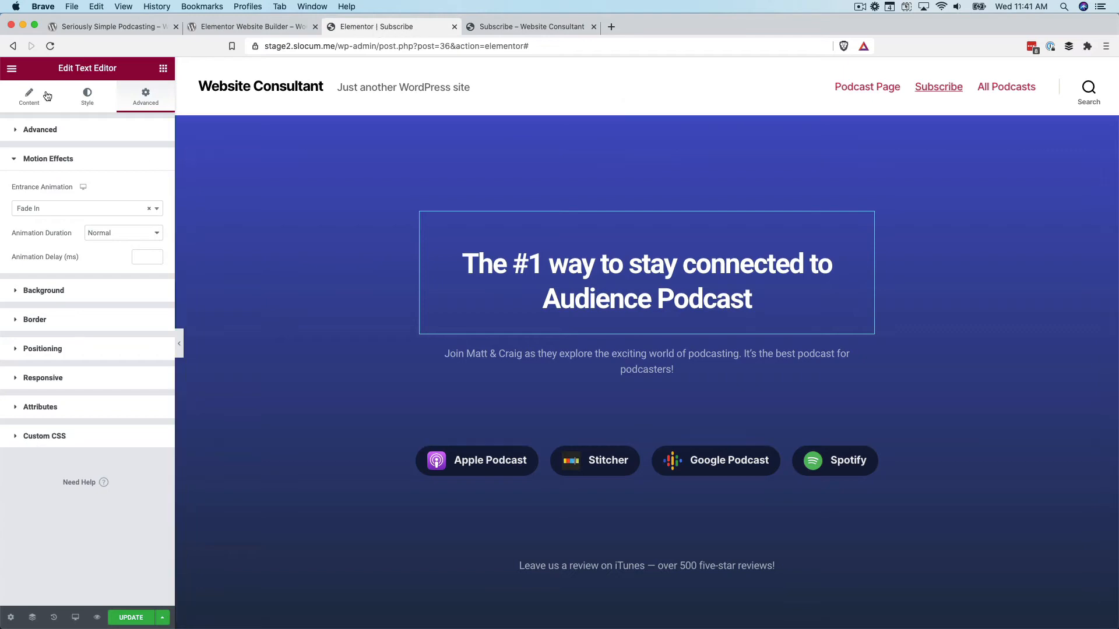
{"action": "scroll", "scroll_direction": "down", "scroll_amount": 3}
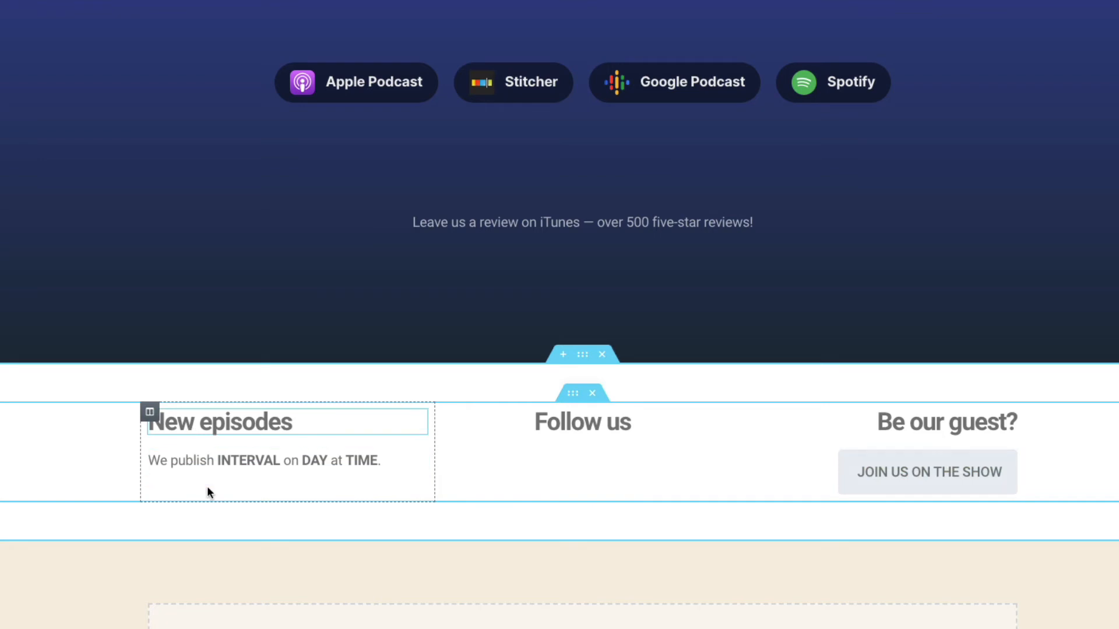
{"action": "mouse_move", "coordinate": [269, 428]}
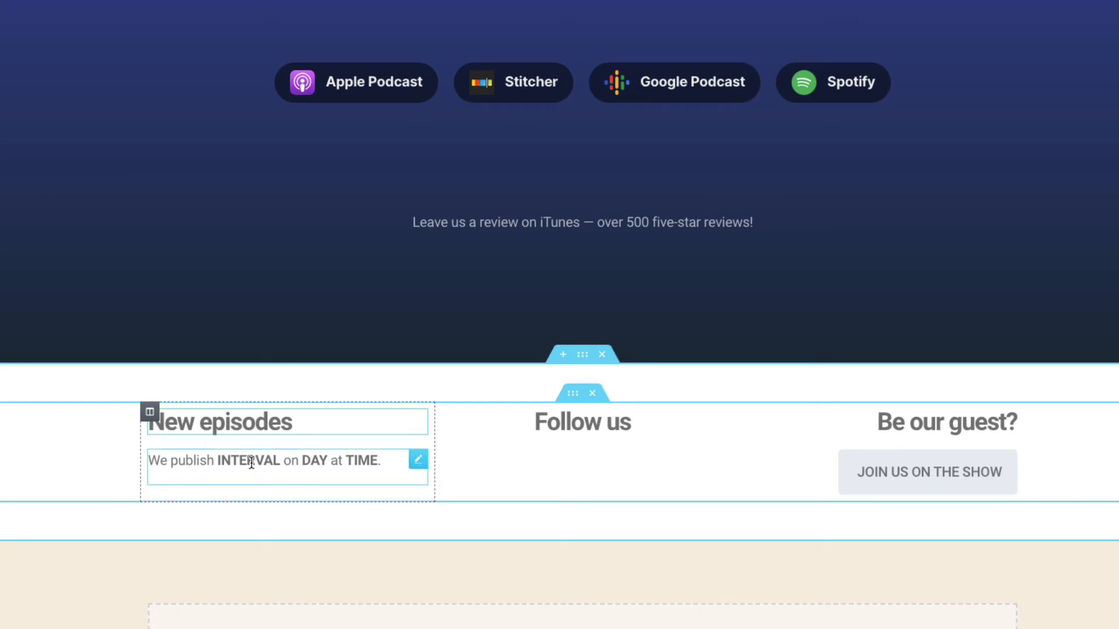
Replace INTERVAL so the New episodes text reads 'We publish every week at 5PM!'
{"action": "double_click", "coordinate": [250, 460]}
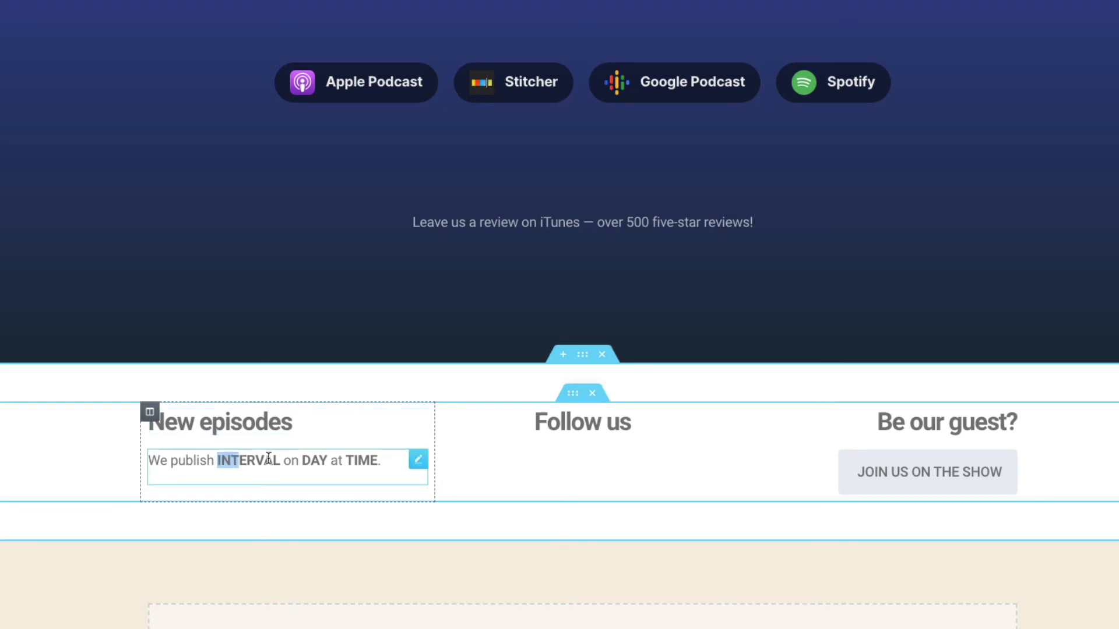
{"action": "type", "text": "every"}
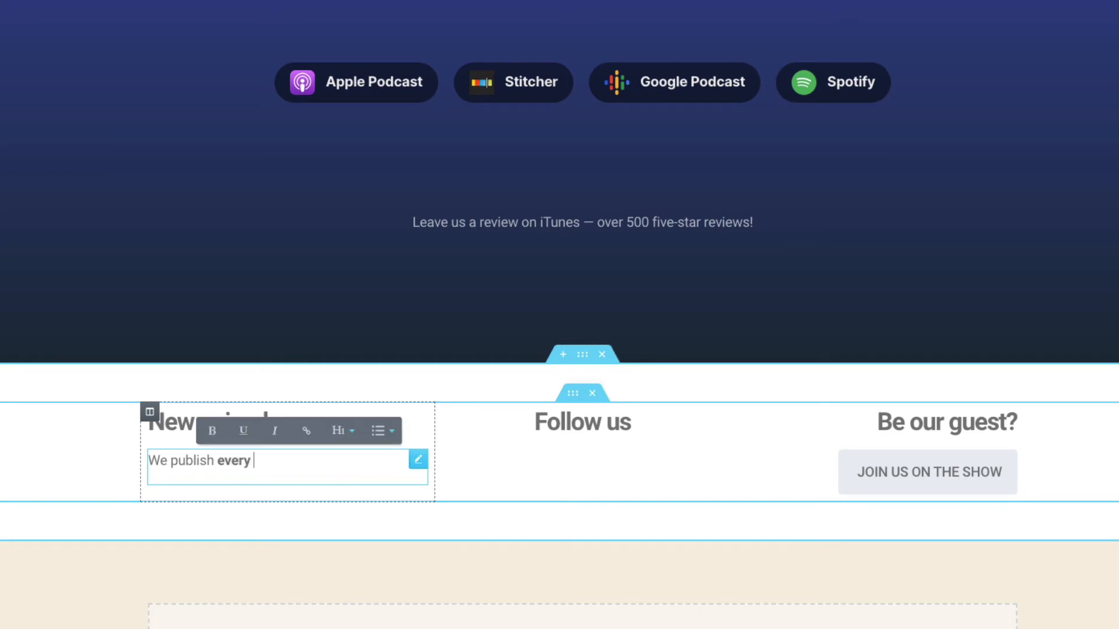
{"action": "type", "text": "week at"}
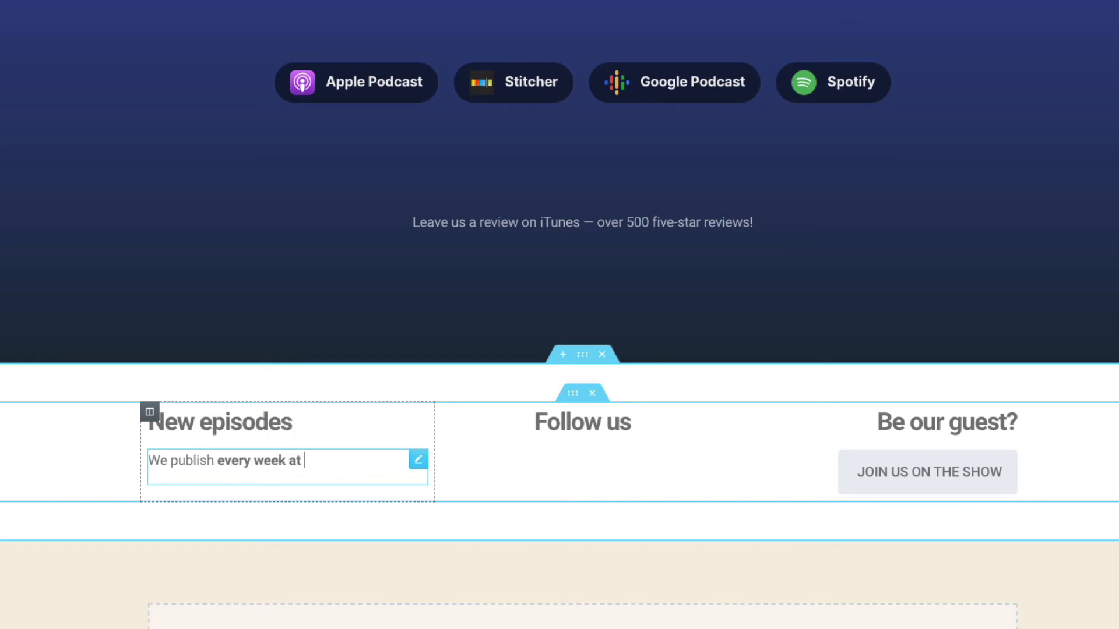
{"action": "type", "text": "5PM!"}
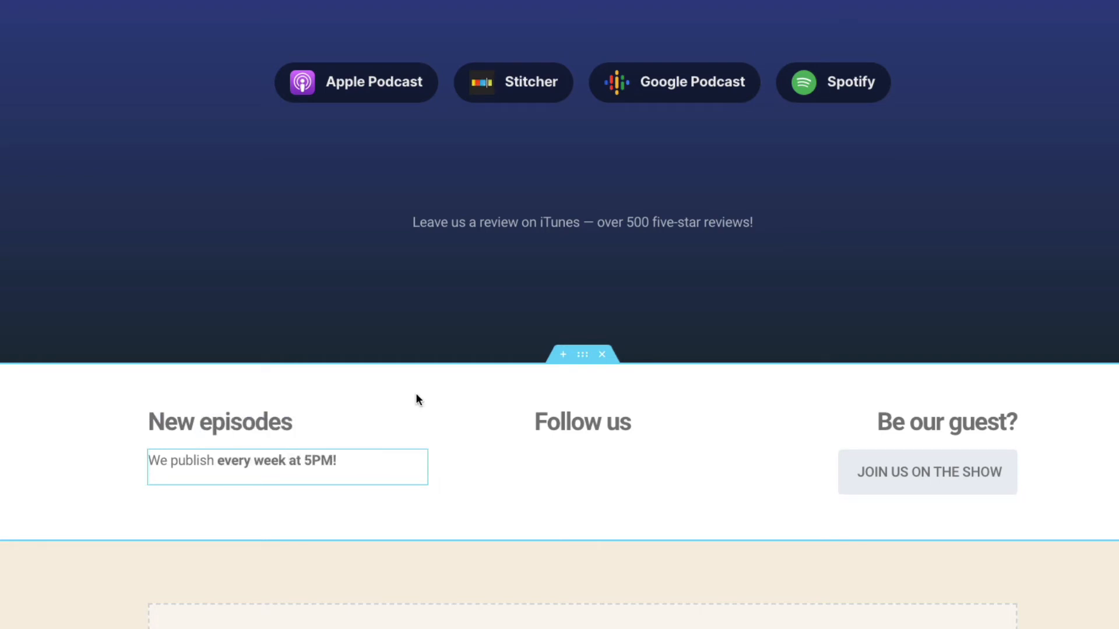
{"action": "mouse_move", "coordinate": [385, 391]}
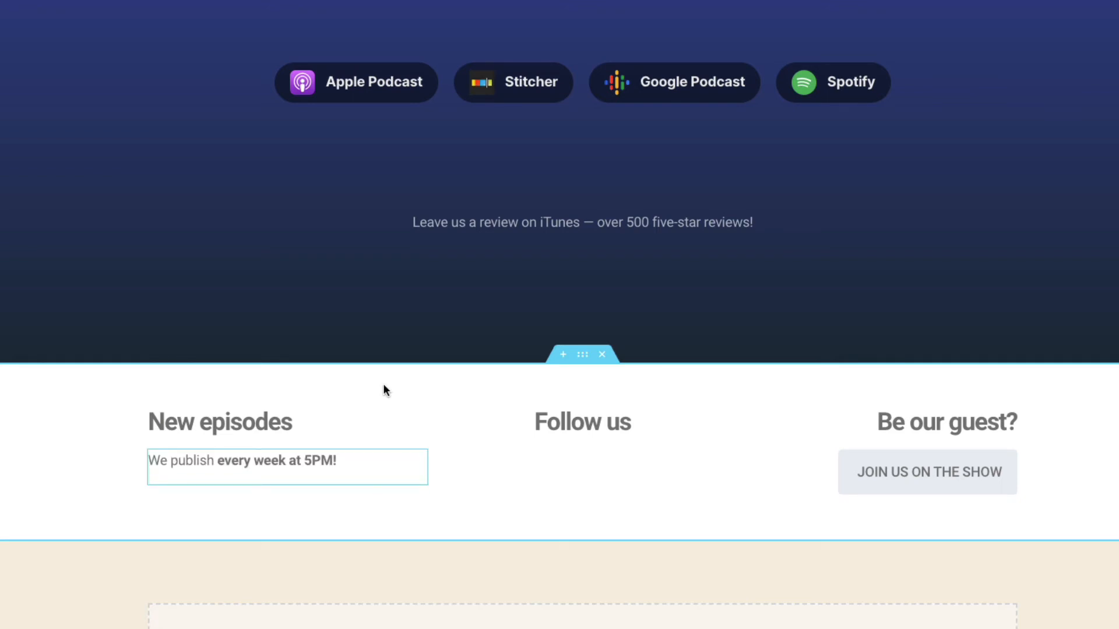
{"action": "mouse_move", "coordinate": [482, 397]}
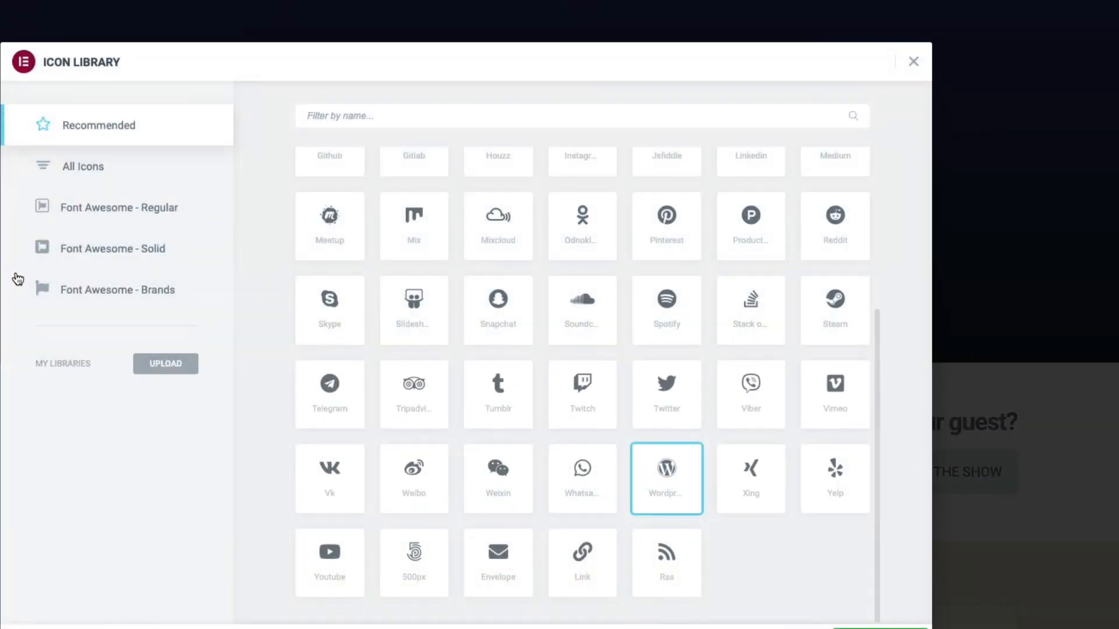
Add Tumblr and Instagram from the Icon Library search to the Follow us social icons
{"action": "type", "text": "ti"}
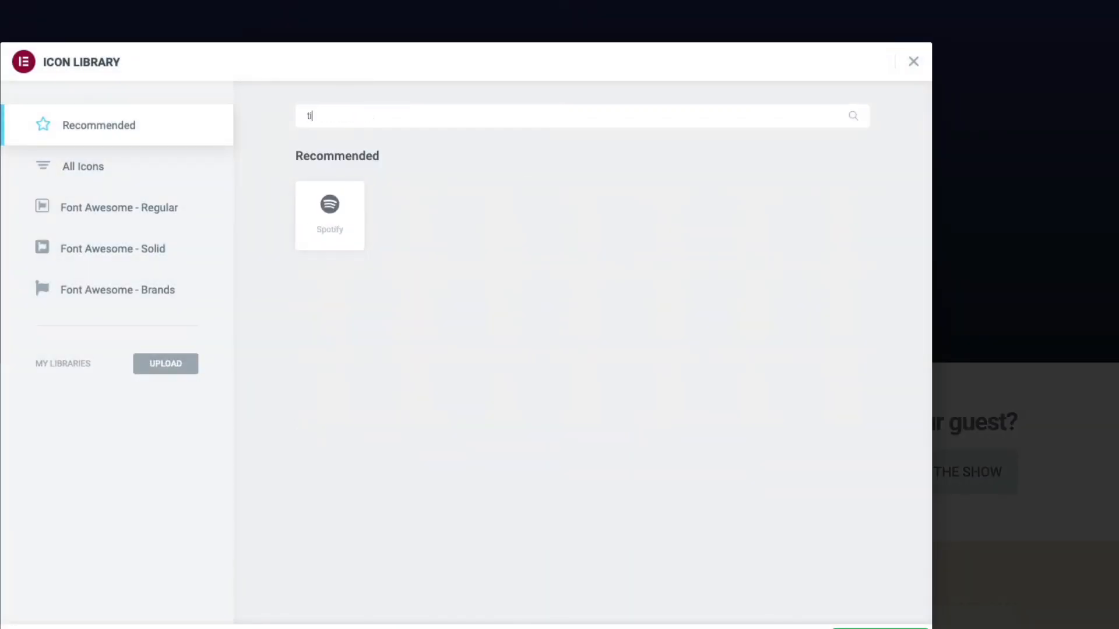
{"action": "type", "text": "um"}
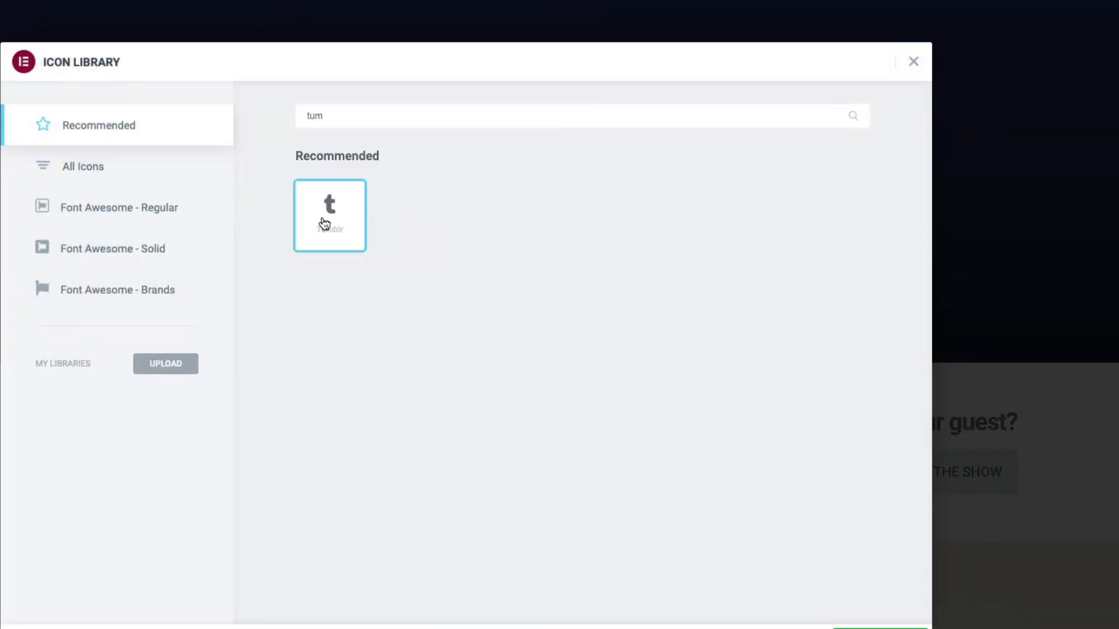
{"action": "left_click", "coordinate": [328, 206]}
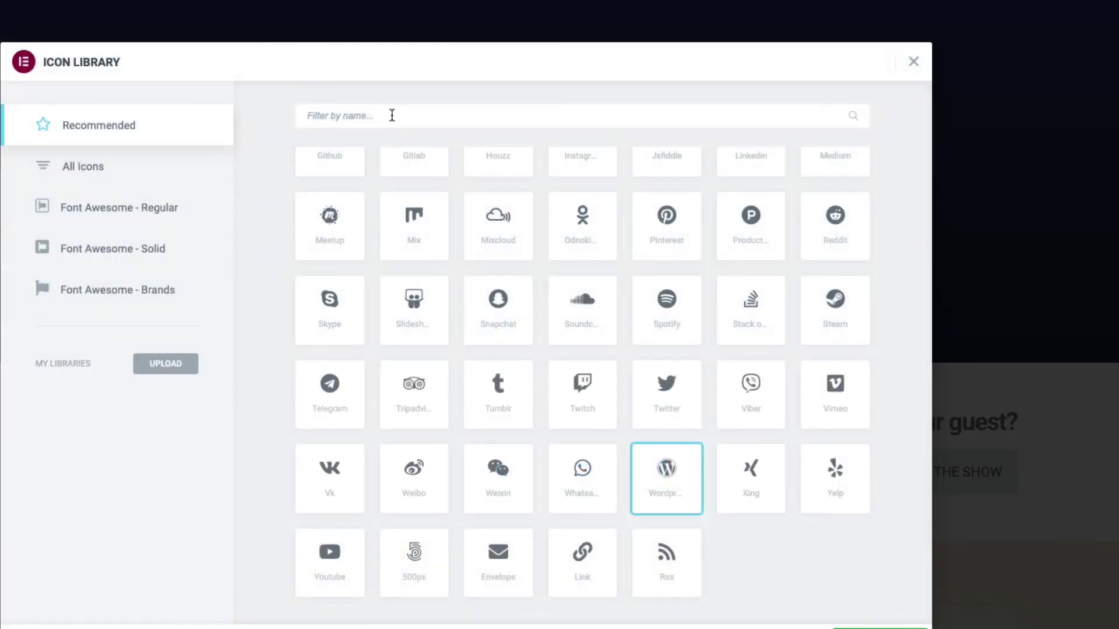
{"action": "type", "text": "insta"}
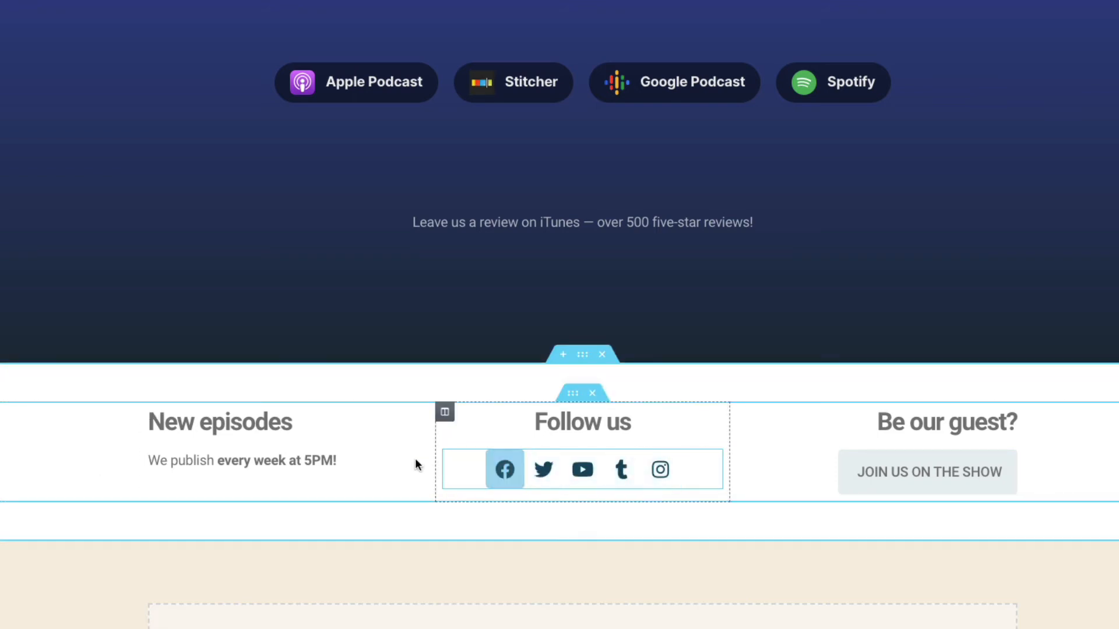
Scroll up slightly to bring the JOIN US ON THE SHOW button into view
{"action": "scroll", "scroll_direction": "up", "scroll_amount": 3}
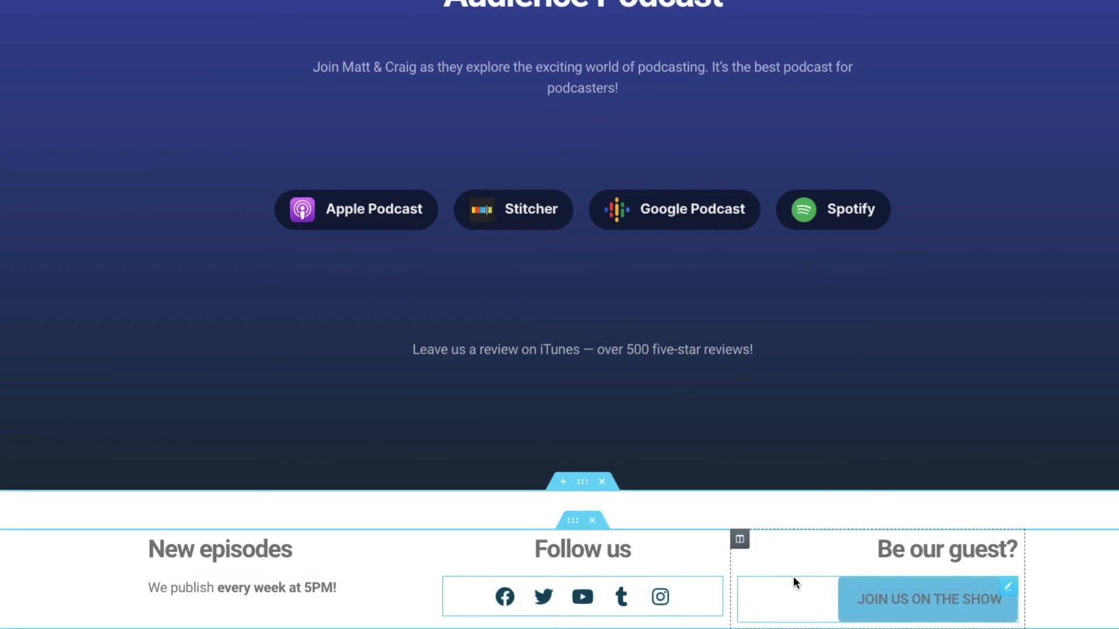
{"action": "mouse_move", "coordinate": [913, 603]}
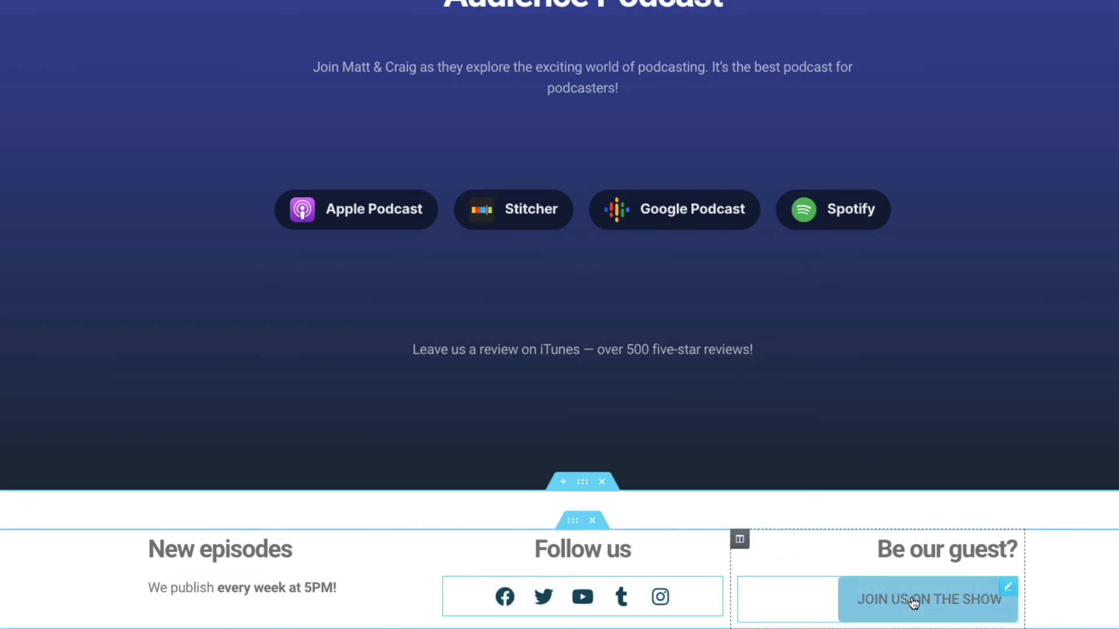
{"action": "mouse_move", "coordinate": [938, 595]}
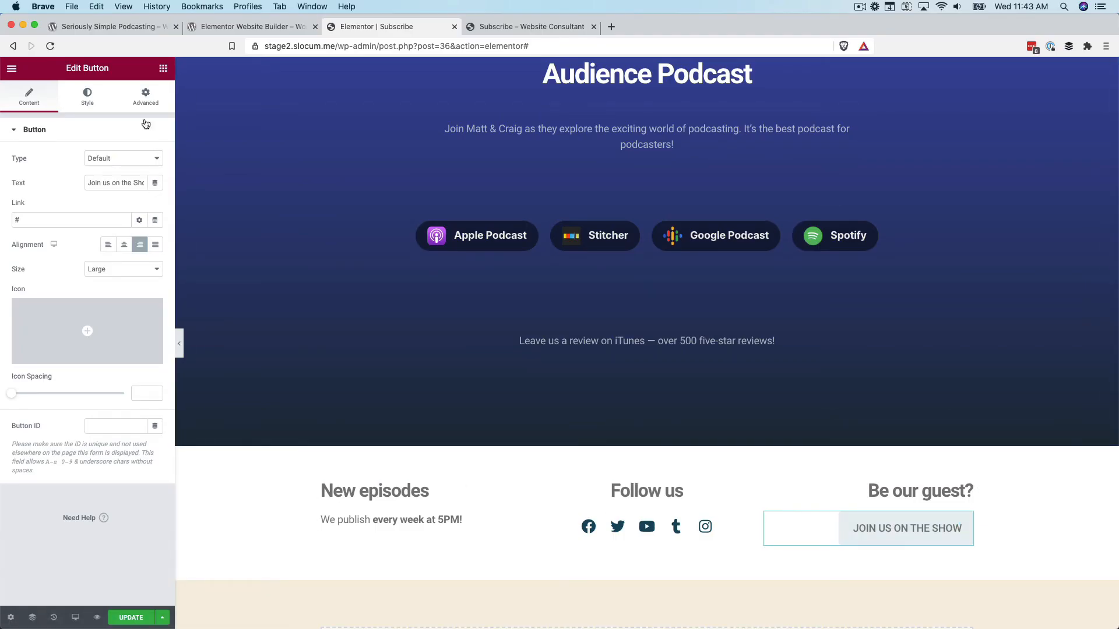
Open the button's Style colour settings to make the background red and text #FFFFFF
{"action": "left_click", "coordinate": [86, 96]}
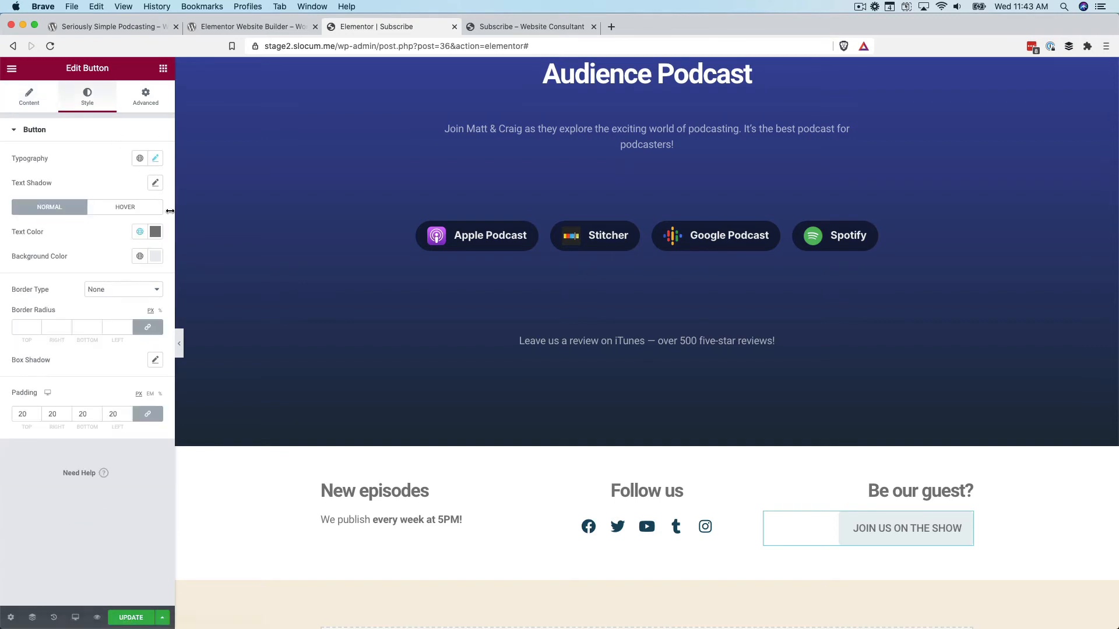
{"action": "mouse_move", "coordinate": [140, 293]}
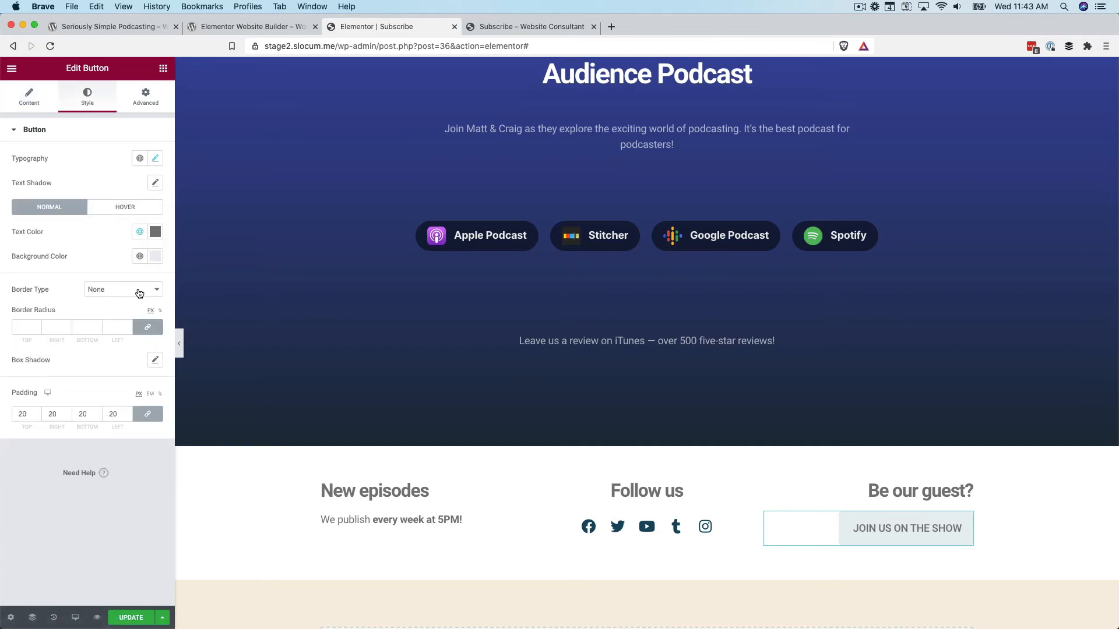
{"action": "left_click", "coordinate": [155, 256]}
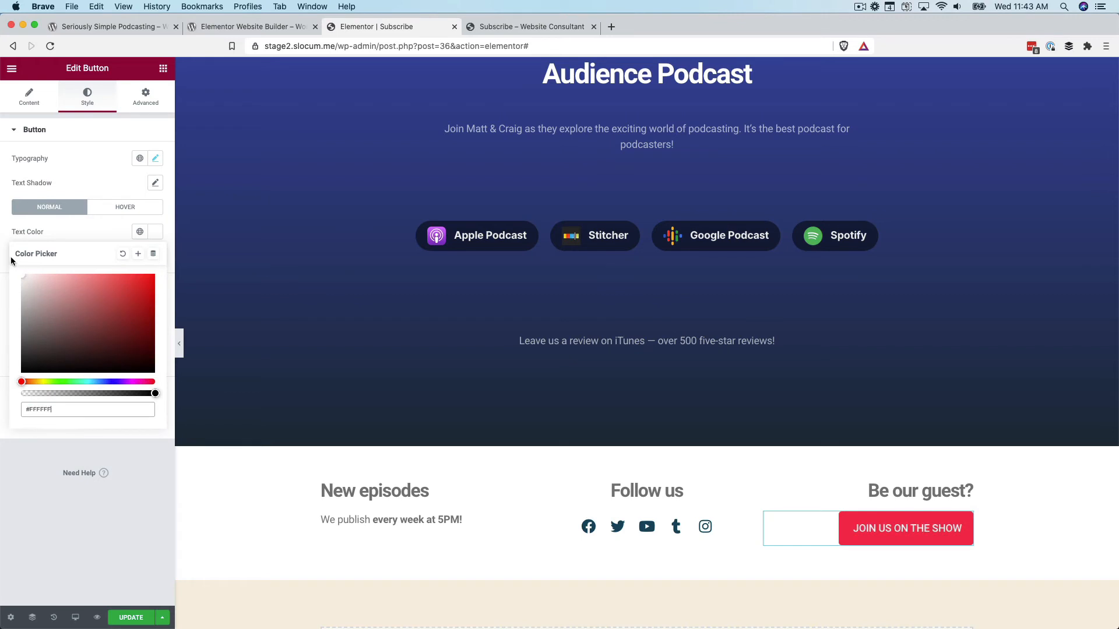
{"action": "mouse_move", "coordinate": [836, 459]}
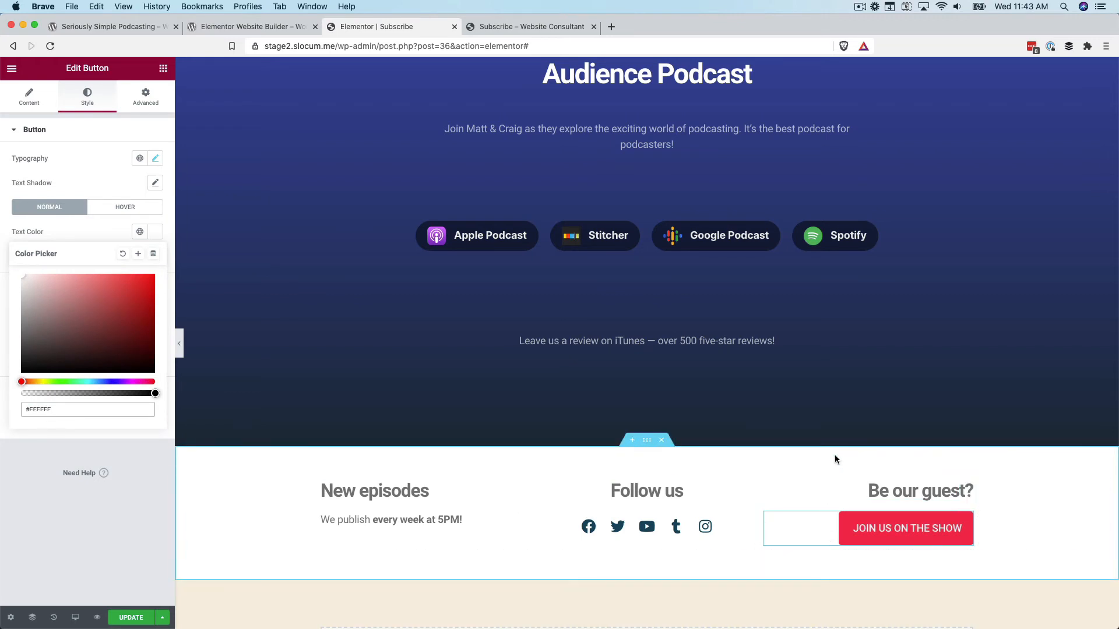
{"action": "mouse_move", "coordinate": [706, 463]}
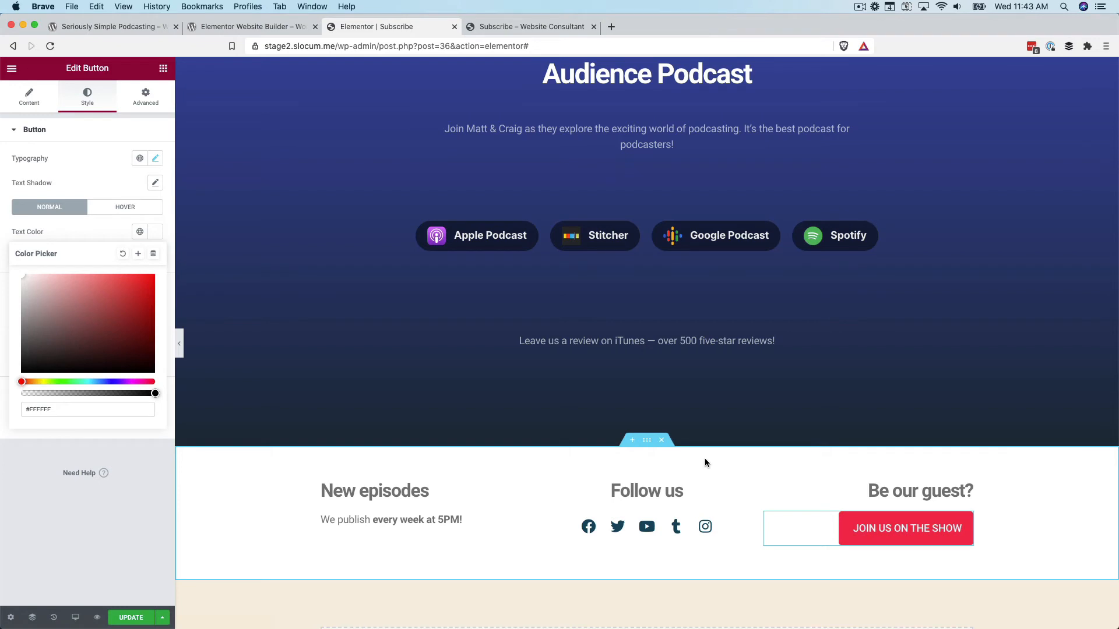
Review the red button and hero section, then deselect the button to save the Subscribe page
{"action": "scroll", "scroll_direction": "up", "scroll_amount": 3}
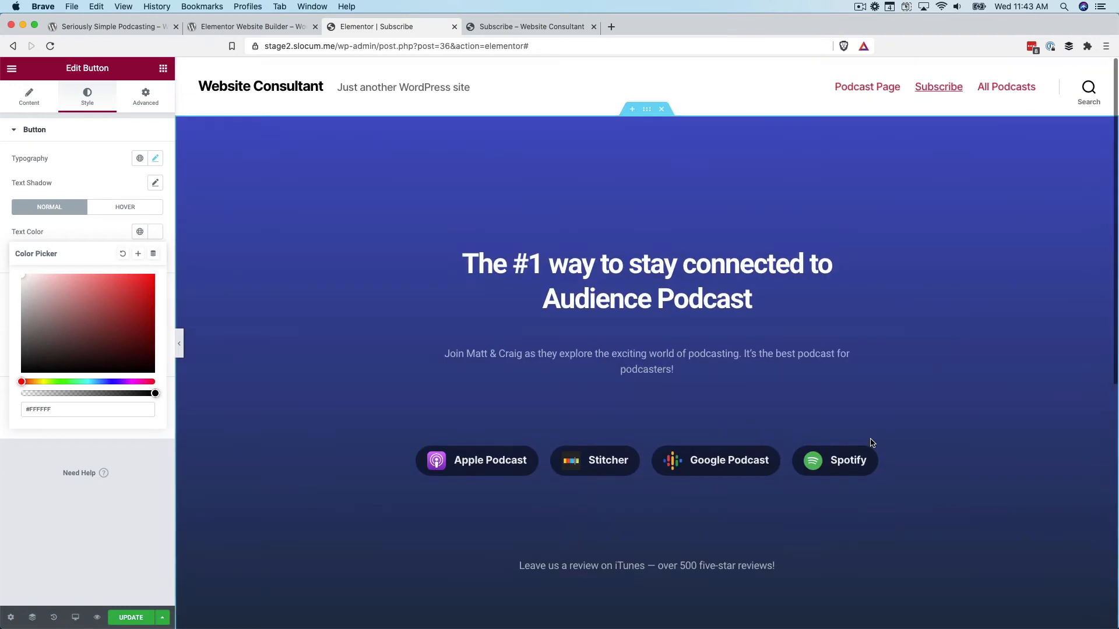
{"action": "scroll", "scroll_direction": "down", "scroll_amount": 3}
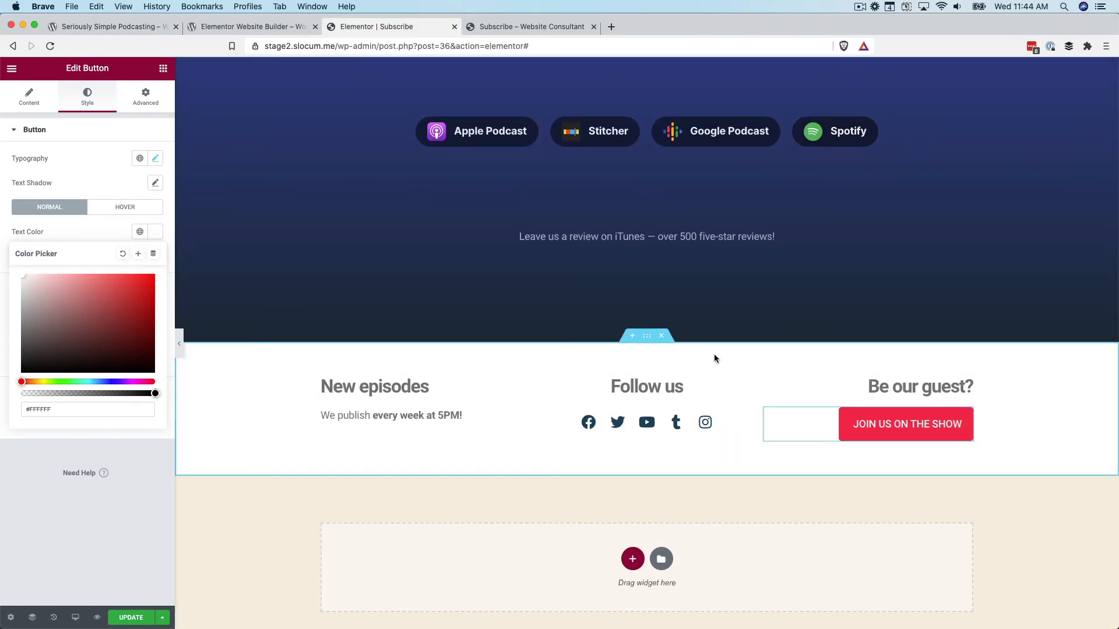
{"action": "scroll", "scroll_direction": "up", "scroll_amount": 3}
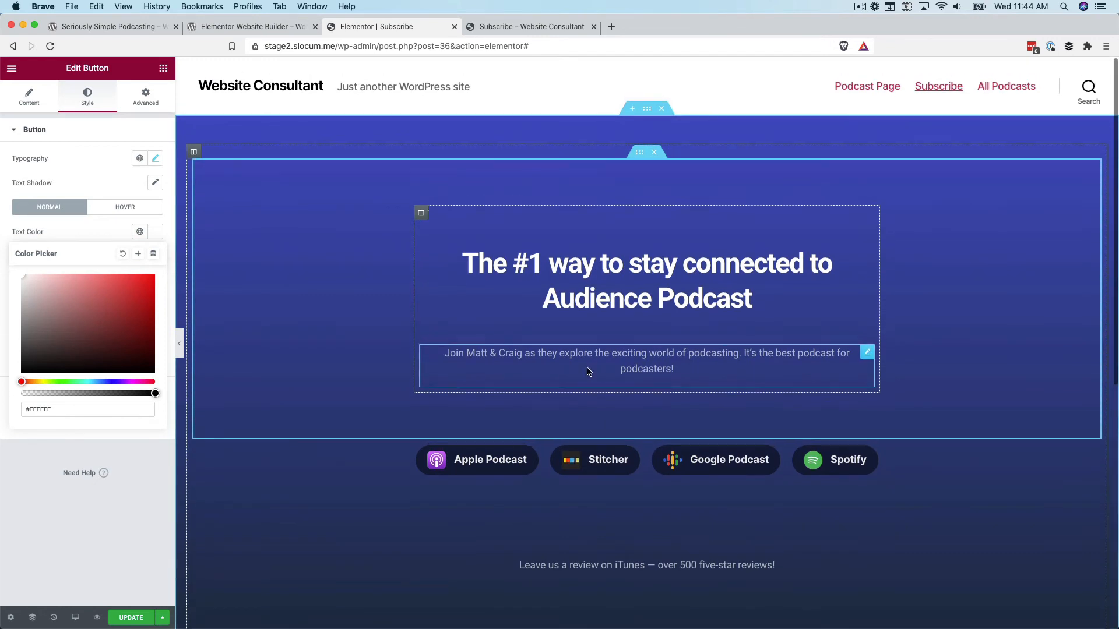
{"action": "scroll", "scroll_direction": "down", "scroll_amount": 3}
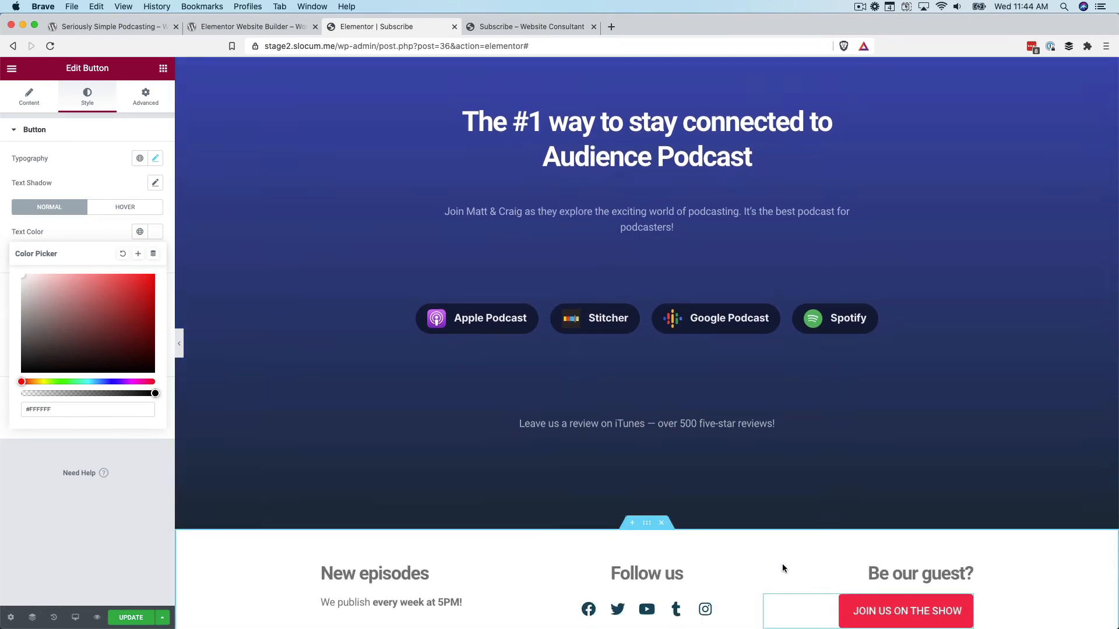
{"action": "scroll", "scroll_direction": "up", "scroll_amount": 3}
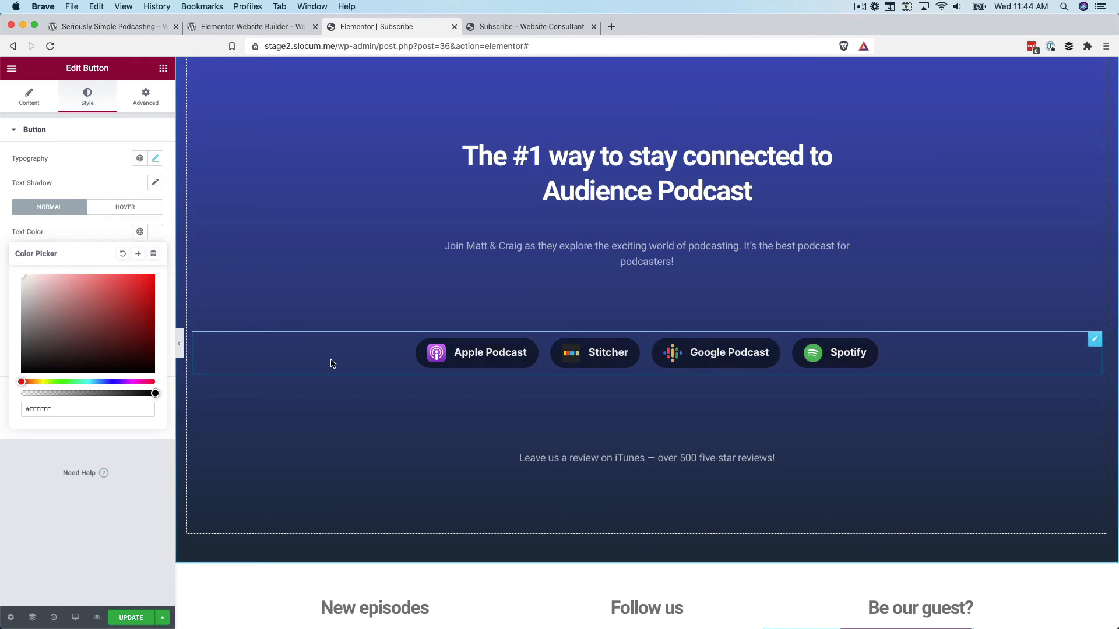
{"action": "scroll", "scroll_direction": "down", "scroll_amount": 3}
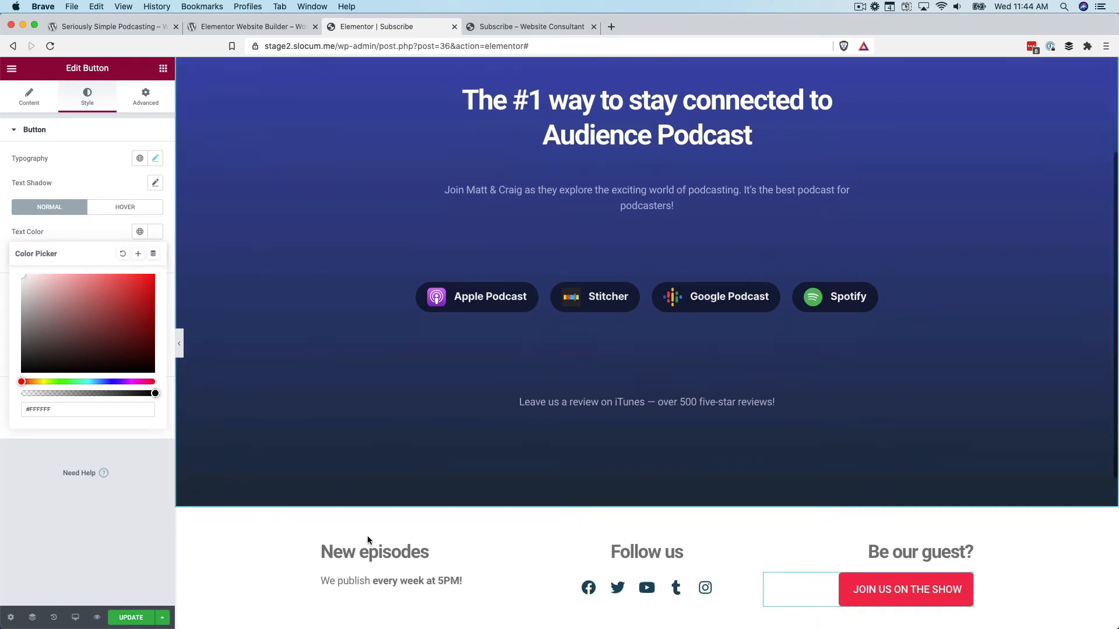
{"action": "scroll", "scroll_direction": "down", "scroll_amount": 3}
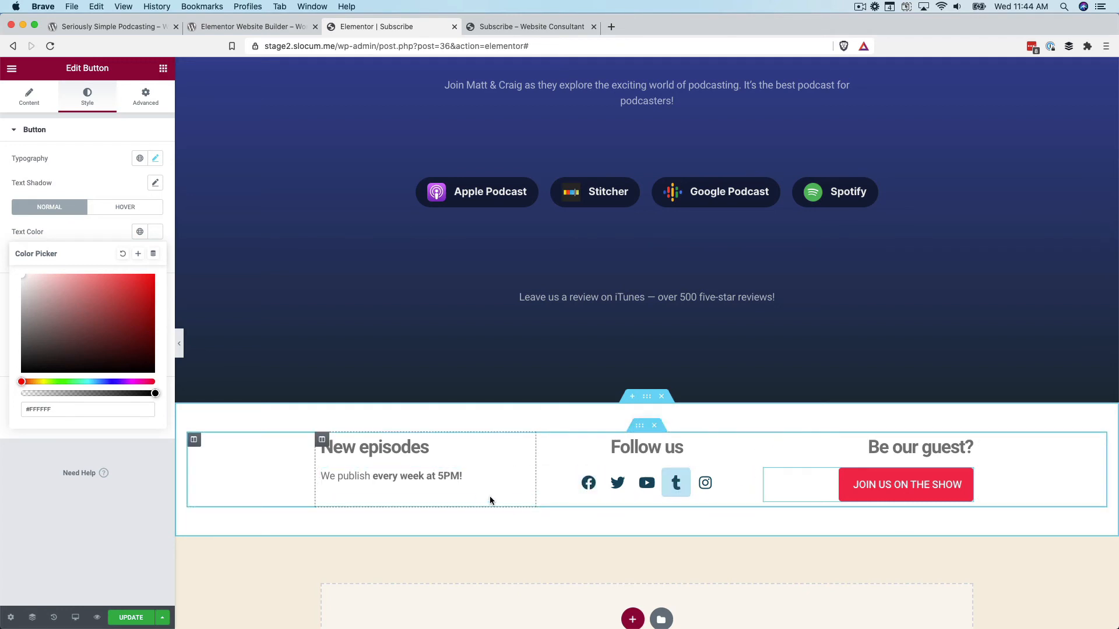
{"action": "left_click", "coordinate": [906, 484]}
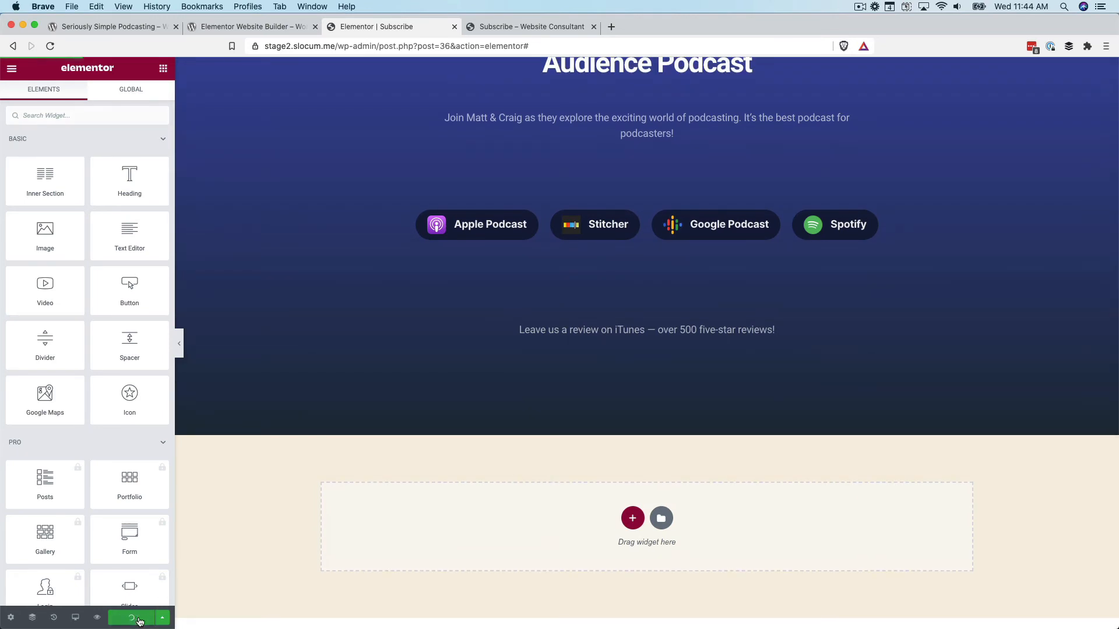
Preview the saved Subscribe page on the live site, scrolling through hero and footer
{"action": "left_click", "coordinate": [131, 617]}
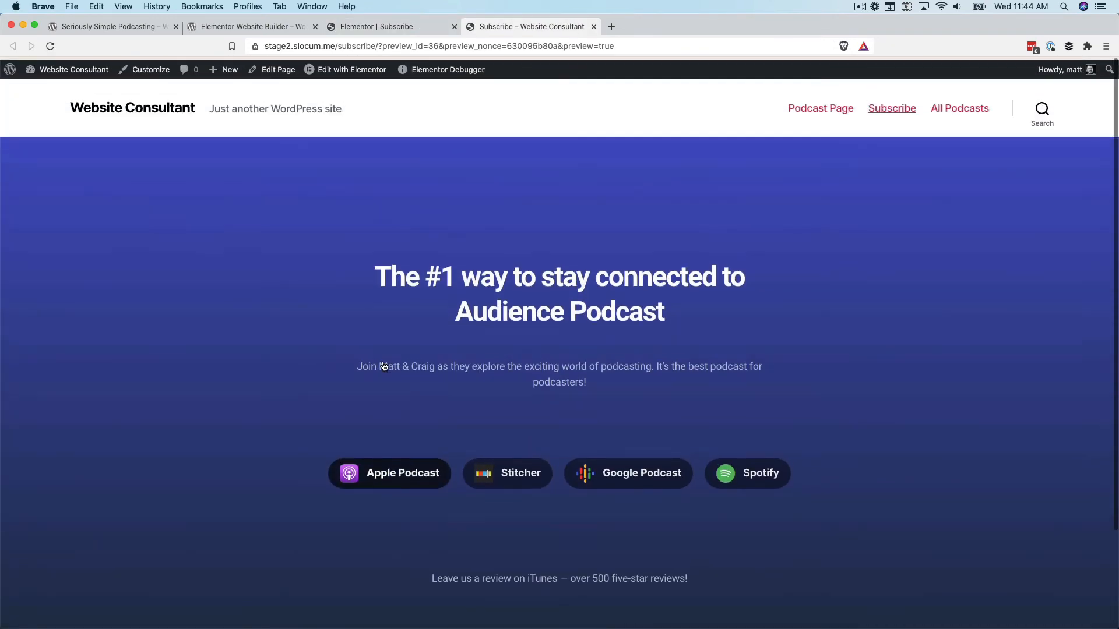
{"action": "scroll", "scroll_direction": "down", "scroll_amount": 3}
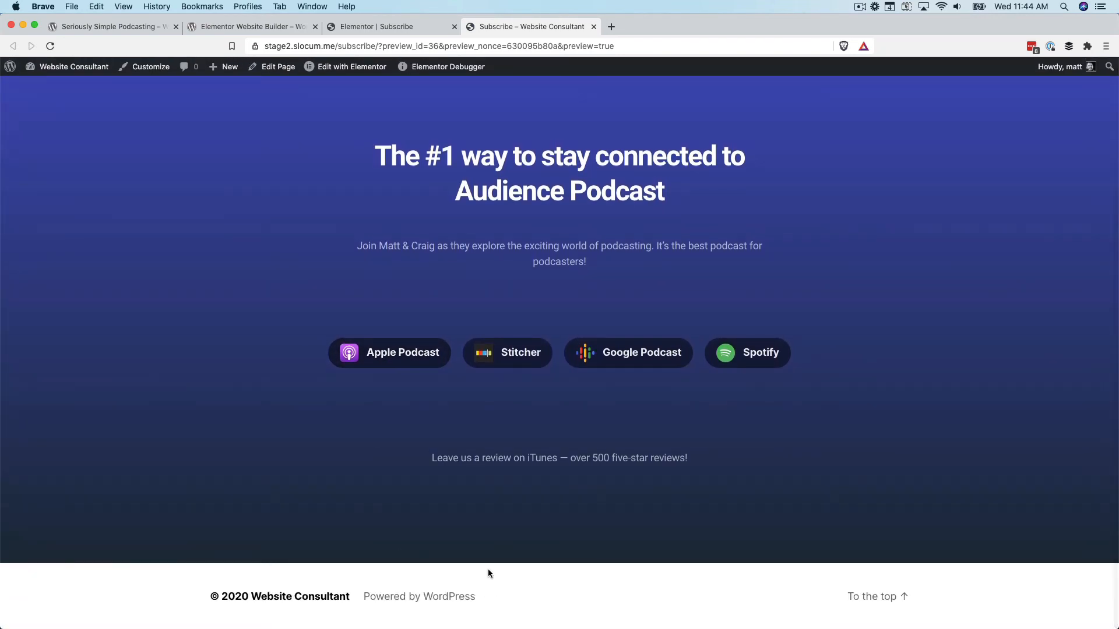
{"action": "scroll", "scroll_direction": "up", "scroll_amount": 3}
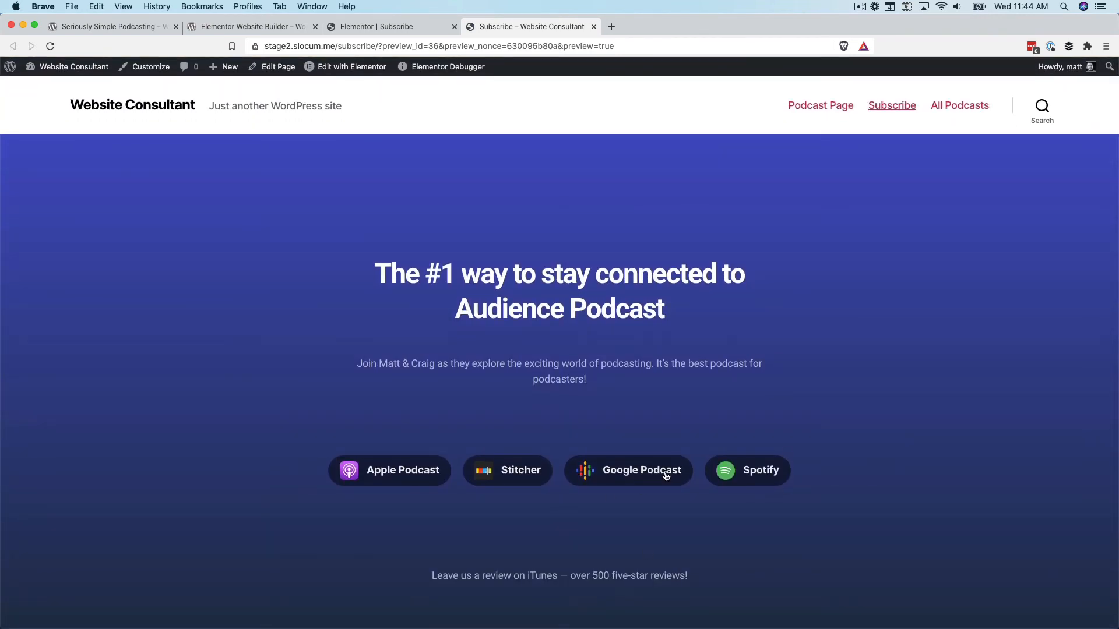
{"action": "scroll", "scroll_direction": "down", "scroll_amount": 3}
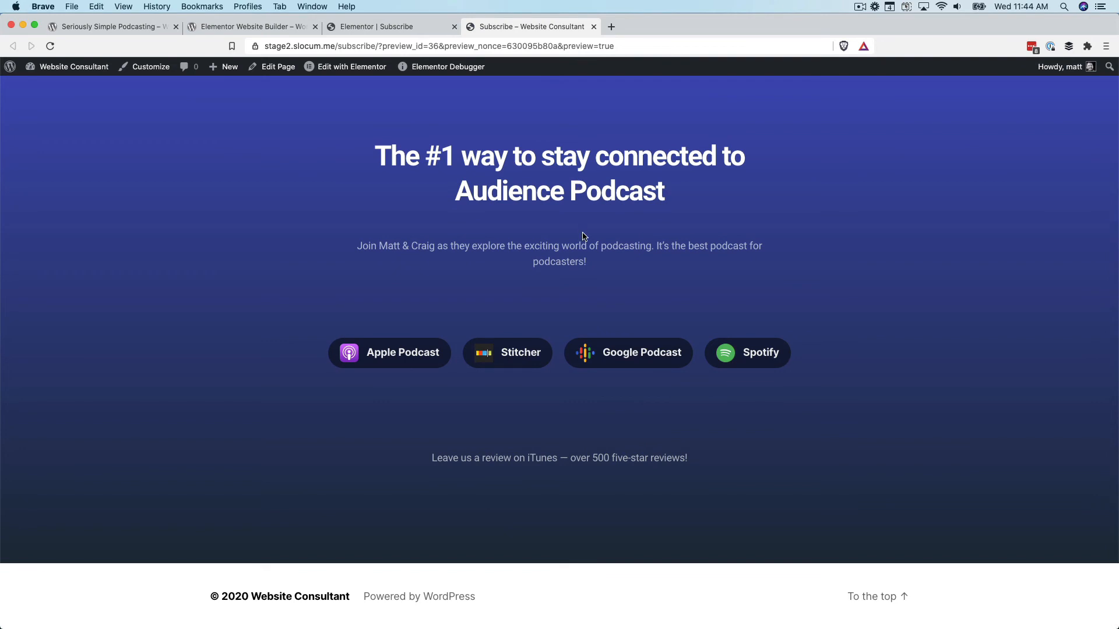
{"action": "scroll", "scroll_direction": "up", "scroll_amount": 3}
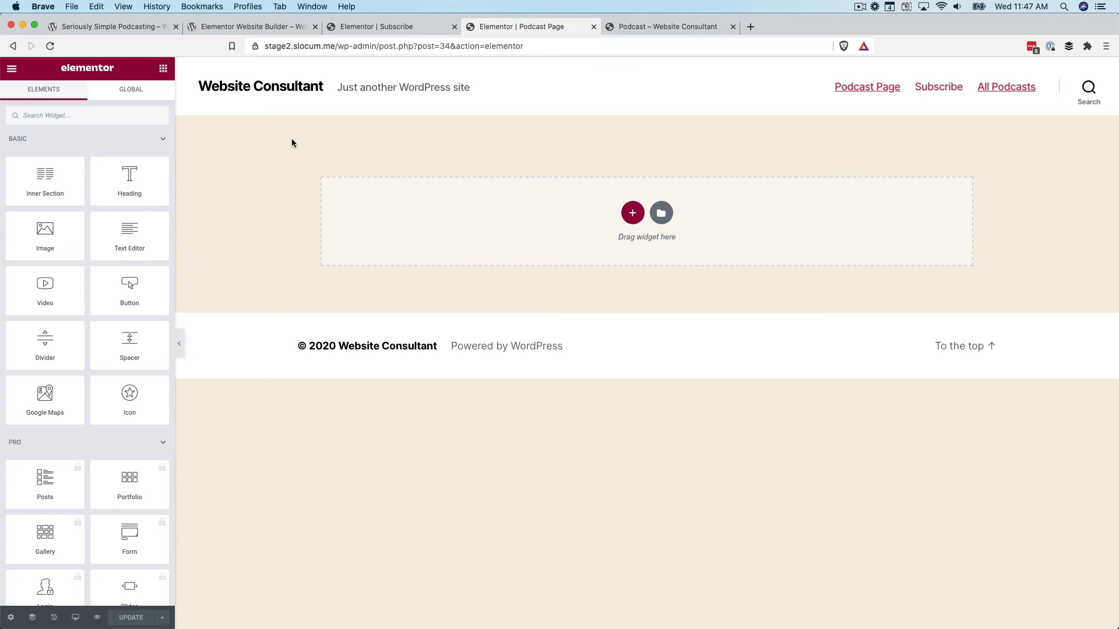
{"action": "mouse_move", "coordinate": [636, 170]}
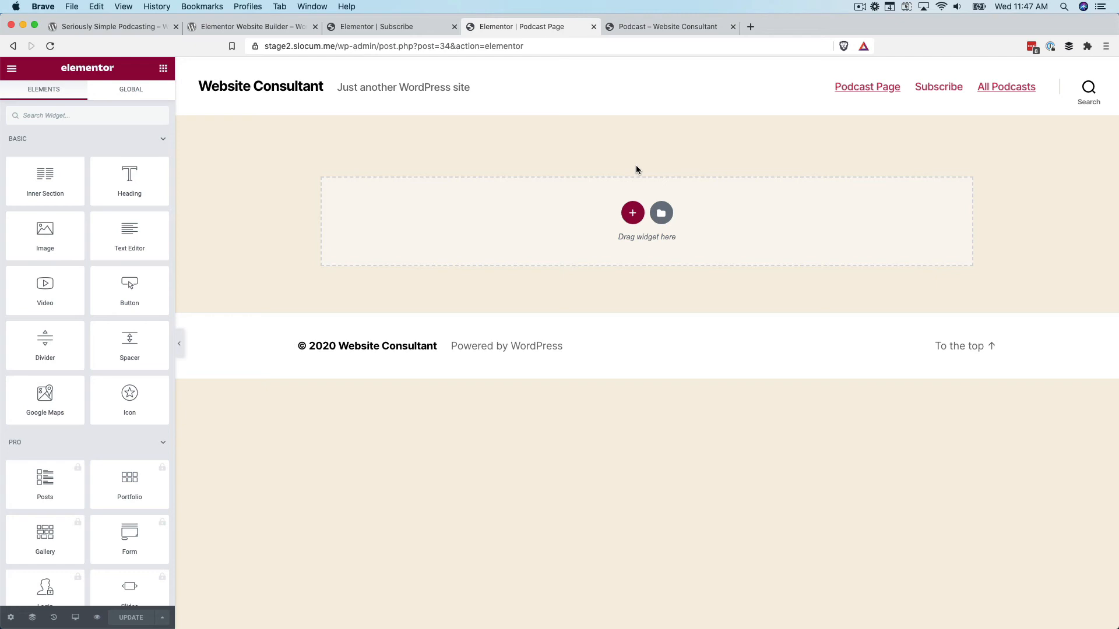
{"action": "mouse_move", "coordinate": [694, 71]}
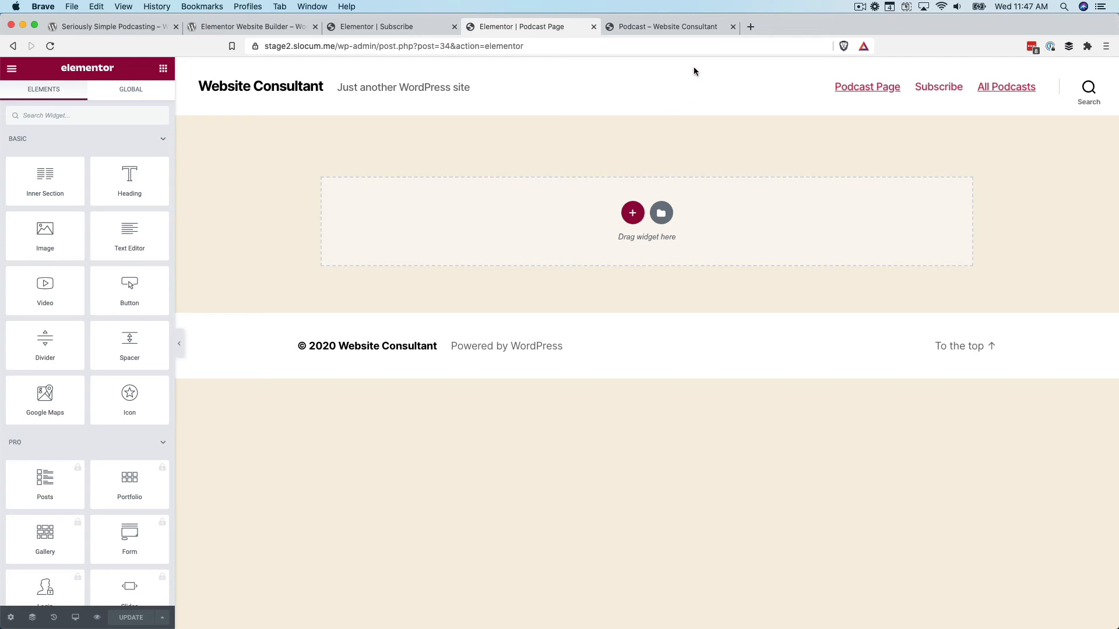
{"action": "left_click", "coordinate": [667, 27]}
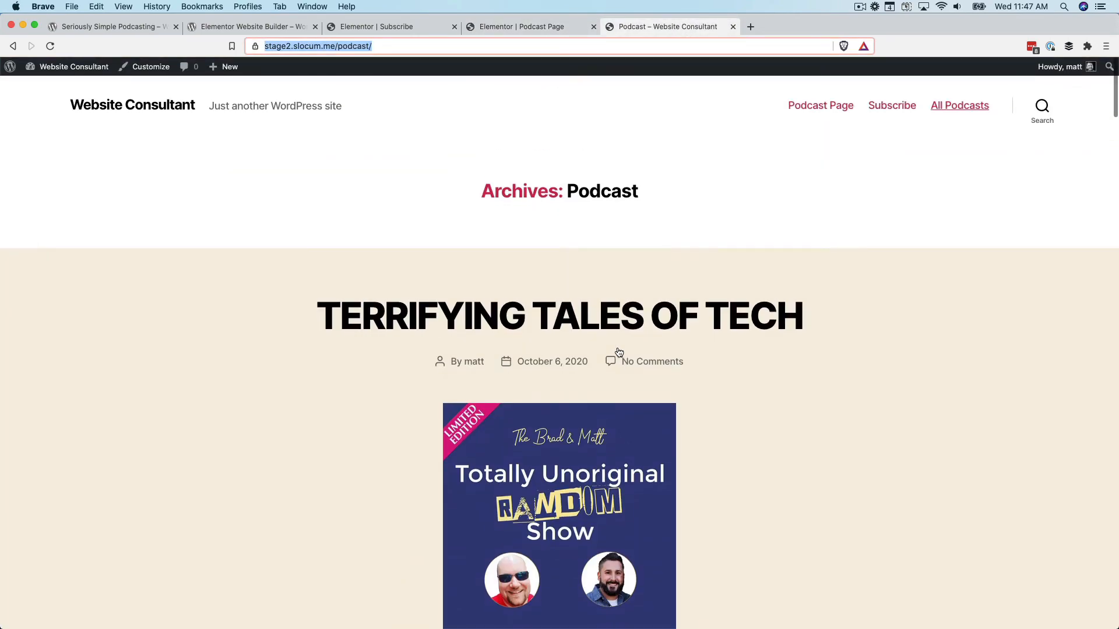
{"action": "scroll", "scroll_direction": "down", "scroll_amount": 3}
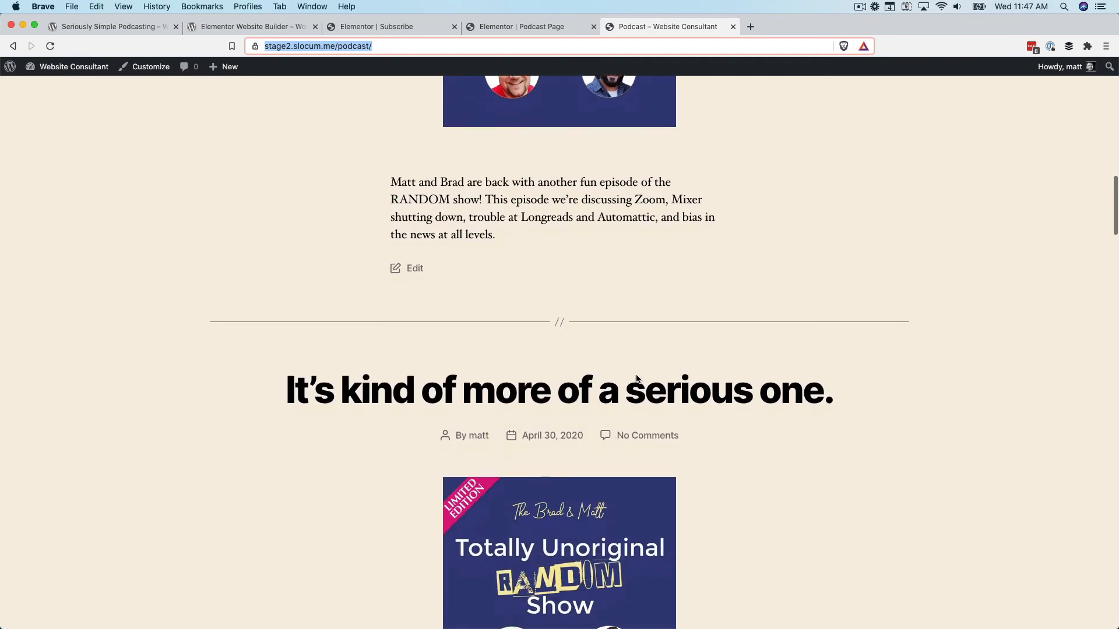
{"action": "scroll", "scroll_direction": "down", "scroll_amount": 3}
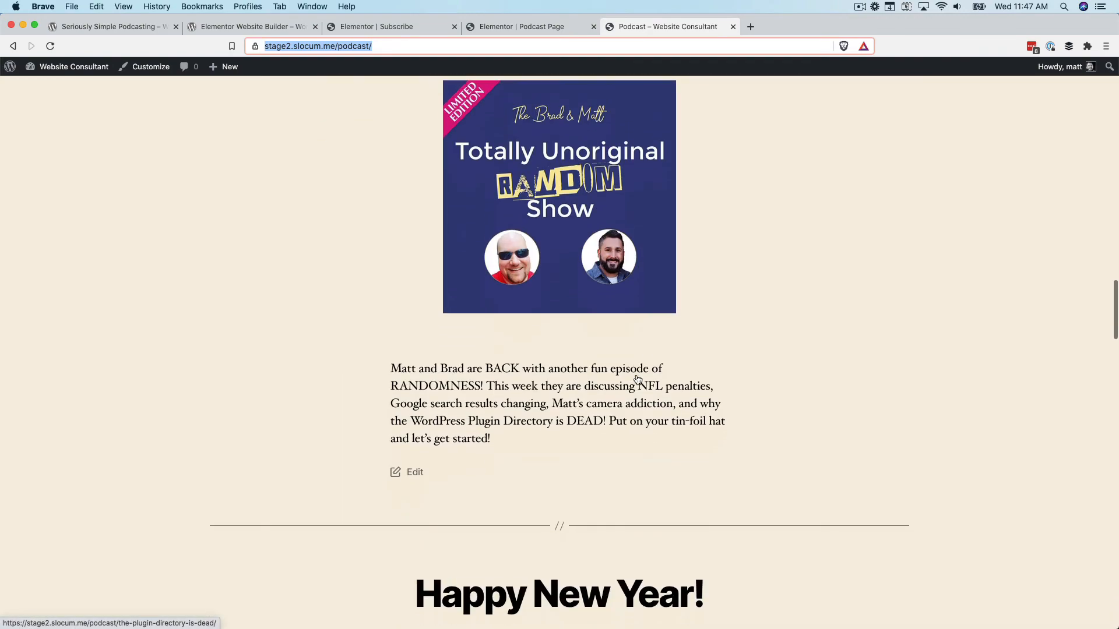
{"action": "left_click", "coordinate": [530, 26]}
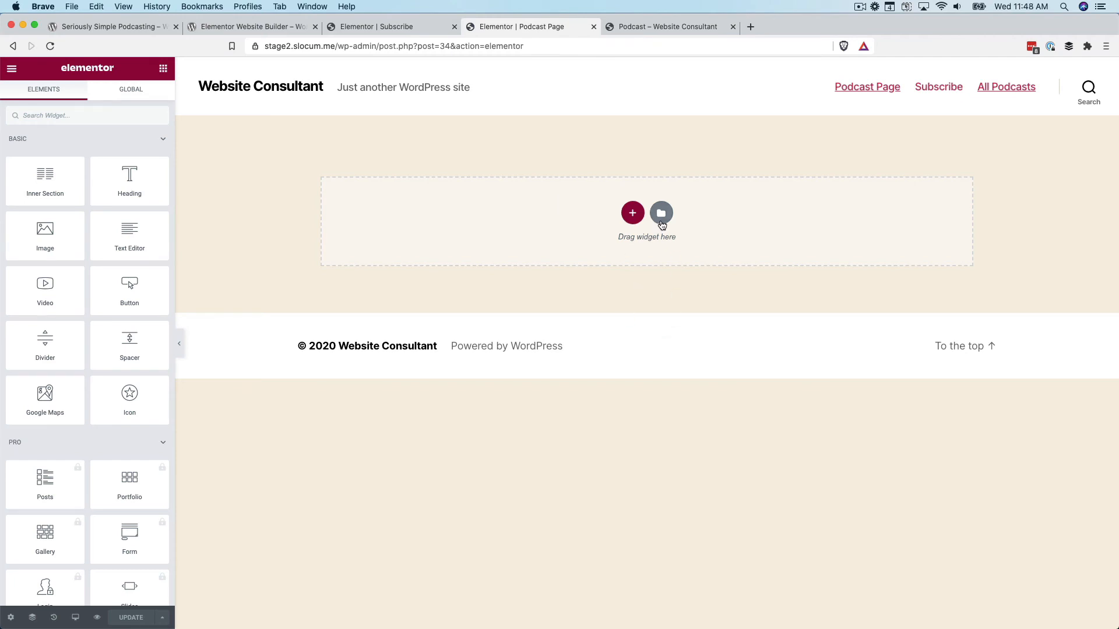
Insert the 'Podcast – Landing Page' template from My Templates into the Podcast Page
{"action": "left_click", "coordinate": [660, 212]}
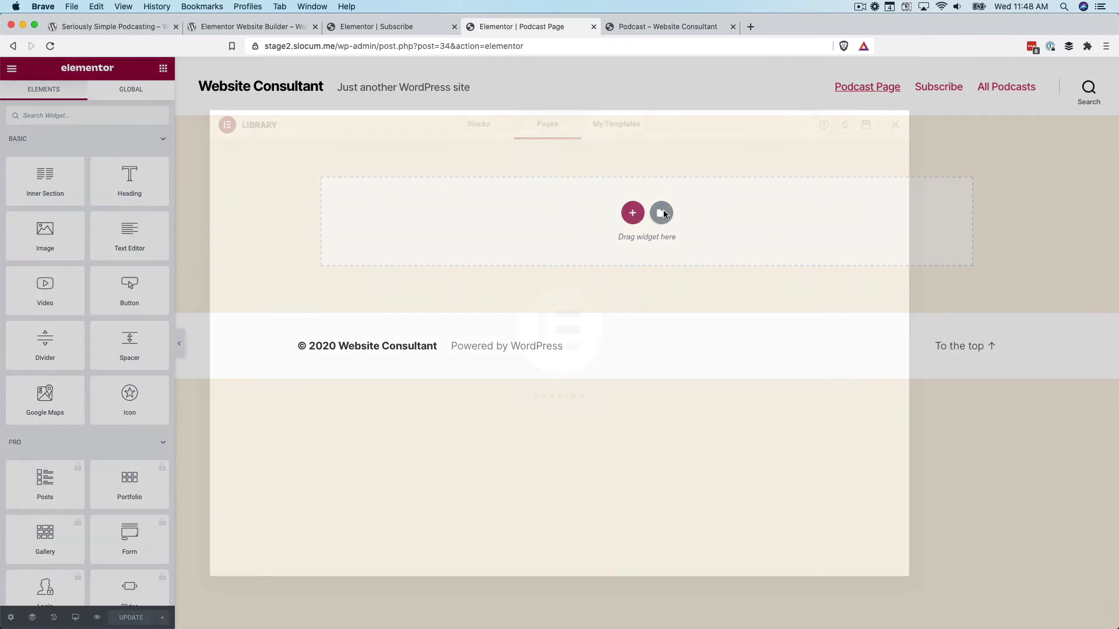
{"action": "left_click", "coordinate": [615, 124]}
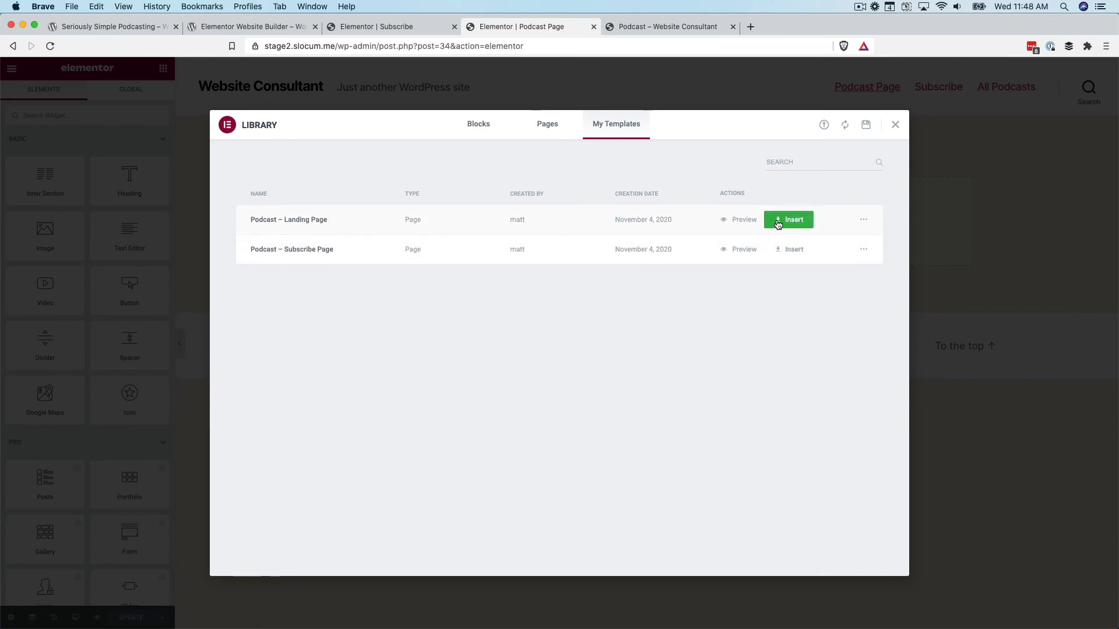
{"action": "left_click", "coordinate": [788, 219]}
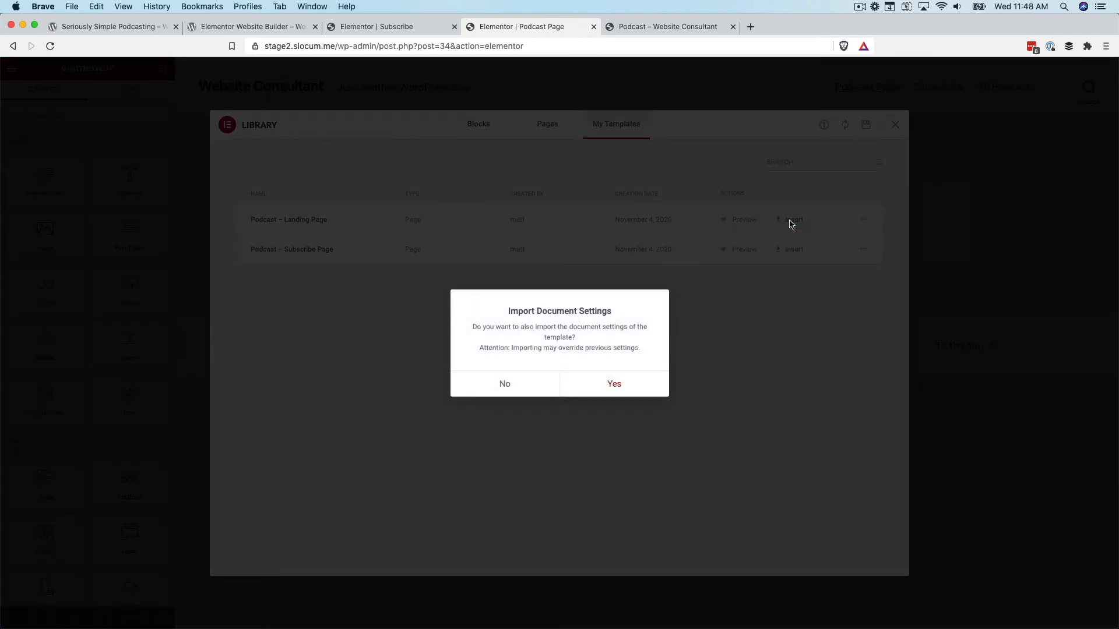
{"action": "left_click", "coordinate": [612, 384]}
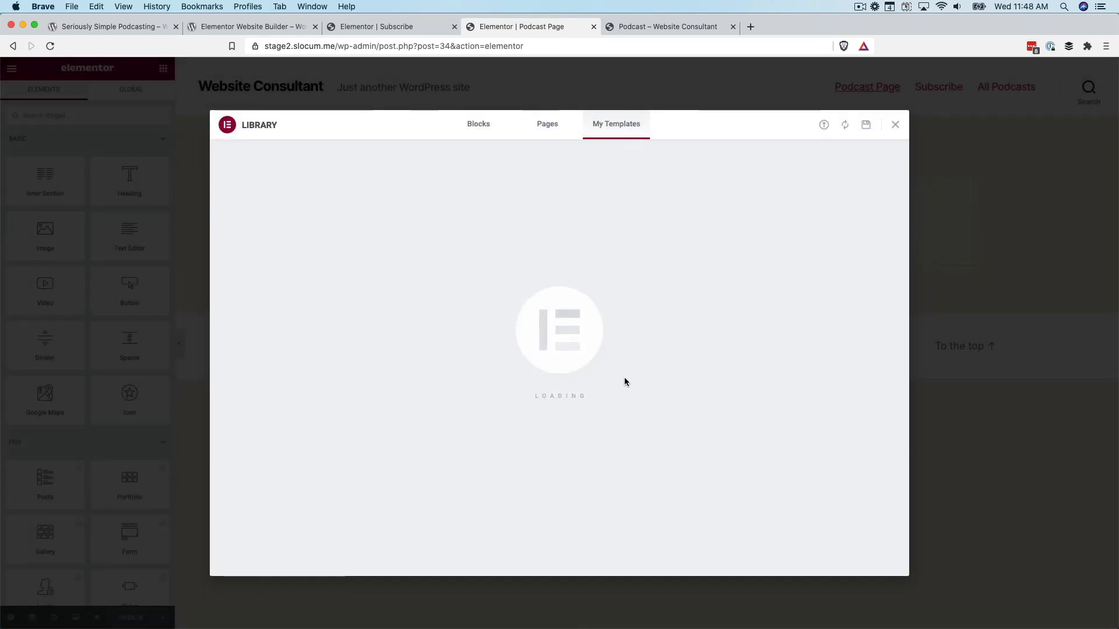
{"action": "left_click", "coordinate": [895, 124]}
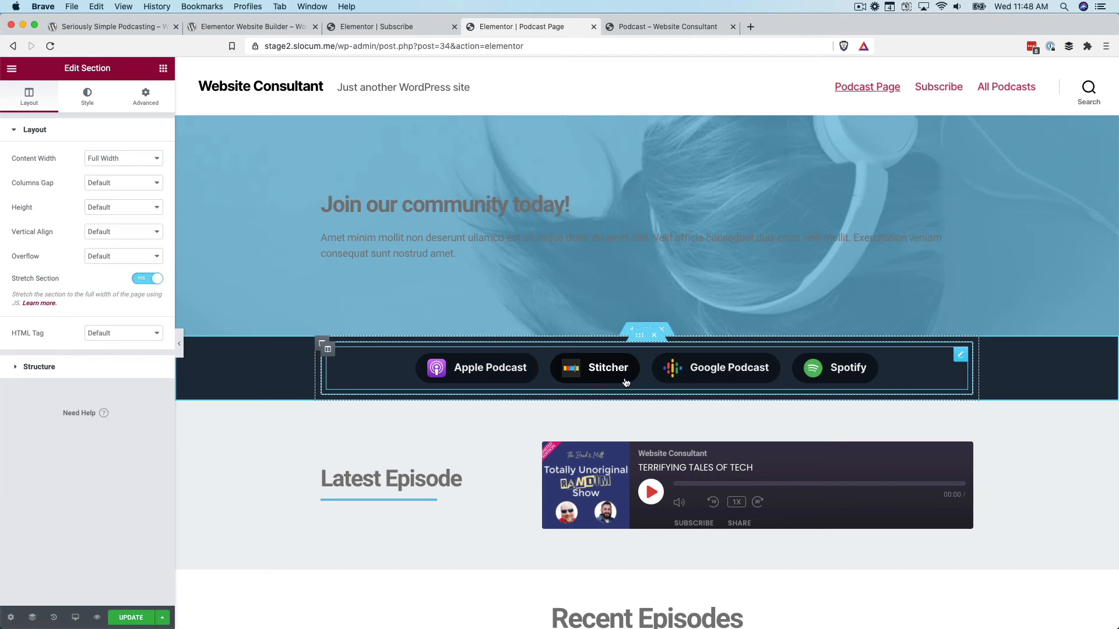
{"action": "scroll", "scroll_direction": "down", "scroll_amount": 3}
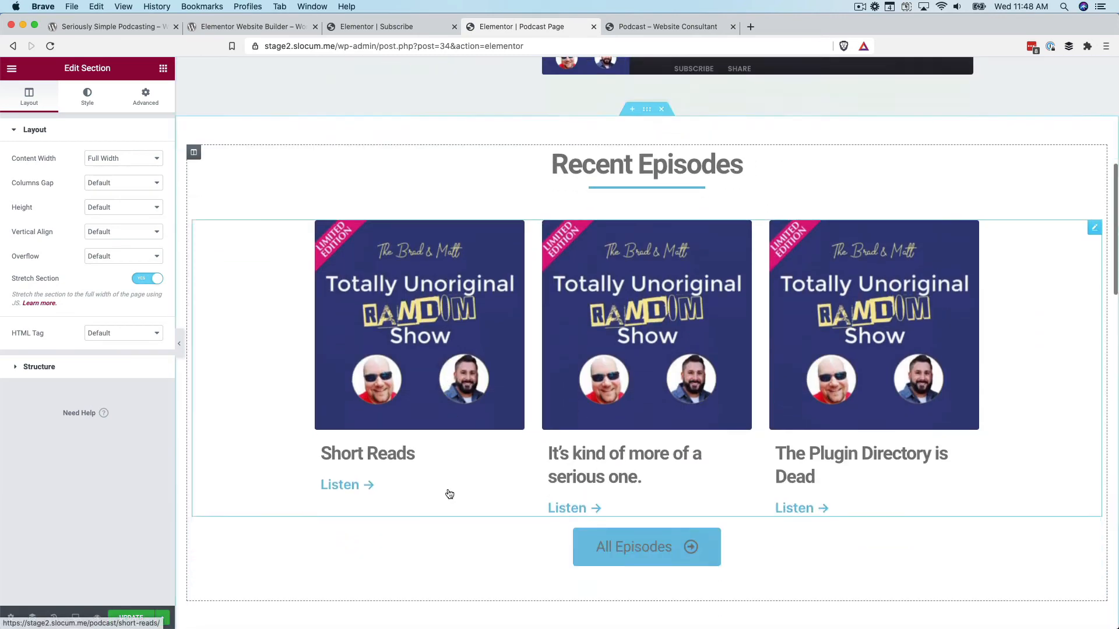
{"action": "scroll", "scroll_direction": "down", "scroll_amount": 3}
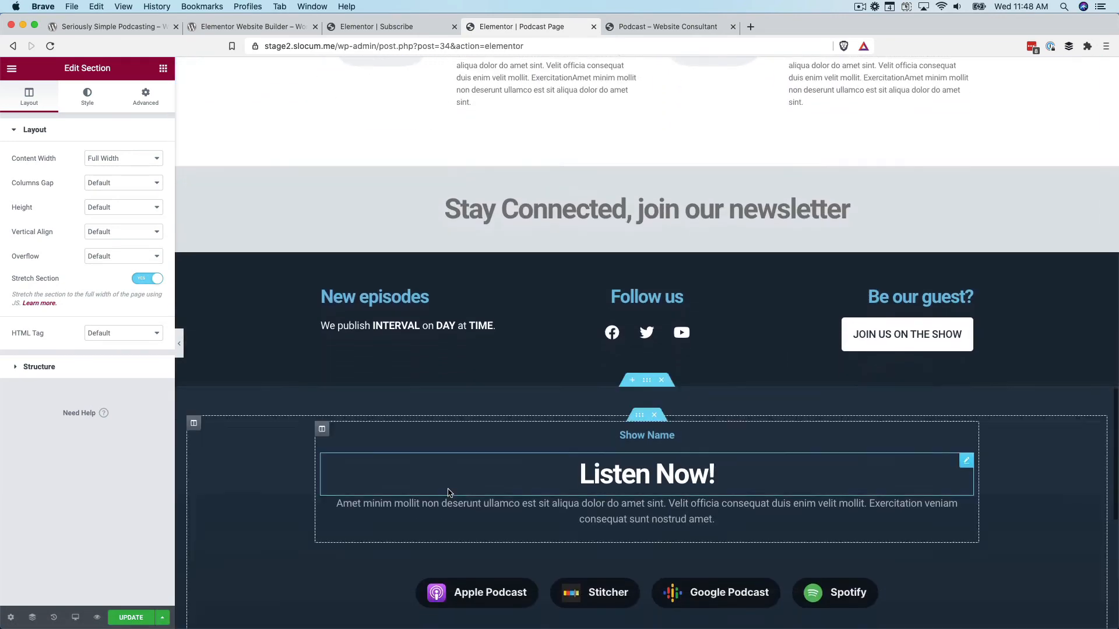
{"action": "scroll", "scroll_direction": "up", "scroll_amount": 3}
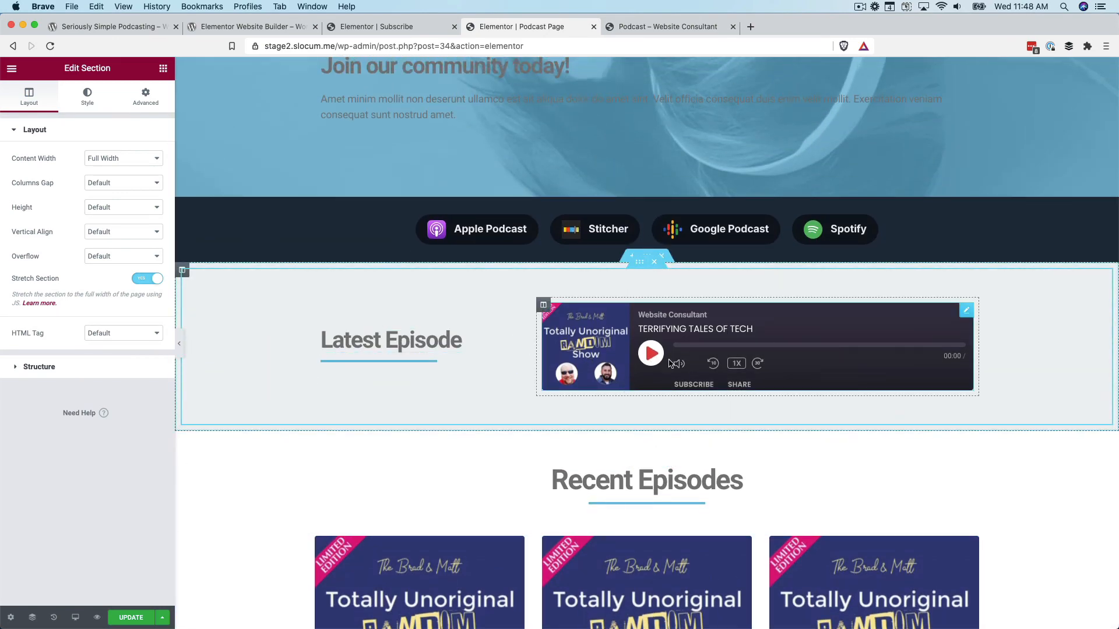
{"action": "mouse_move", "coordinate": [690, 322]}
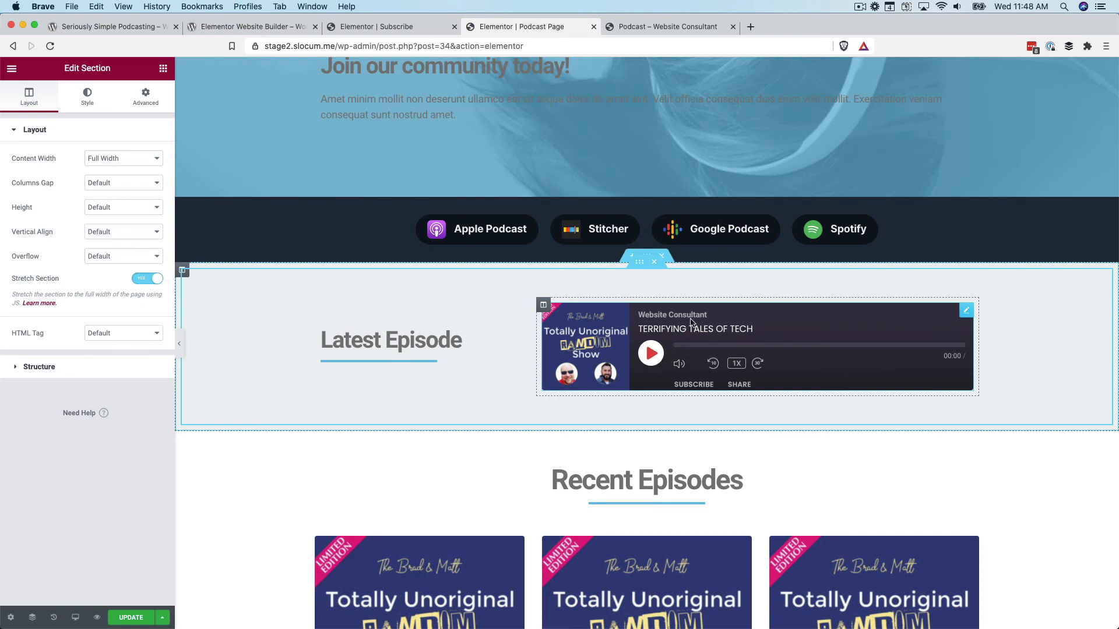
{"action": "scroll", "scroll_direction": "down", "scroll_amount": 3}
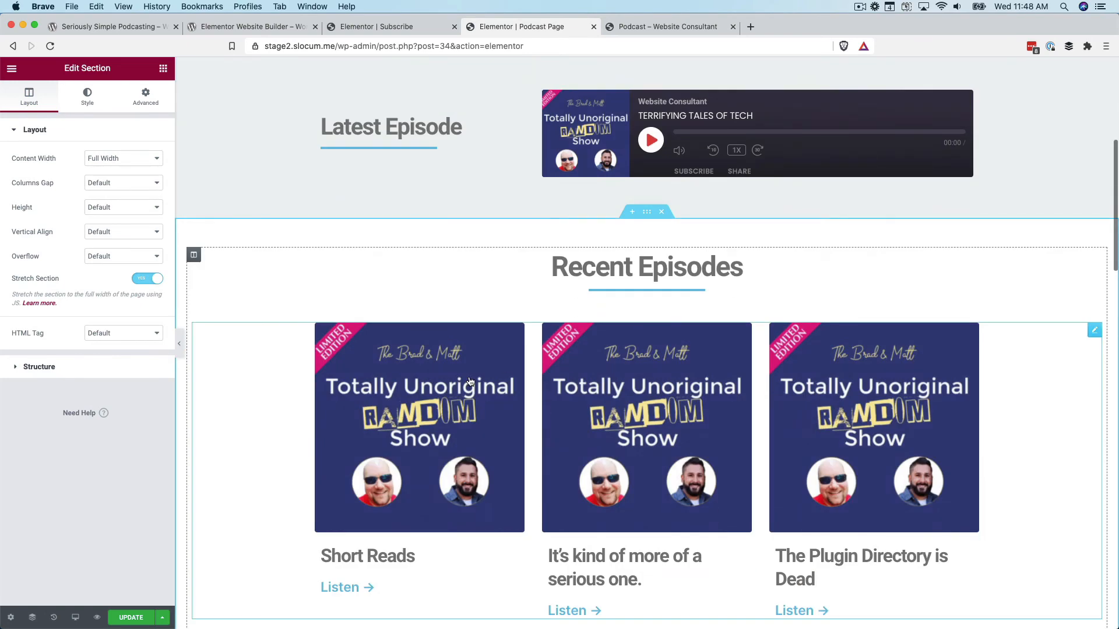
{"action": "scroll", "scroll_direction": "down", "scroll_amount": 3}
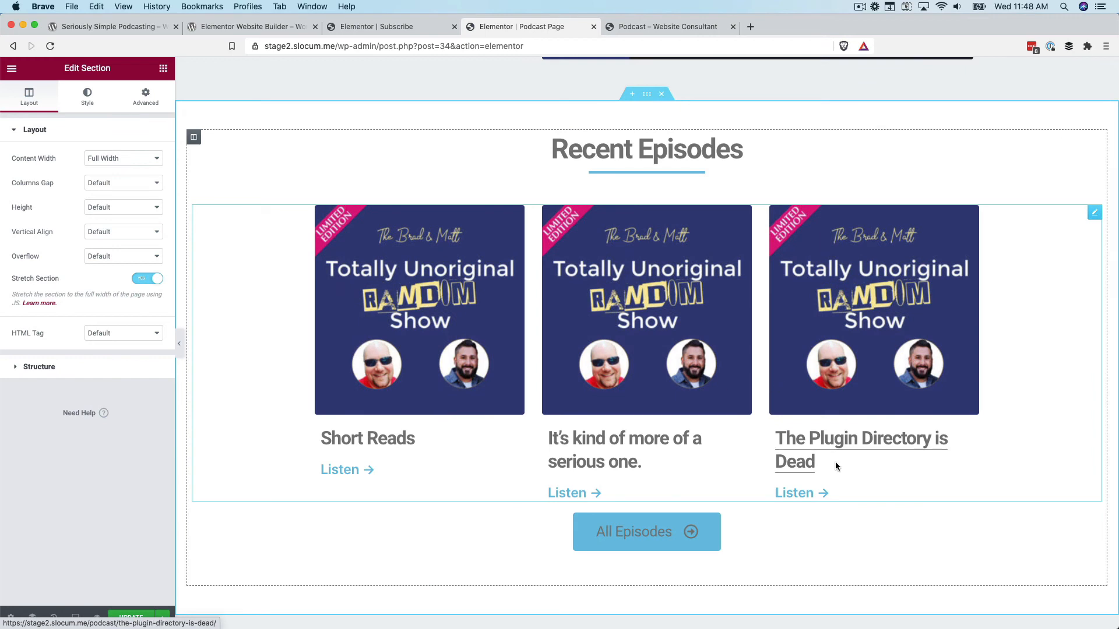
{"action": "left_click", "coordinate": [644, 531]}
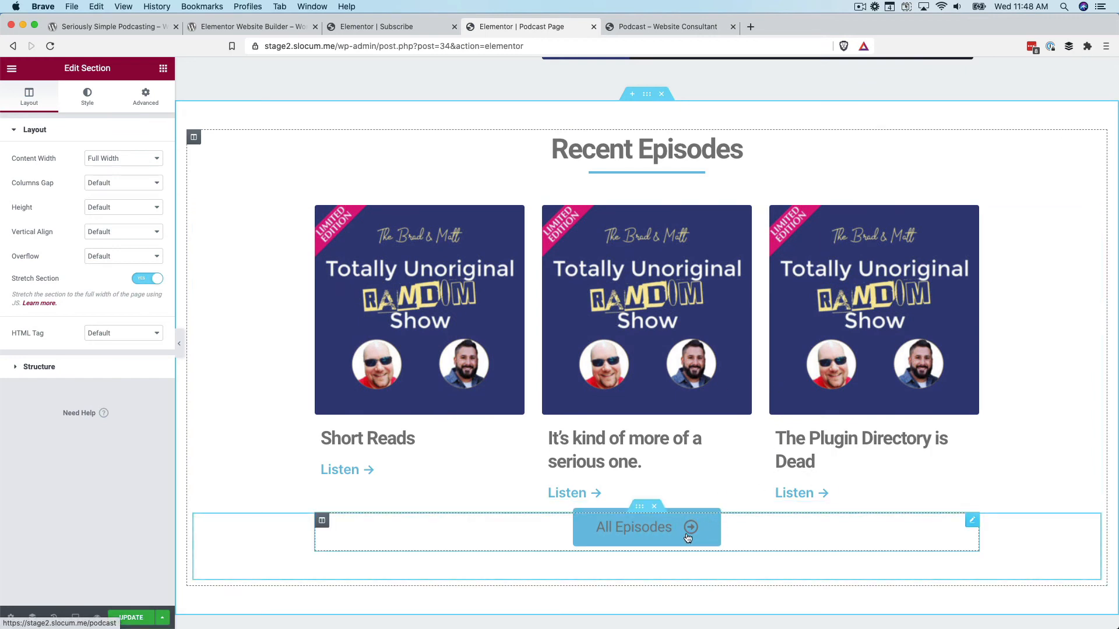
{"action": "scroll", "scroll_direction": "down", "scroll_amount": 3}
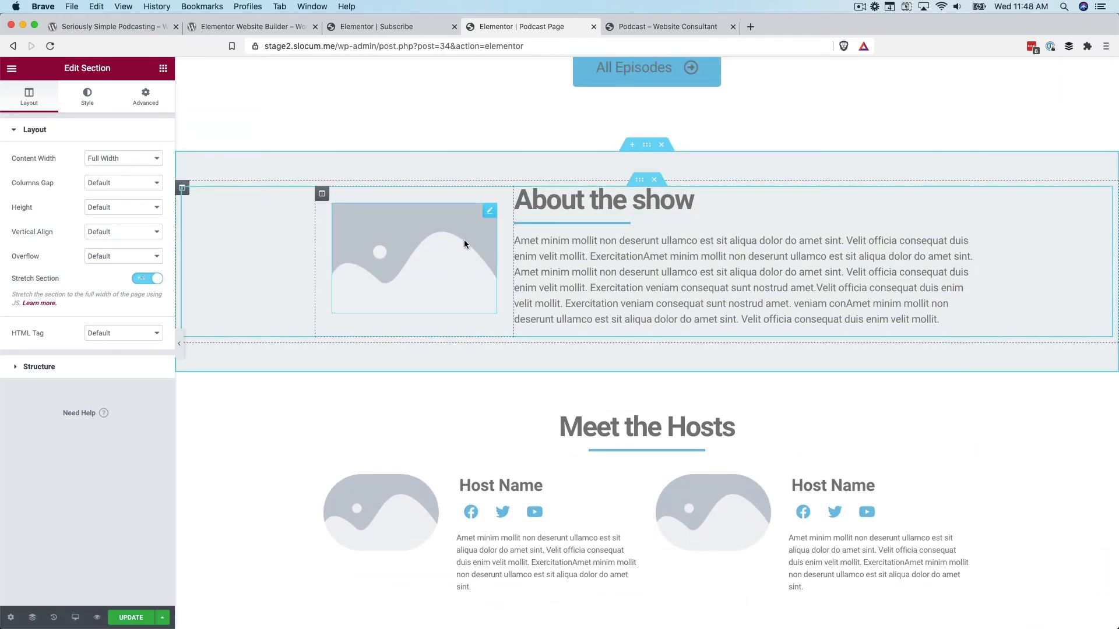
{"action": "mouse_move", "coordinate": [422, 285]}
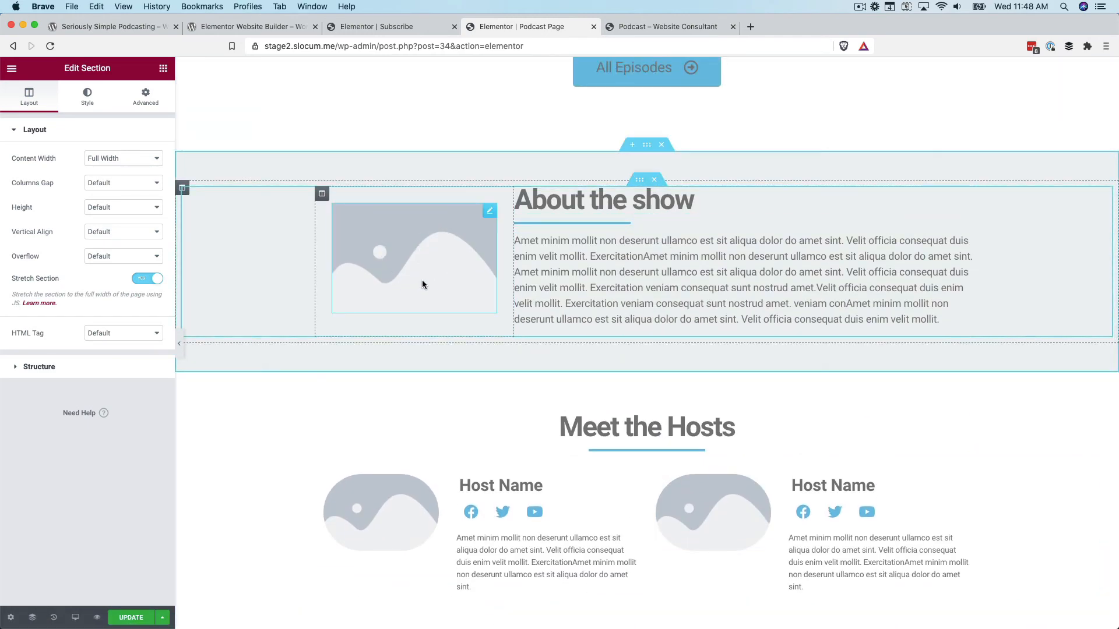
{"action": "scroll", "scroll_direction": "down", "scroll_amount": 3}
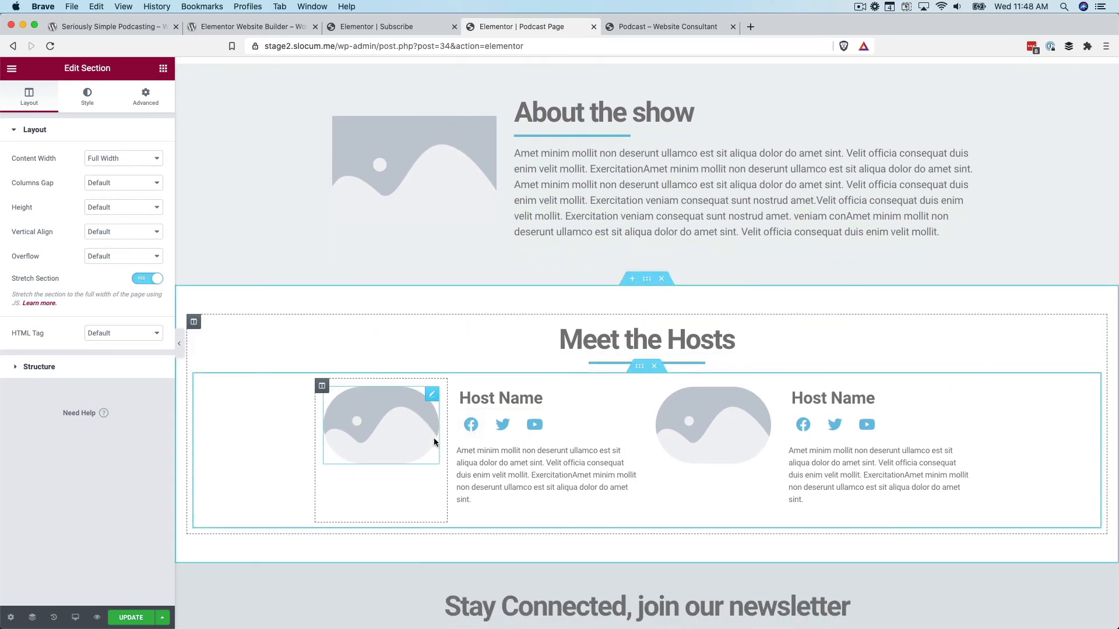
{"action": "left_click", "coordinate": [542, 474]}
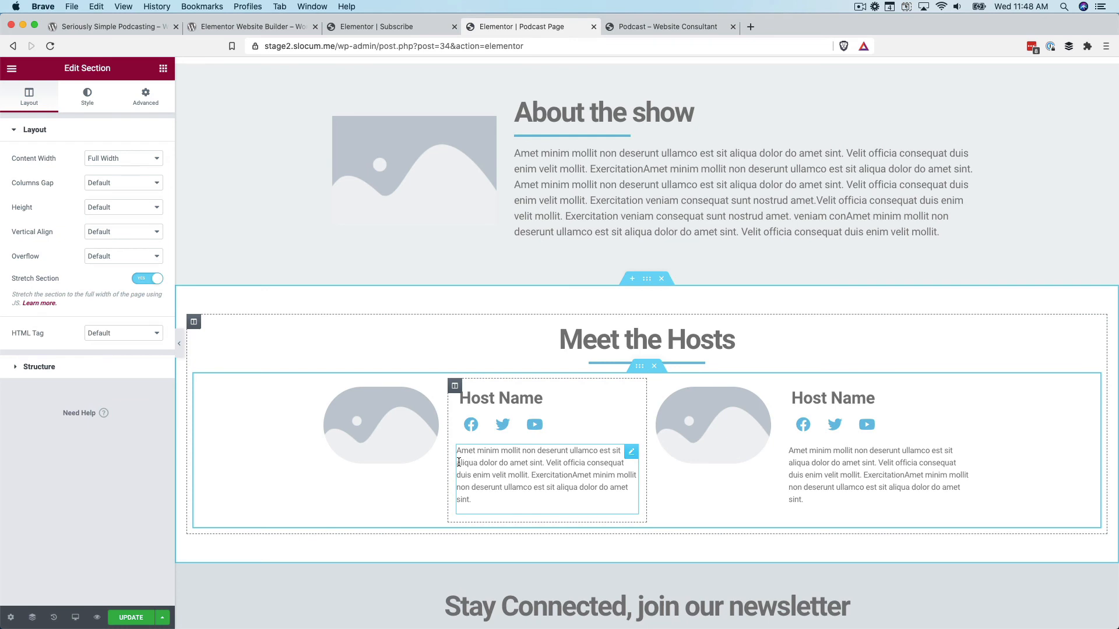
{"action": "left_click", "coordinate": [380, 425]}
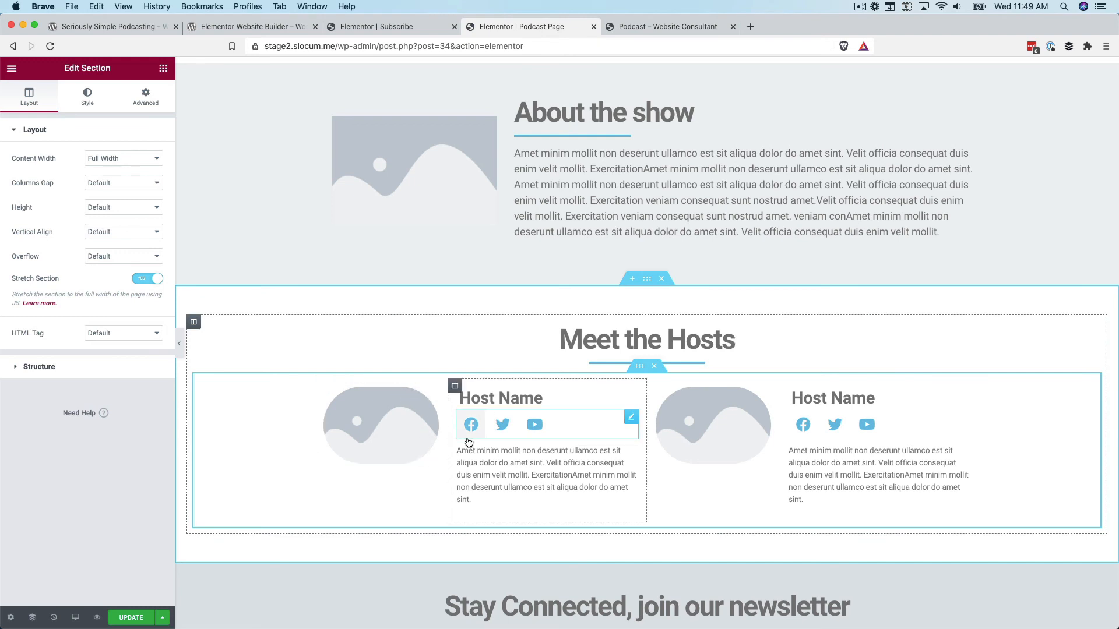
{"action": "mouse_move", "coordinate": [575, 425]}
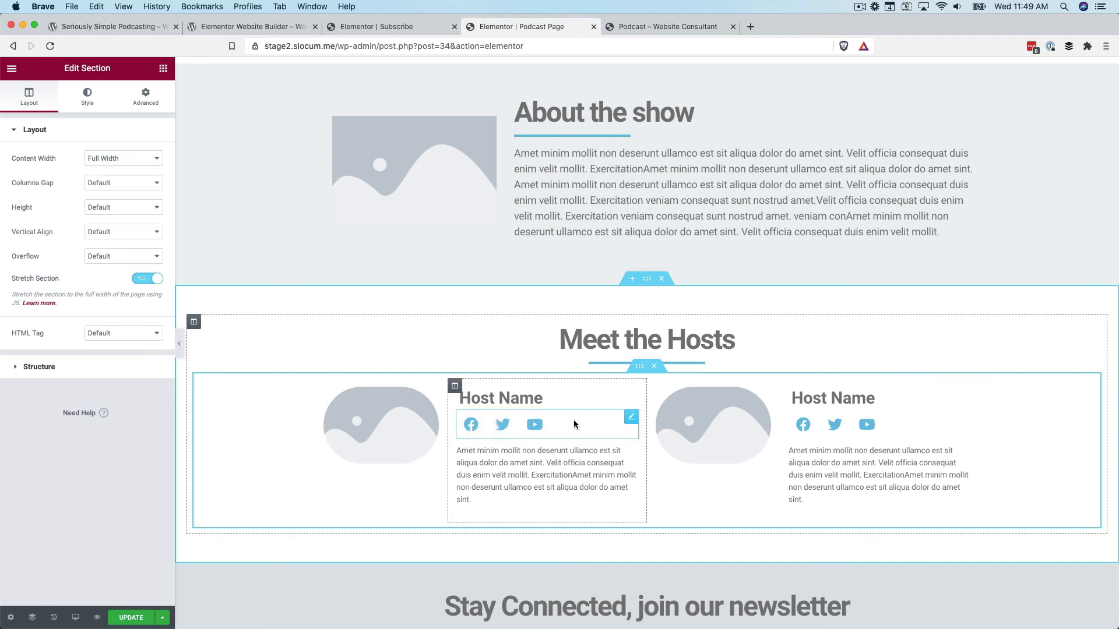
{"action": "scroll", "scroll_direction": "down", "scroll_amount": 3}
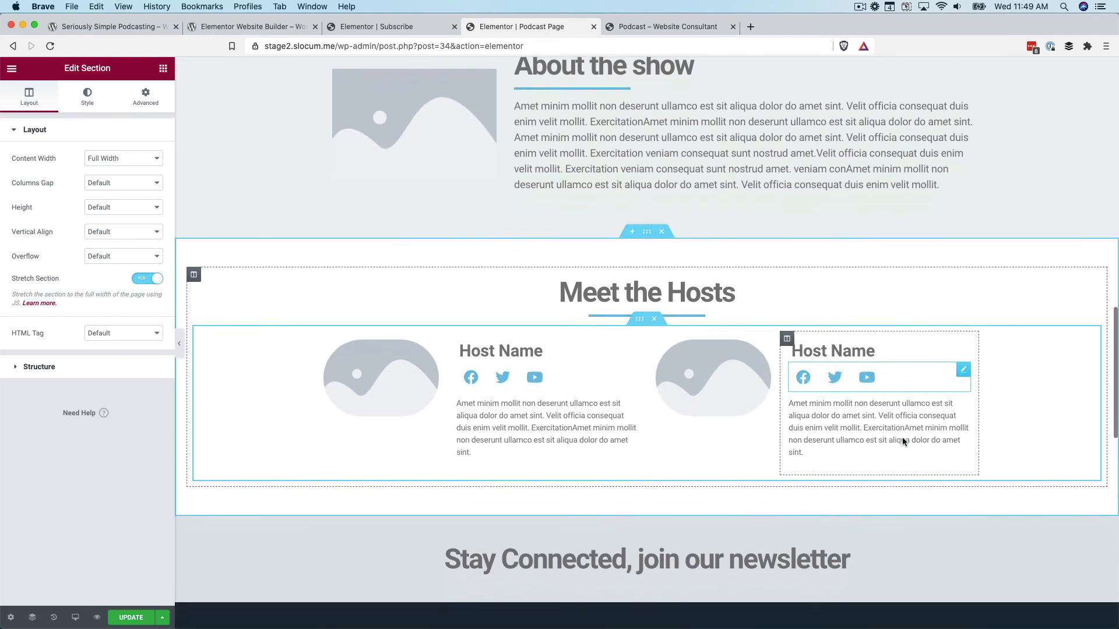
{"action": "scroll", "scroll_direction": "down", "scroll_amount": 3}
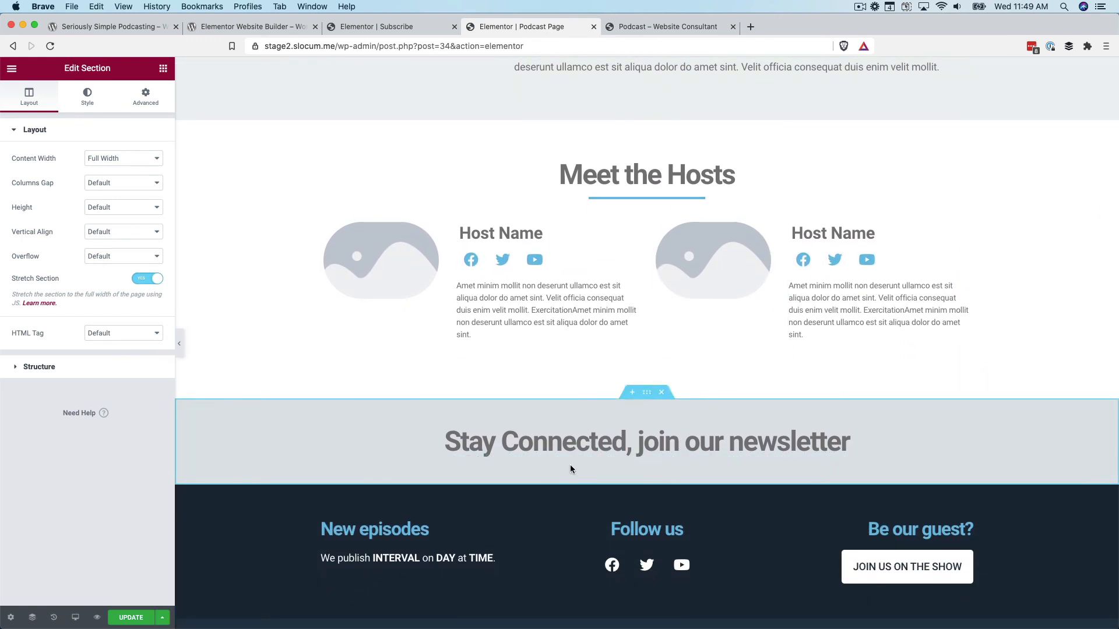
{"action": "left_click", "coordinate": [646, 441]}
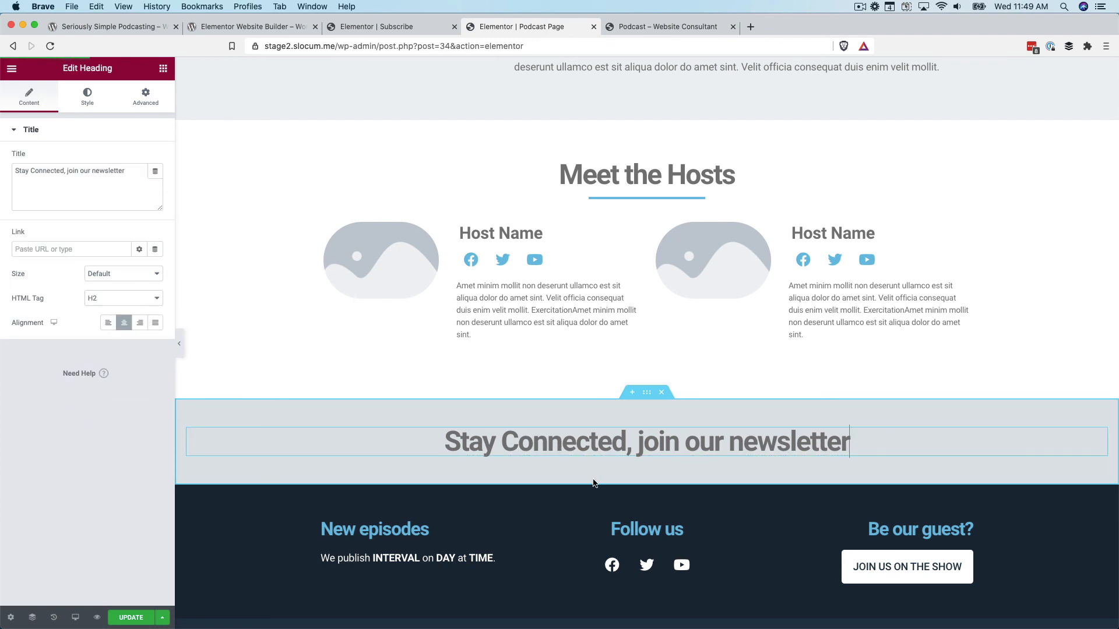
{"action": "mouse_move", "coordinate": [624, 469]}
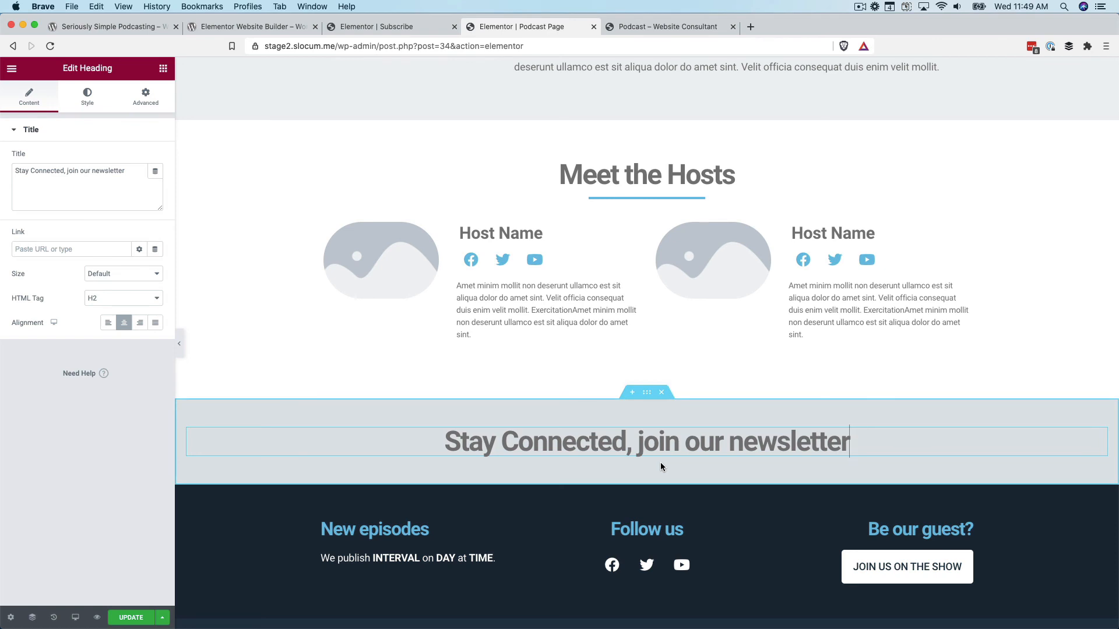
{"action": "scroll", "scroll_direction": "down", "scroll_amount": 3}
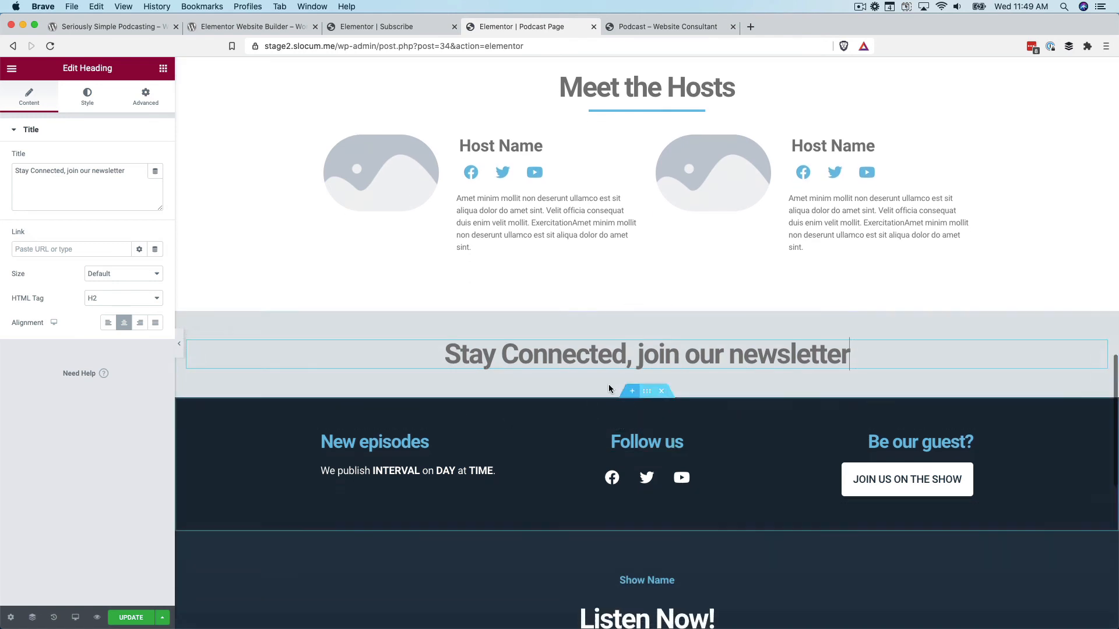
{"action": "scroll", "scroll_direction": "down", "scroll_amount": 3}
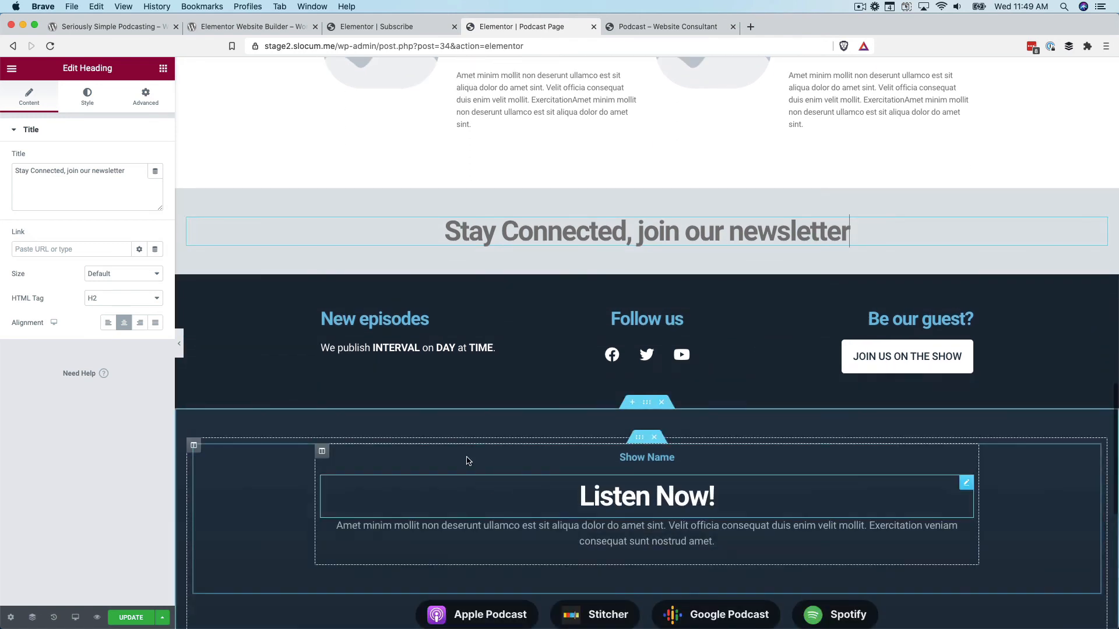
{"action": "scroll", "scroll_direction": "down", "scroll_amount": 3}
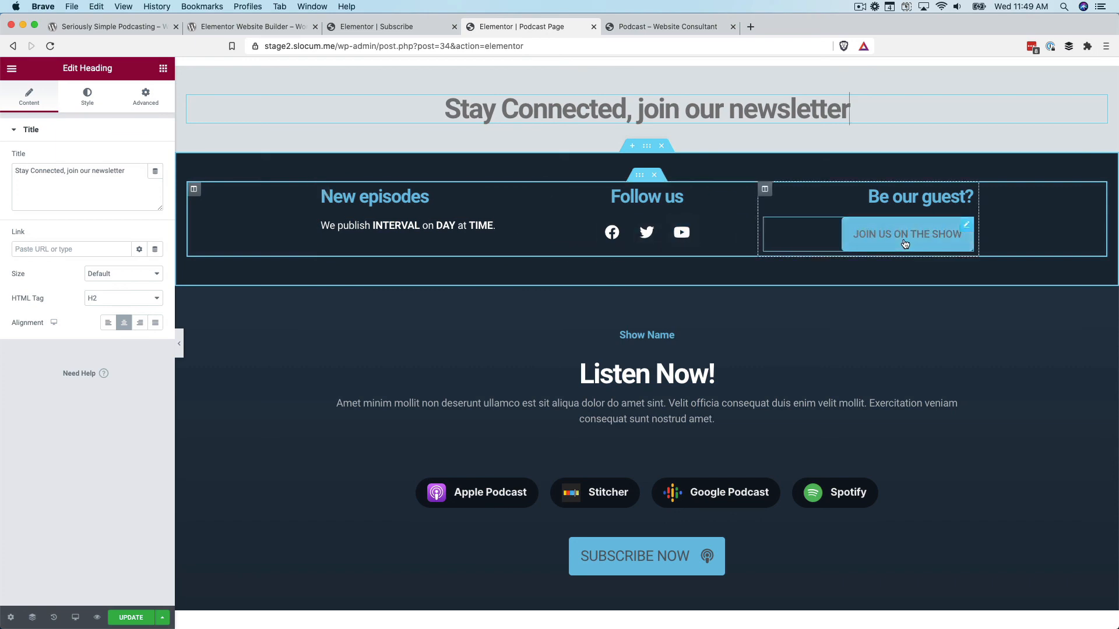
{"action": "scroll", "scroll_direction": "down", "scroll_amount": 3}
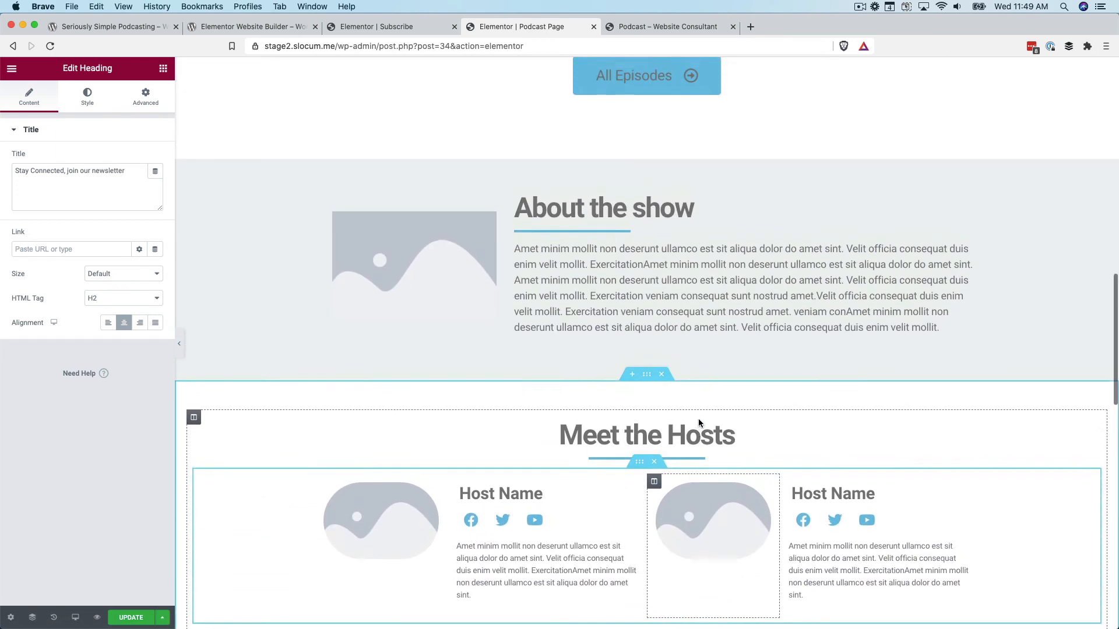
{"action": "scroll", "scroll_direction": "down", "scroll_amount": 3}
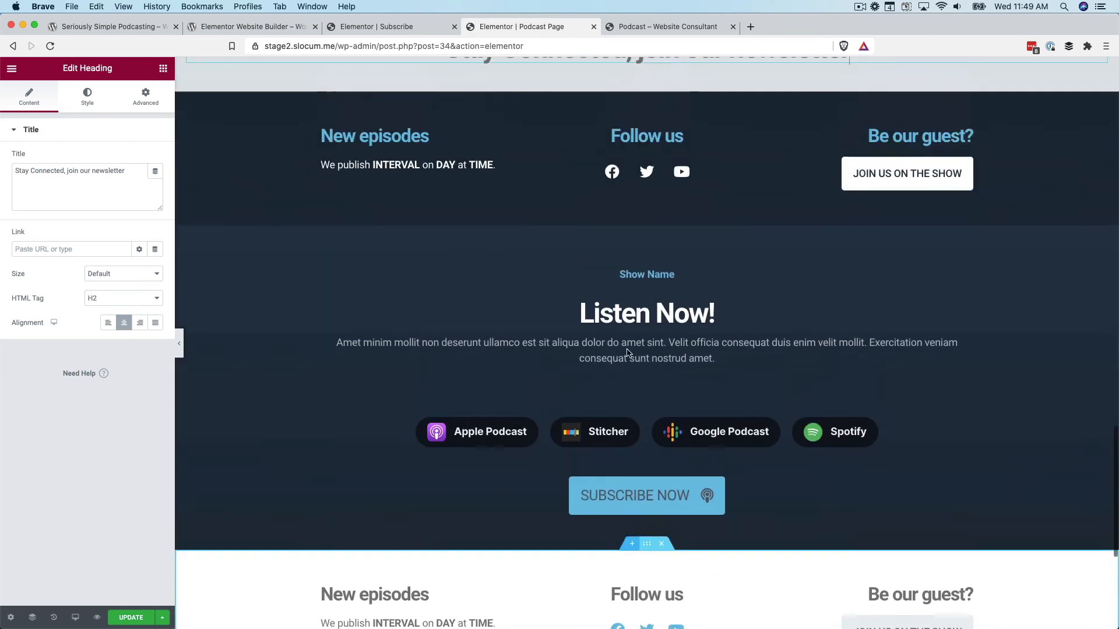
{"action": "scroll", "scroll_direction": "up", "scroll_amount": 3}
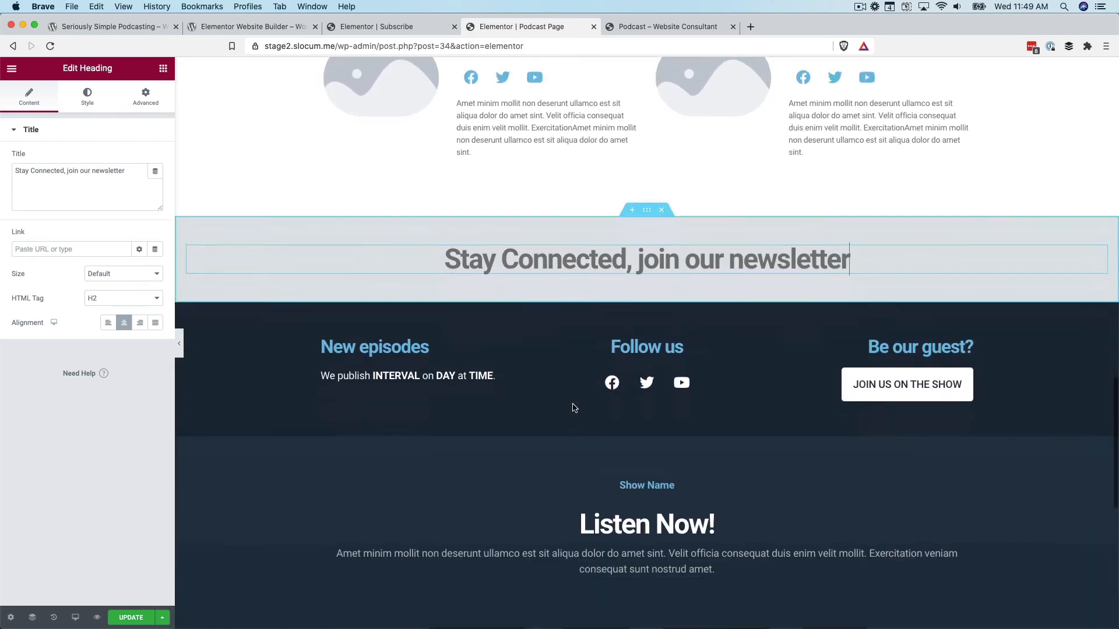
{"action": "scroll", "scroll_direction": "down", "scroll_amount": 3}
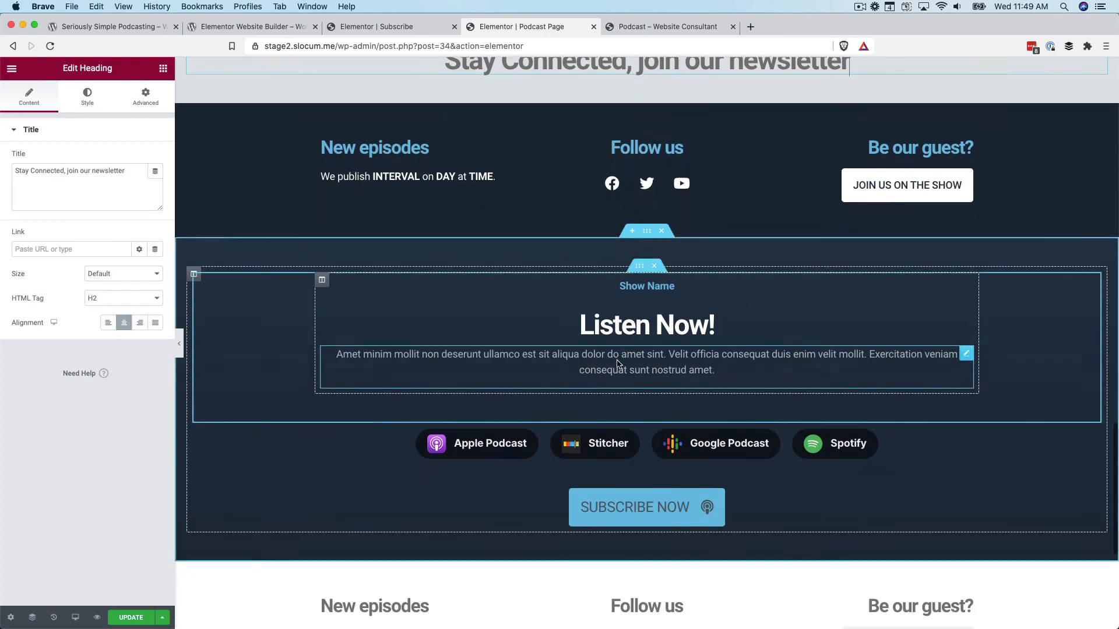
{"action": "scroll", "scroll_direction": "down", "scroll_amount": 3}
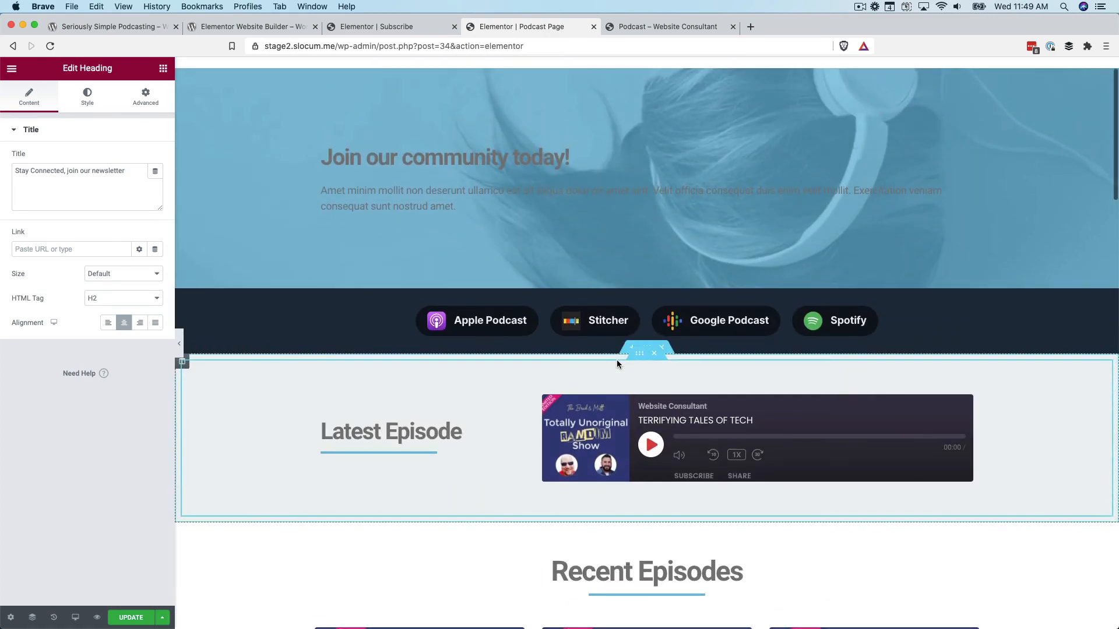
{"action": "scroll", "scroll_direction": "up", "scroll_amount": 3}
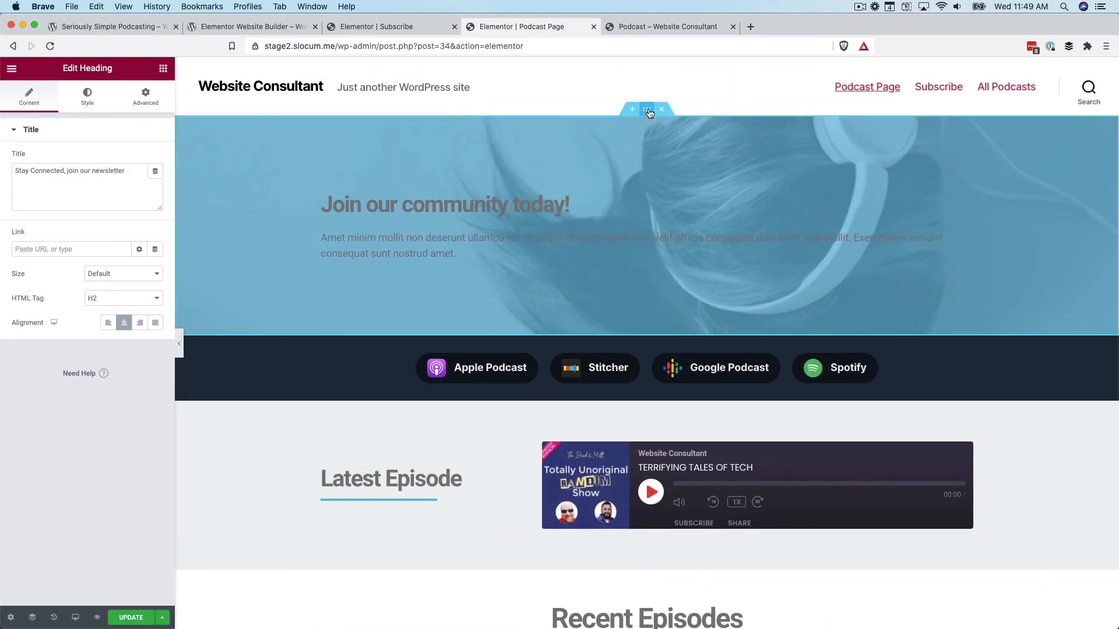
Give the hero section a classic black background overlay at 0.7 opacity
{"action": "left_click", "coordinate": [645, 108]}
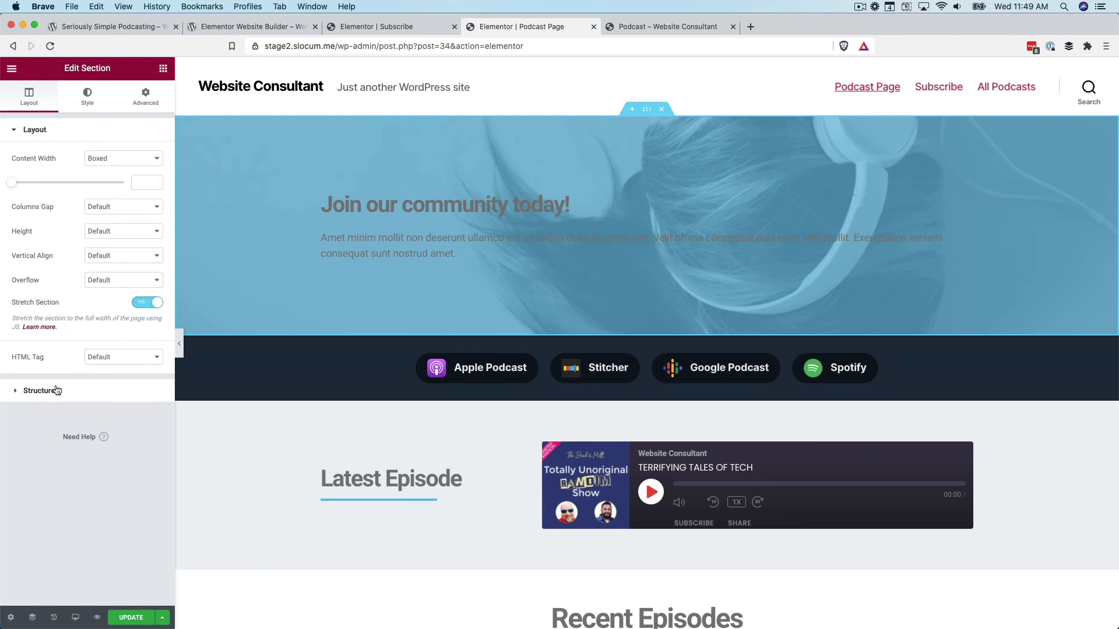
{"action": "mouse_move", "coordinate": [92, 101]}
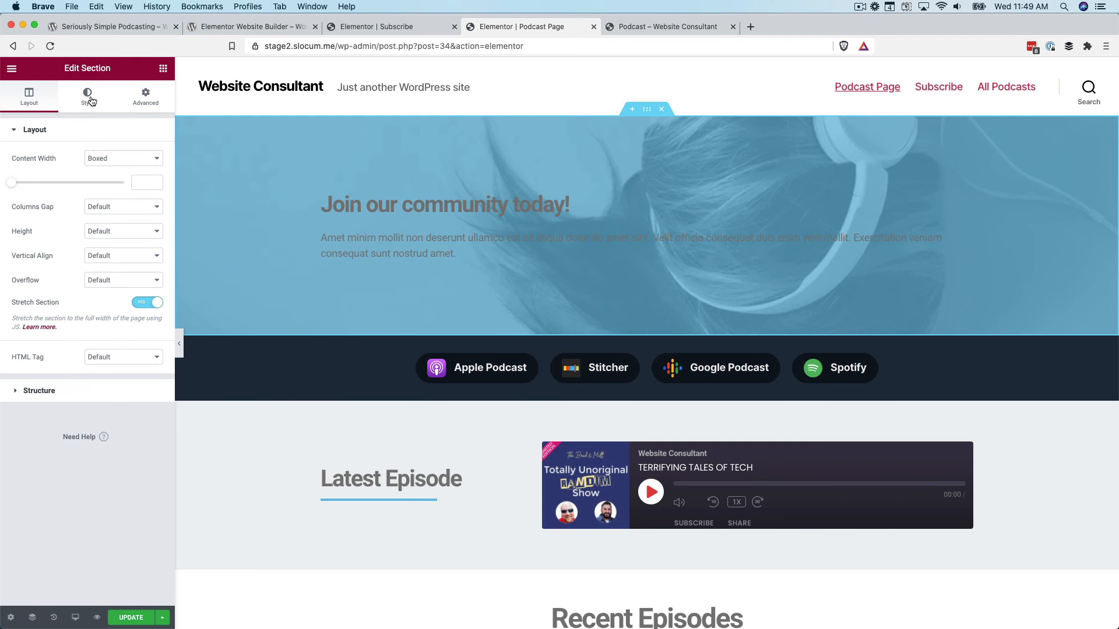
{"action": "left_click", "coordinate": [87, 96]}
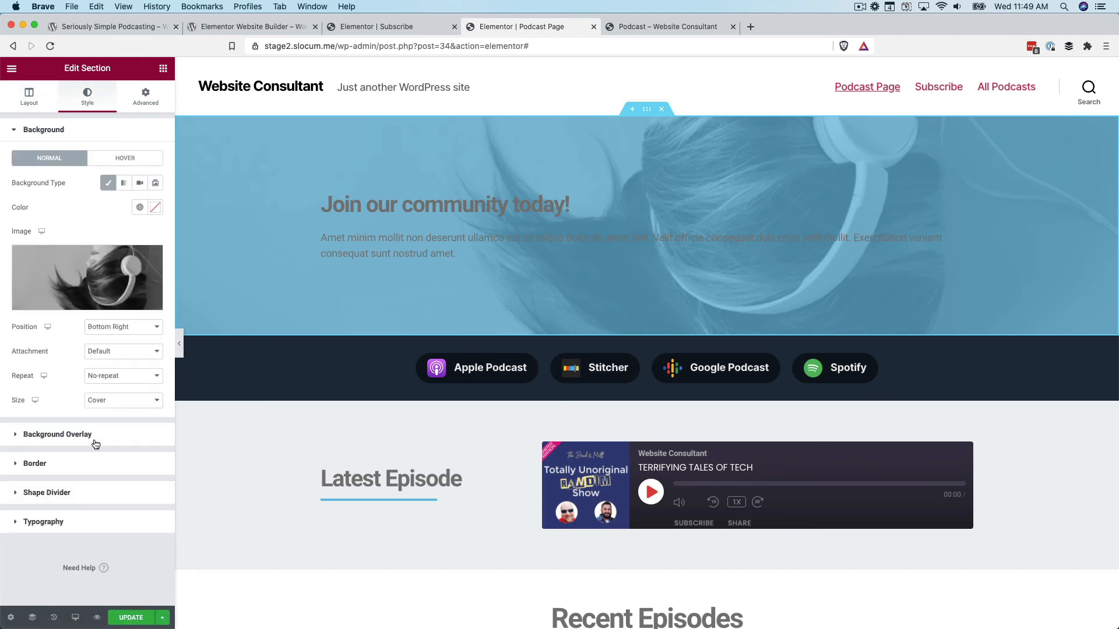
{"action": "left_click", "coordinate": [57, 433]}
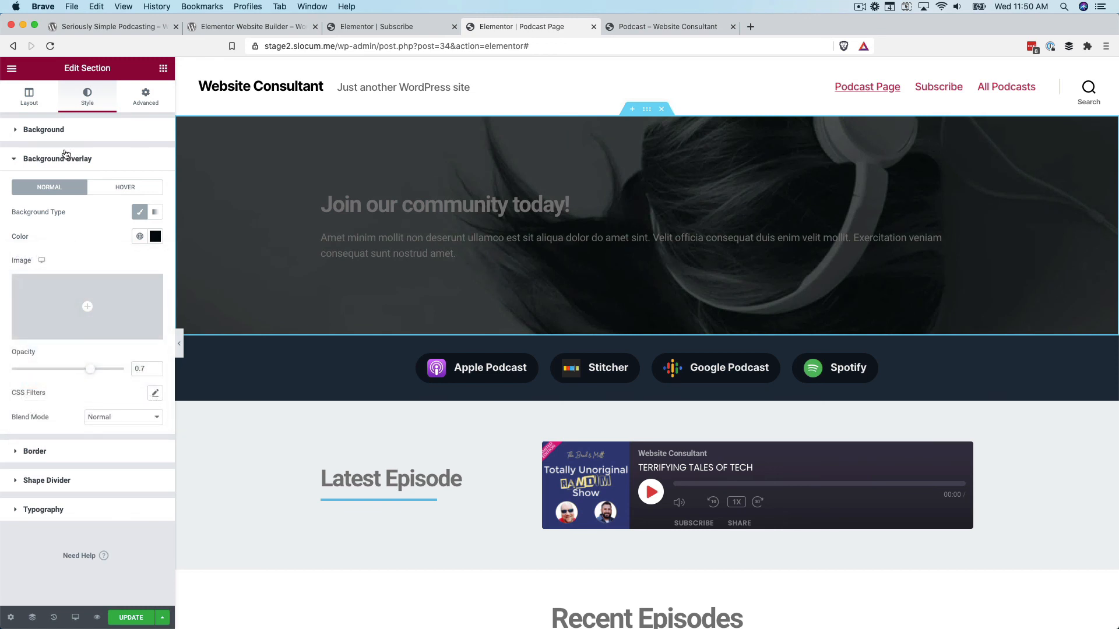
{"action": "left_click", "coordinate": [28, 96]}
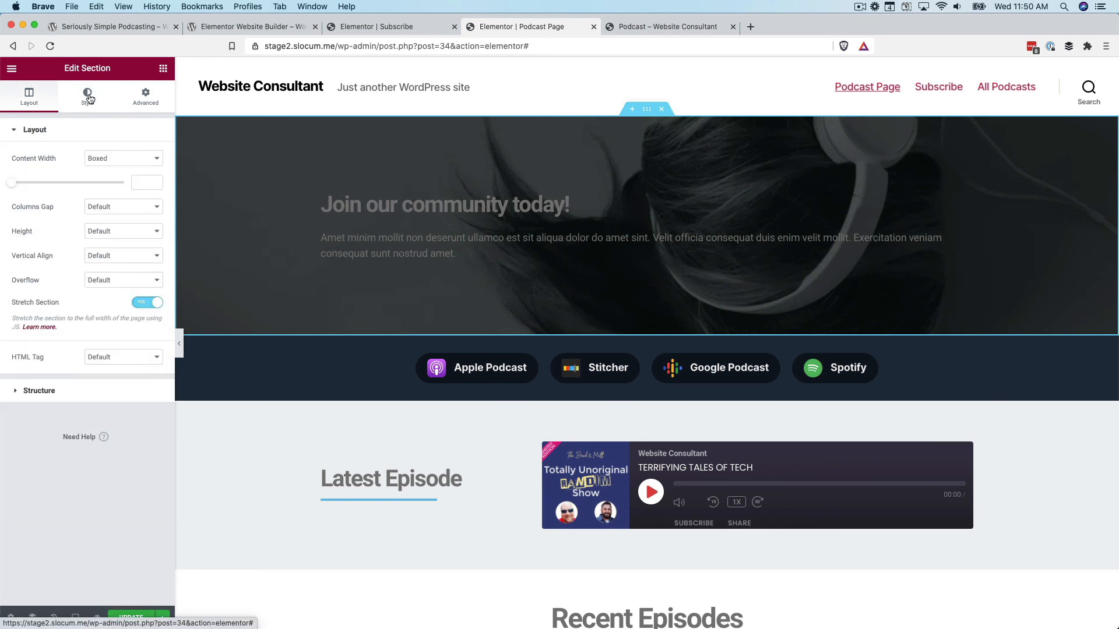
Make the 'Join our community today!' hero heading bright green
{"action": "left_click", "coordinate": [87, 96]}
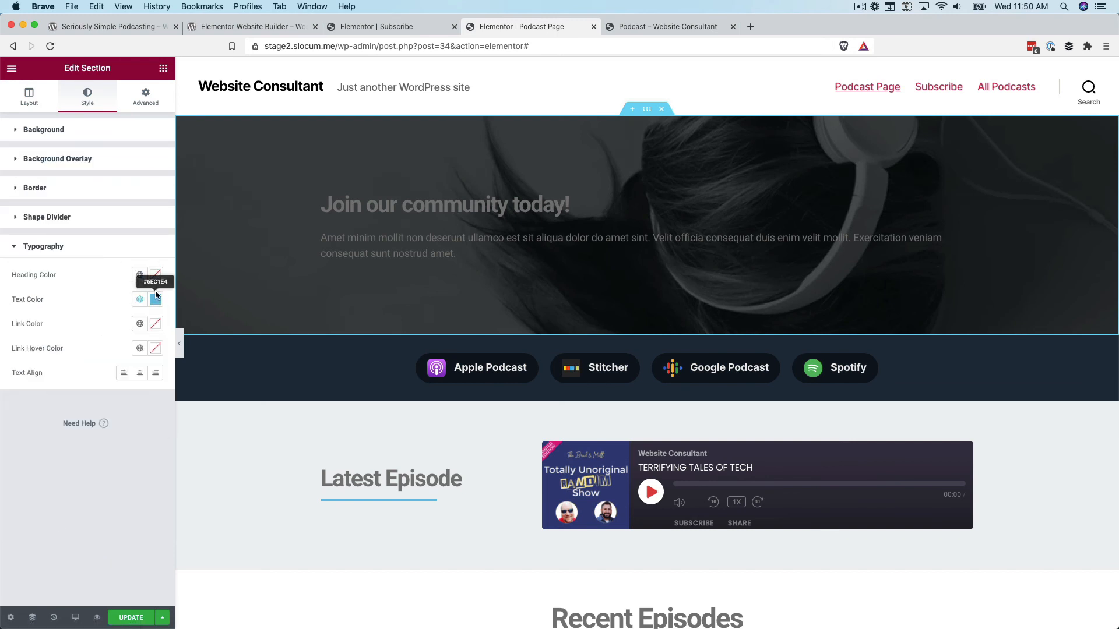
{"action": "left_click", "coordinate": [140, 274]}
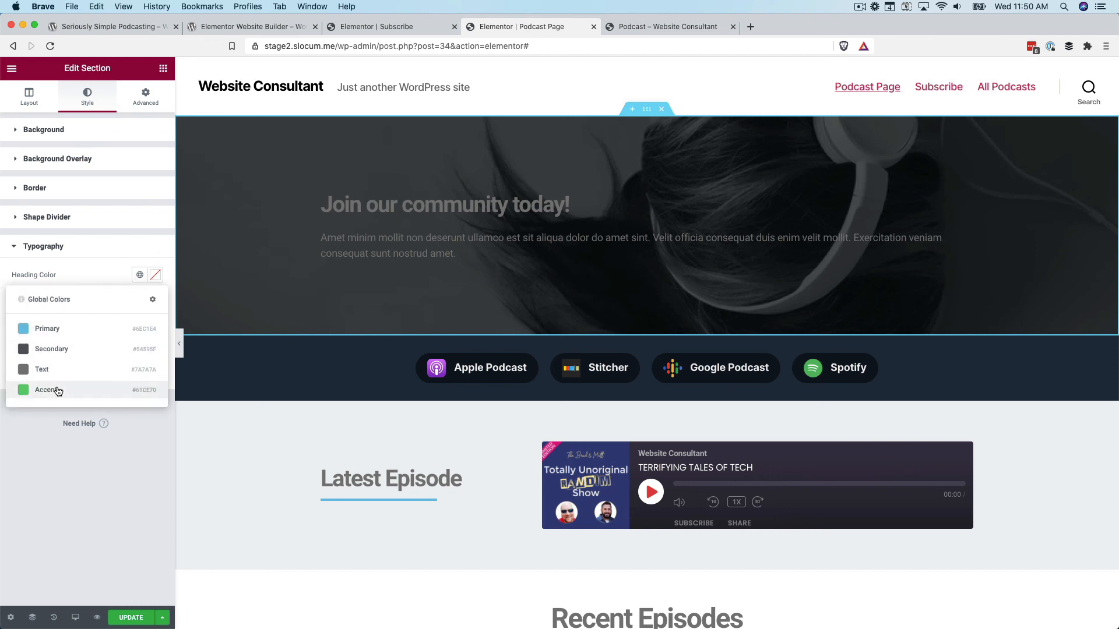
{"action": "left_click", "coordinate": [48, 390]}
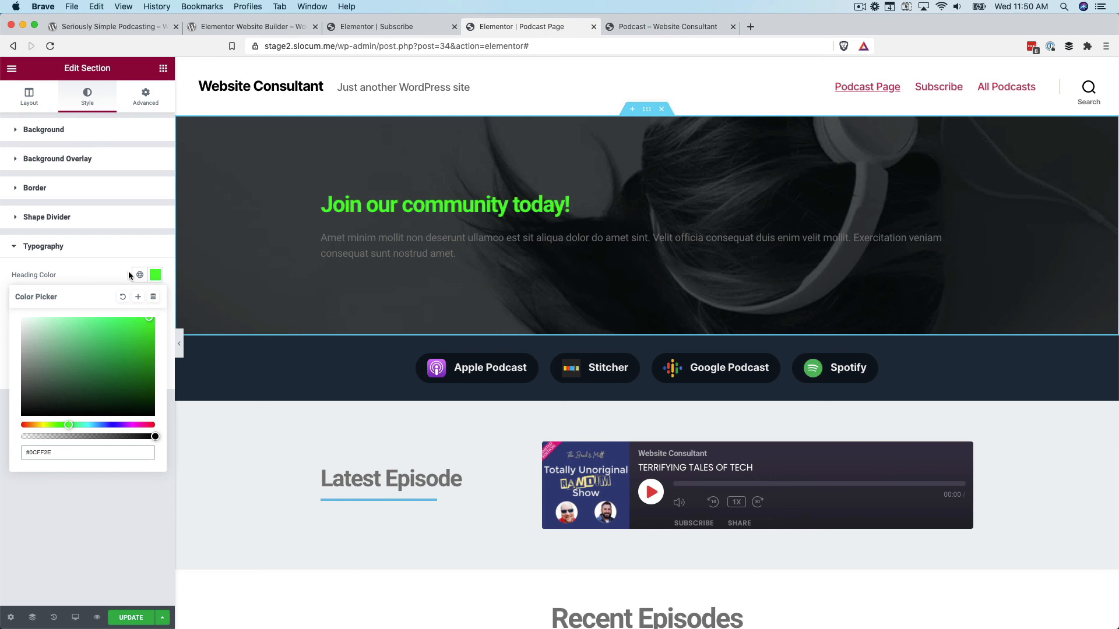
{"action": "mouse_move", "coordinate": [497, 339]}
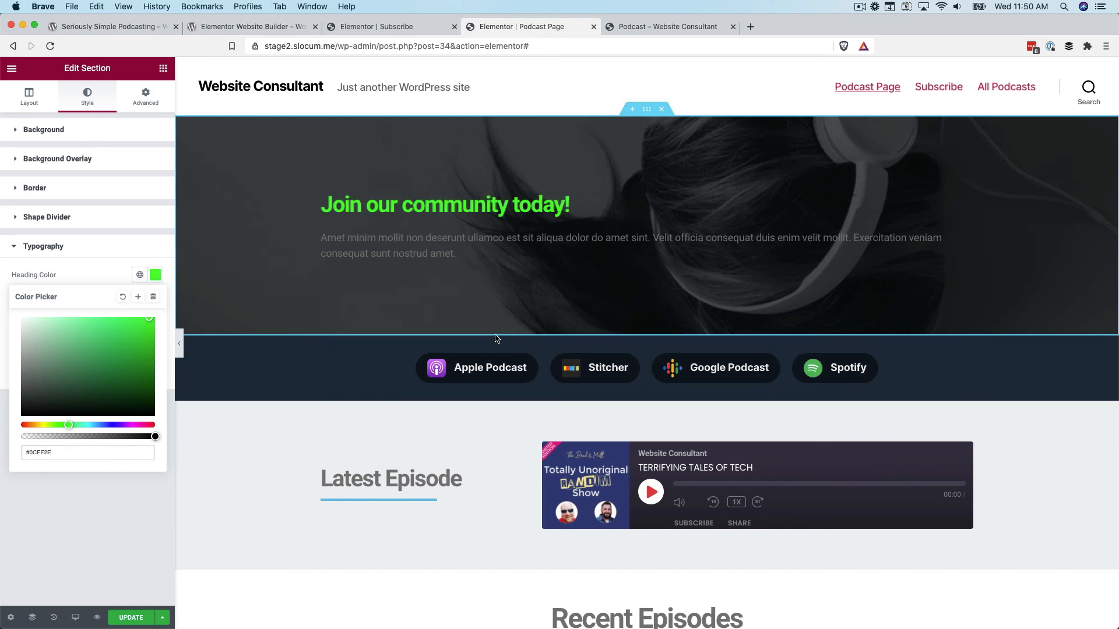
{"action": "mouse_move", "coordinate": [343, 177]}
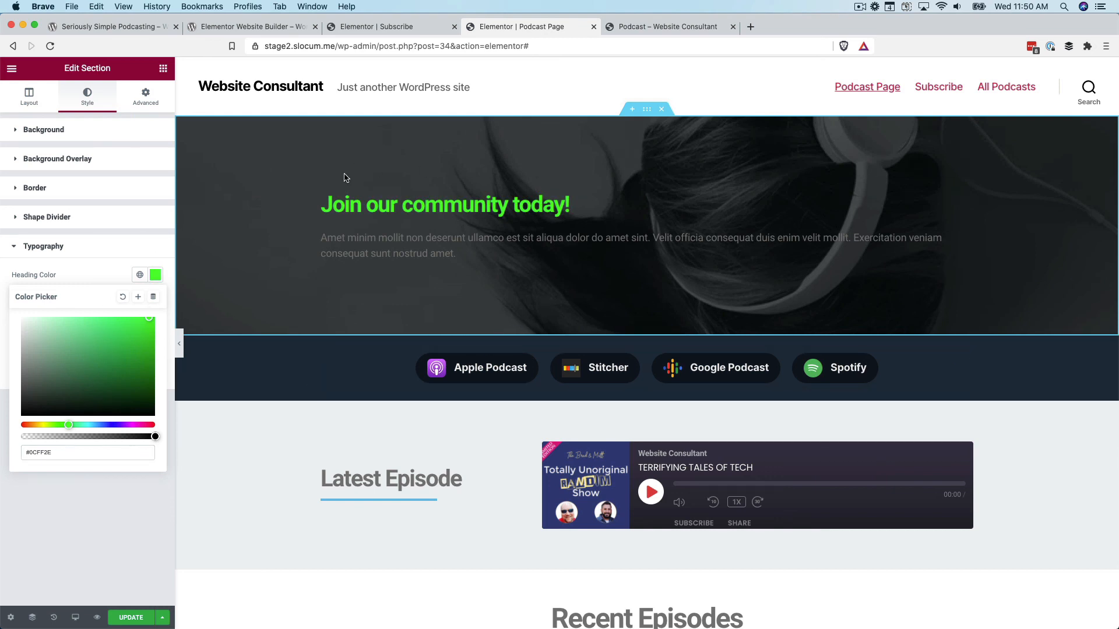
Drag the Latest Episode section directly below the hero, above the Apple Podcast/Spotify bar
{"action": "left_click", "coordinate": [44, 129]}
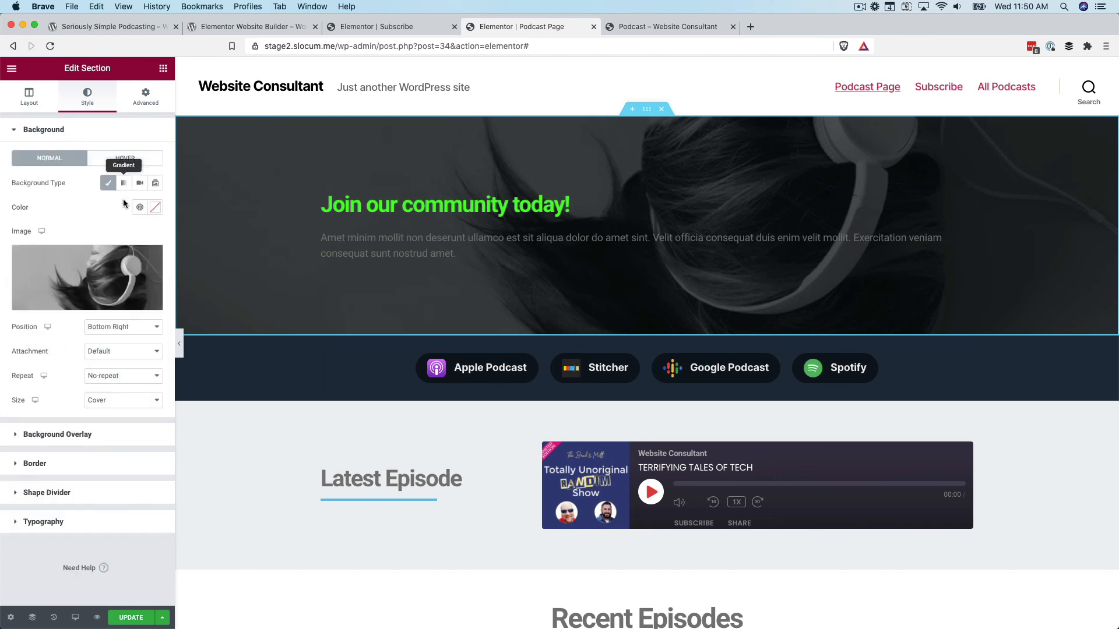
{"action": "mouse_move", "coordinate": [119, 266]}
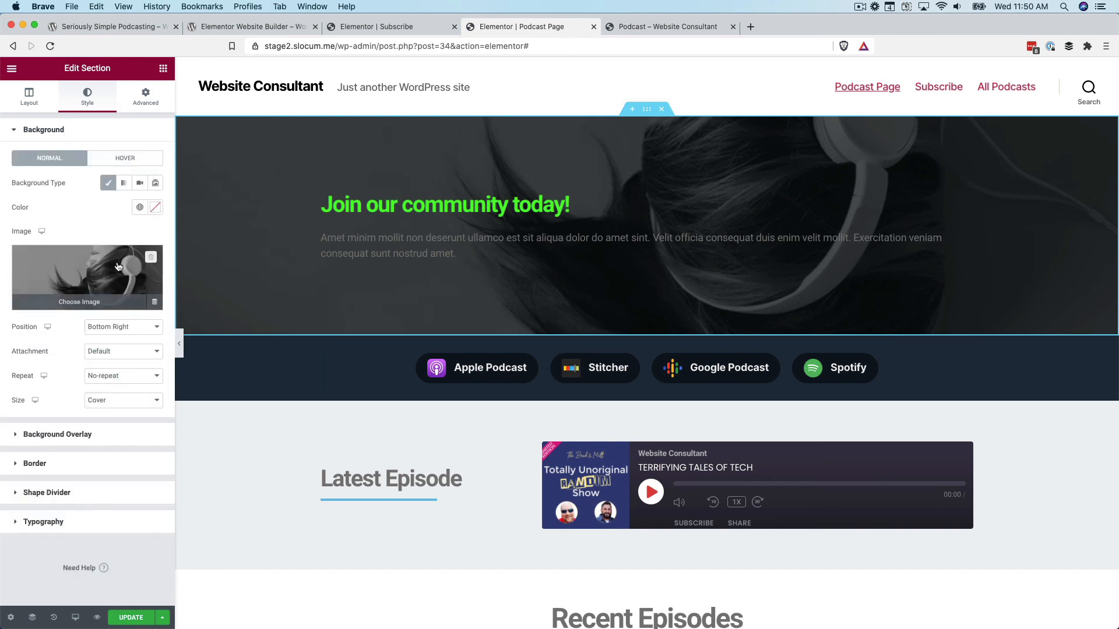
{"action": "scroll", "scroll_direction": "down", "scroll_amount": 3}
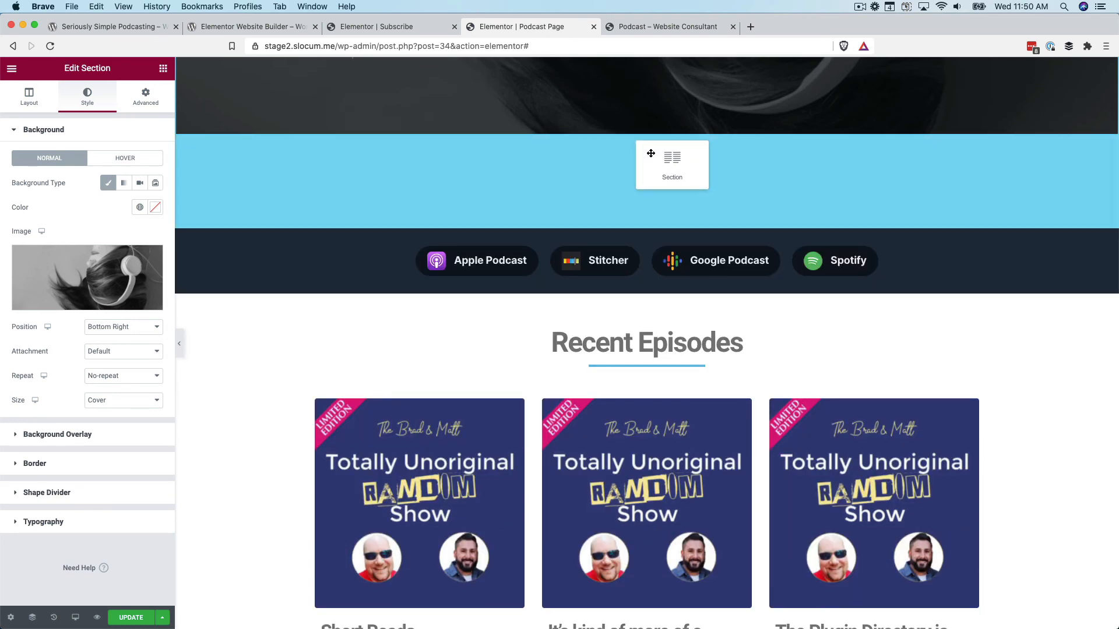
{"action": "left_click", "coordinate": [651, 152]}
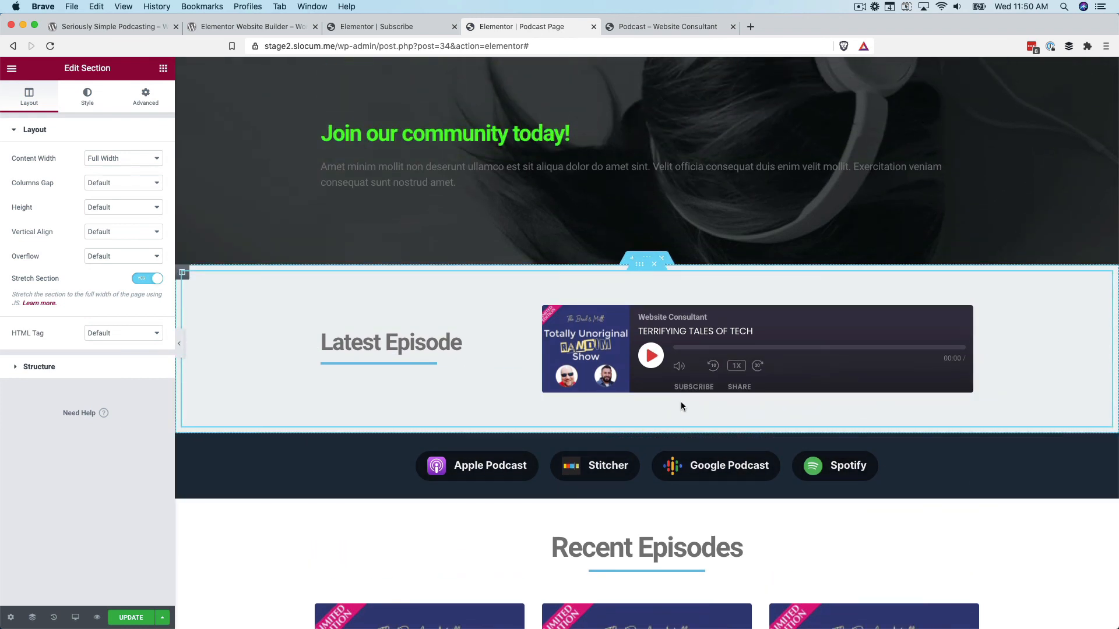
{"action": "scroll", "scroll_direction": "down", "scroll_amount": 3}
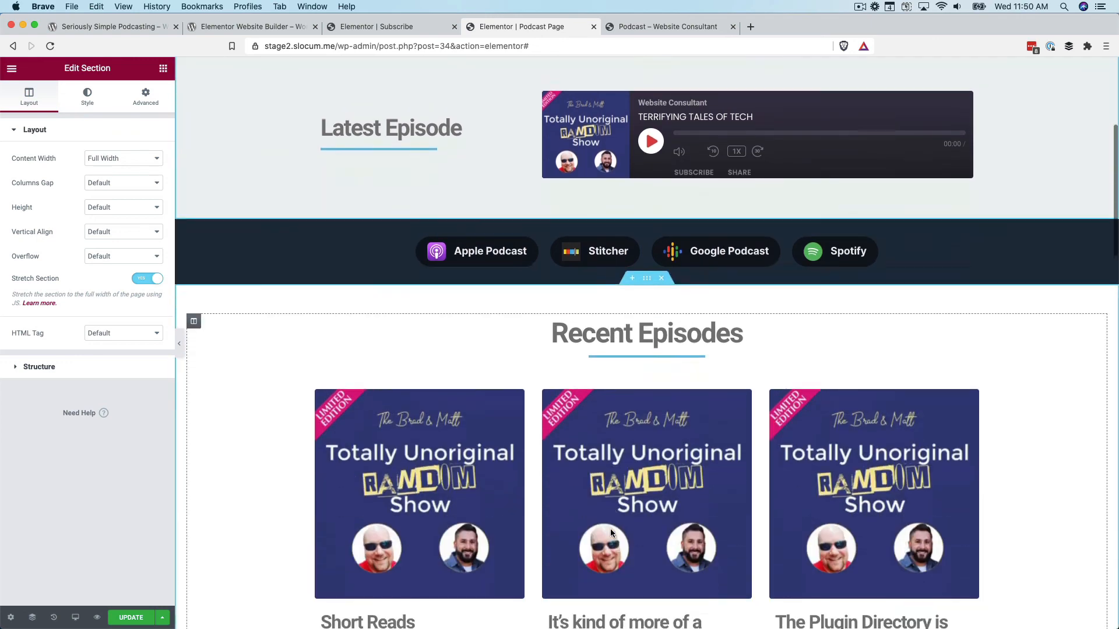
{"action": "scroll", "scroll_direction": "down", "scroll_amount": 3}
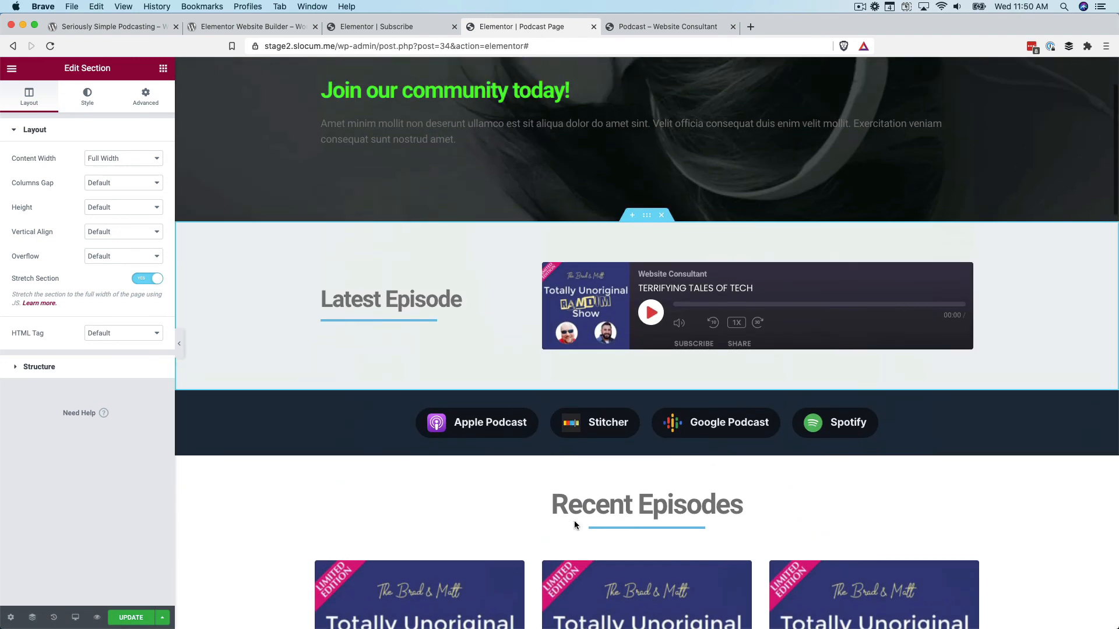
{"action": "scroll", "scroll_direction": "down", "scroll_amount": 3}
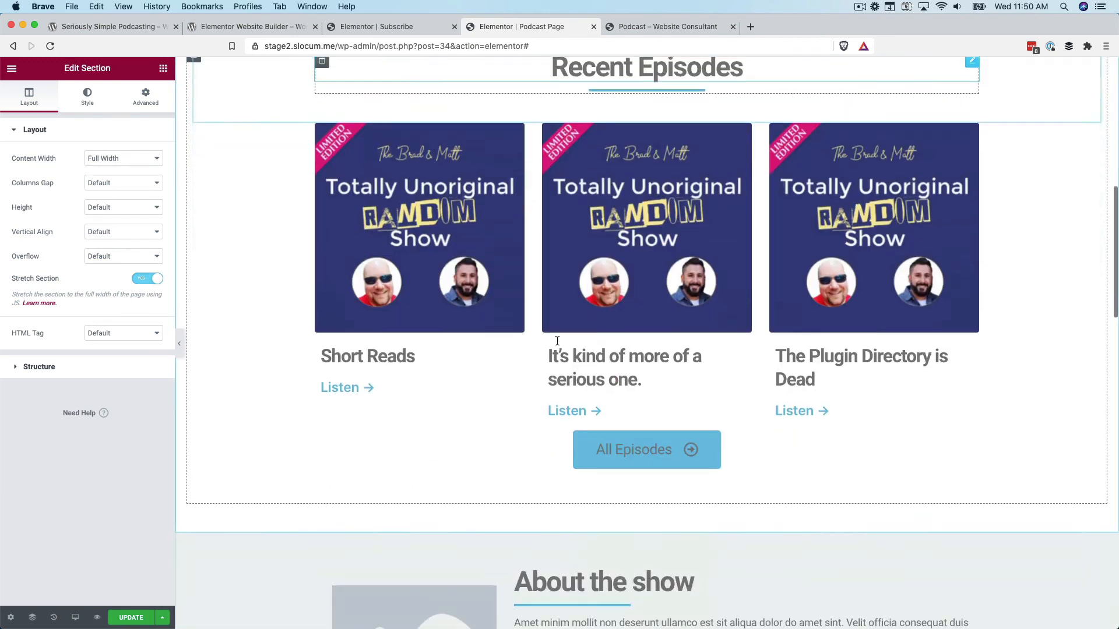
{"action": "scroll", "scroll_direction": "down", "scroll_amount": 3}
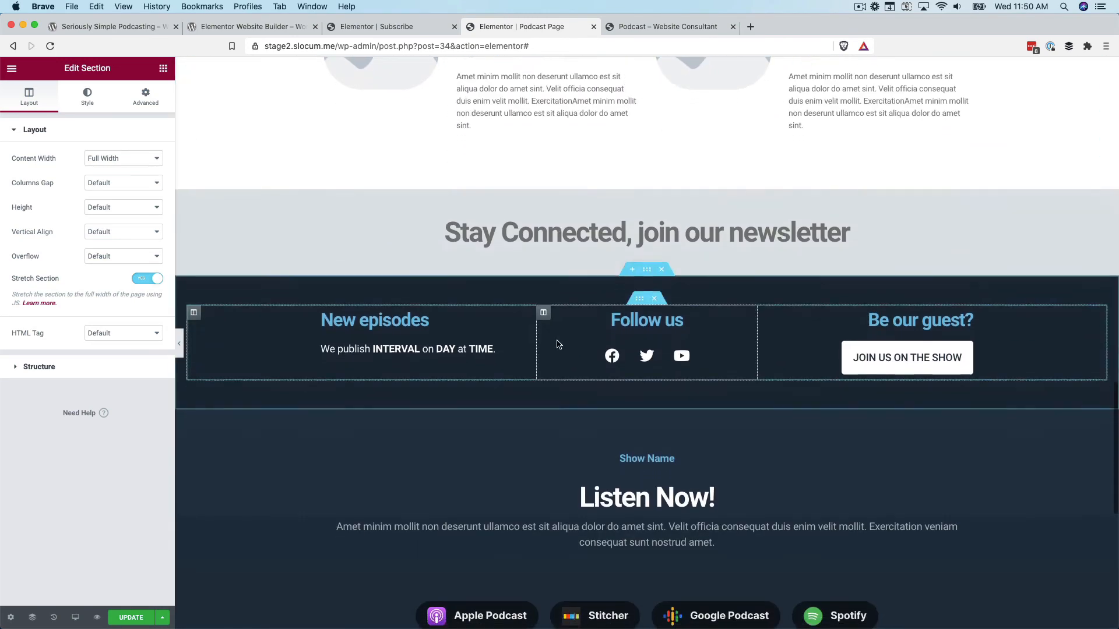
{"action": "scroll", "scroll_direction": "up", "scroll_amount": 3}
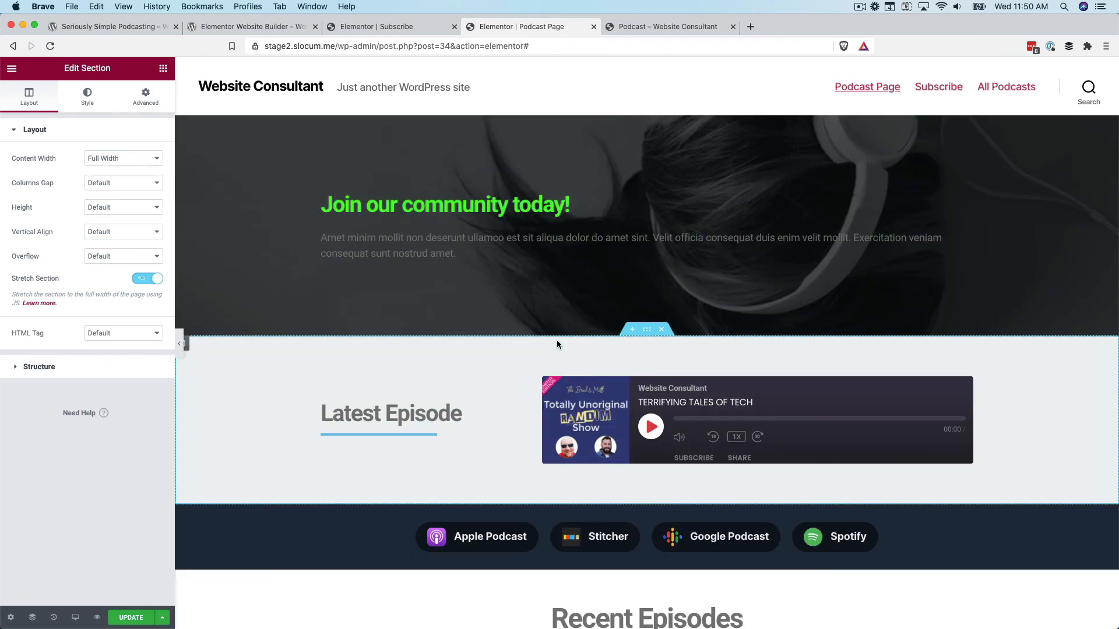
{"action": "mouse_move", "coordinate": [88, 134]}
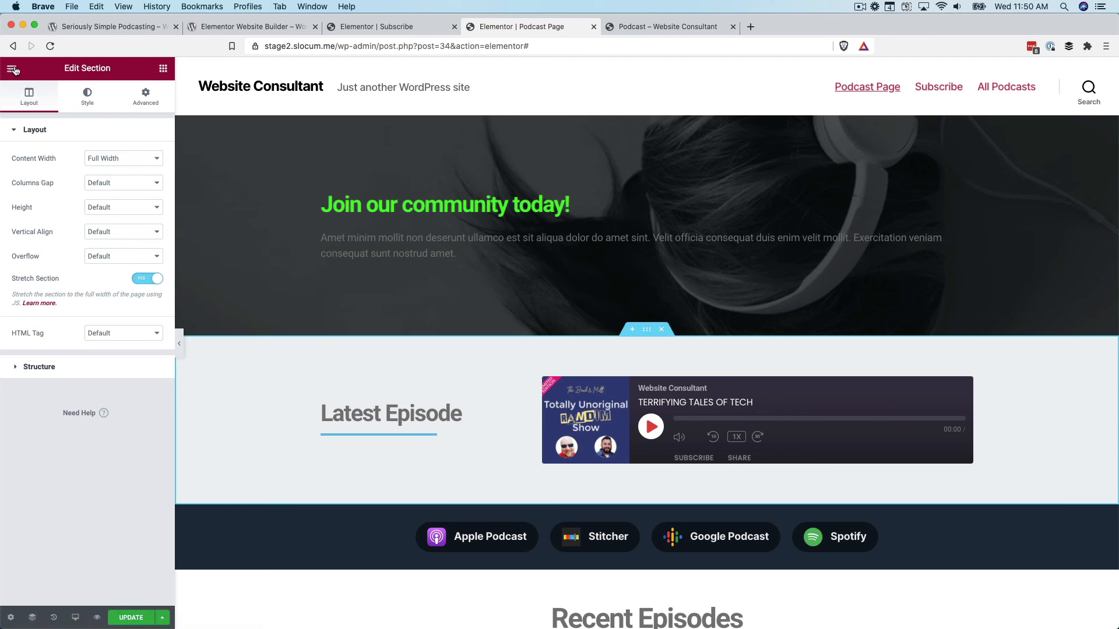
Exit Elementor to the dashboard and show the Podcast Settings Extensions tab
{"action": "left_click", "coordinate": [13, 69]}
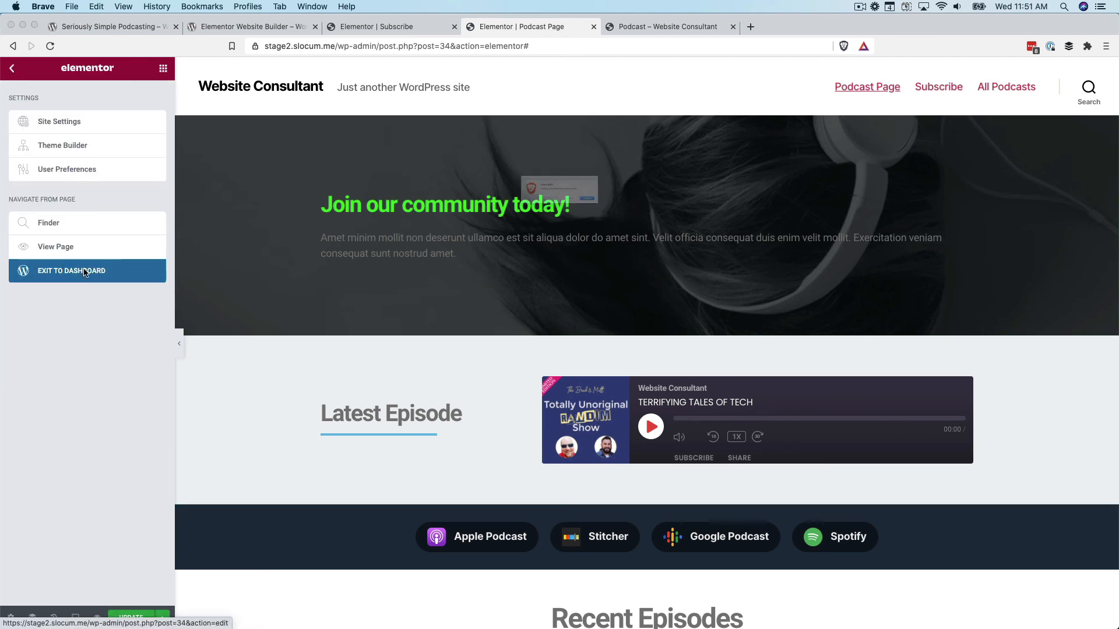
{"action": "left_click", "coordinate": [71, 271]}
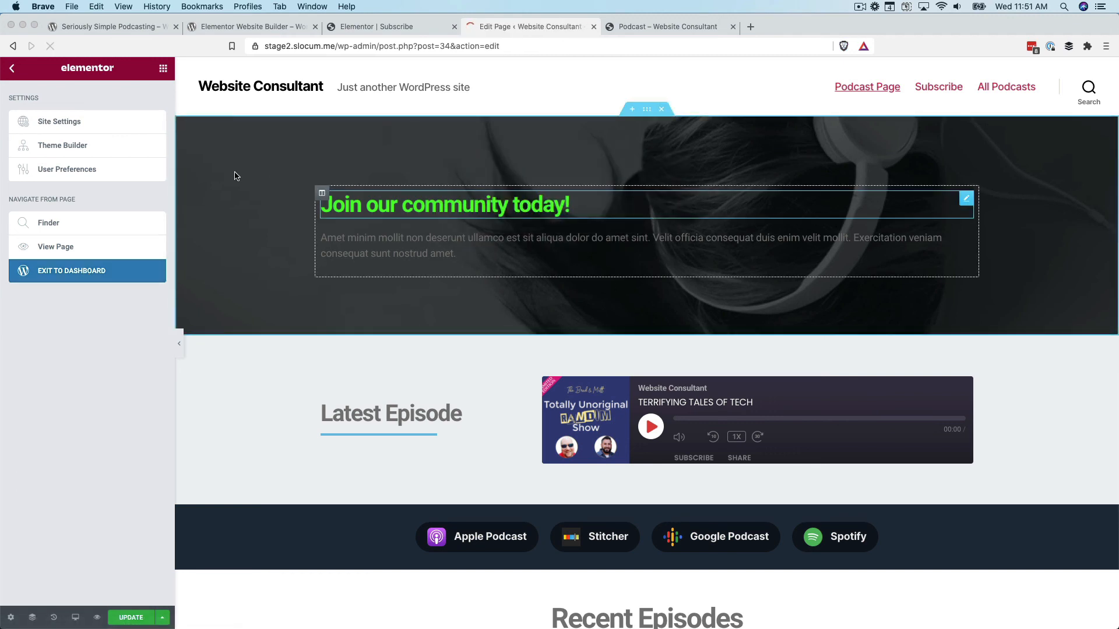
{"action": "left_click", "coordinate": [71, 271]}
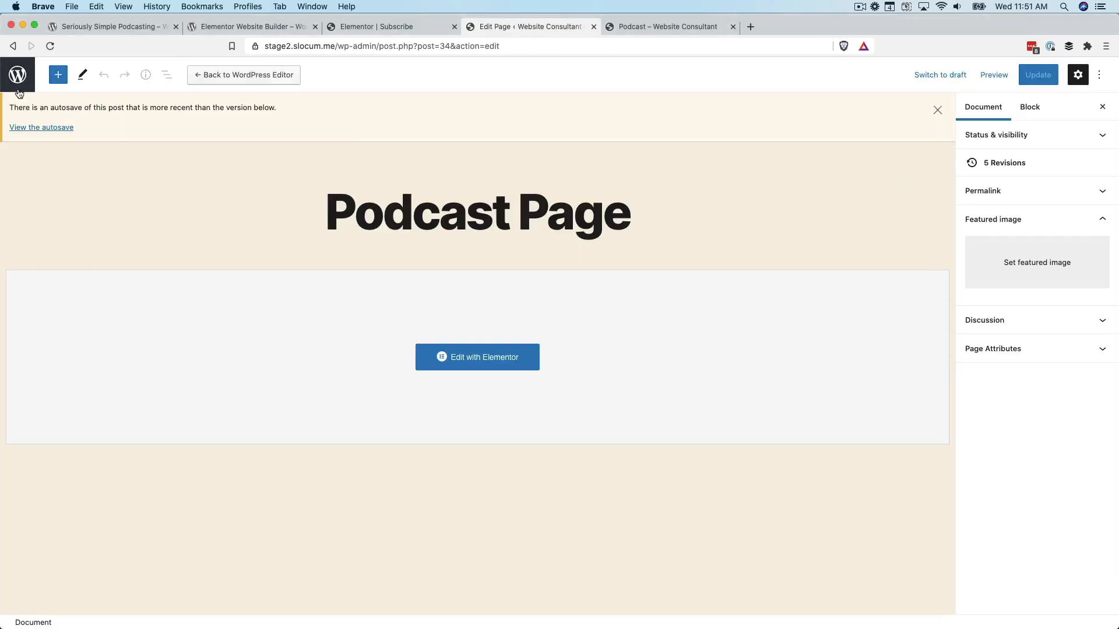
{"action": "left_click", "coordinate": [17, 74]}
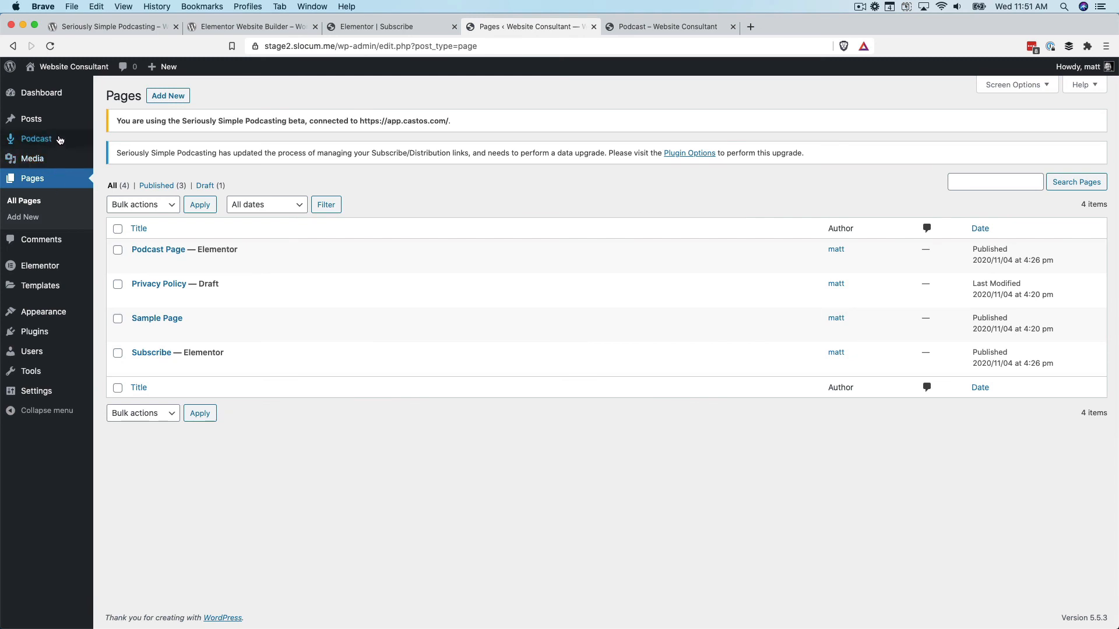
{"action": "left_click", "coordinate": [36, 139]}
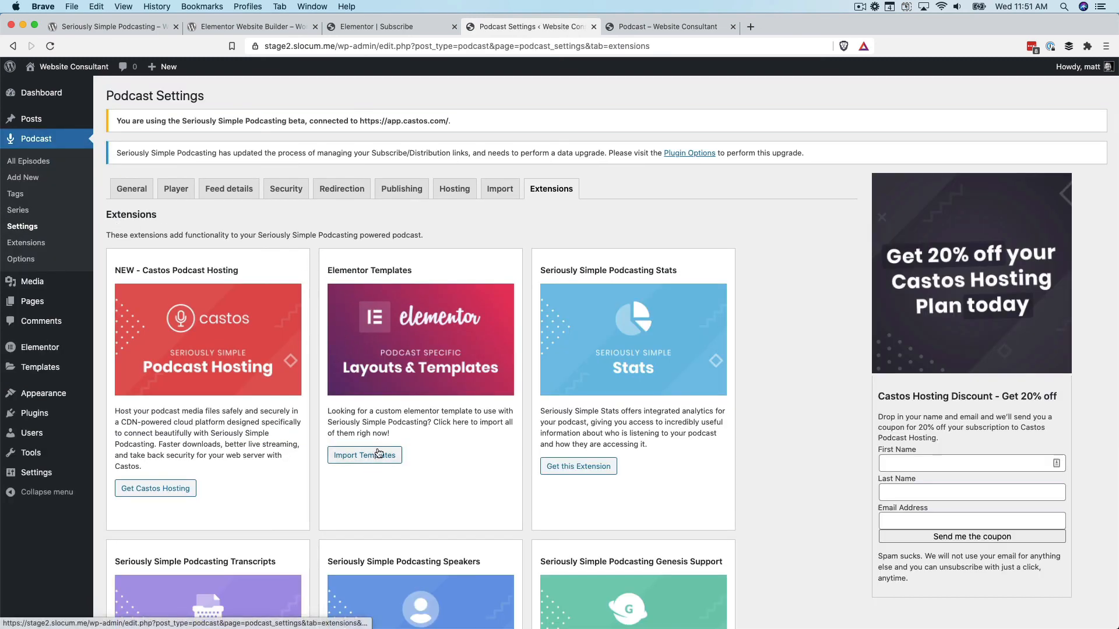
{"action": "mouse_move", "coordinate": [364, 455]}
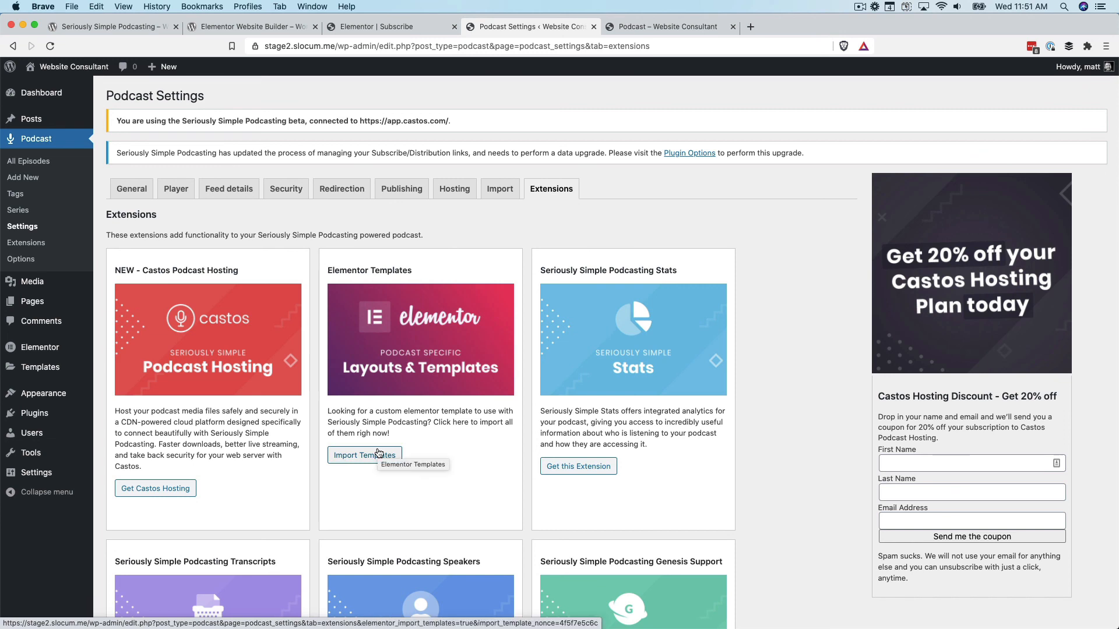